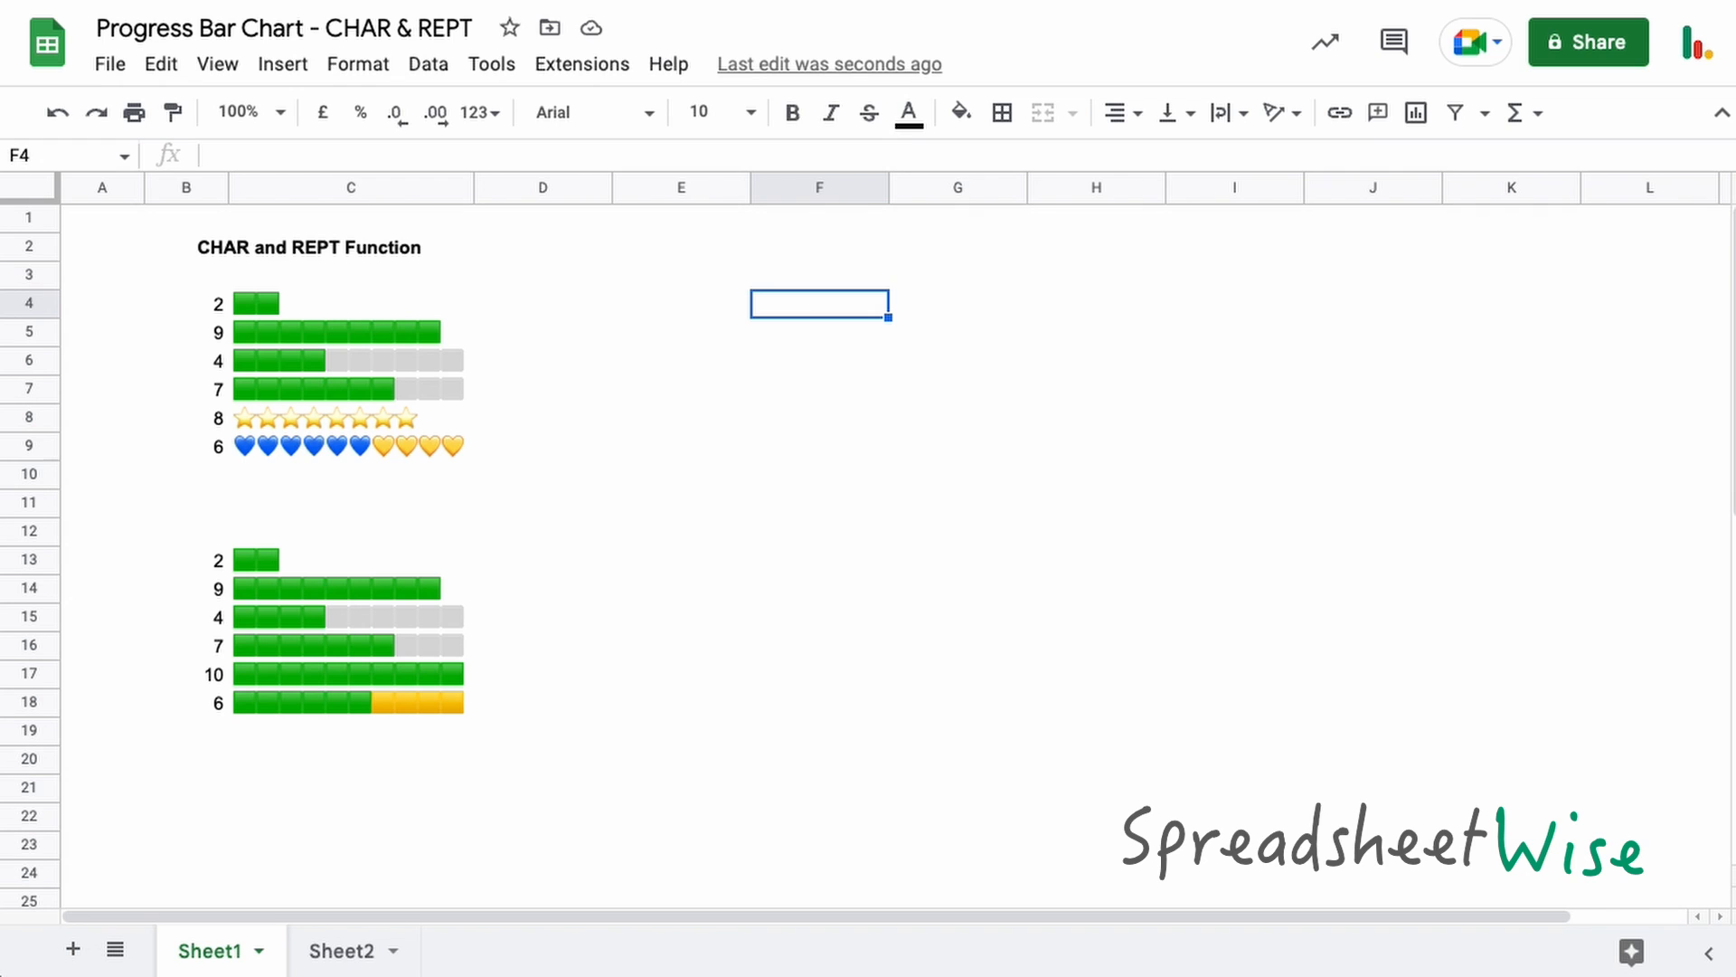
pyautogui.moveTo(1071, 607)
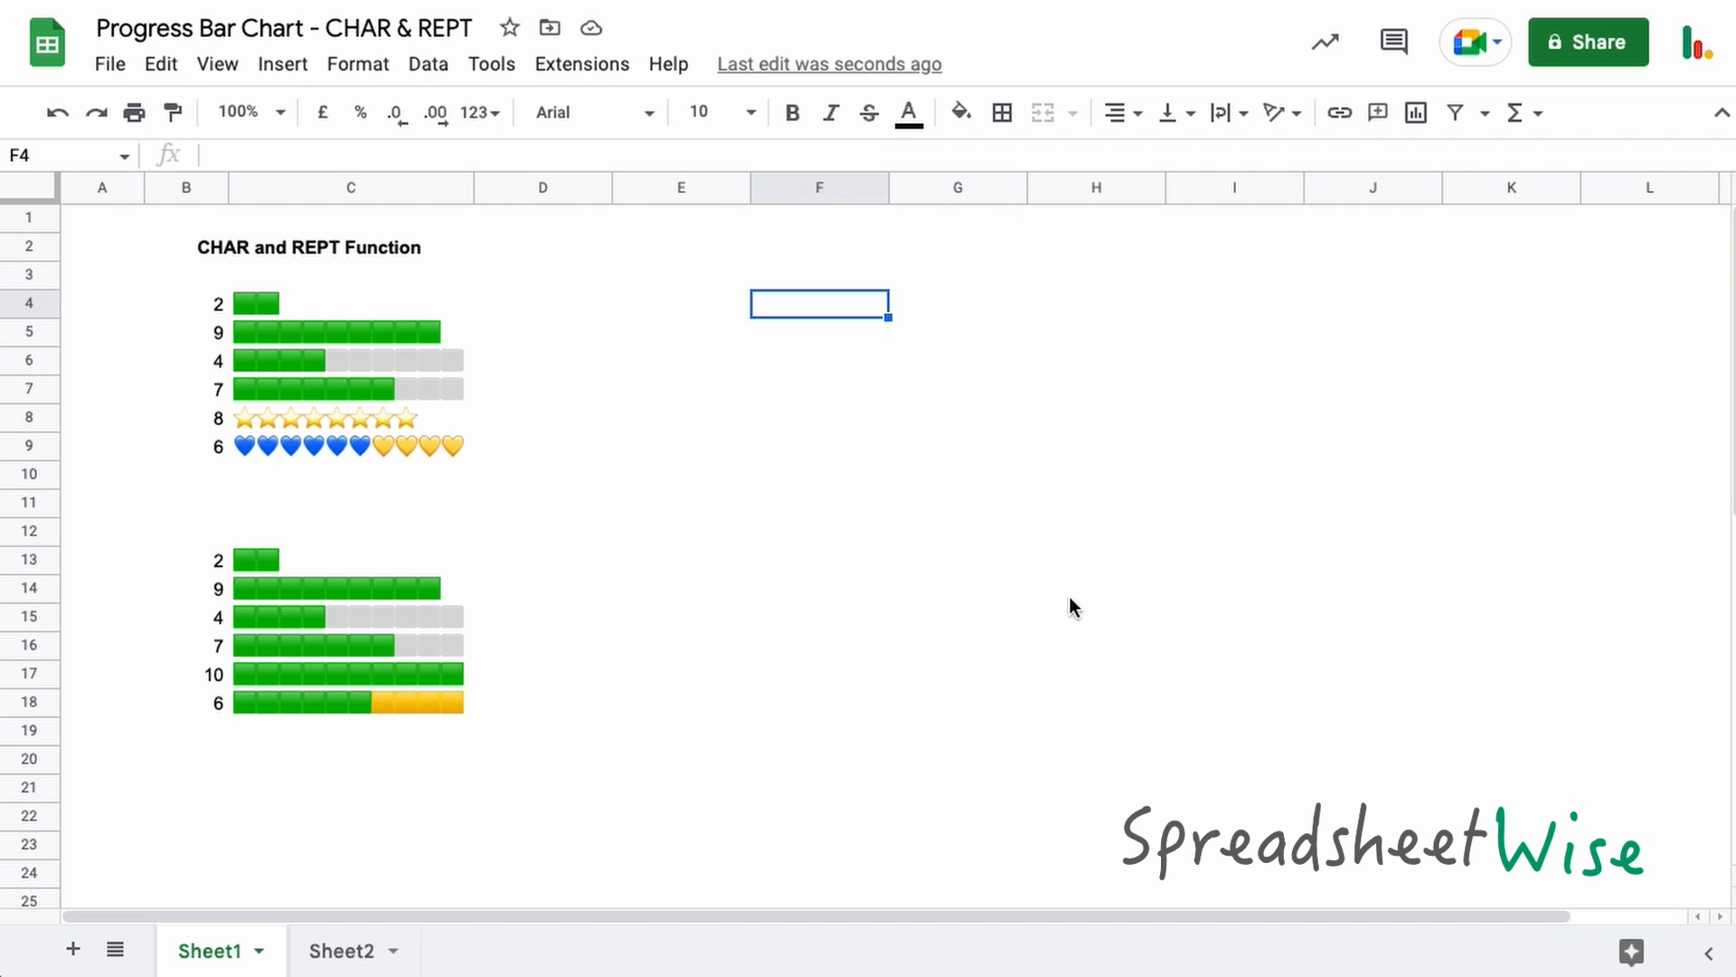
pyautogui.moveTo(452, 401)
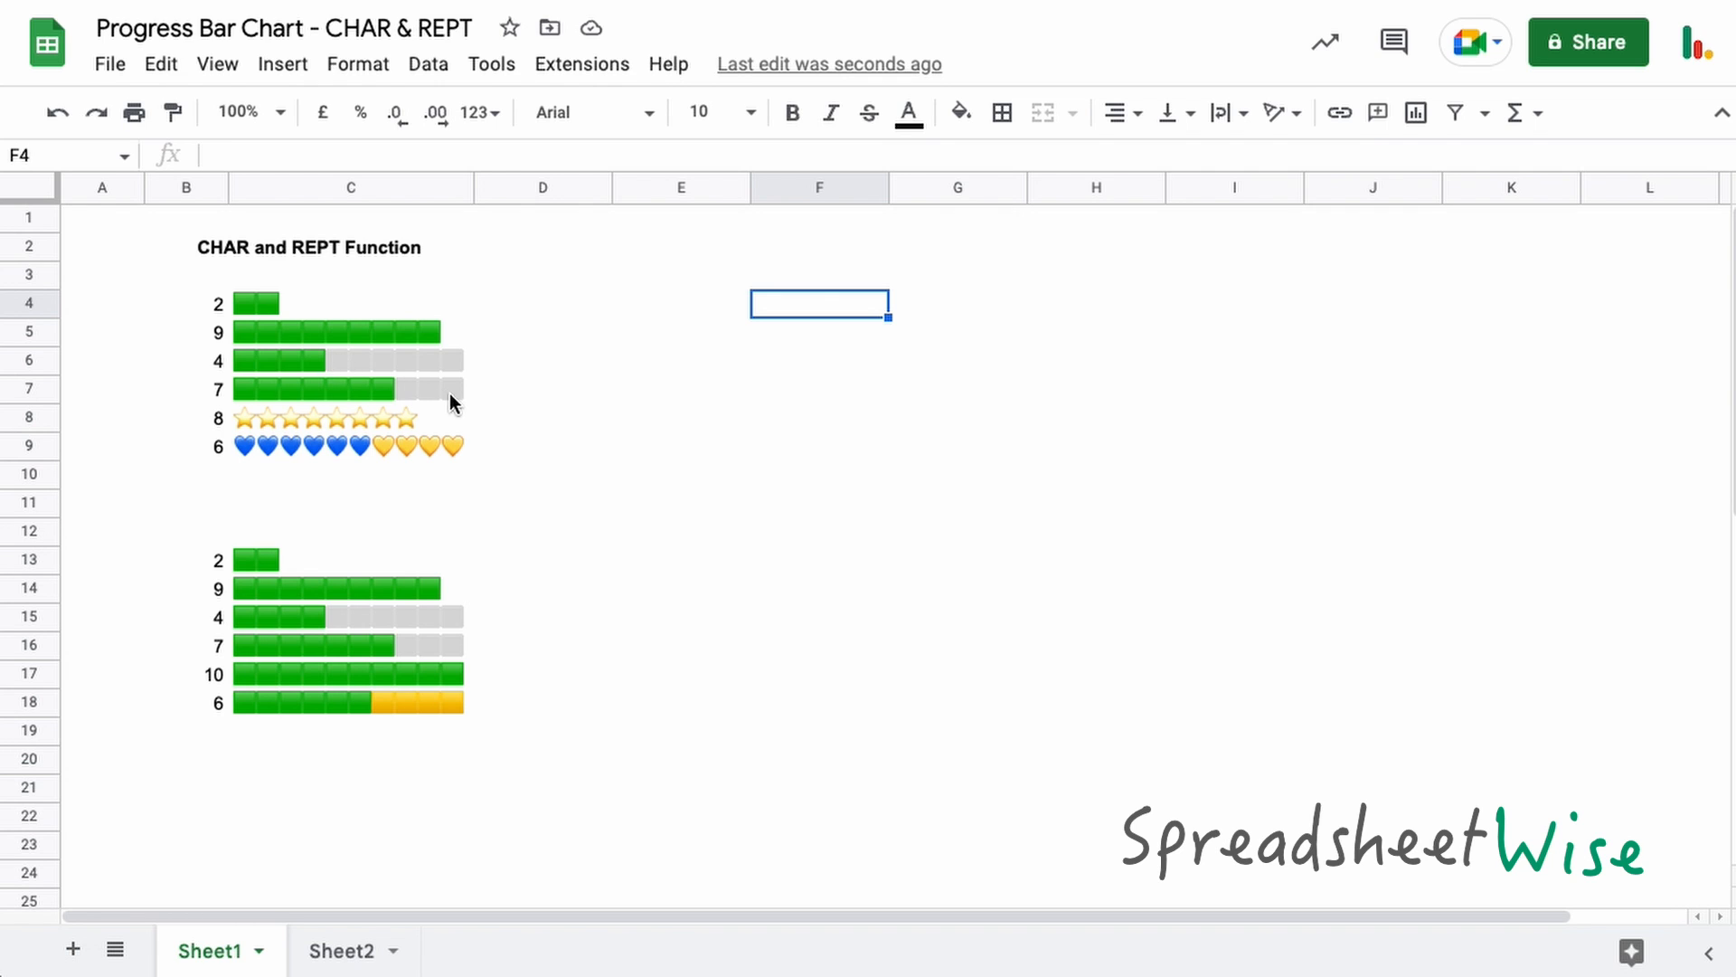
pyautogui.moveTo(328, 337)
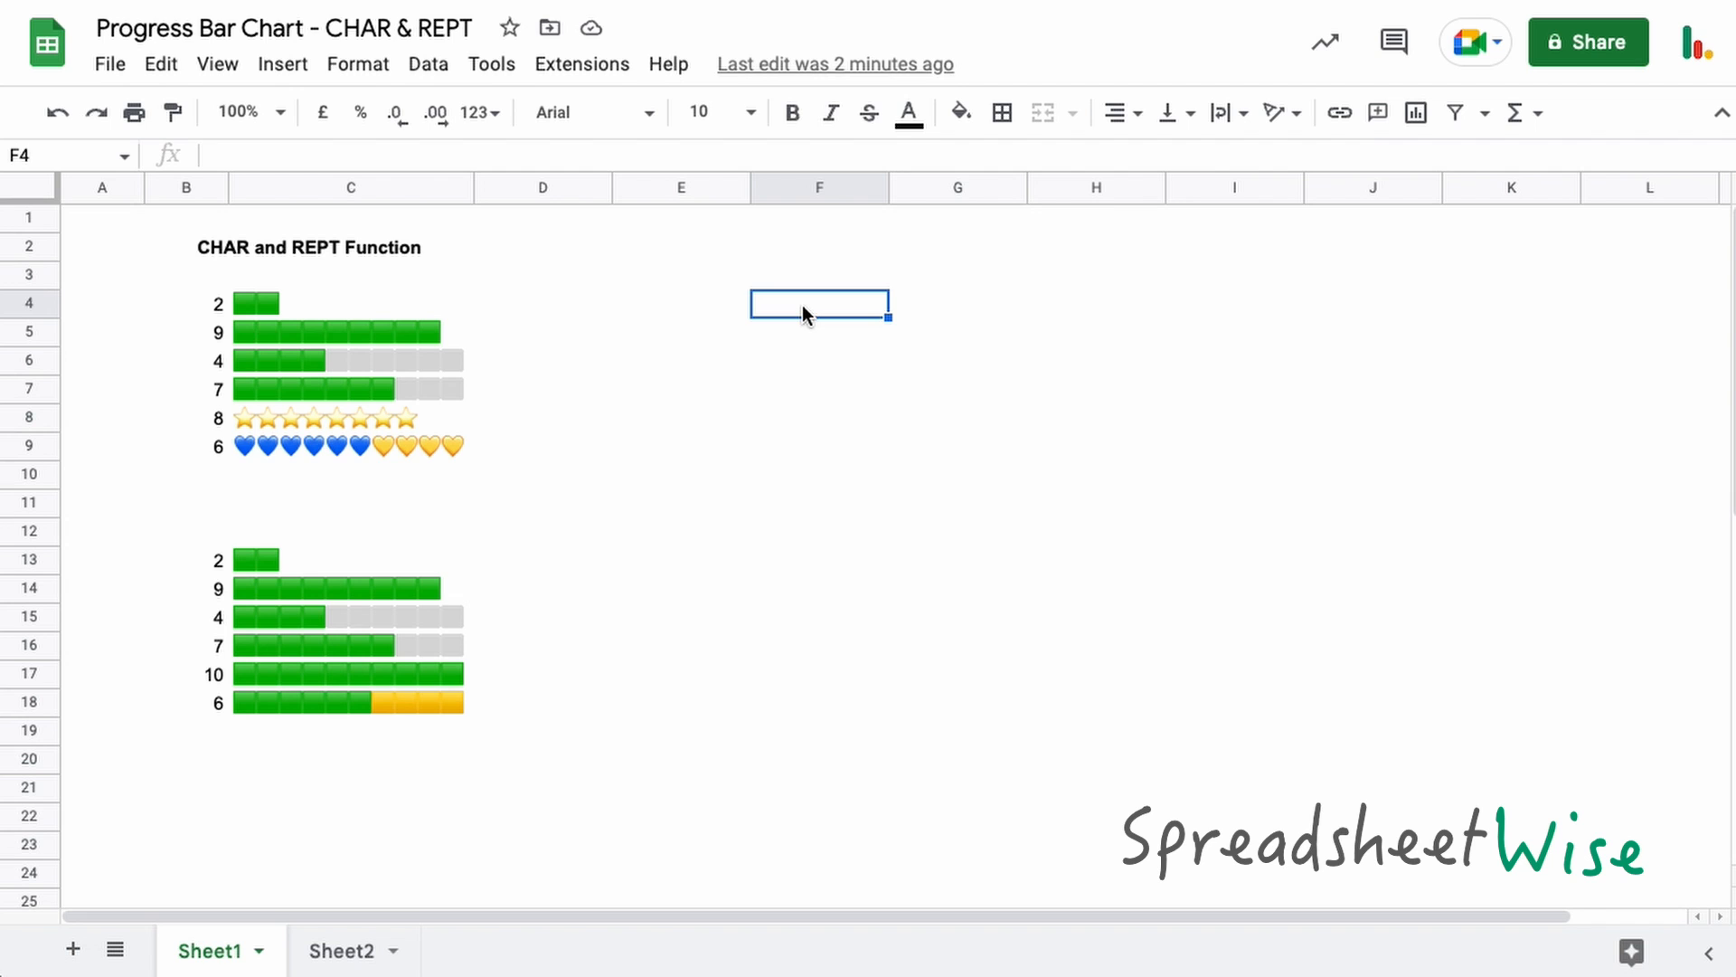
# Enter =REPT("Ha ",4) in F4 so it displays Ha Ha Ha Ha, then reselect F4.
pyautogui.write('=rep')
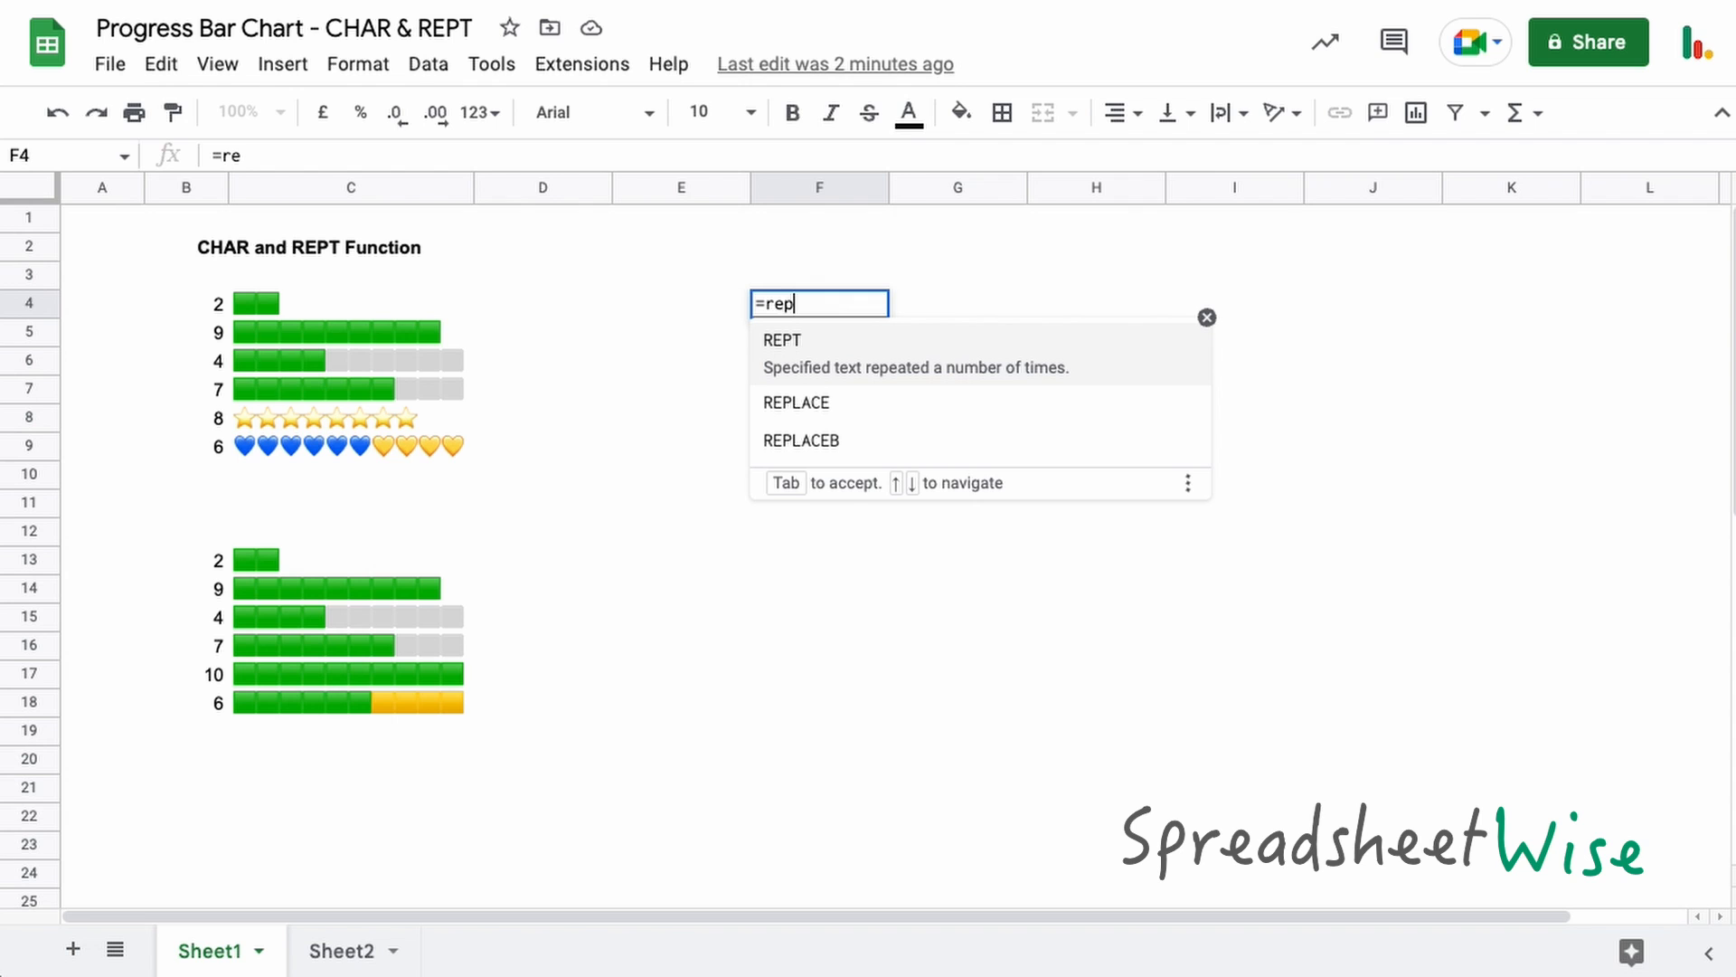
pyautogui.press('Tab')
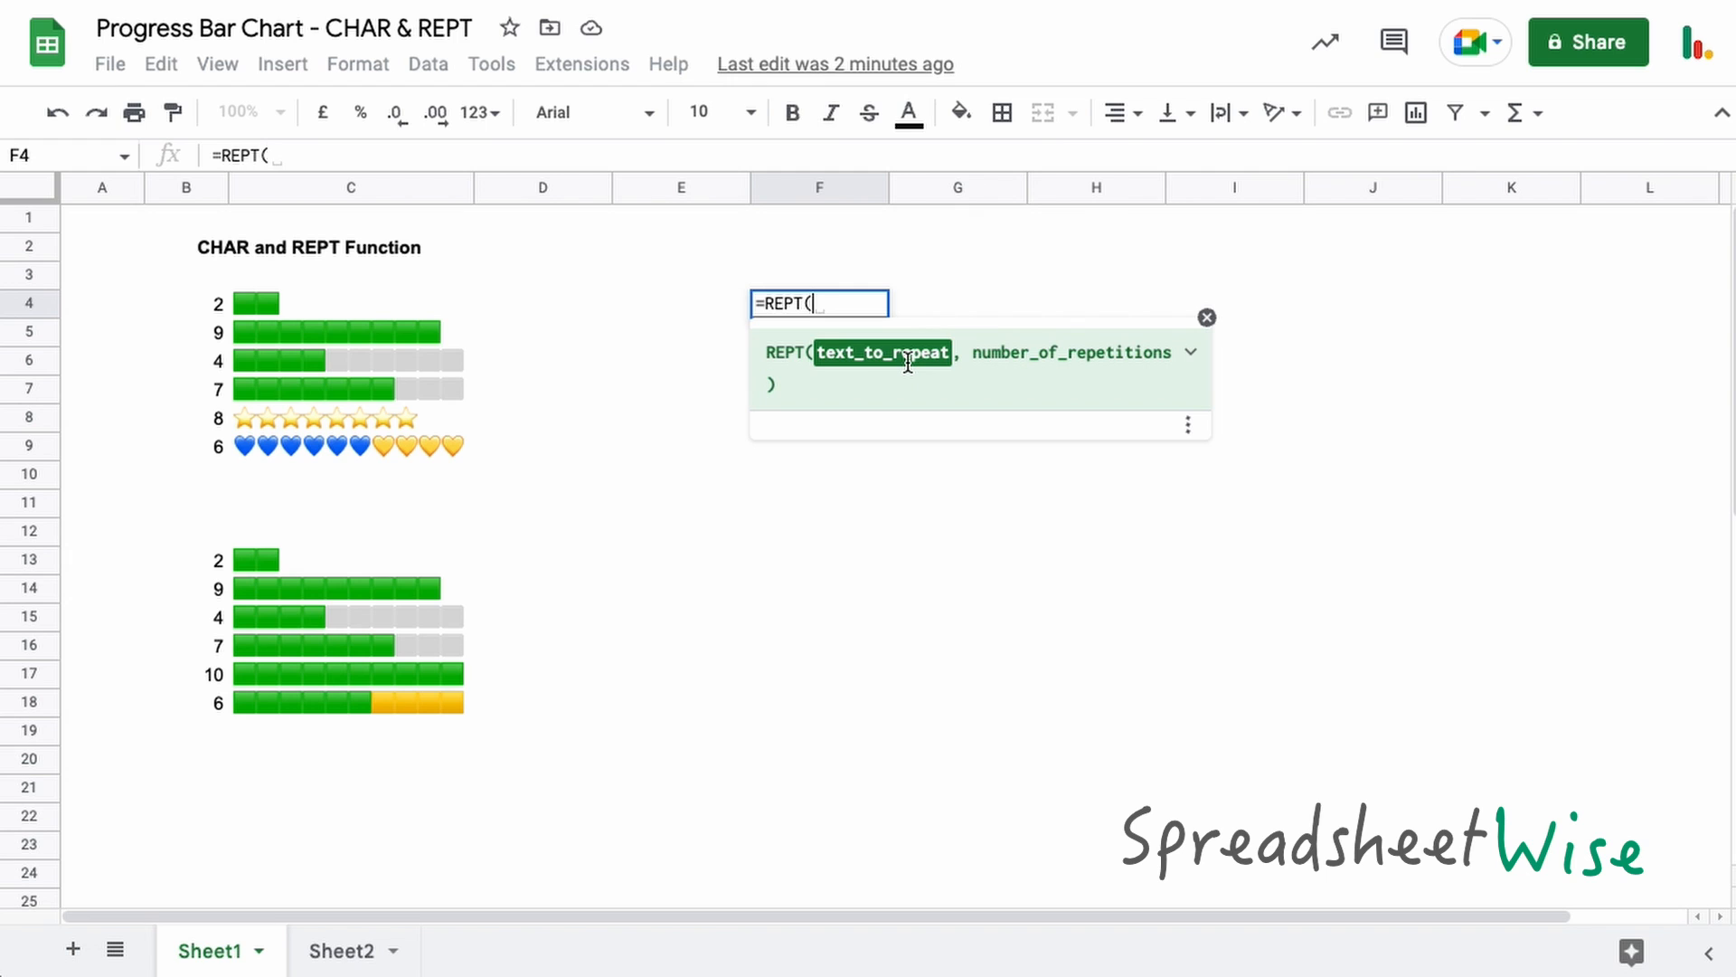
pyautogui.write('"')
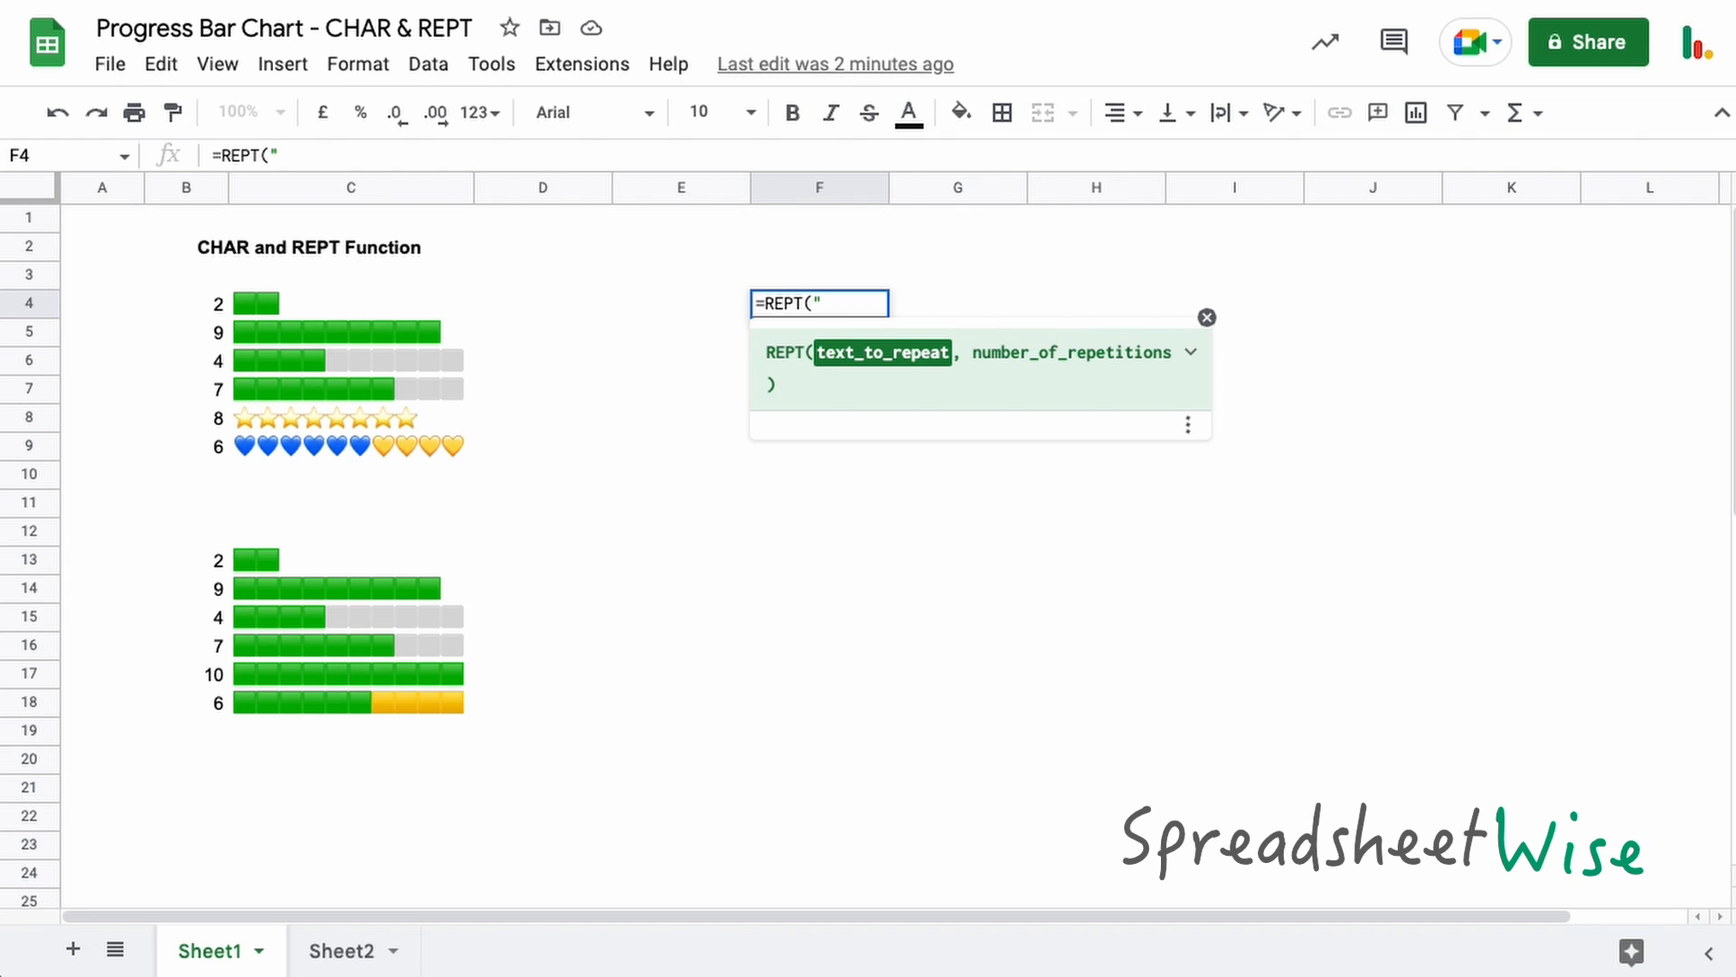
pyautogui.write('Ha')
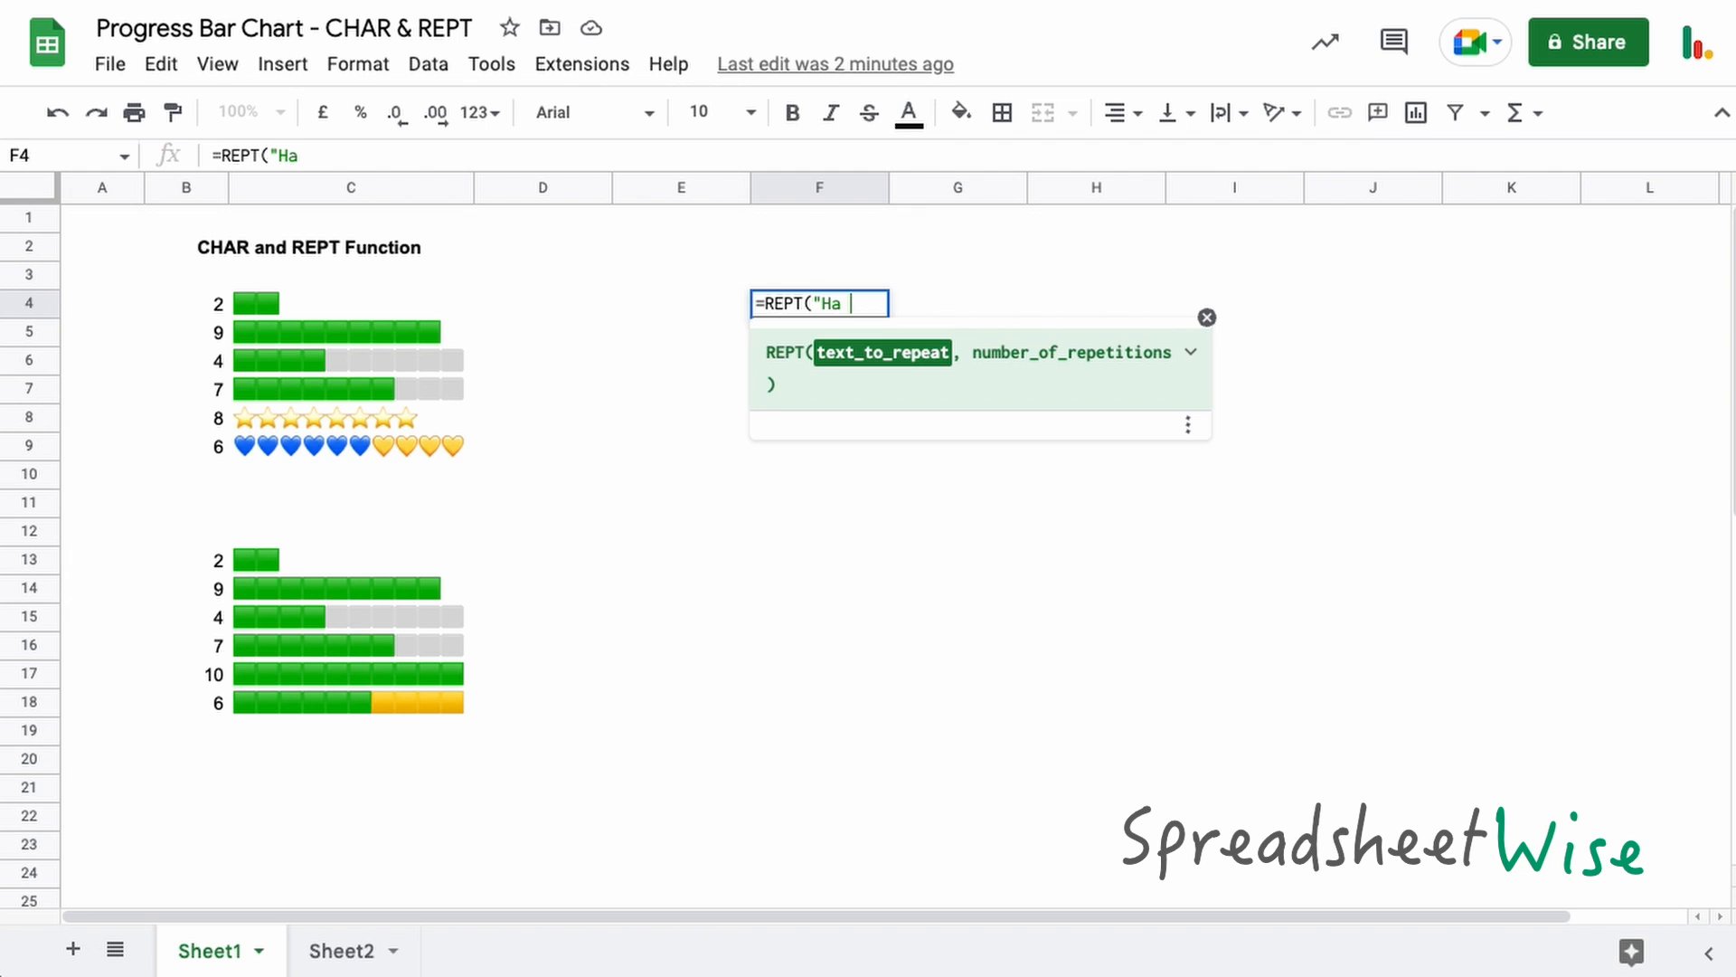
pyautogui.write('" "')
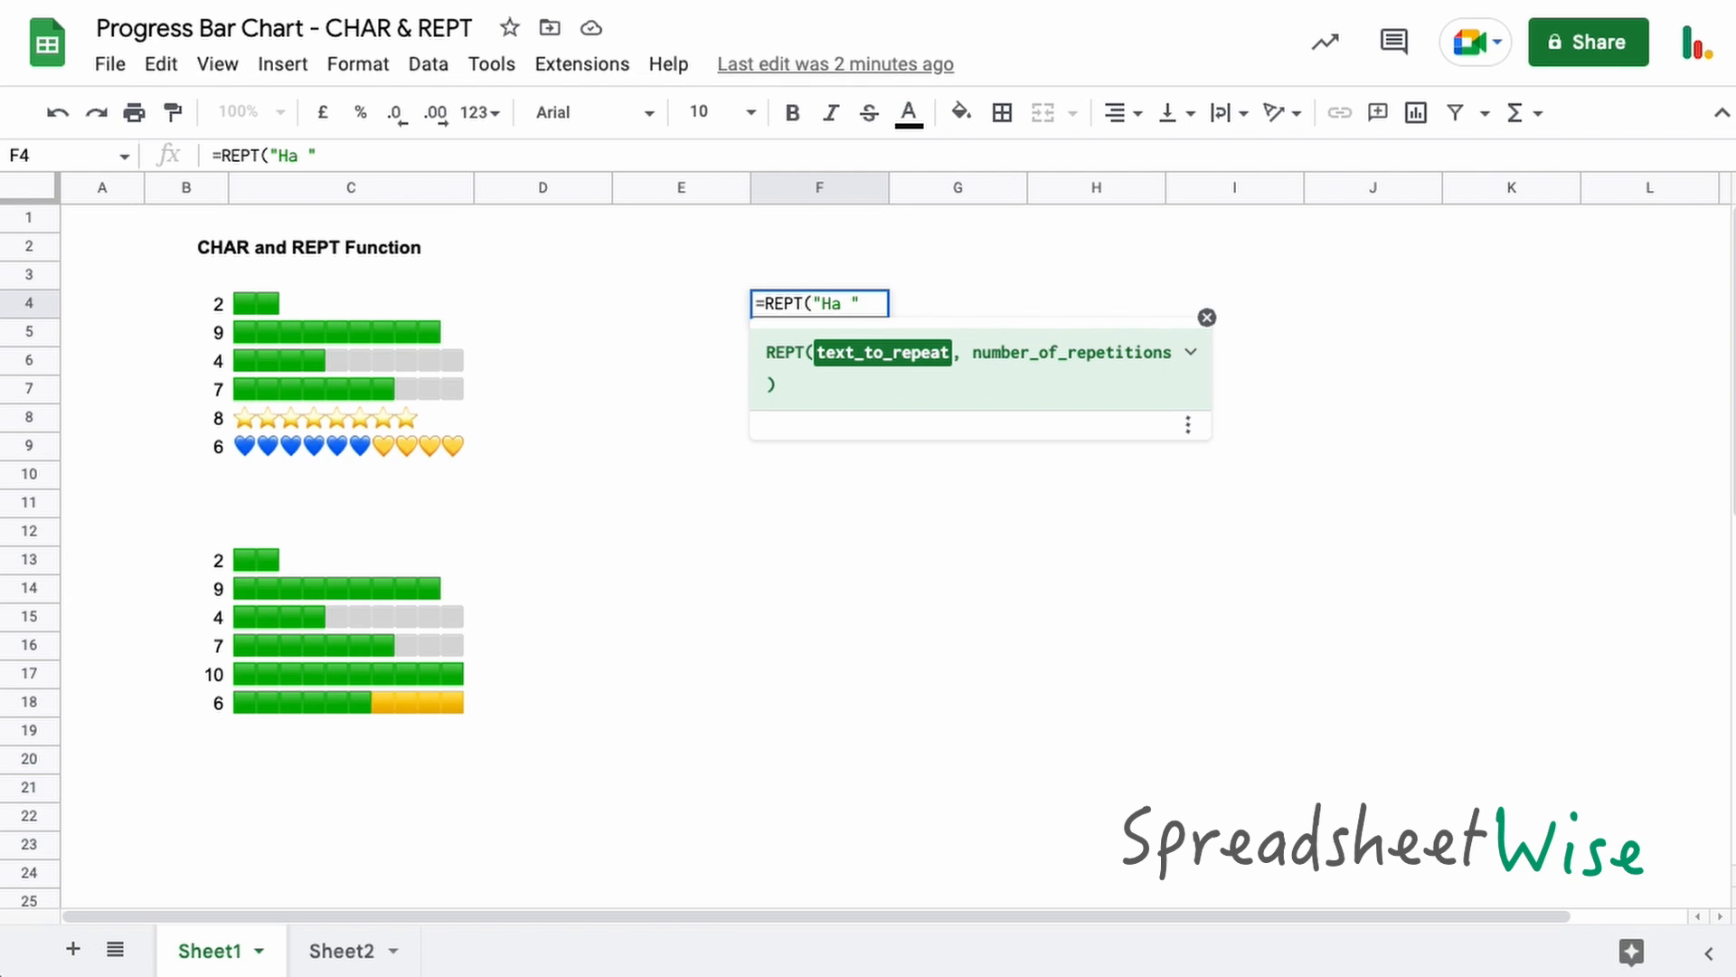
pyautogui.write(',')
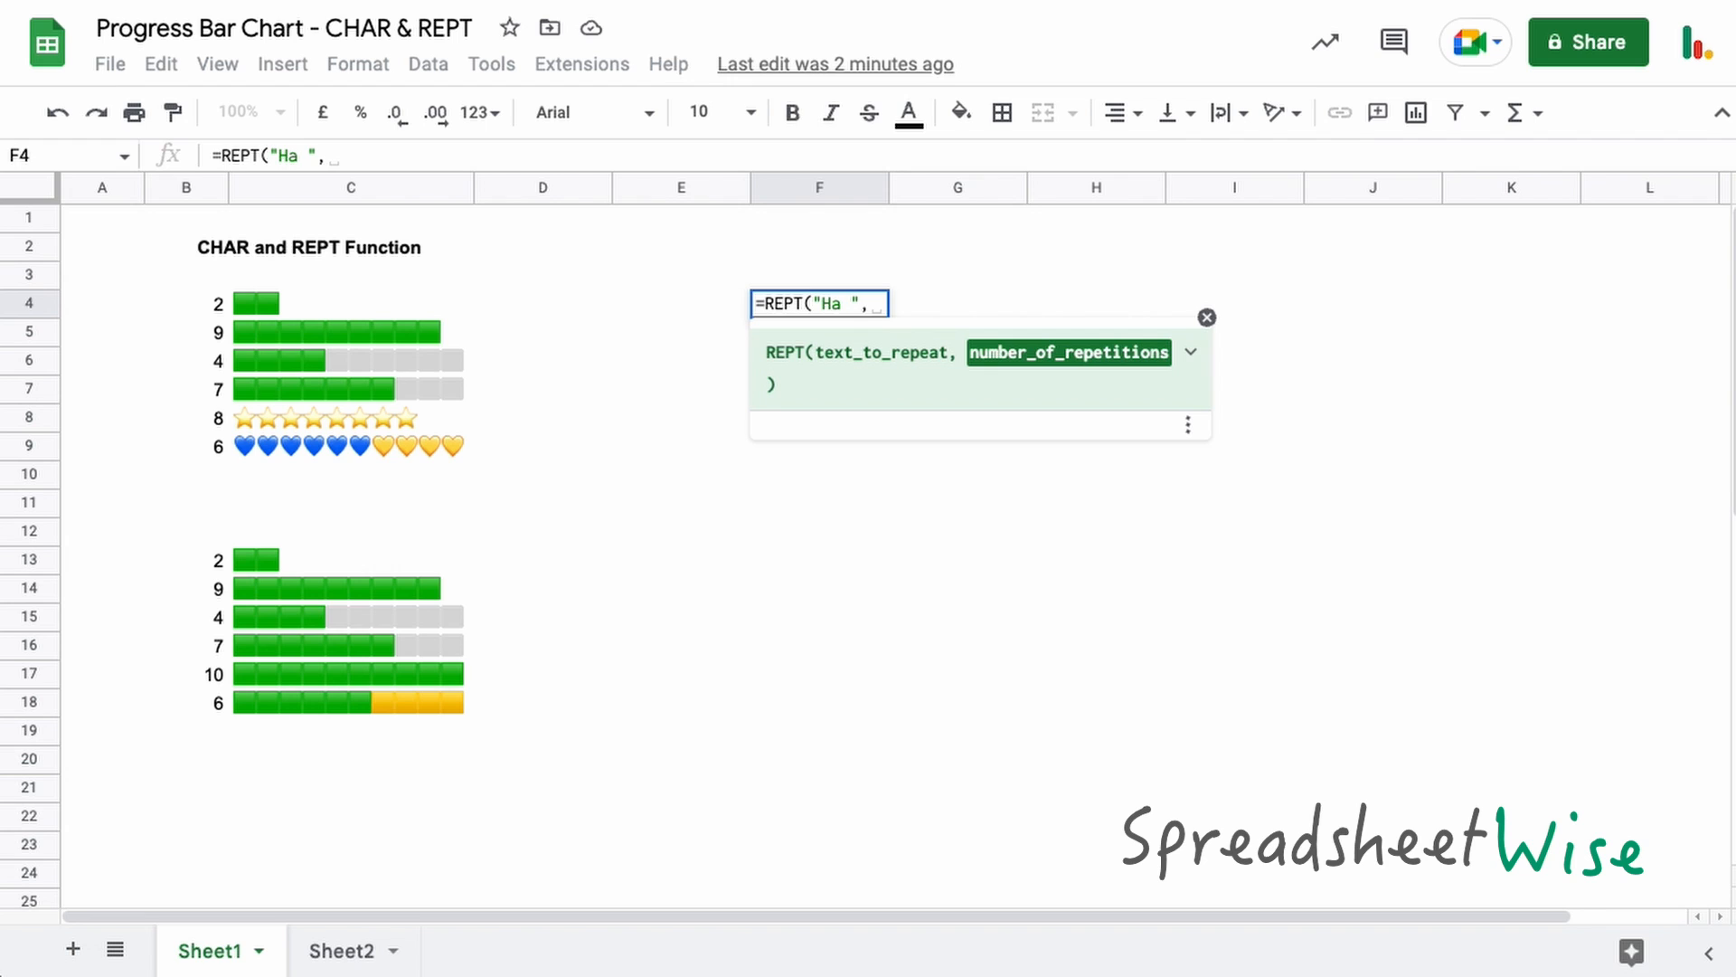
pyautogui.write('4')
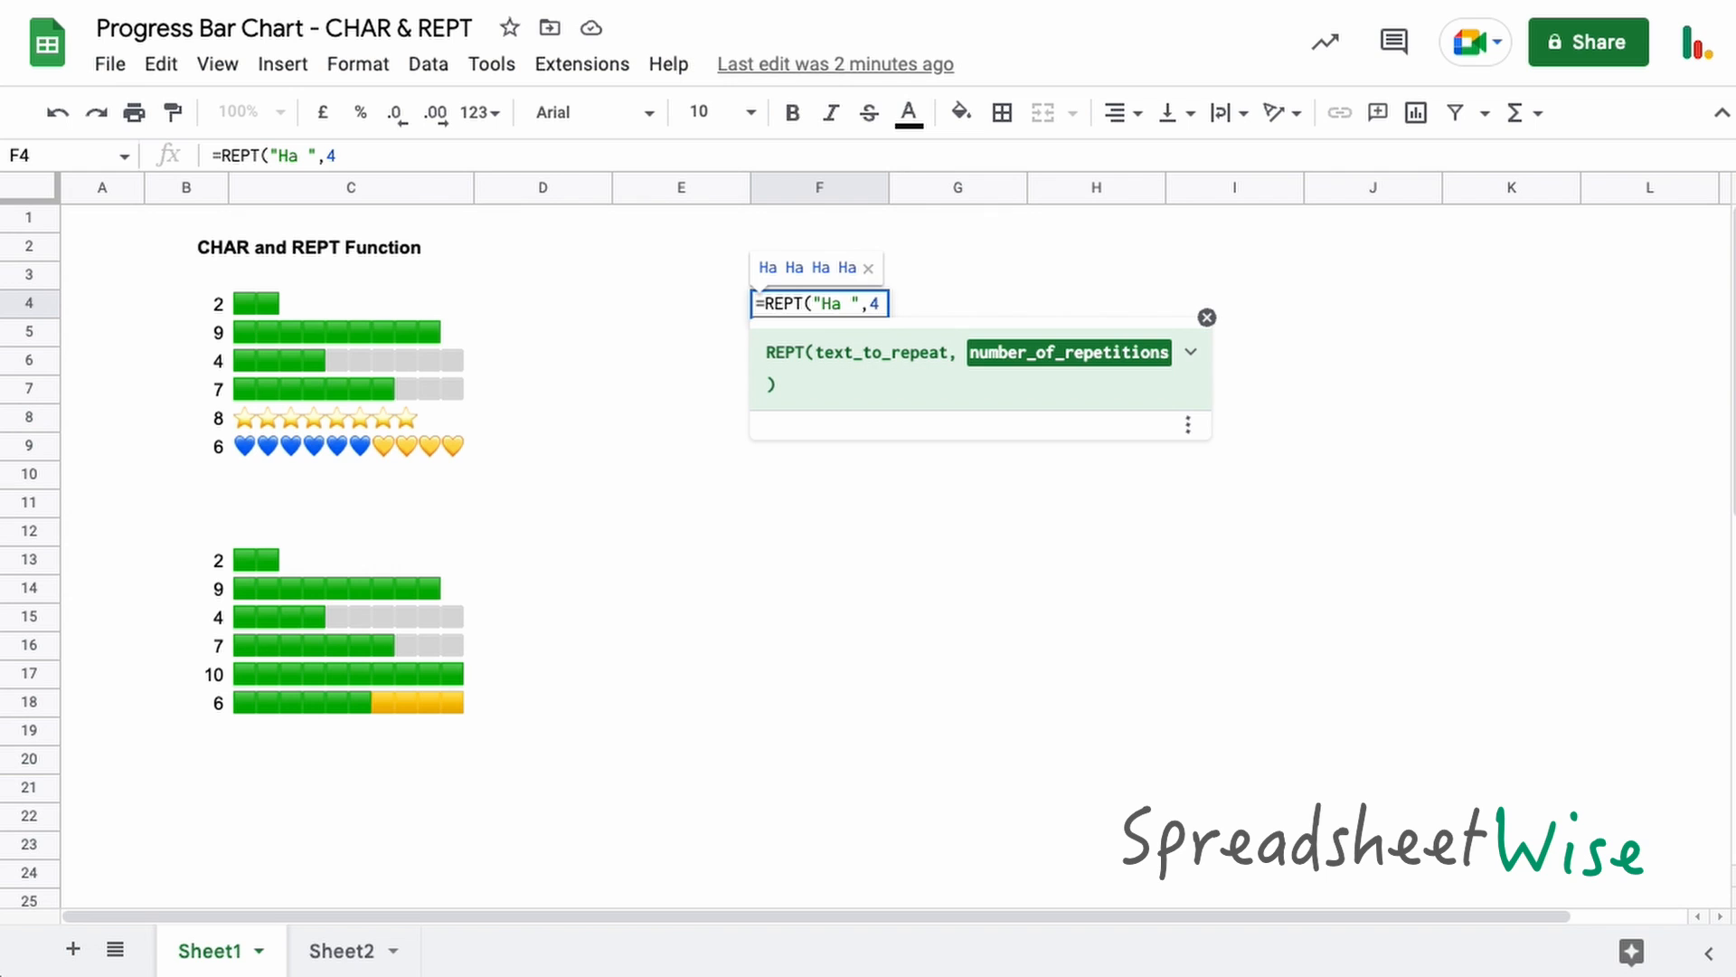
pyautogui.moveTo(789, 335)
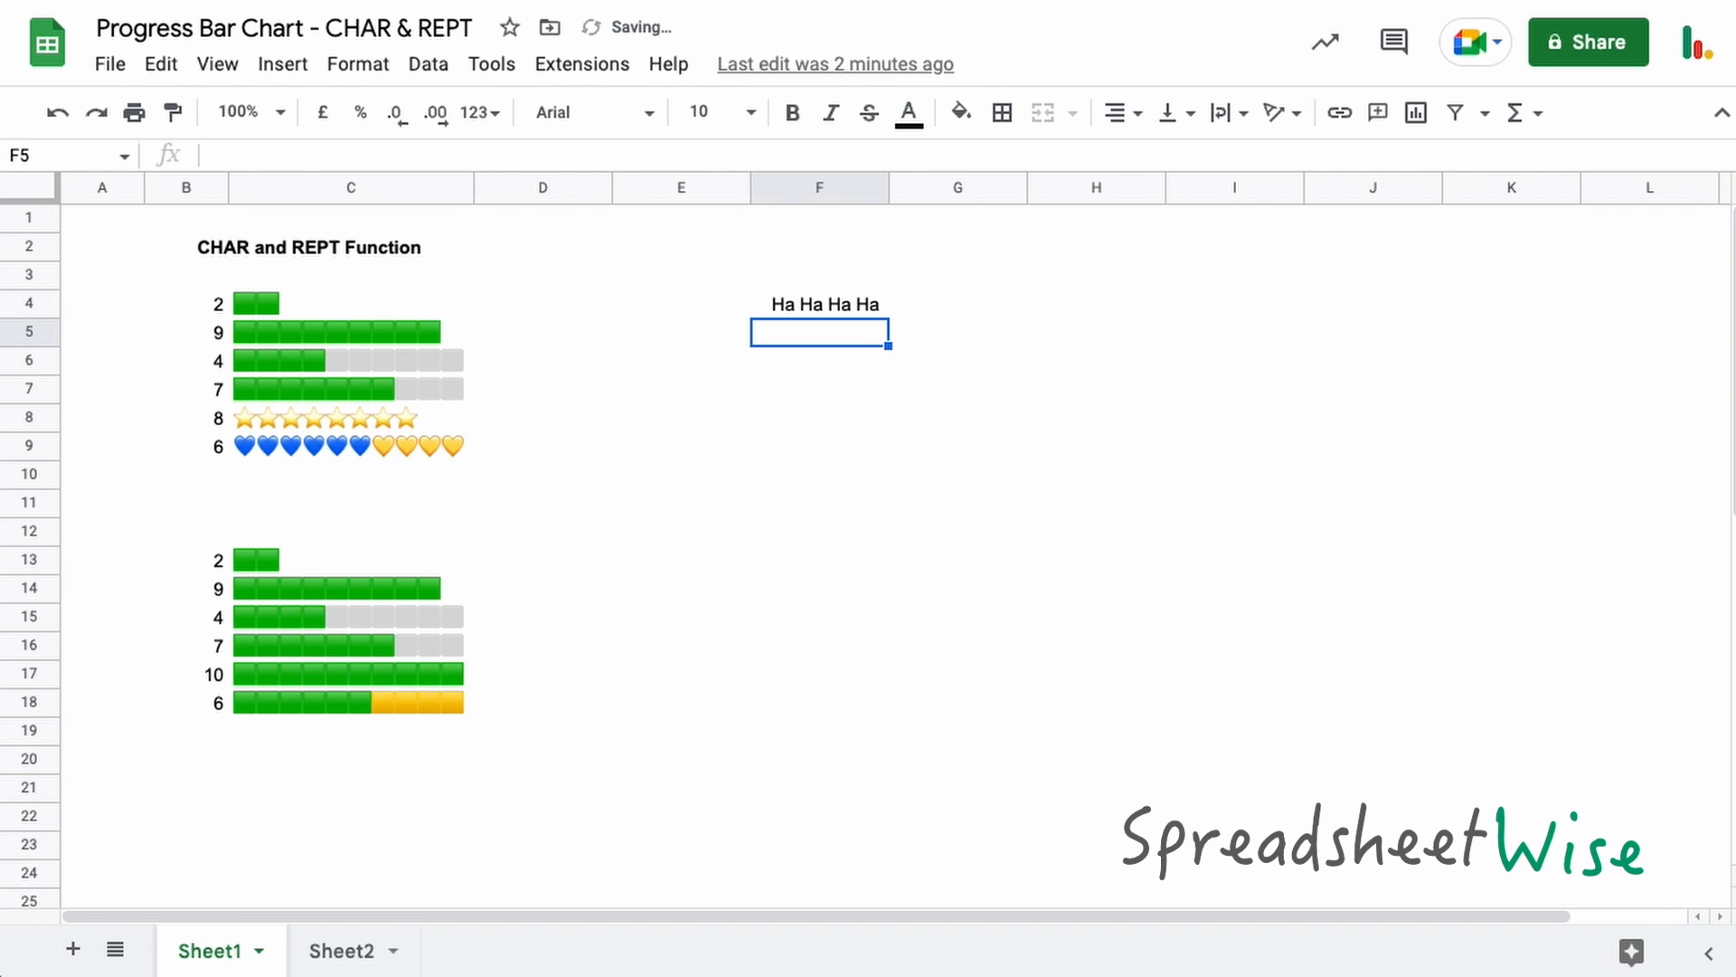
pyautogui.click(819, 304)
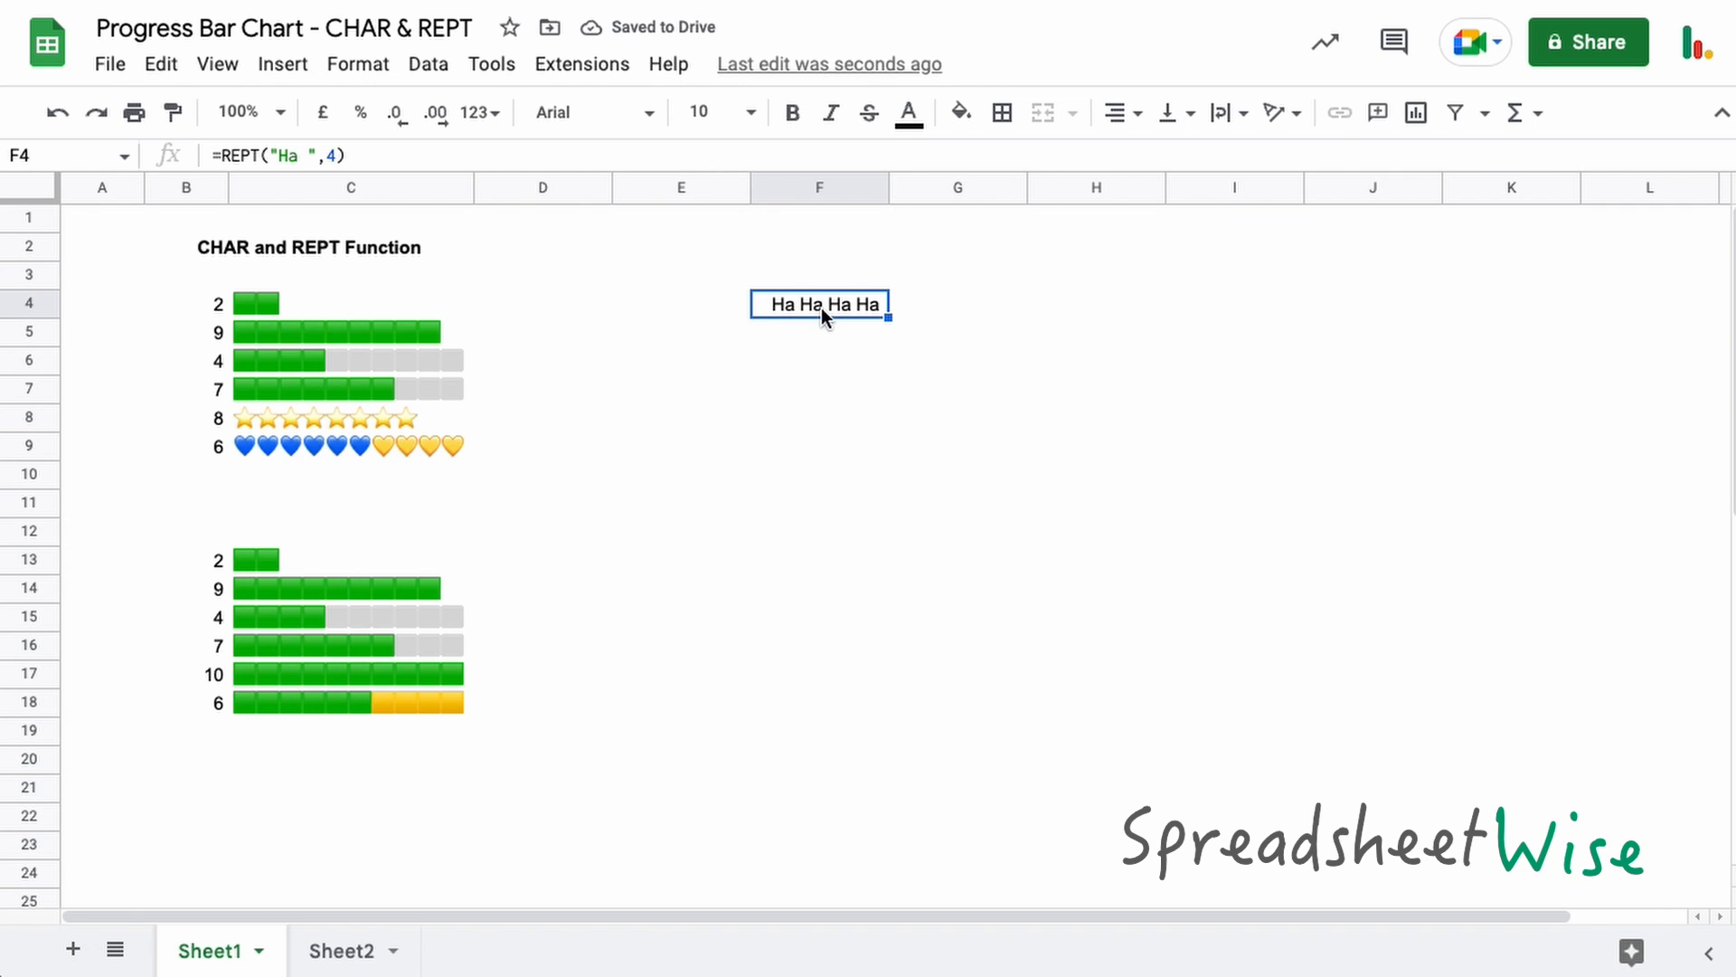
pyautogui.moveTo(769, 321)
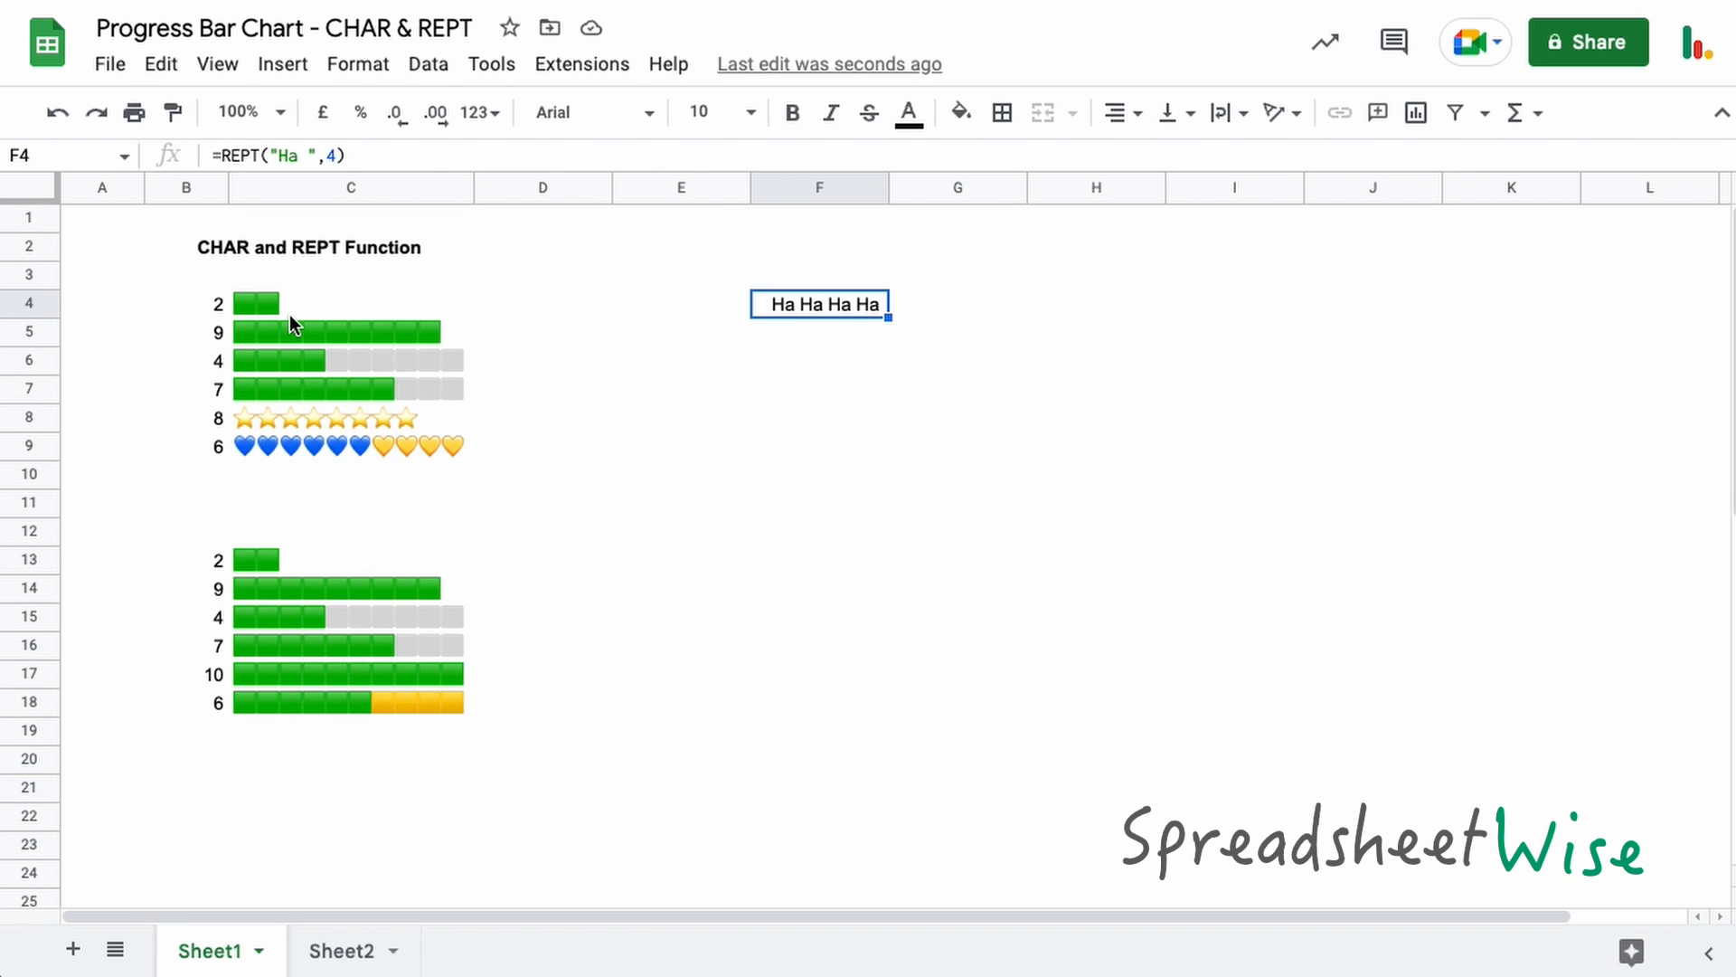
pyautogui.moveTo(818, 321)
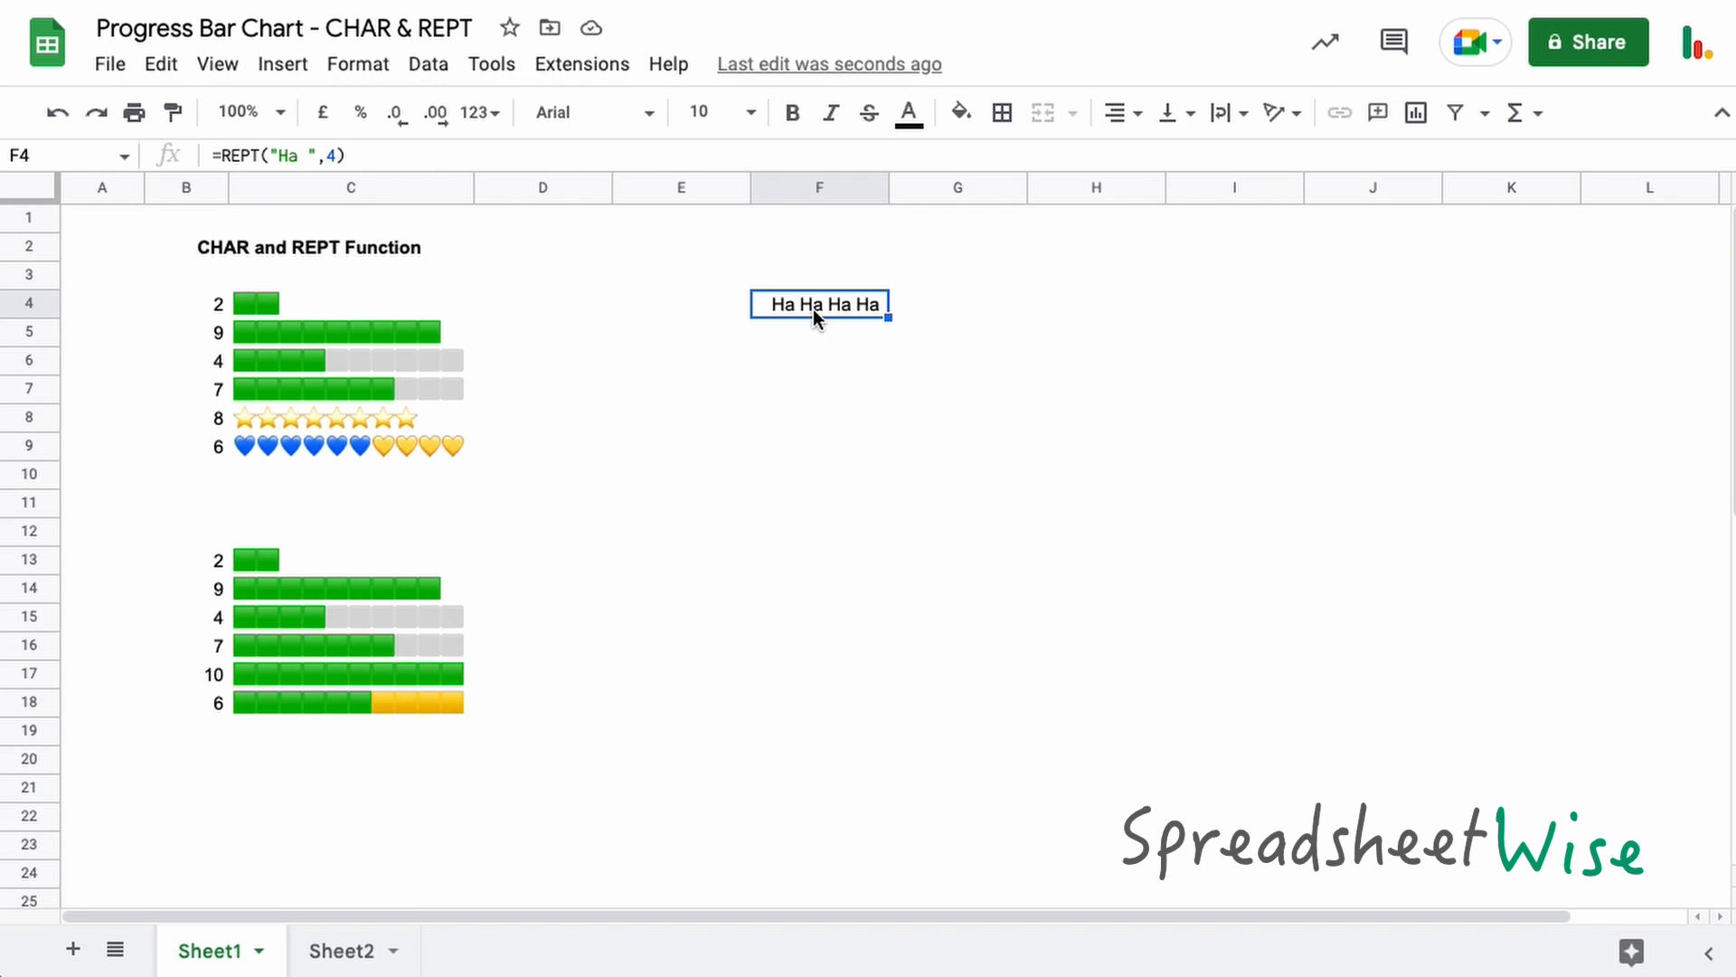
pyautogui.moveTo(246, 315)
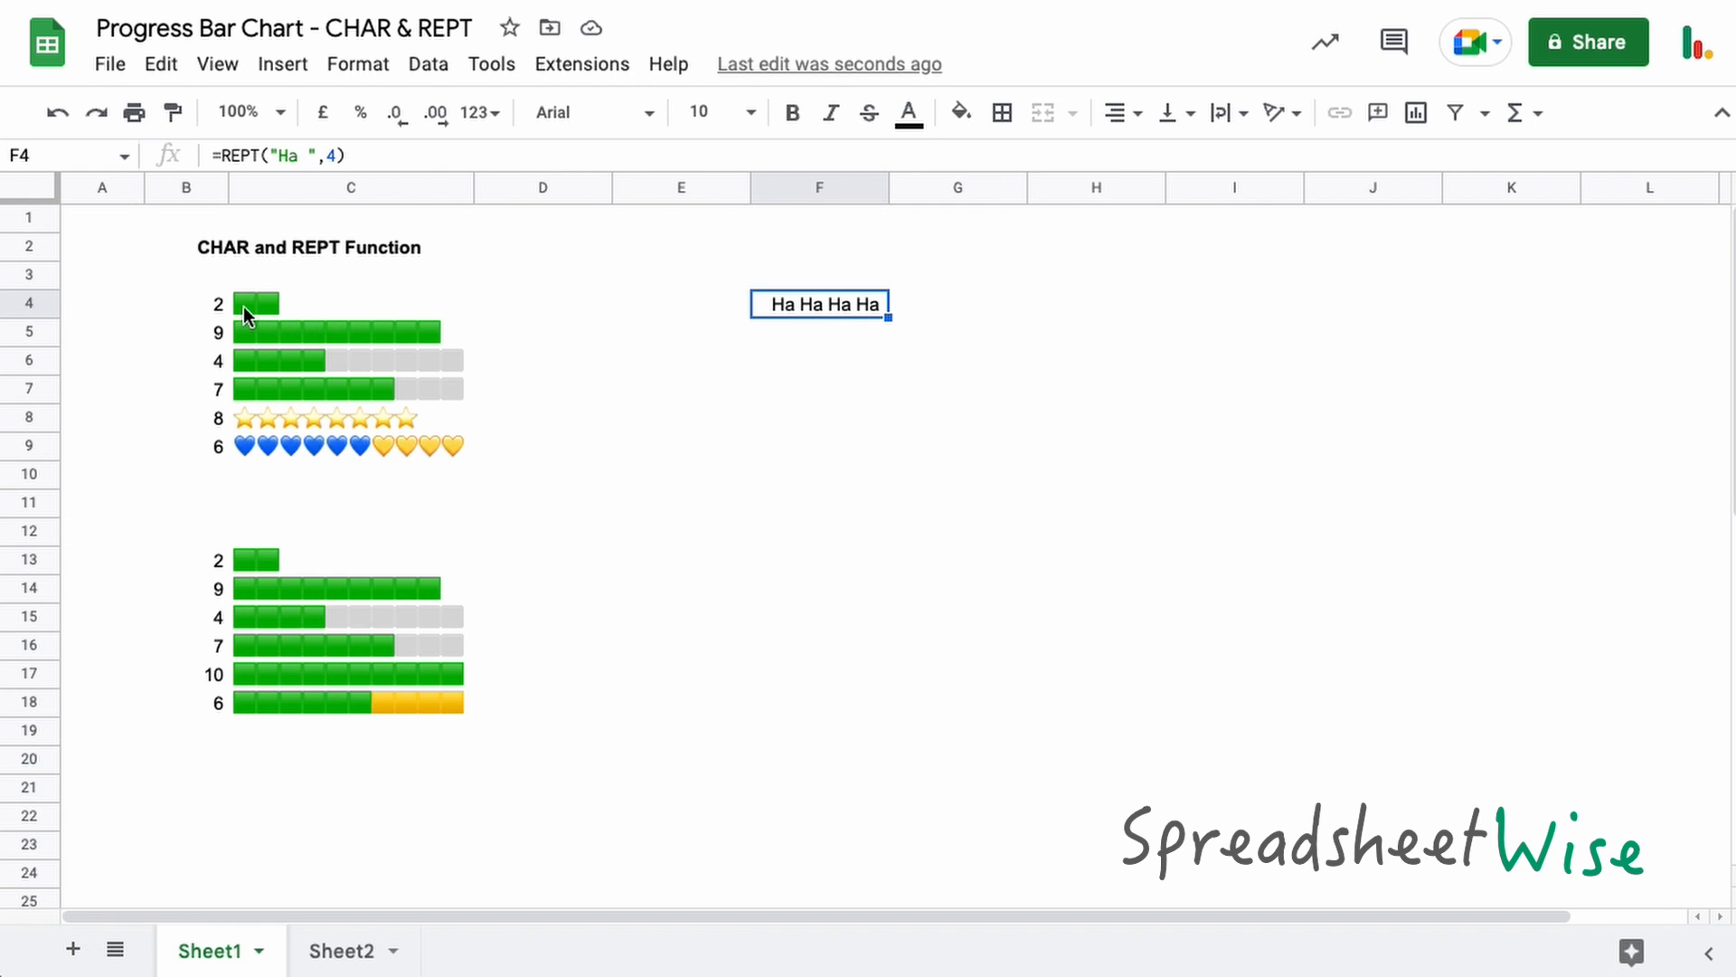
pyautogui.moveTo(263, 316)
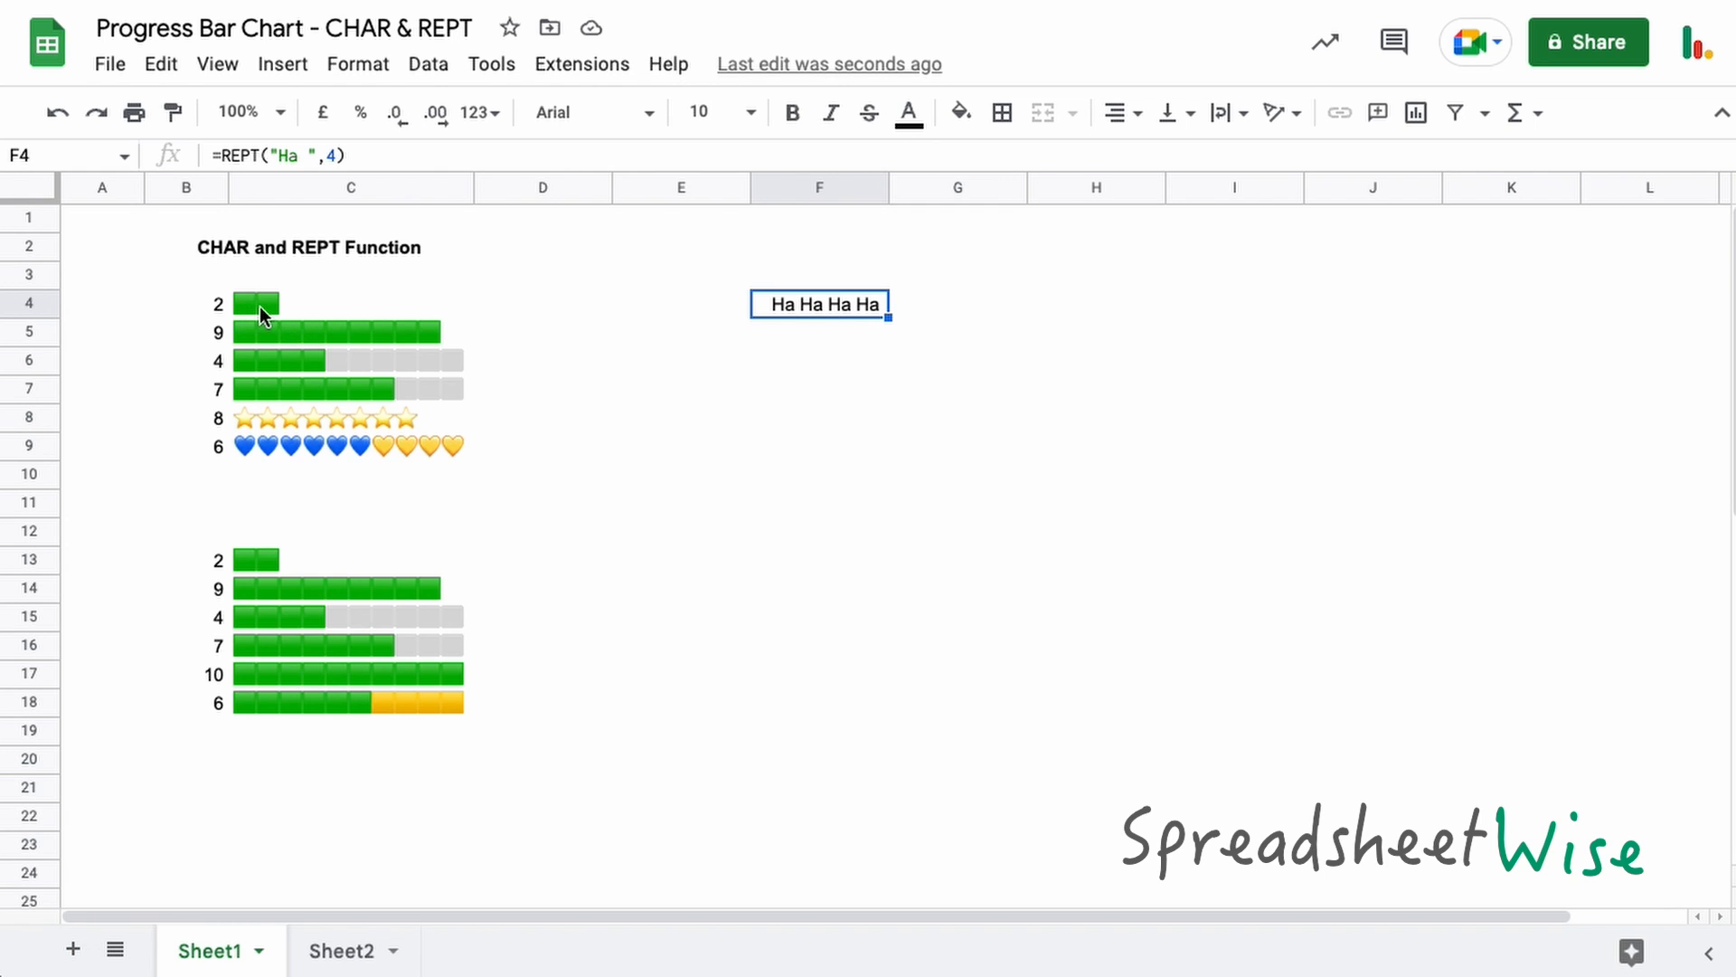
pyautogui.moveTo(809, 314)
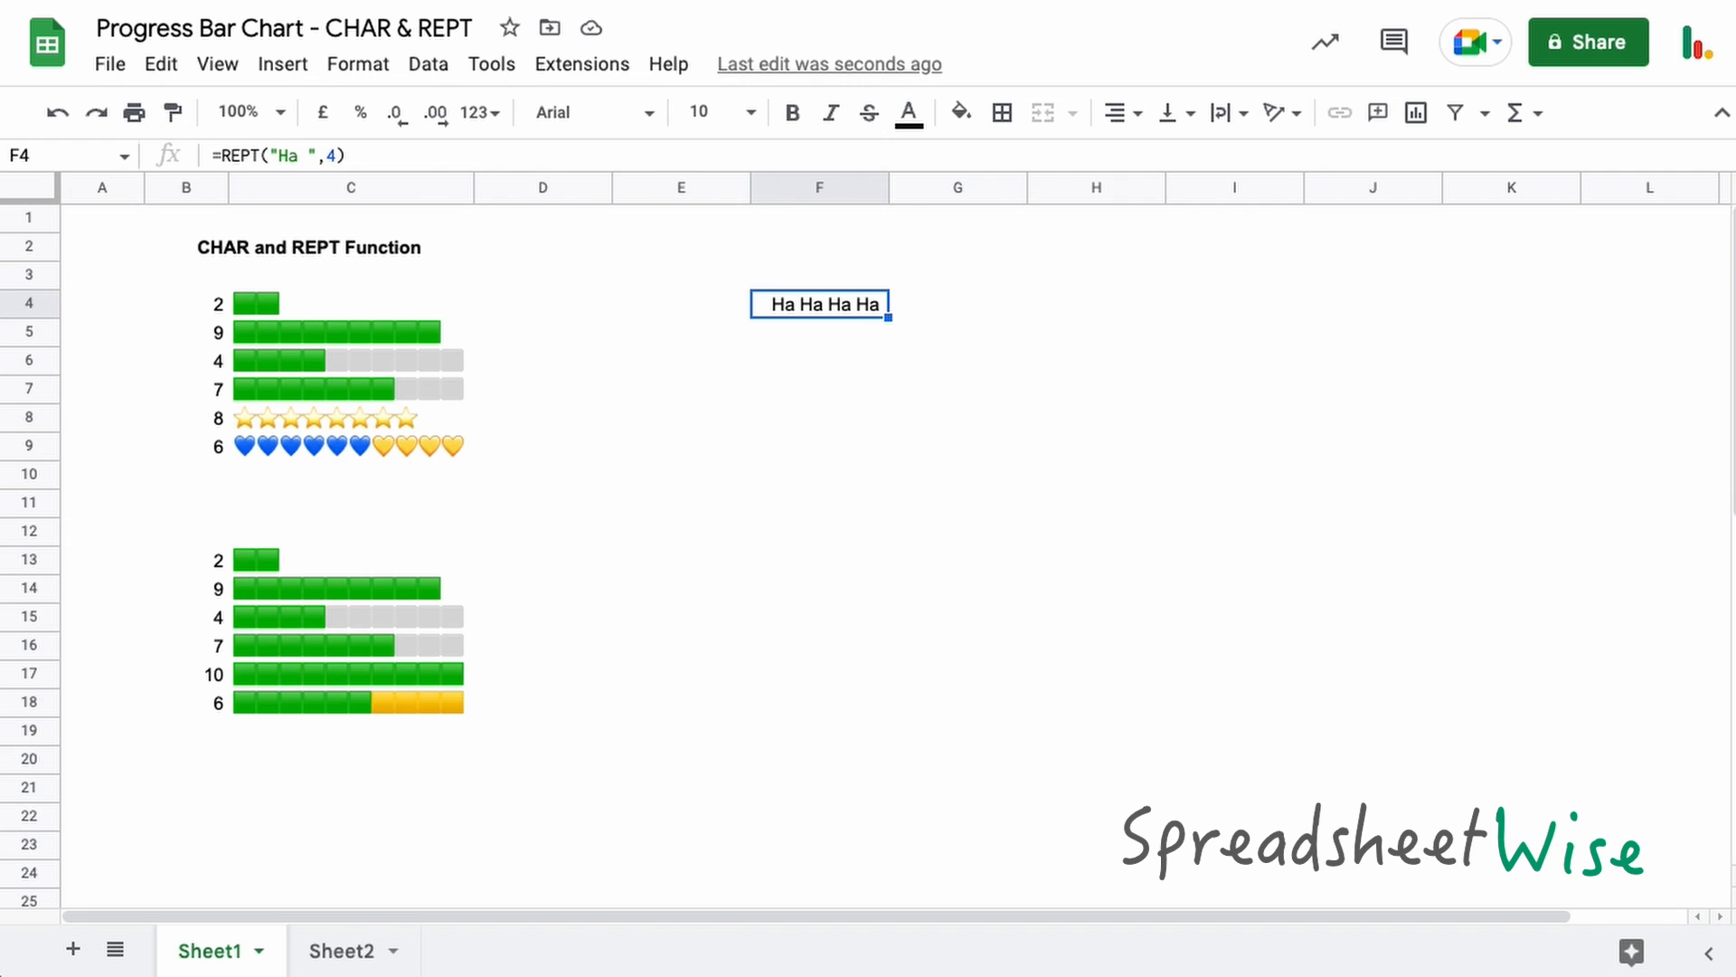
pyautogui.moveTo(824, 346)
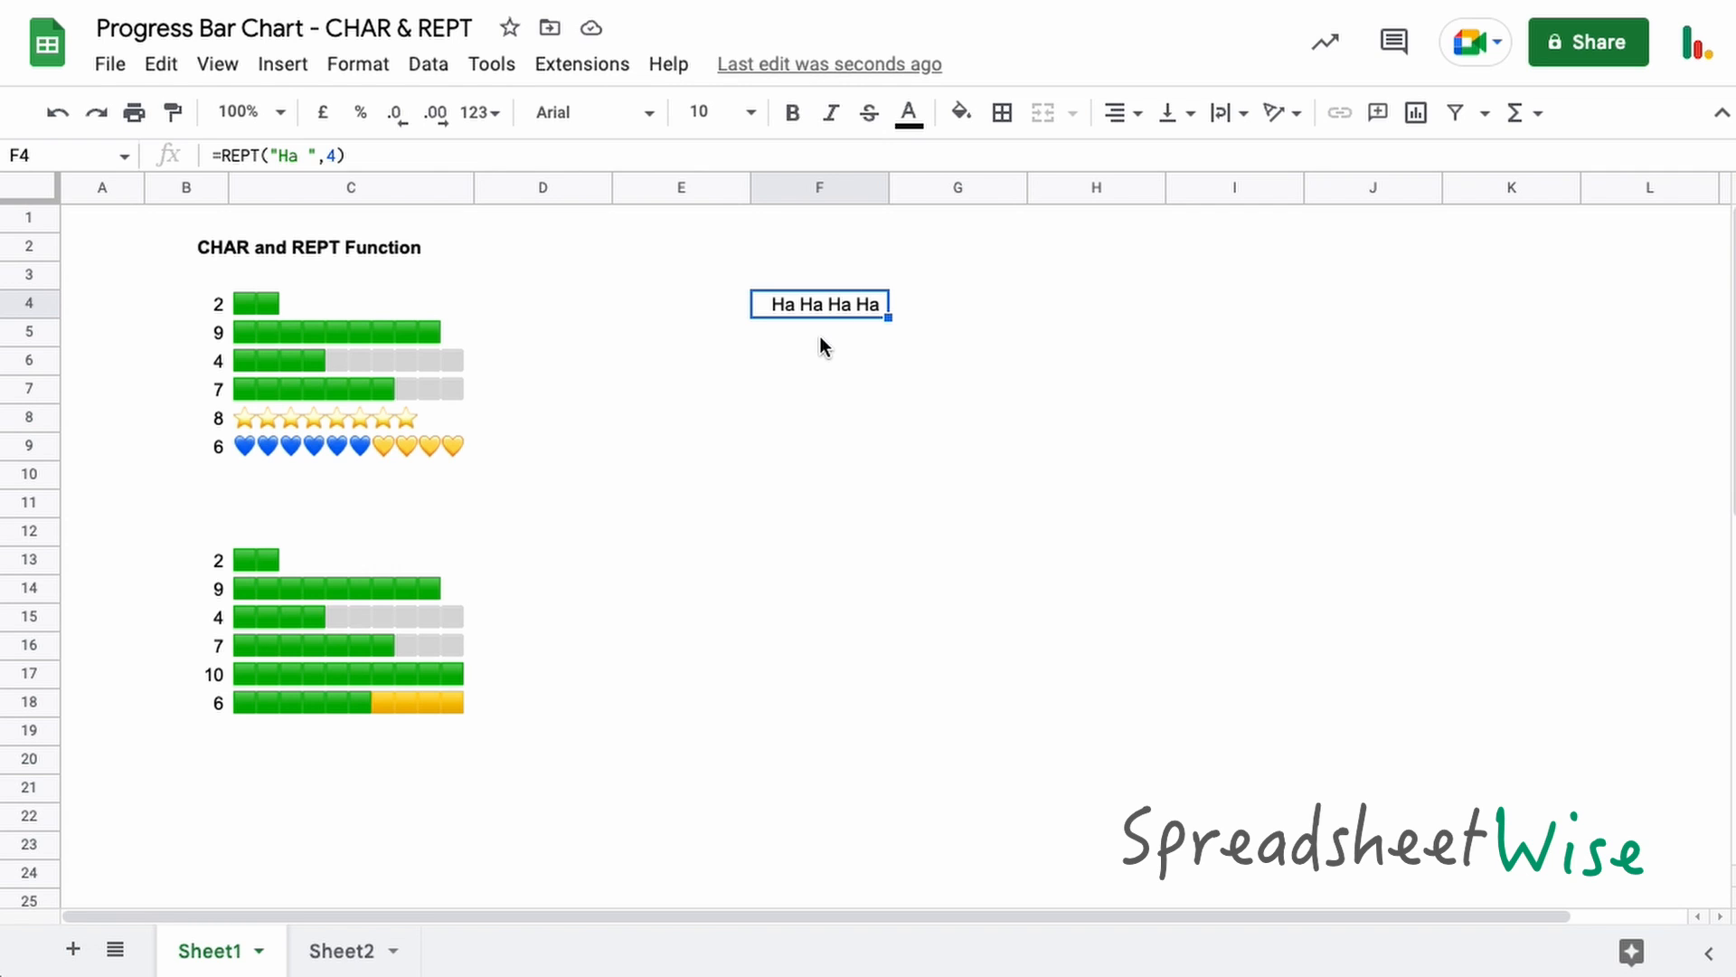
# Enter =CHAR(129001) in F5 to show a green square emoji.
pyautogui.click(819, 332)
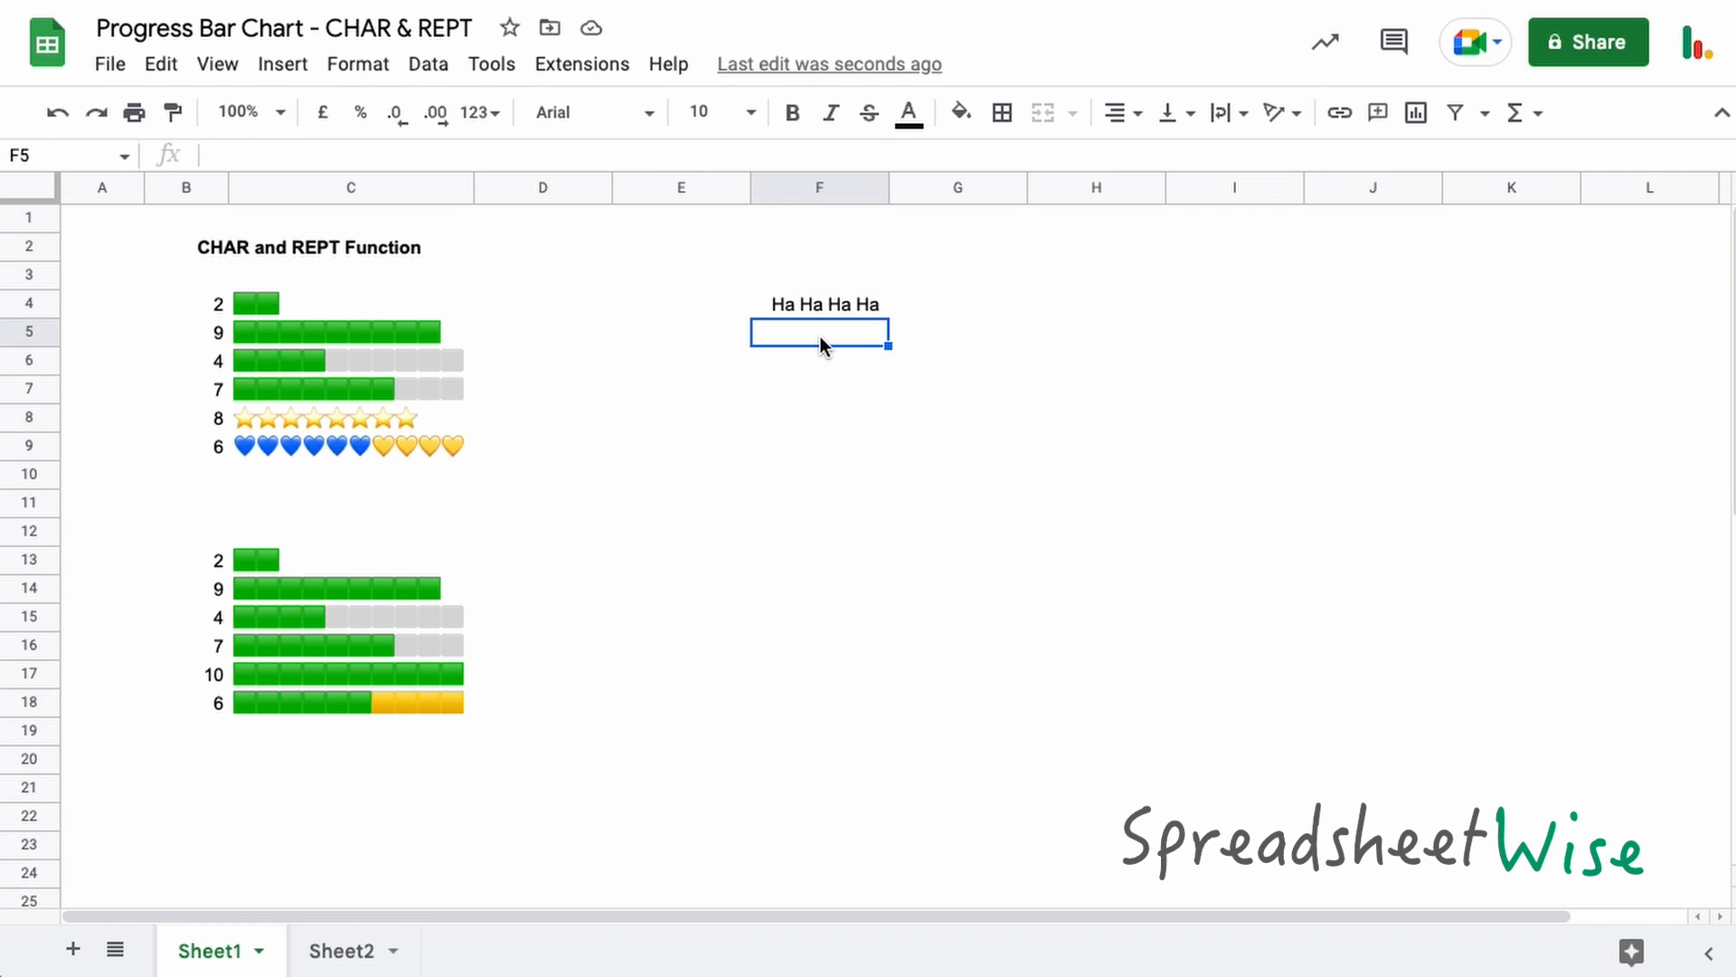
pyautogui.write('=c')
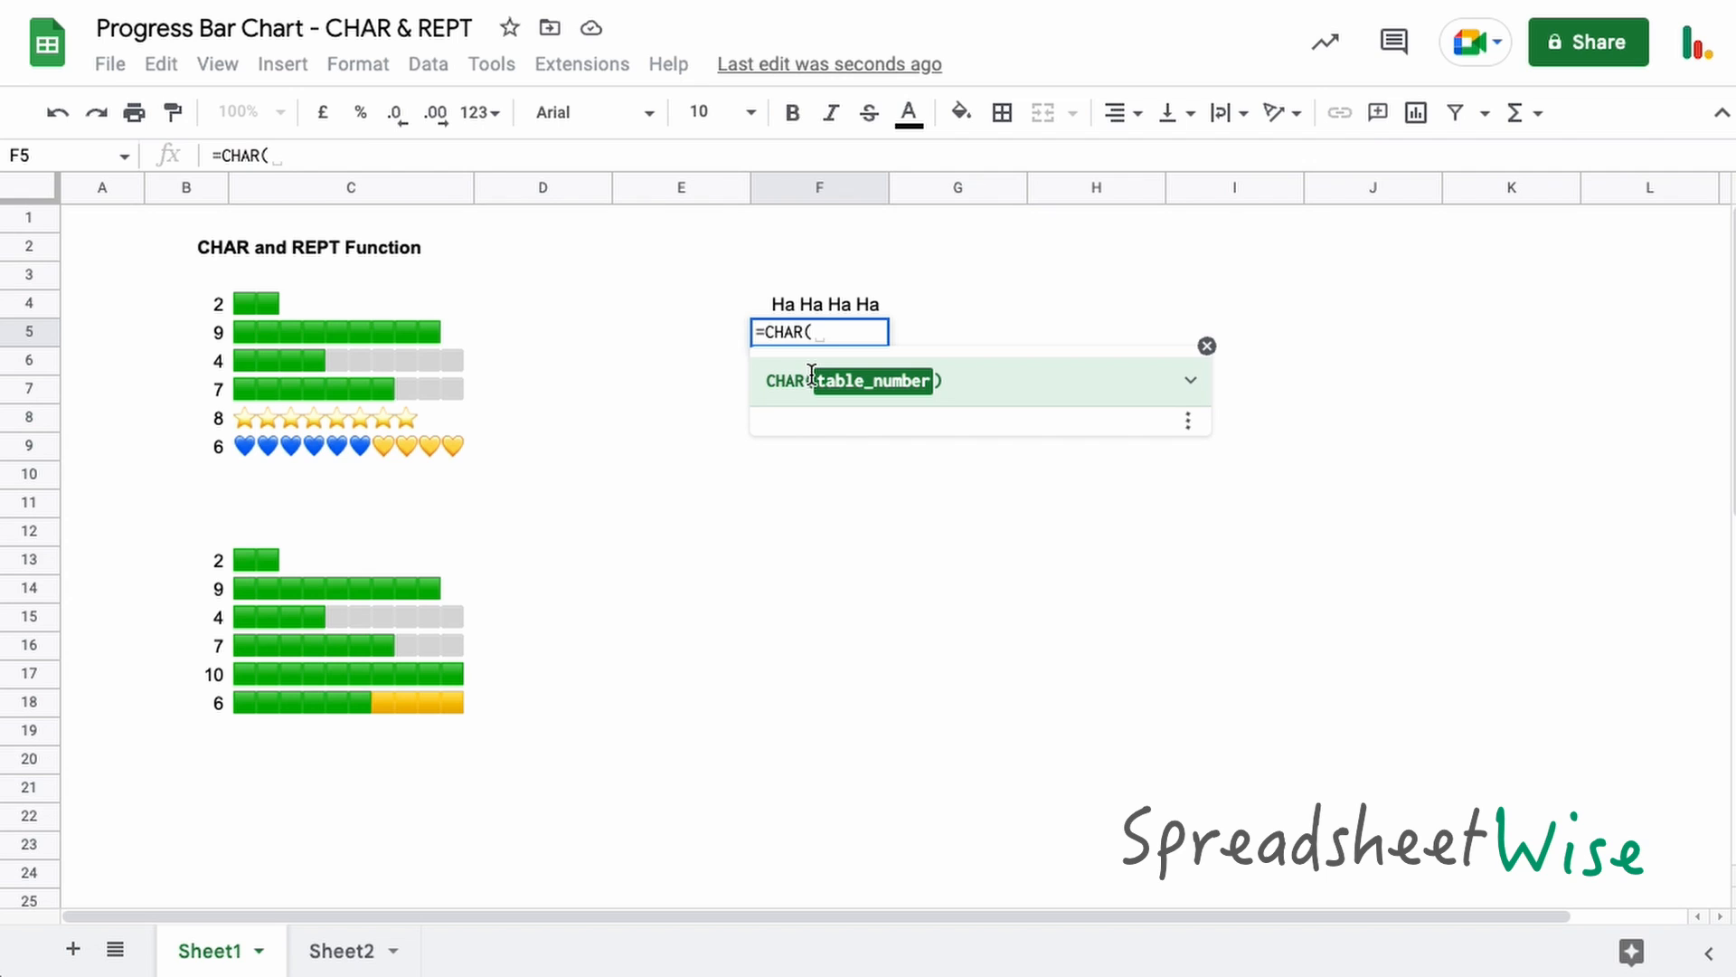
pyautogui.write('129001')
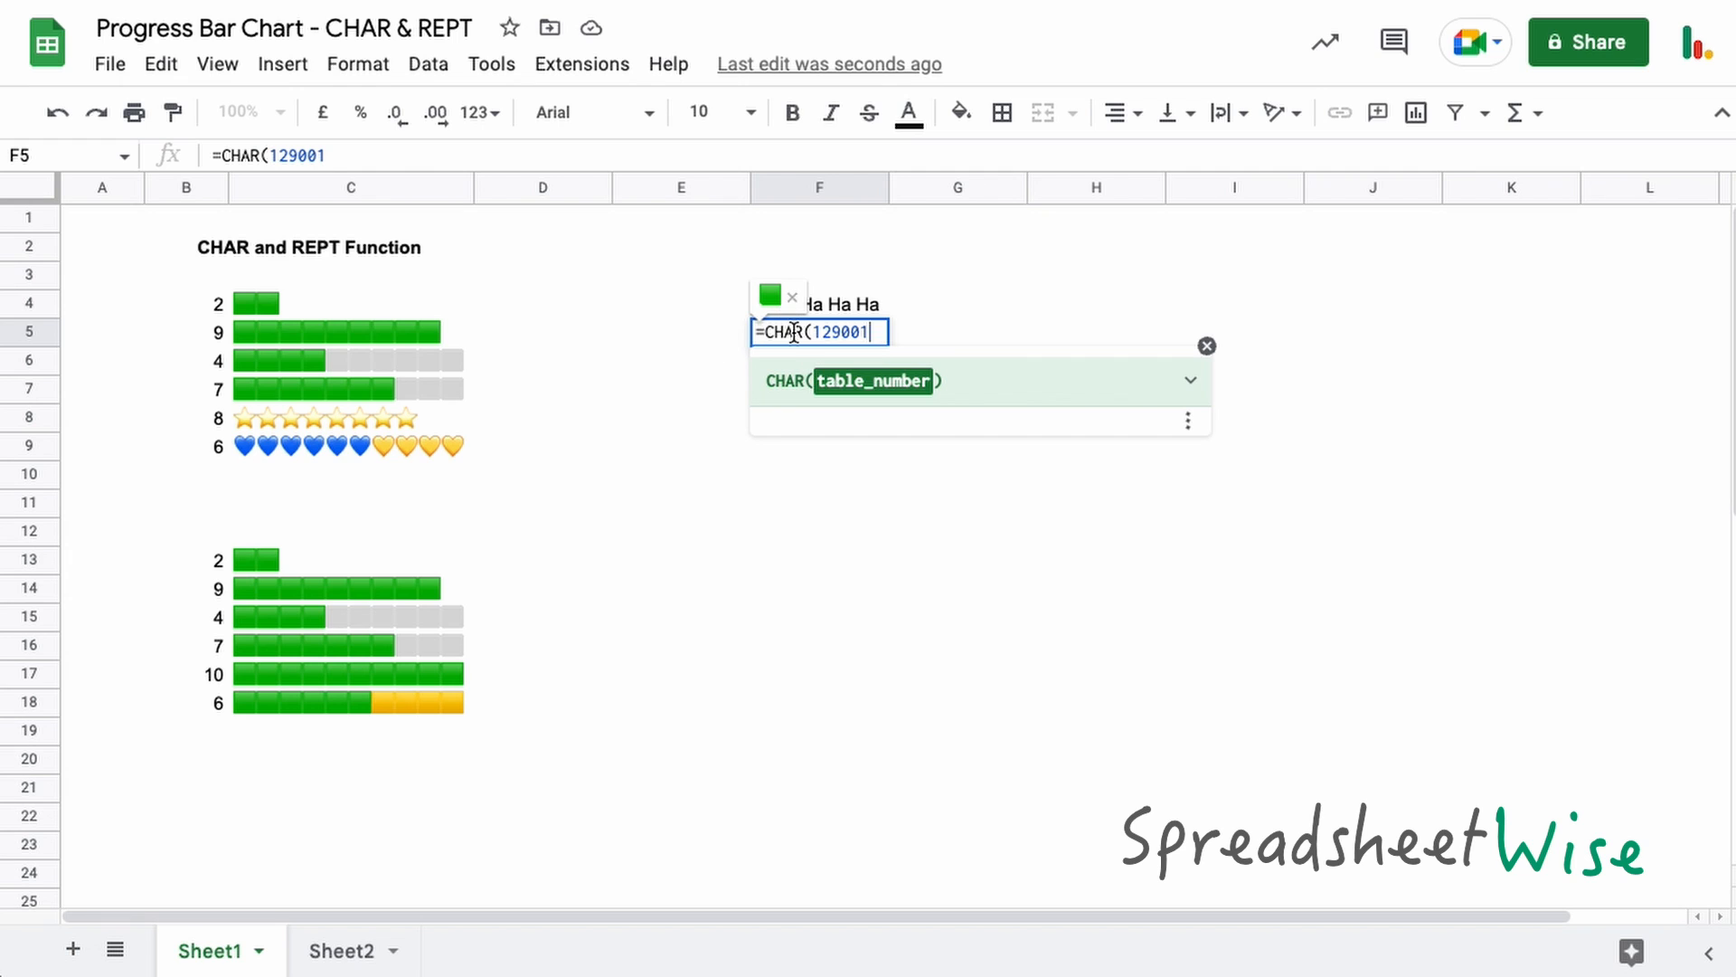
pyautogui.press('enter')
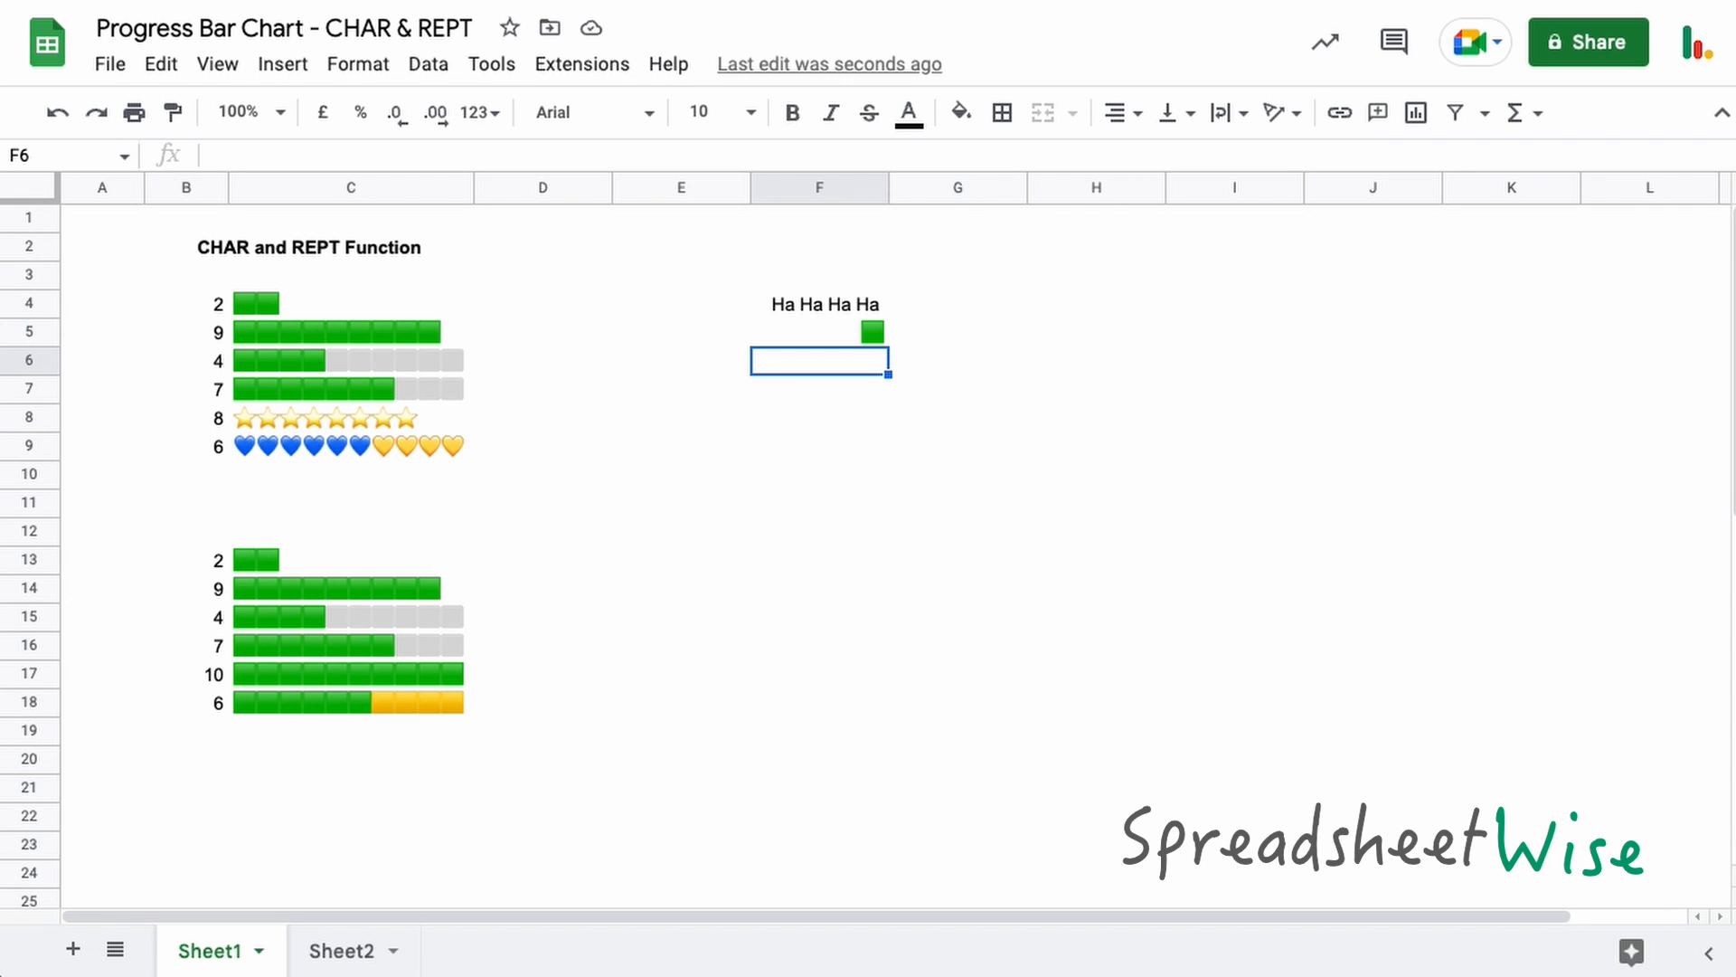
# Start a trial =CHAR(96 formula in the next cell.
pyautogui.write('=')
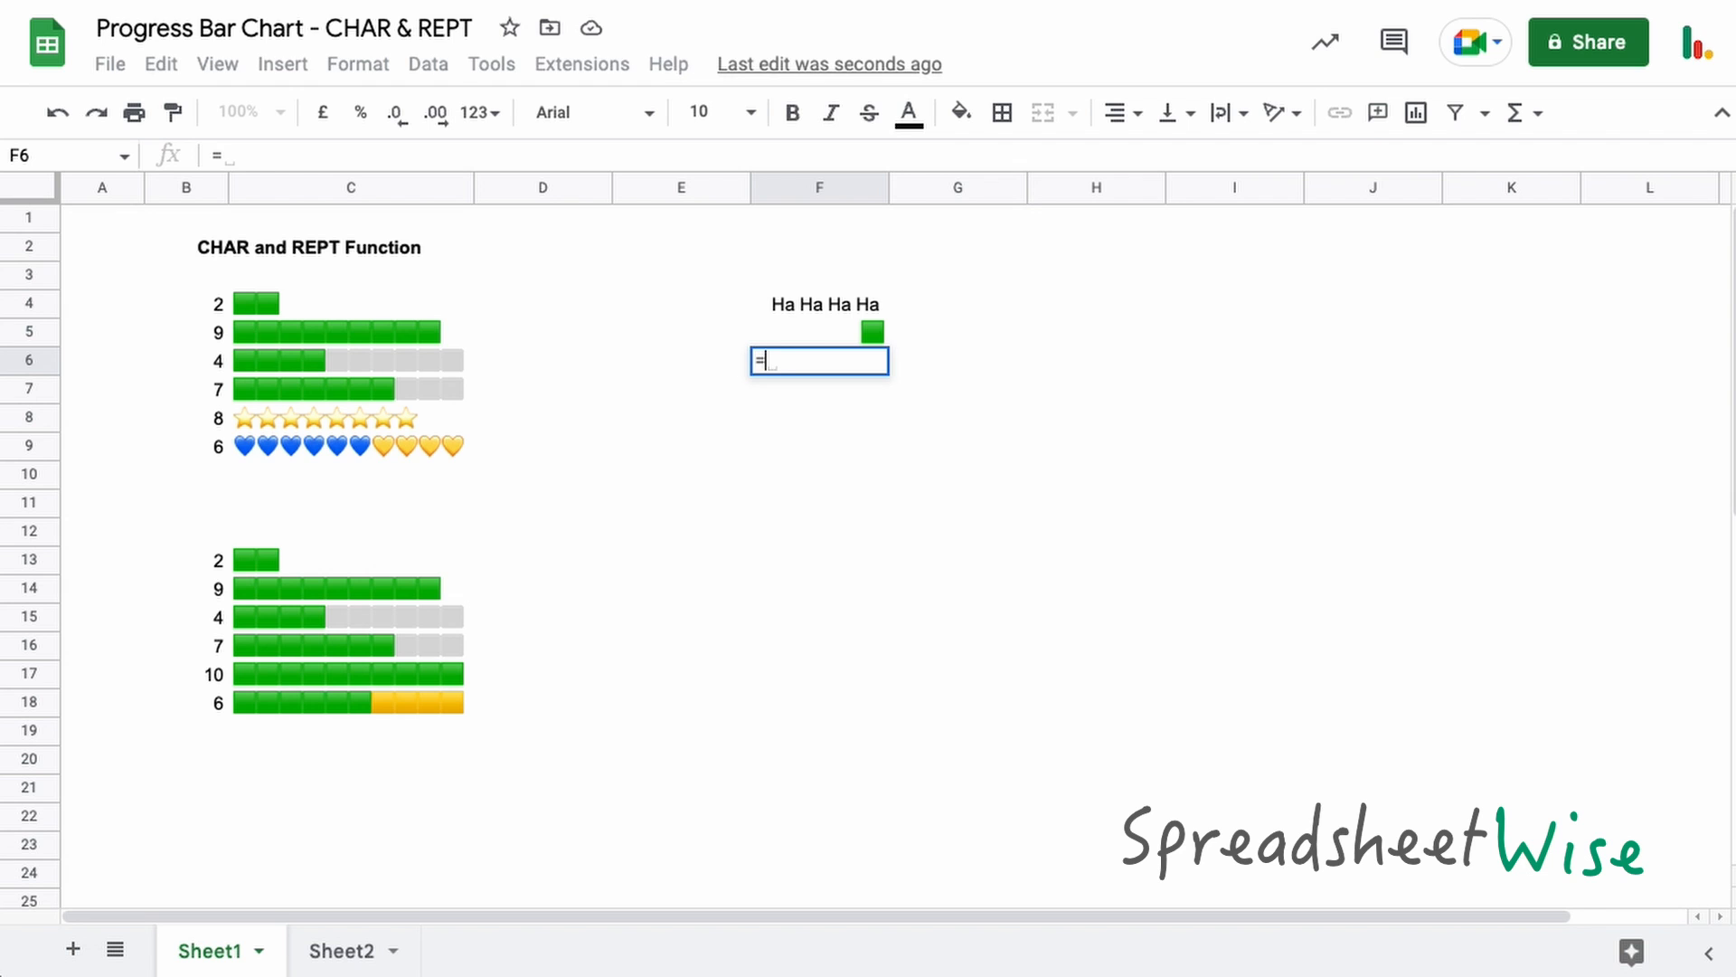
pyautogui.write('CHAR(')
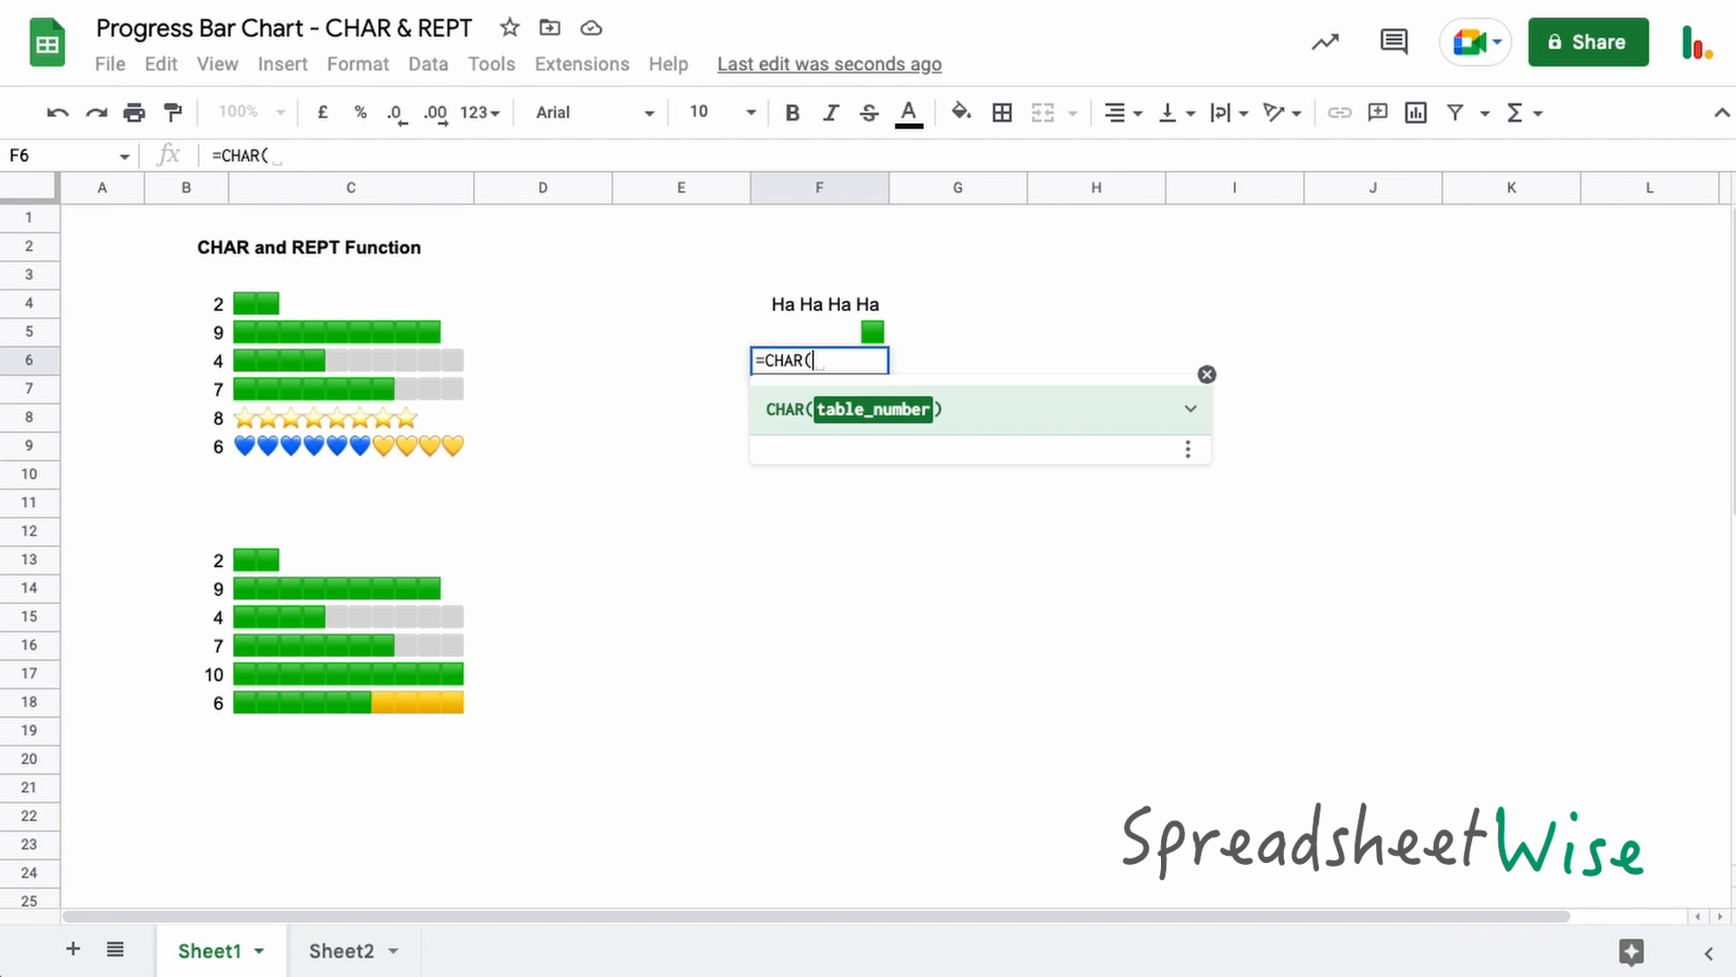
pyautogui.write('96')
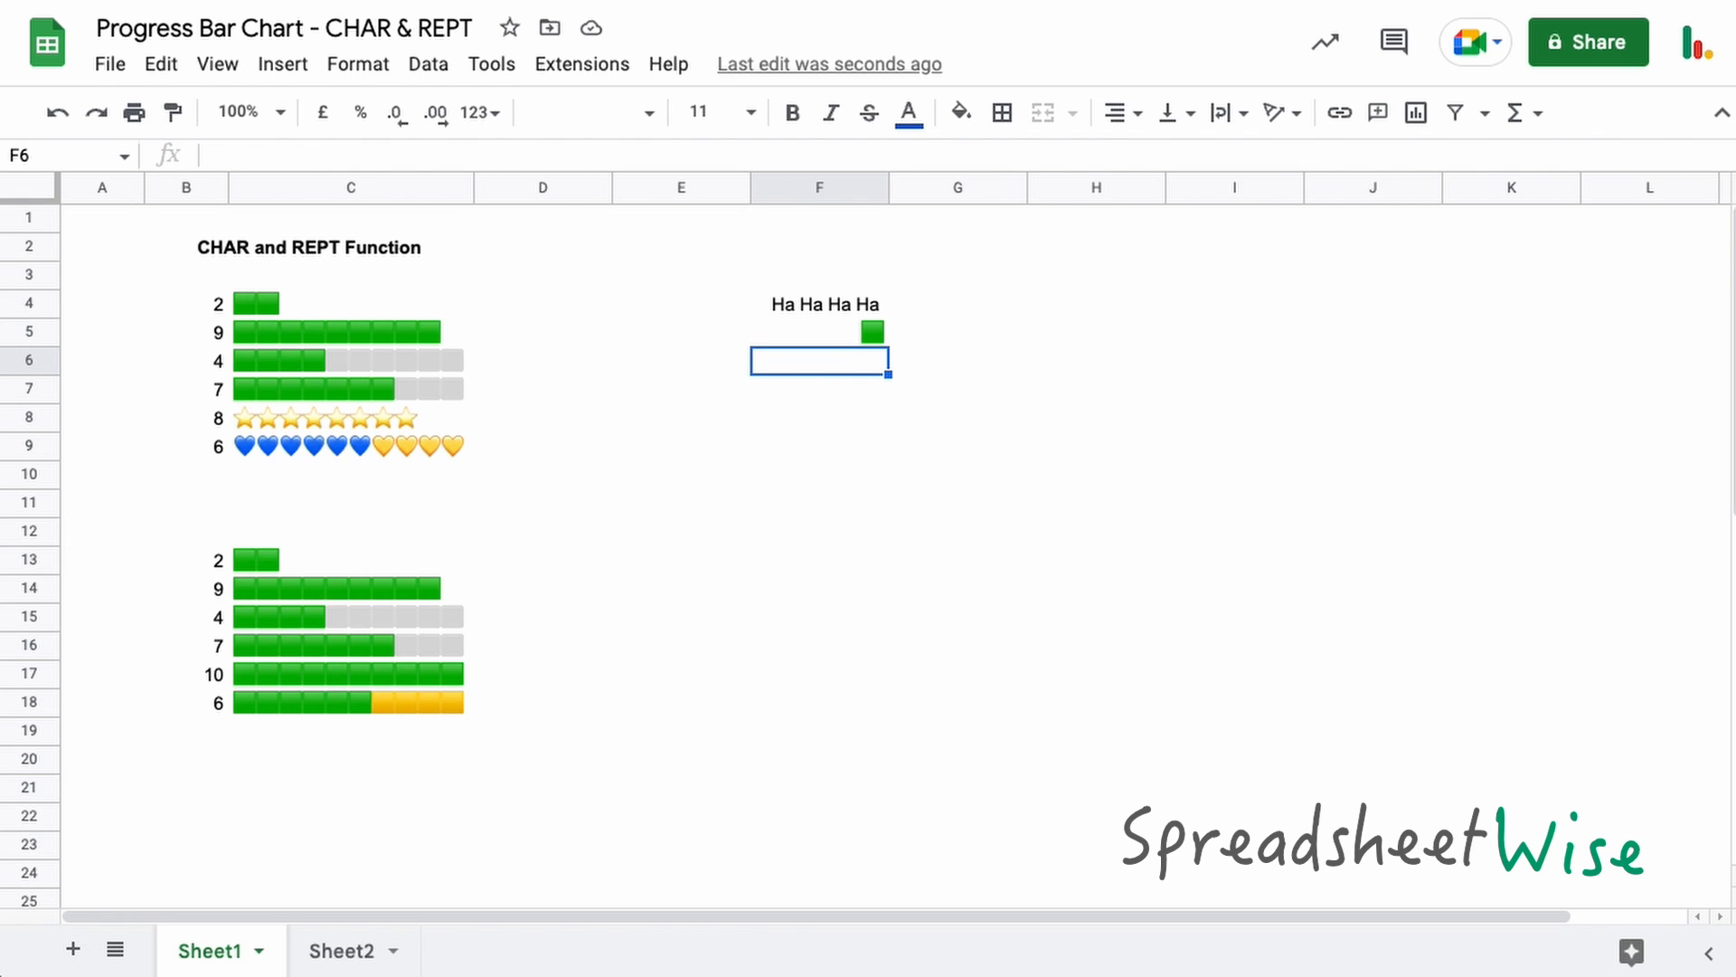
pyautogui.moveTo(863, 345)
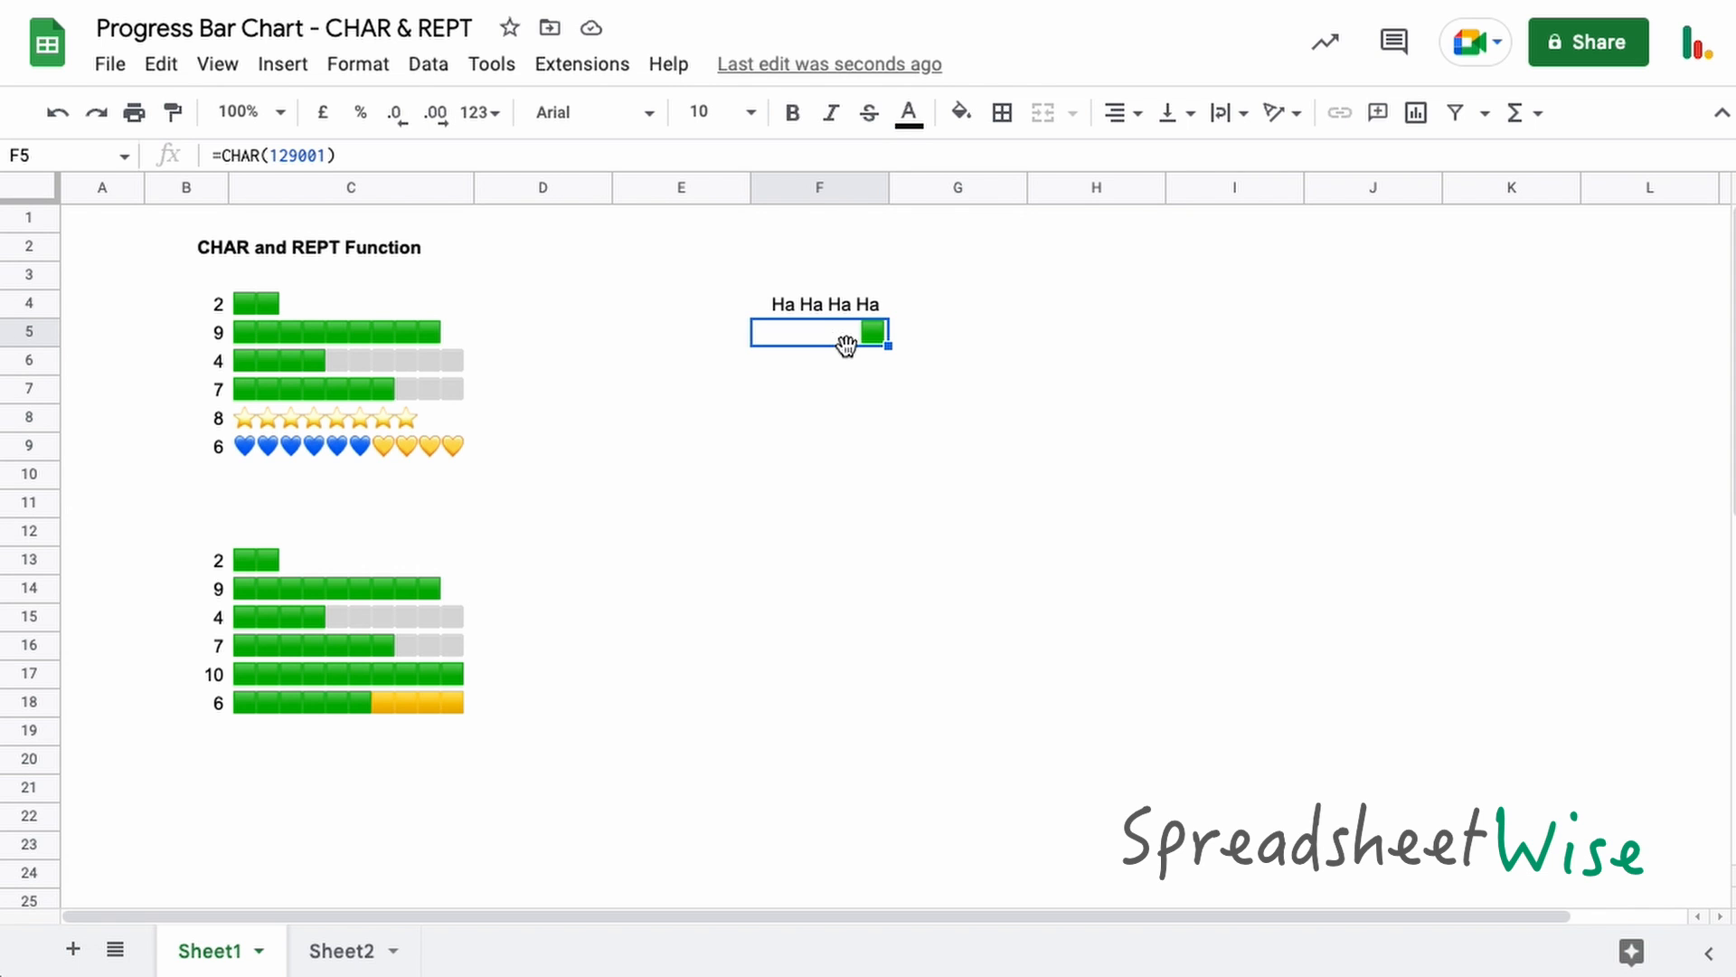
pyautogui.moveTo(846, 345)
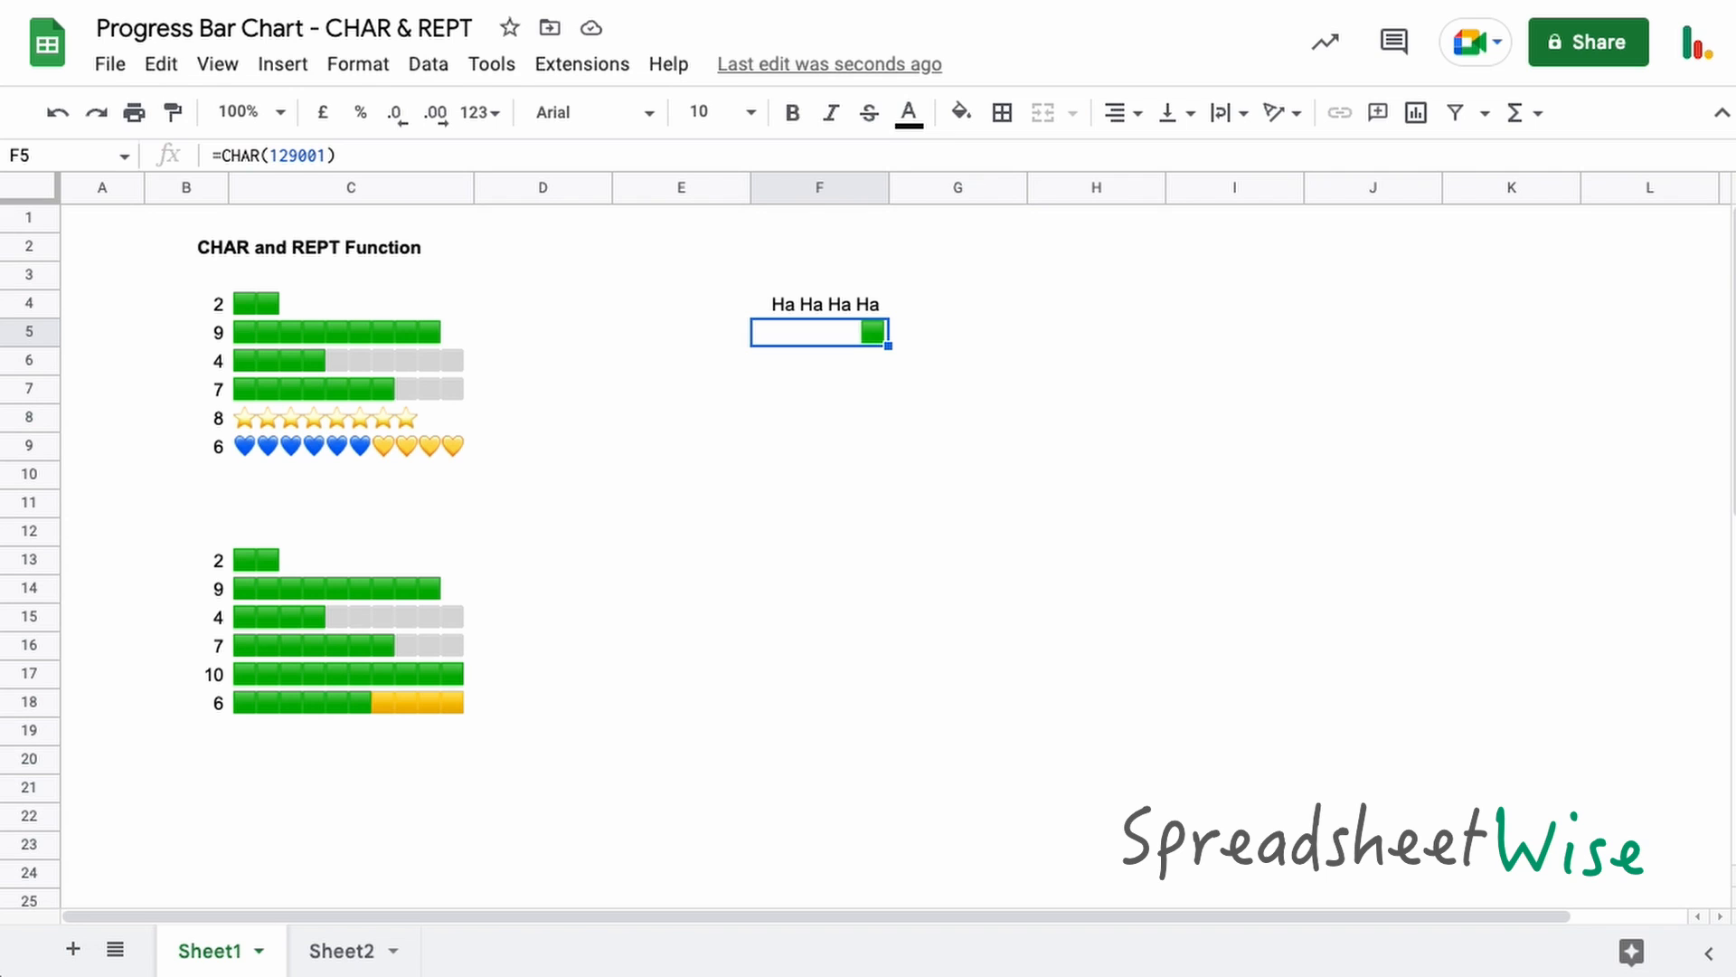
pyautogui.moveTo(1002, 208)
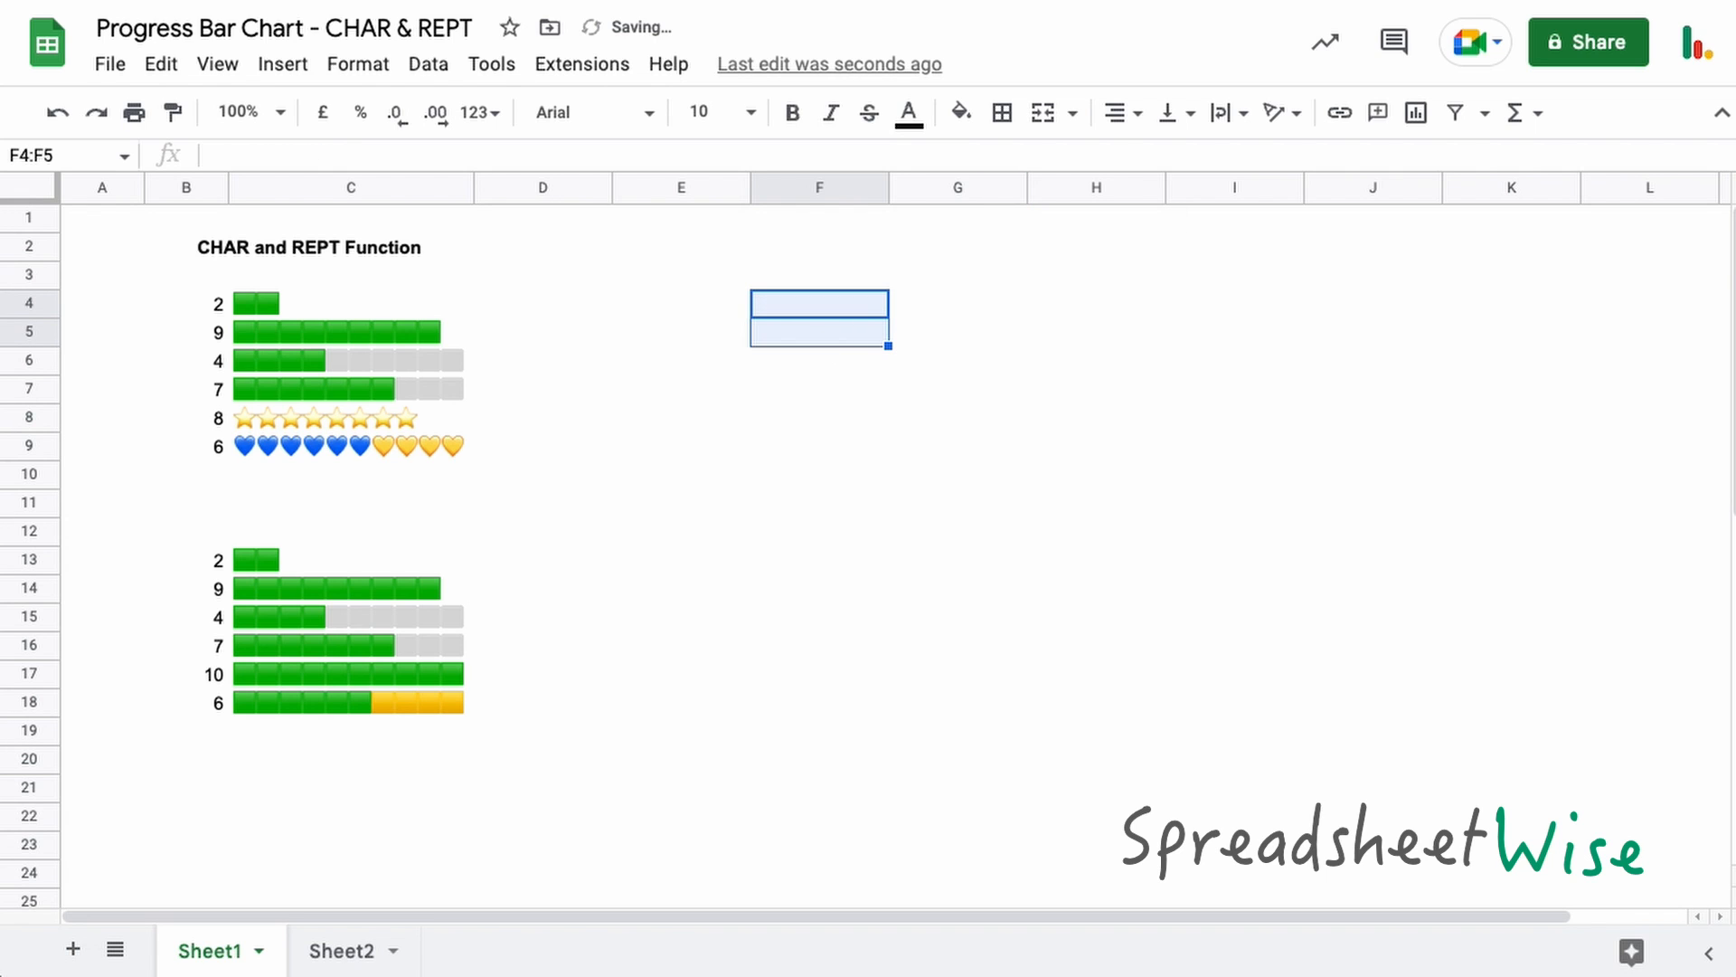
pyautogui.click(820, 304)
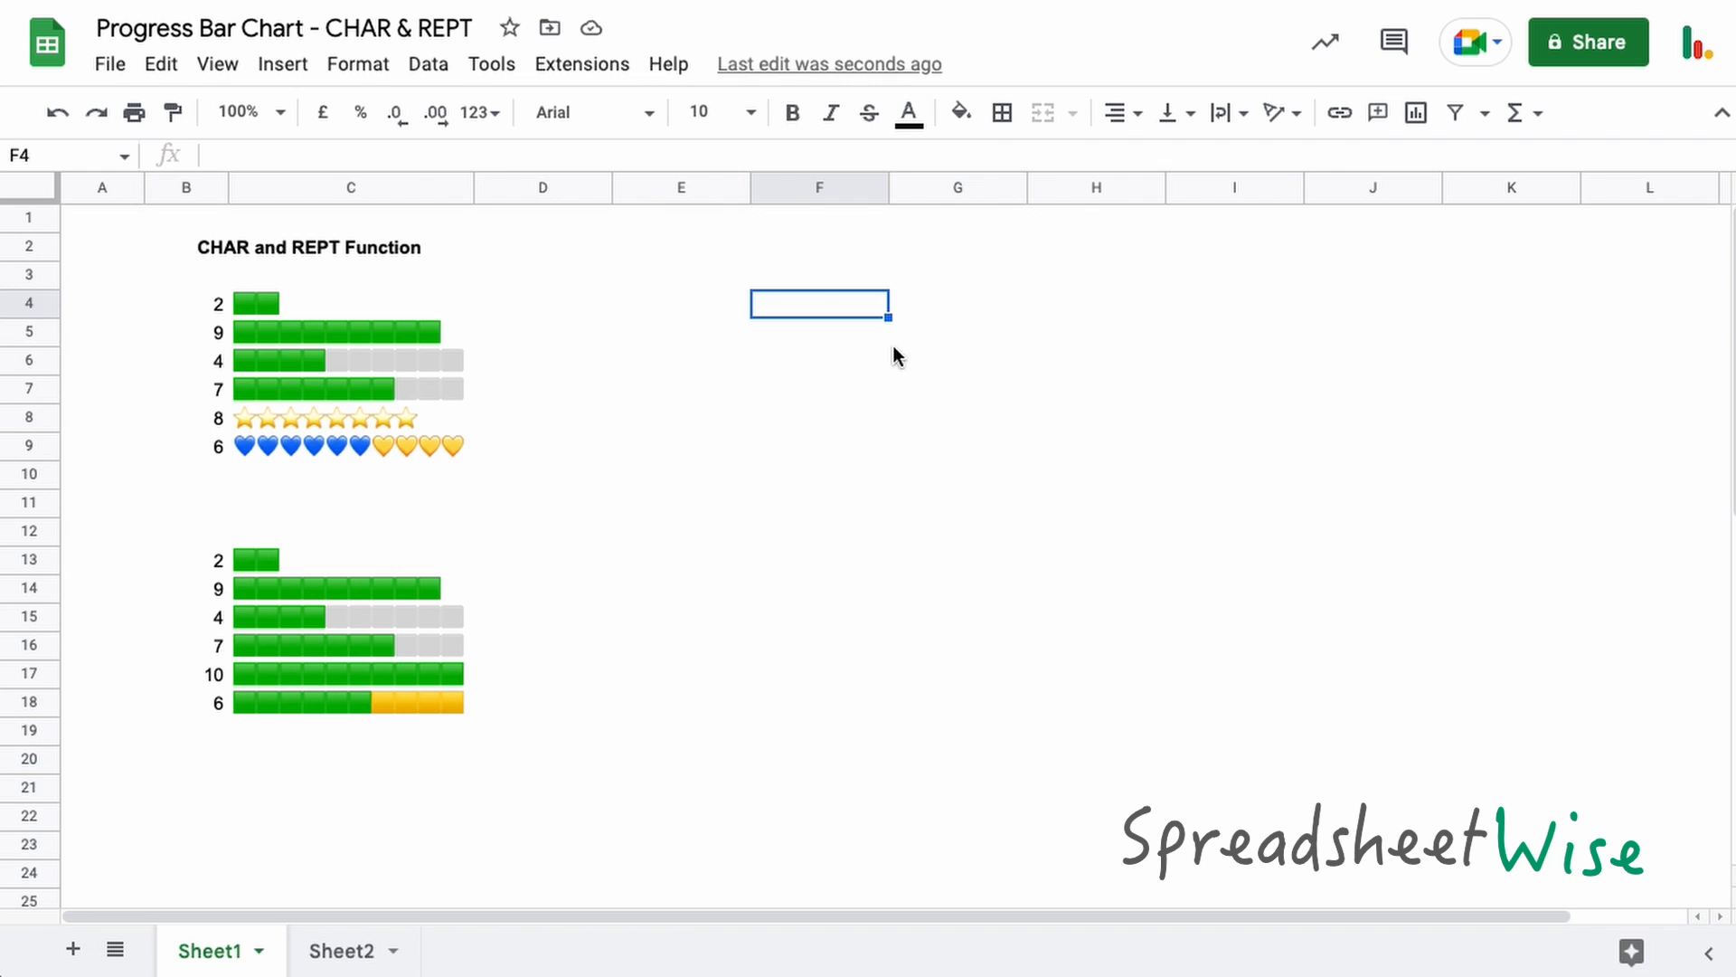
pyautogui.write('2')
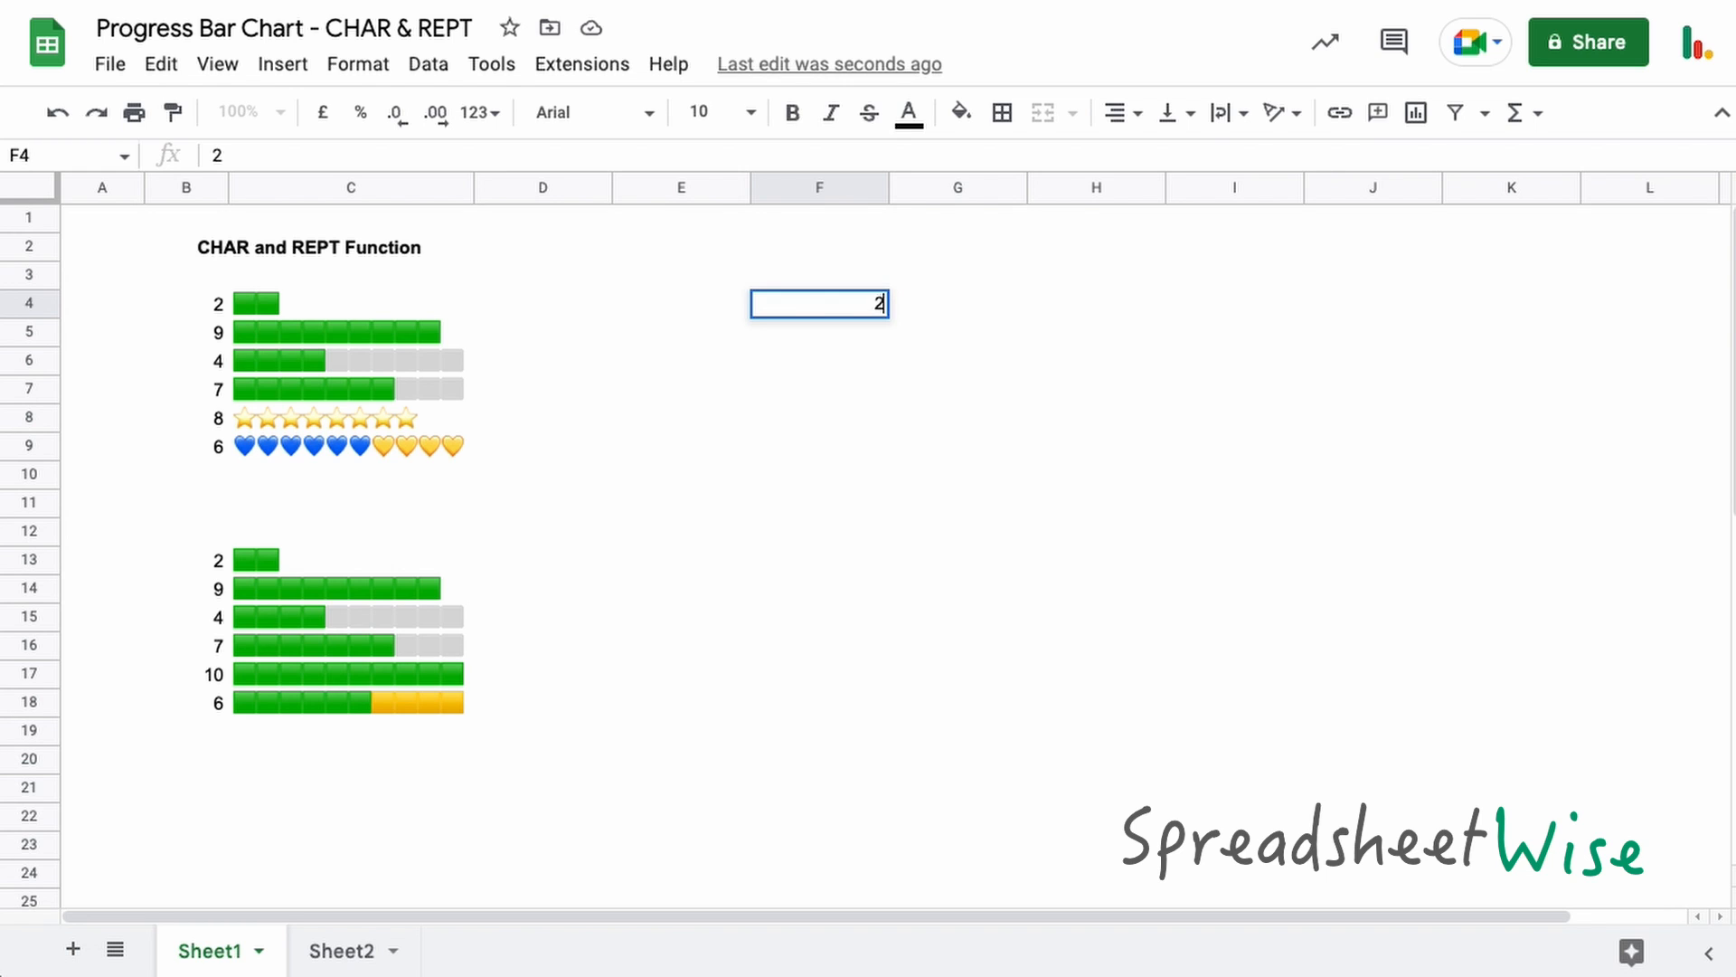
pyautogui.press('enter')
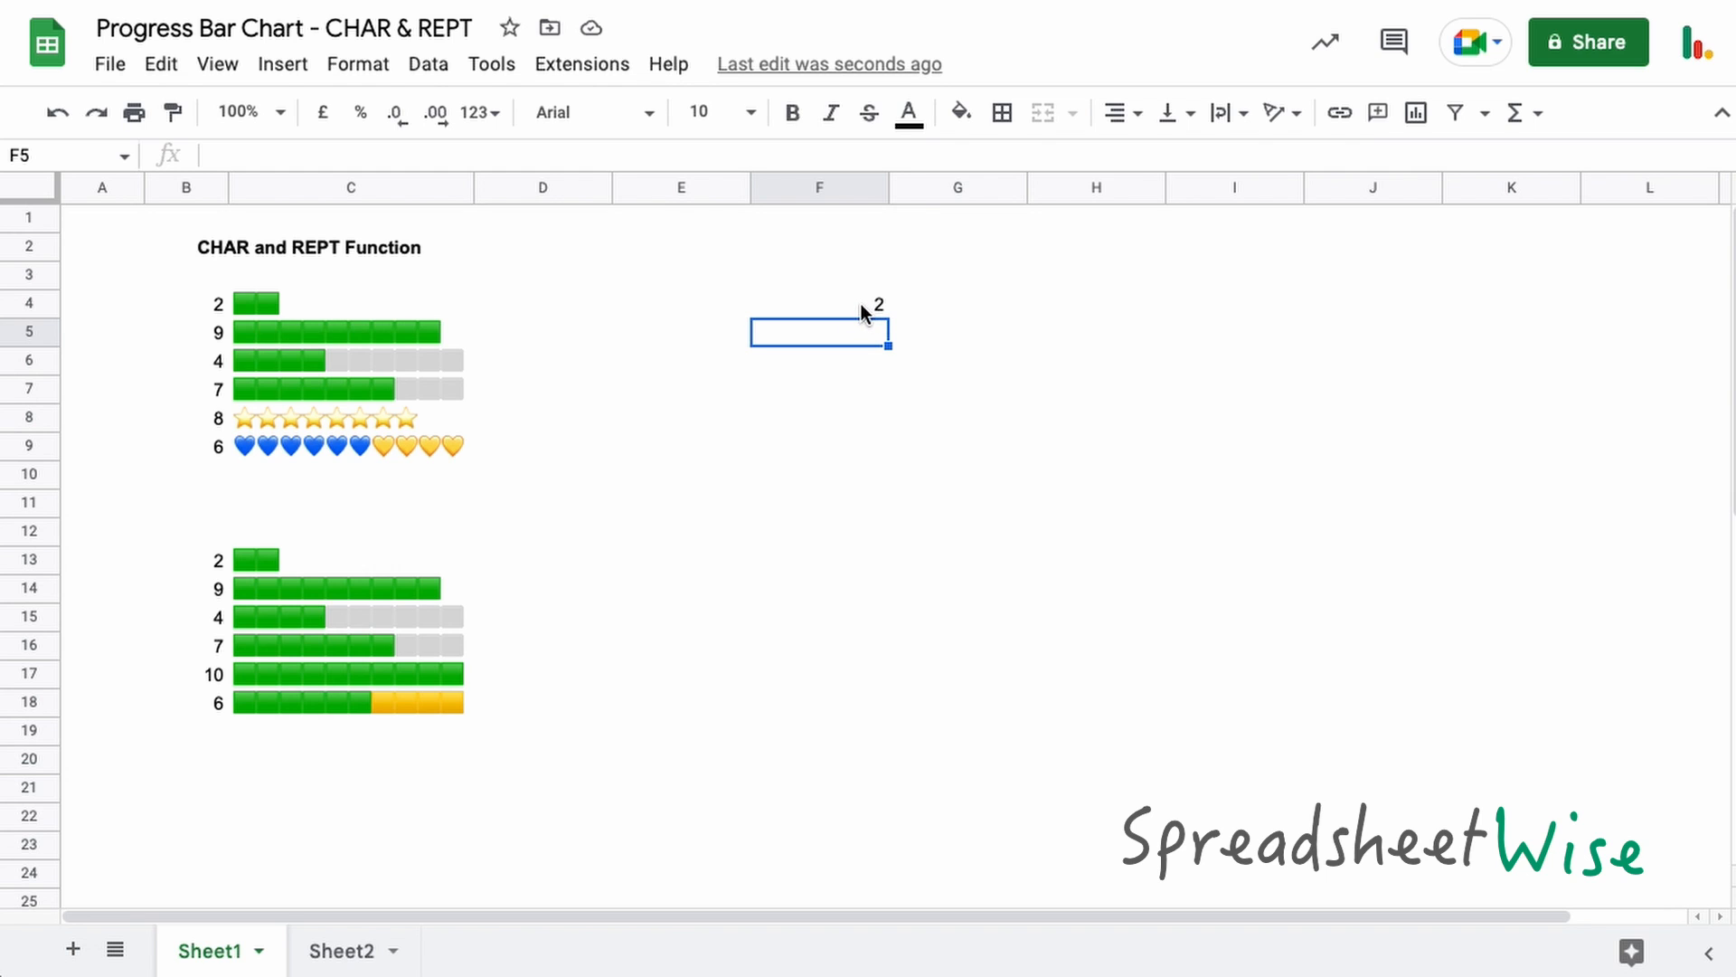
pyautogui.moveTo(465, 314)
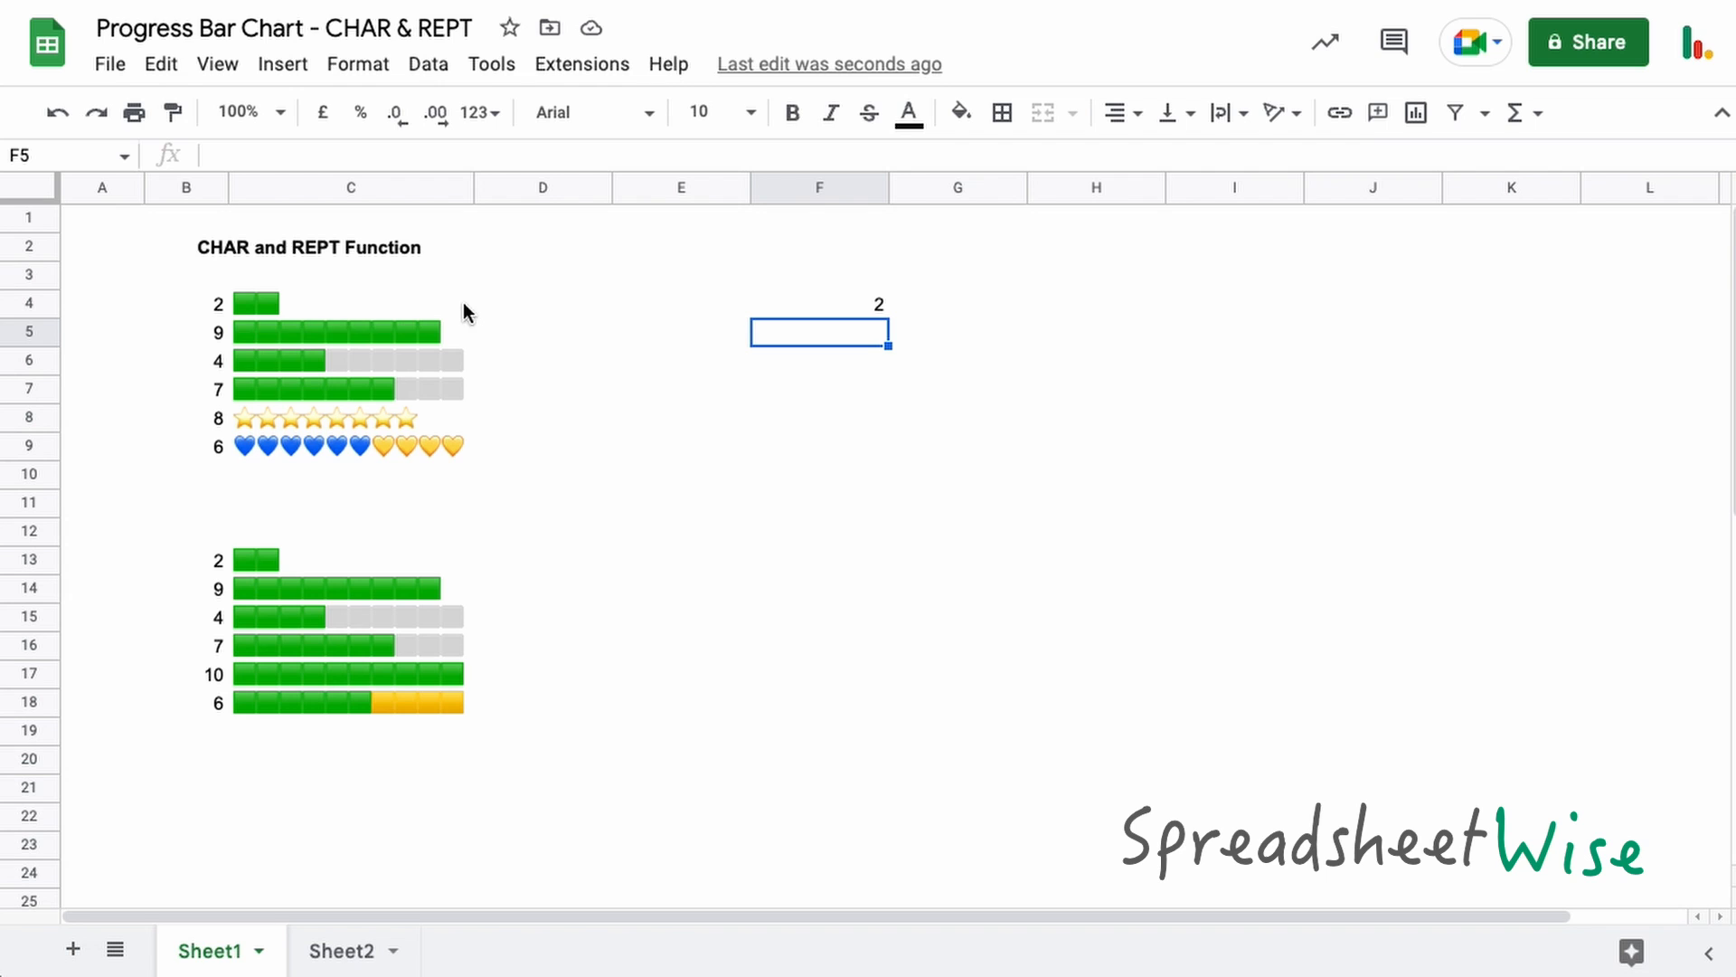
pyautogui.moveTo(376, 364)
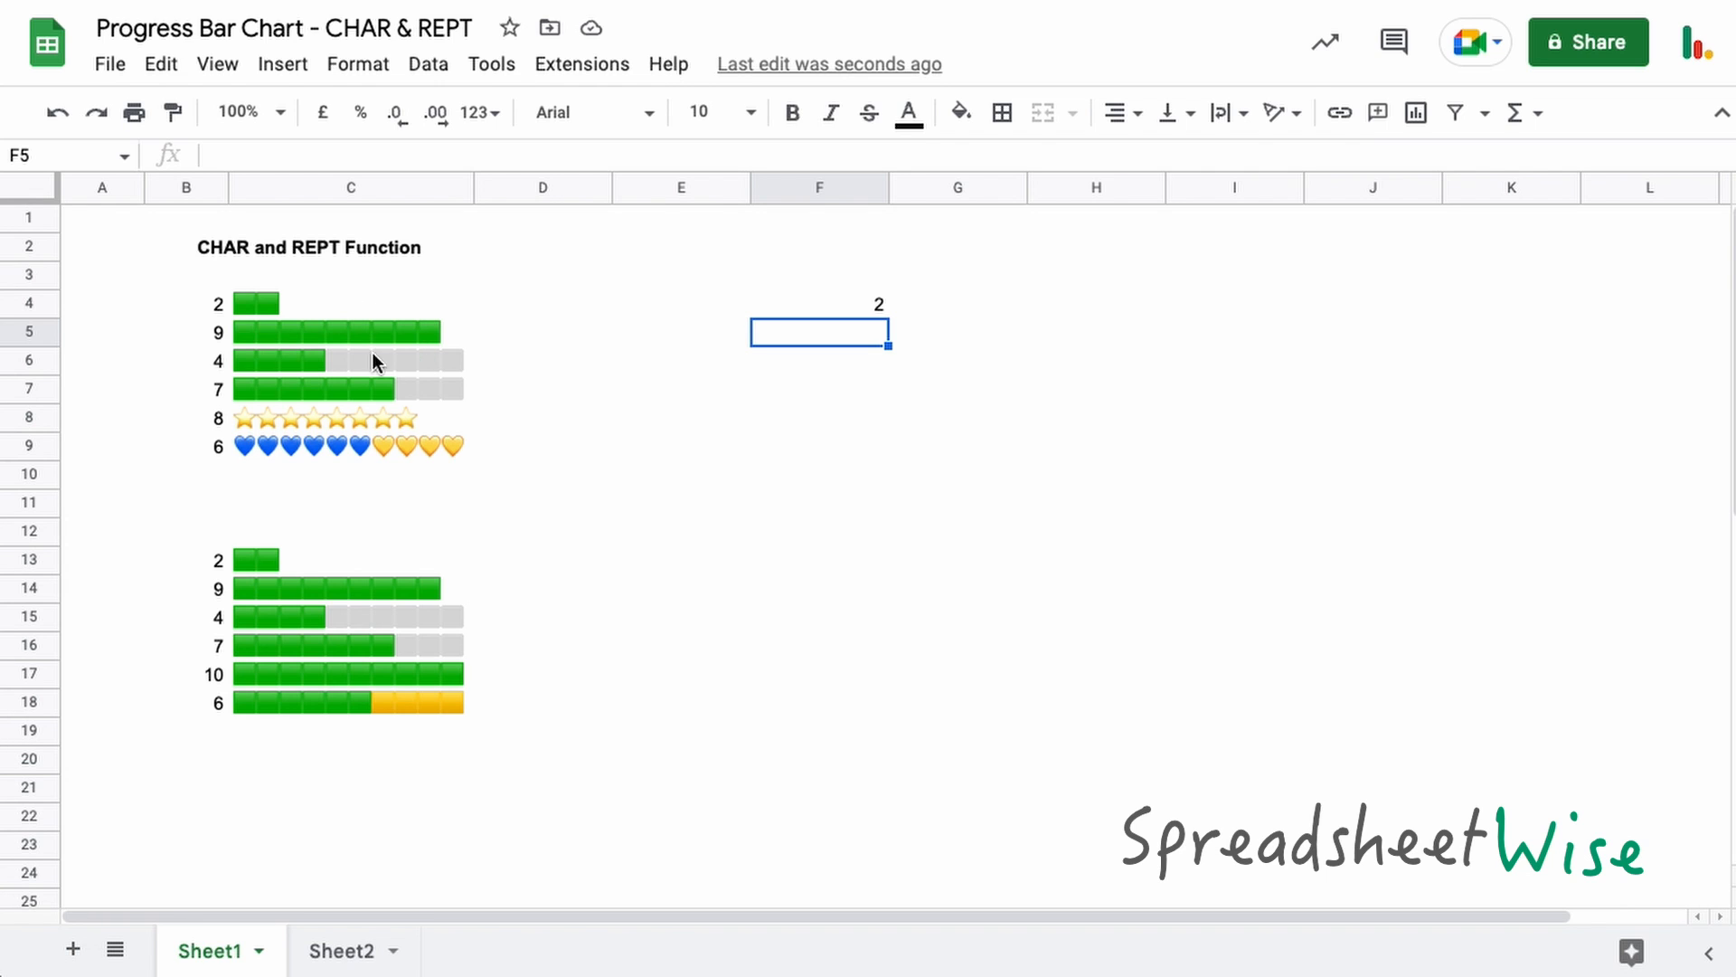
pyautogui.moveTo(551, 346)
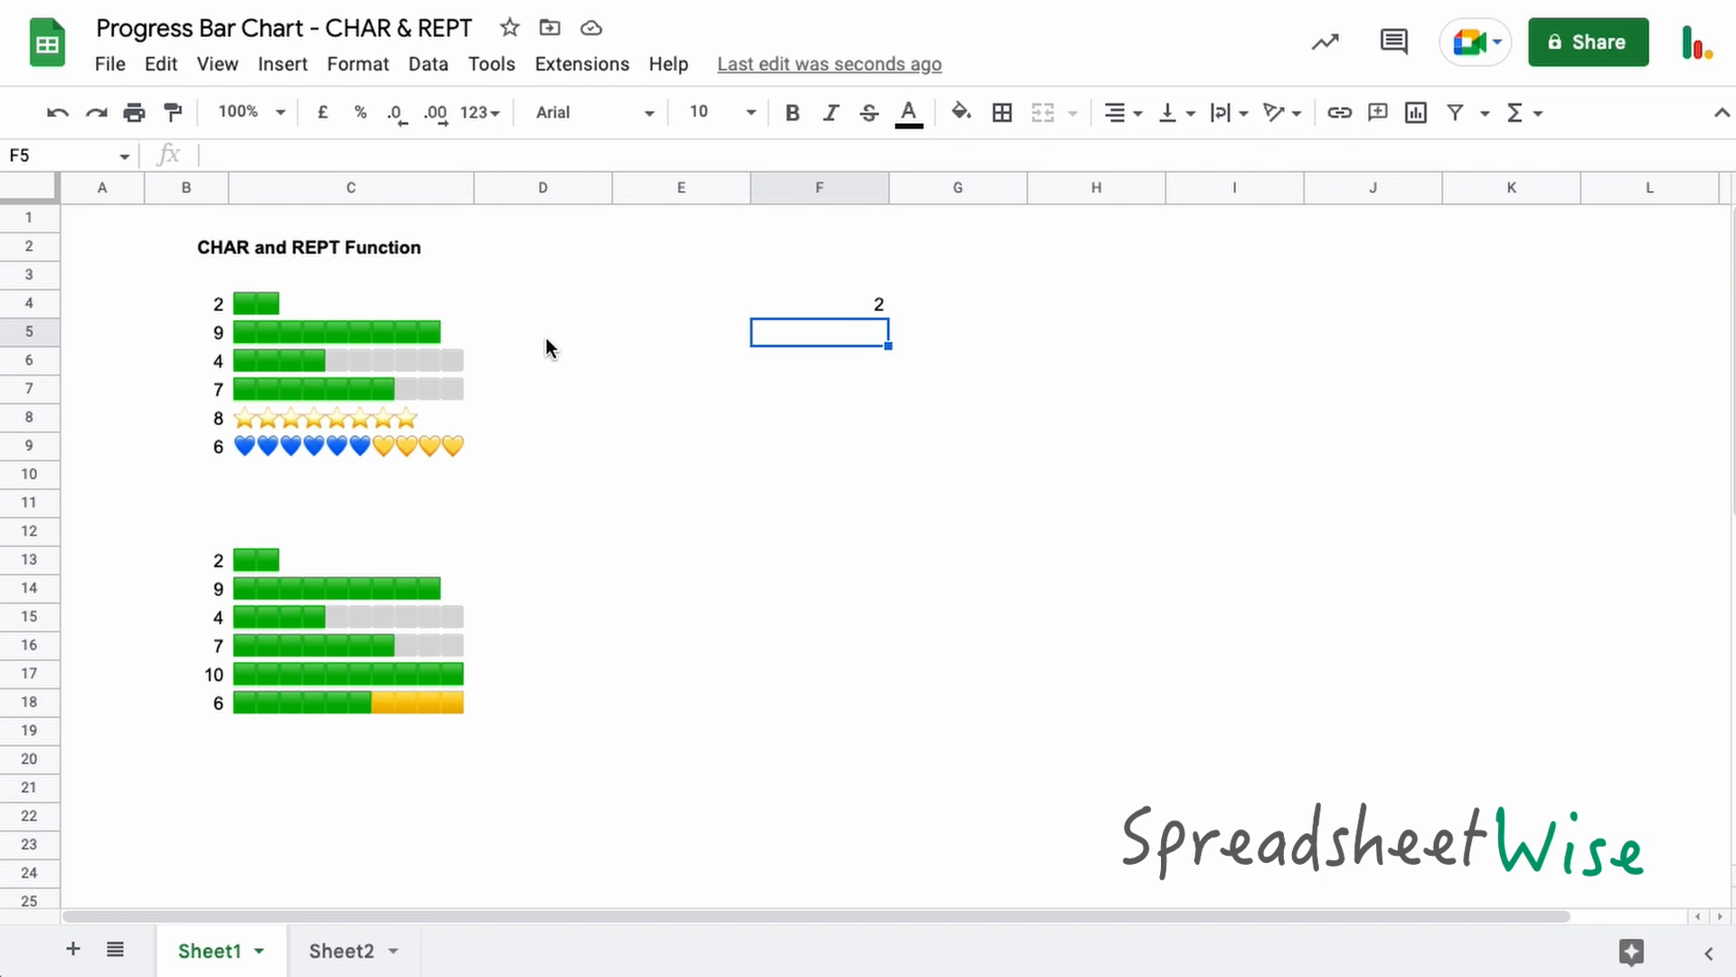
pyautogui.click(958, 304)
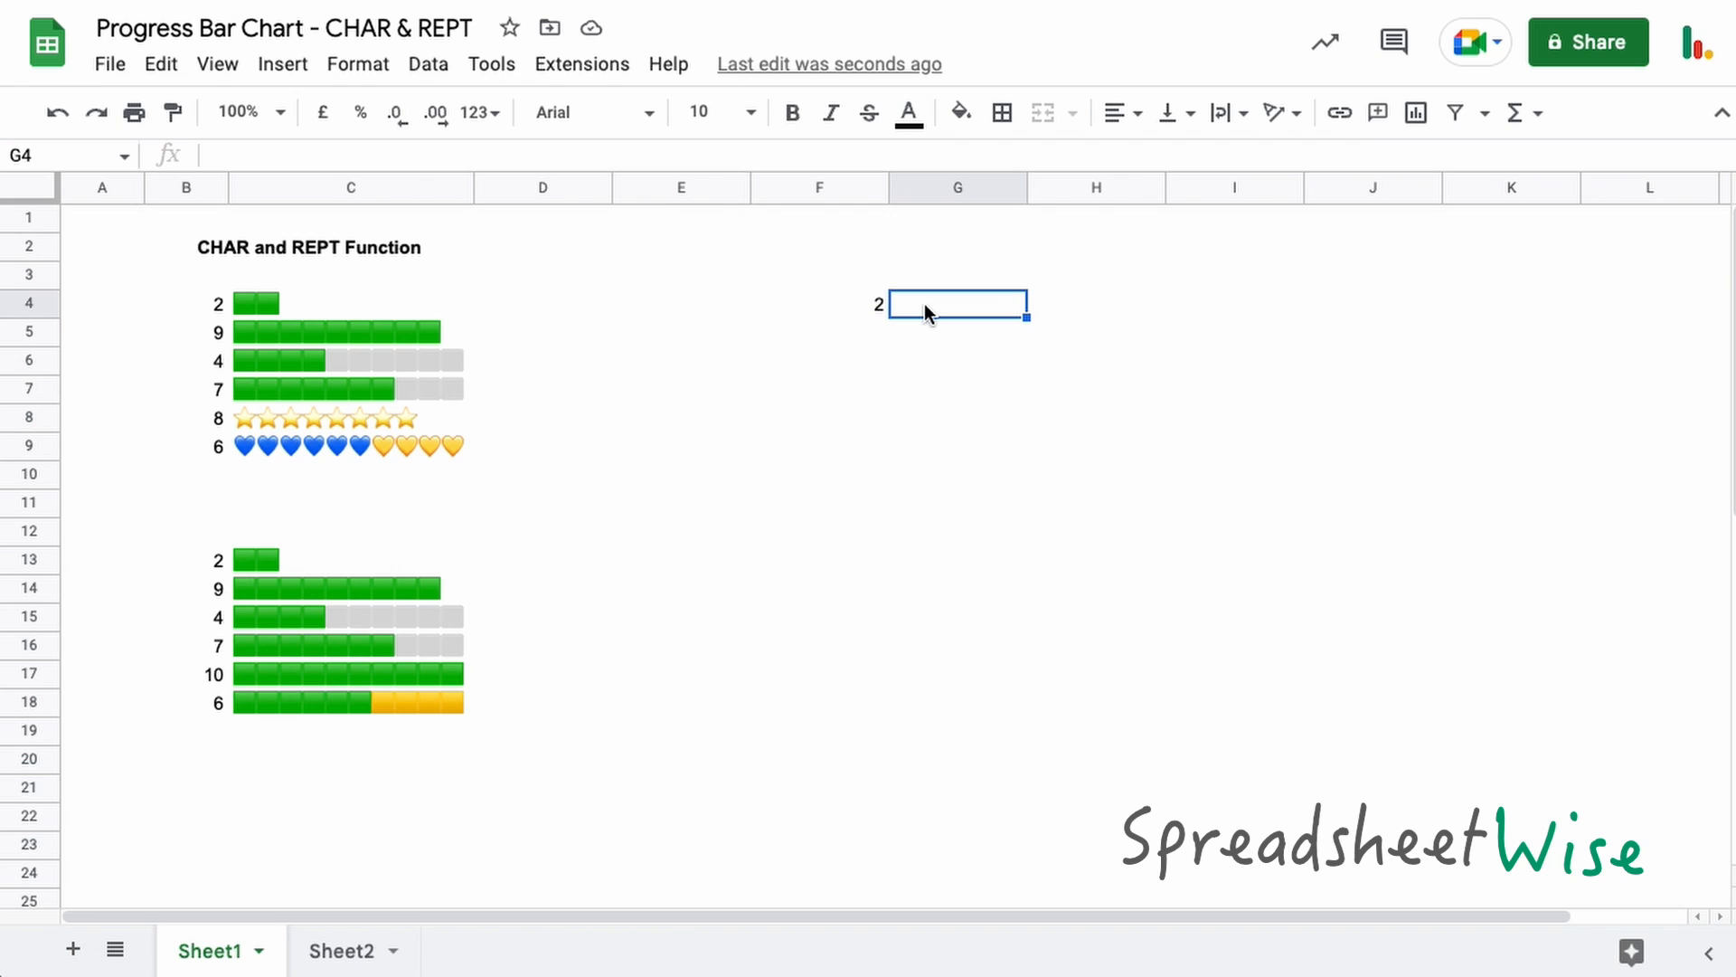
# Enter =REPT(CHAR(129001),F4) in G4, using cell F4 instead of 2 as the count.
pyautogui.write('=')
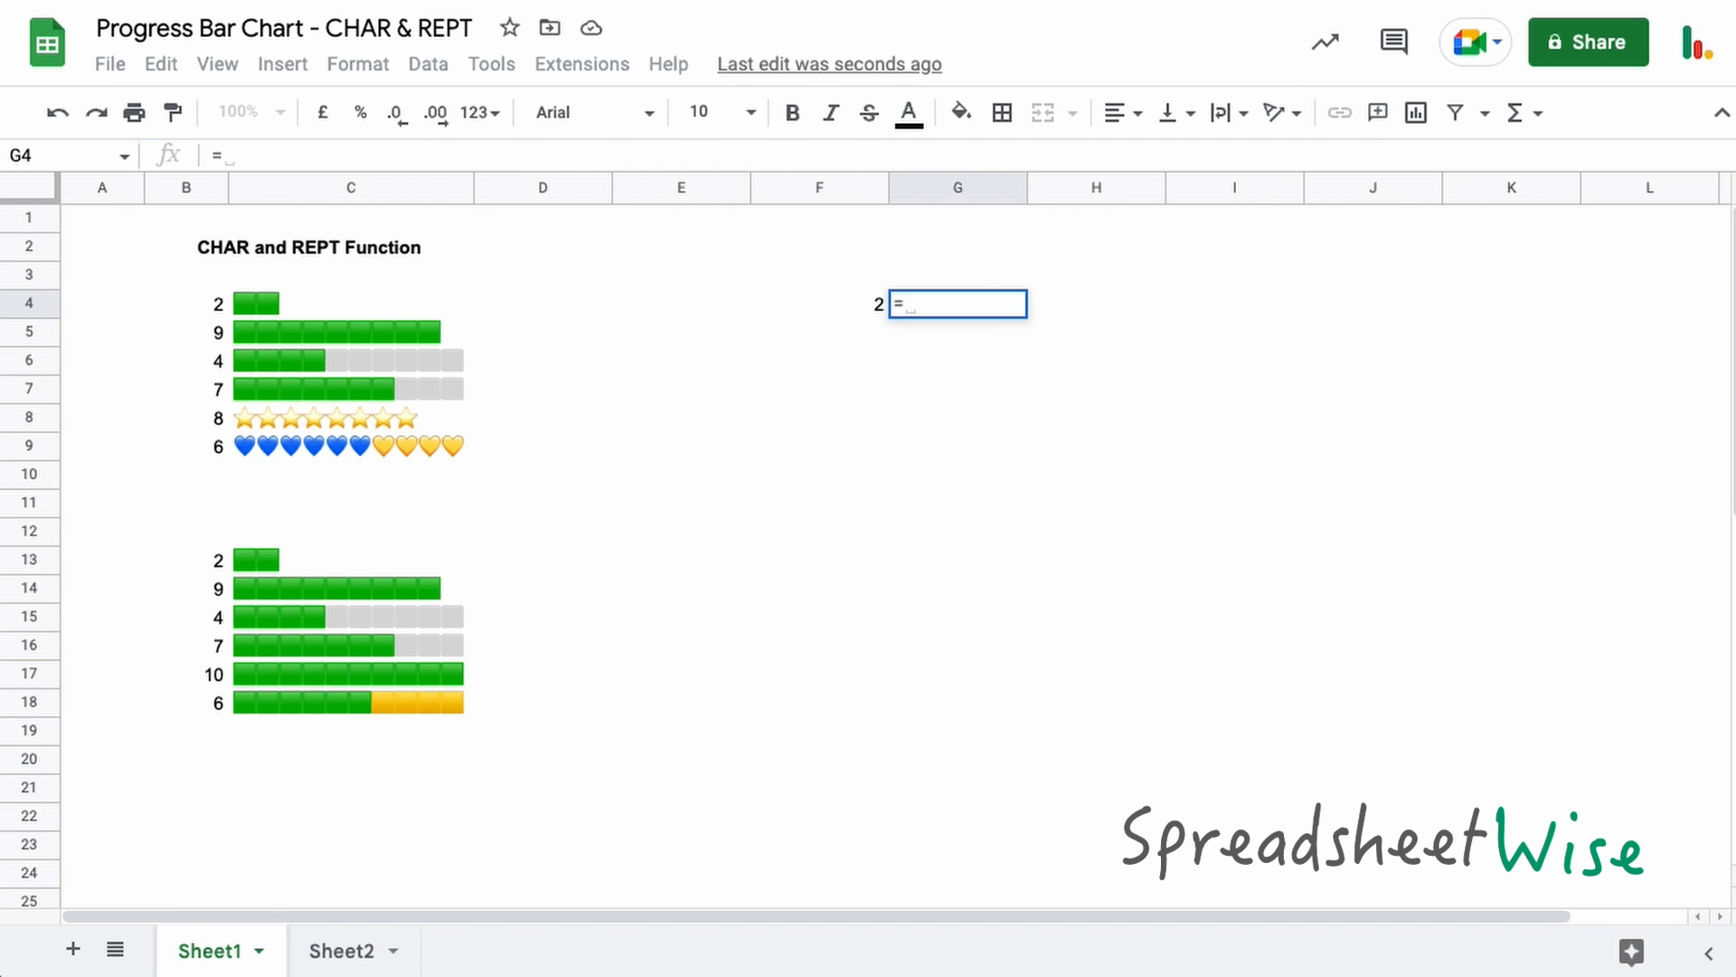
pyautogui.write('REPT(')
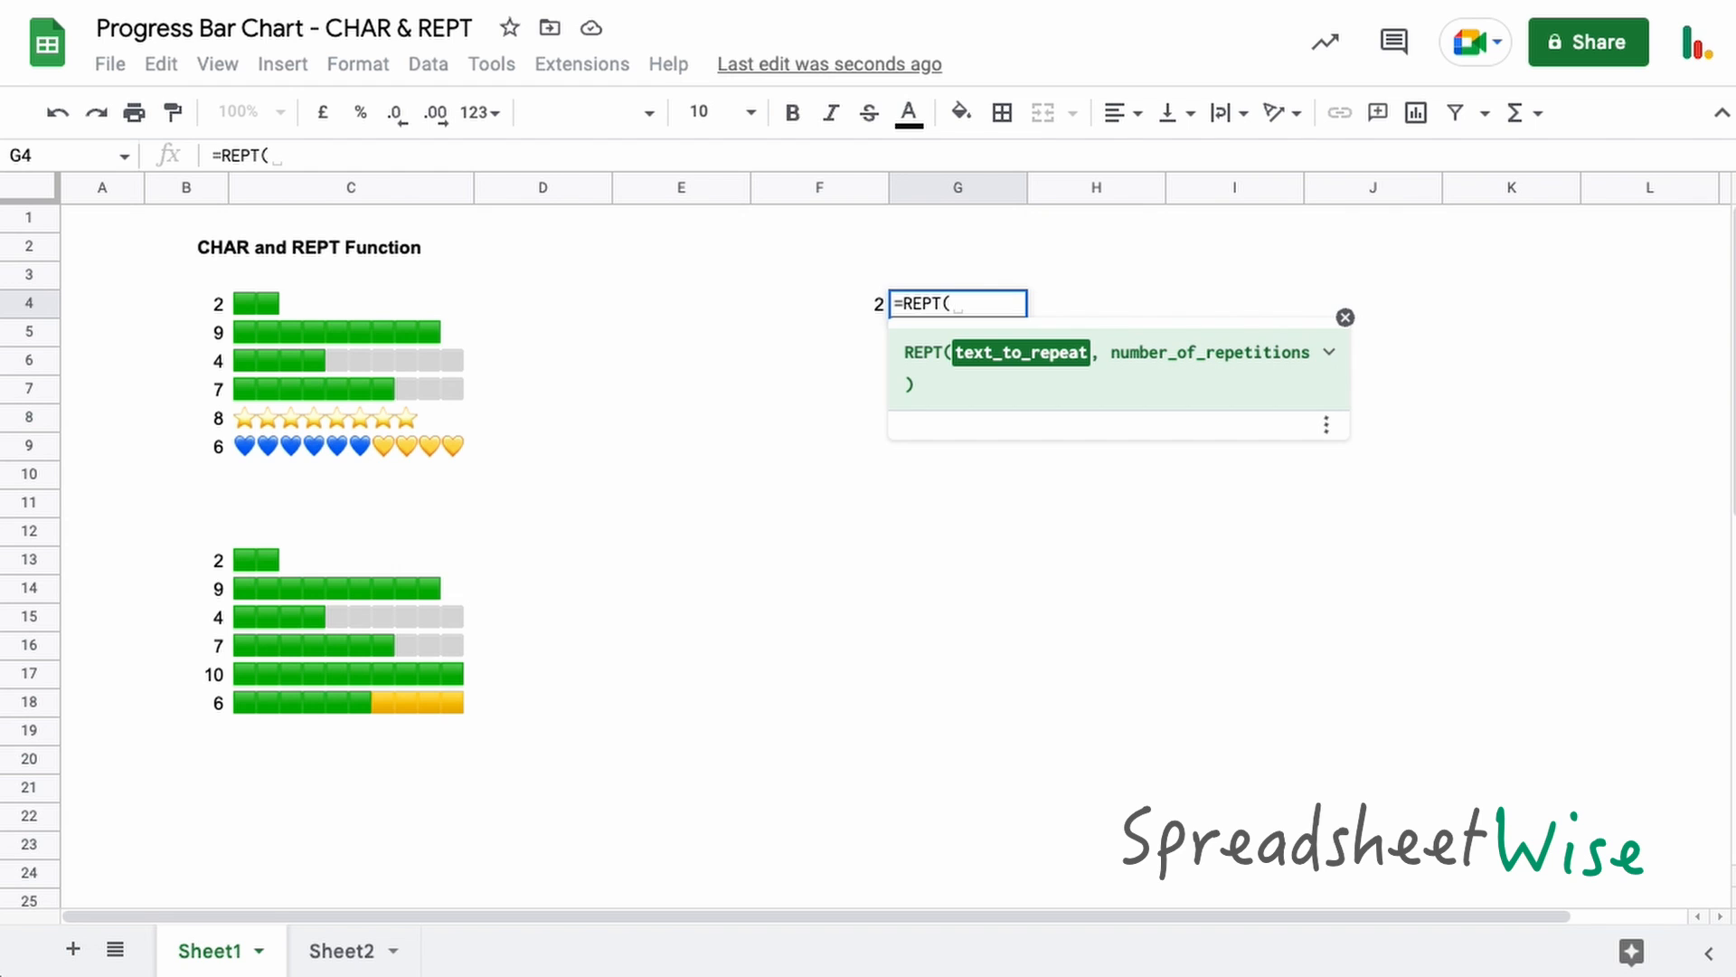
pyautogui.write('ch')
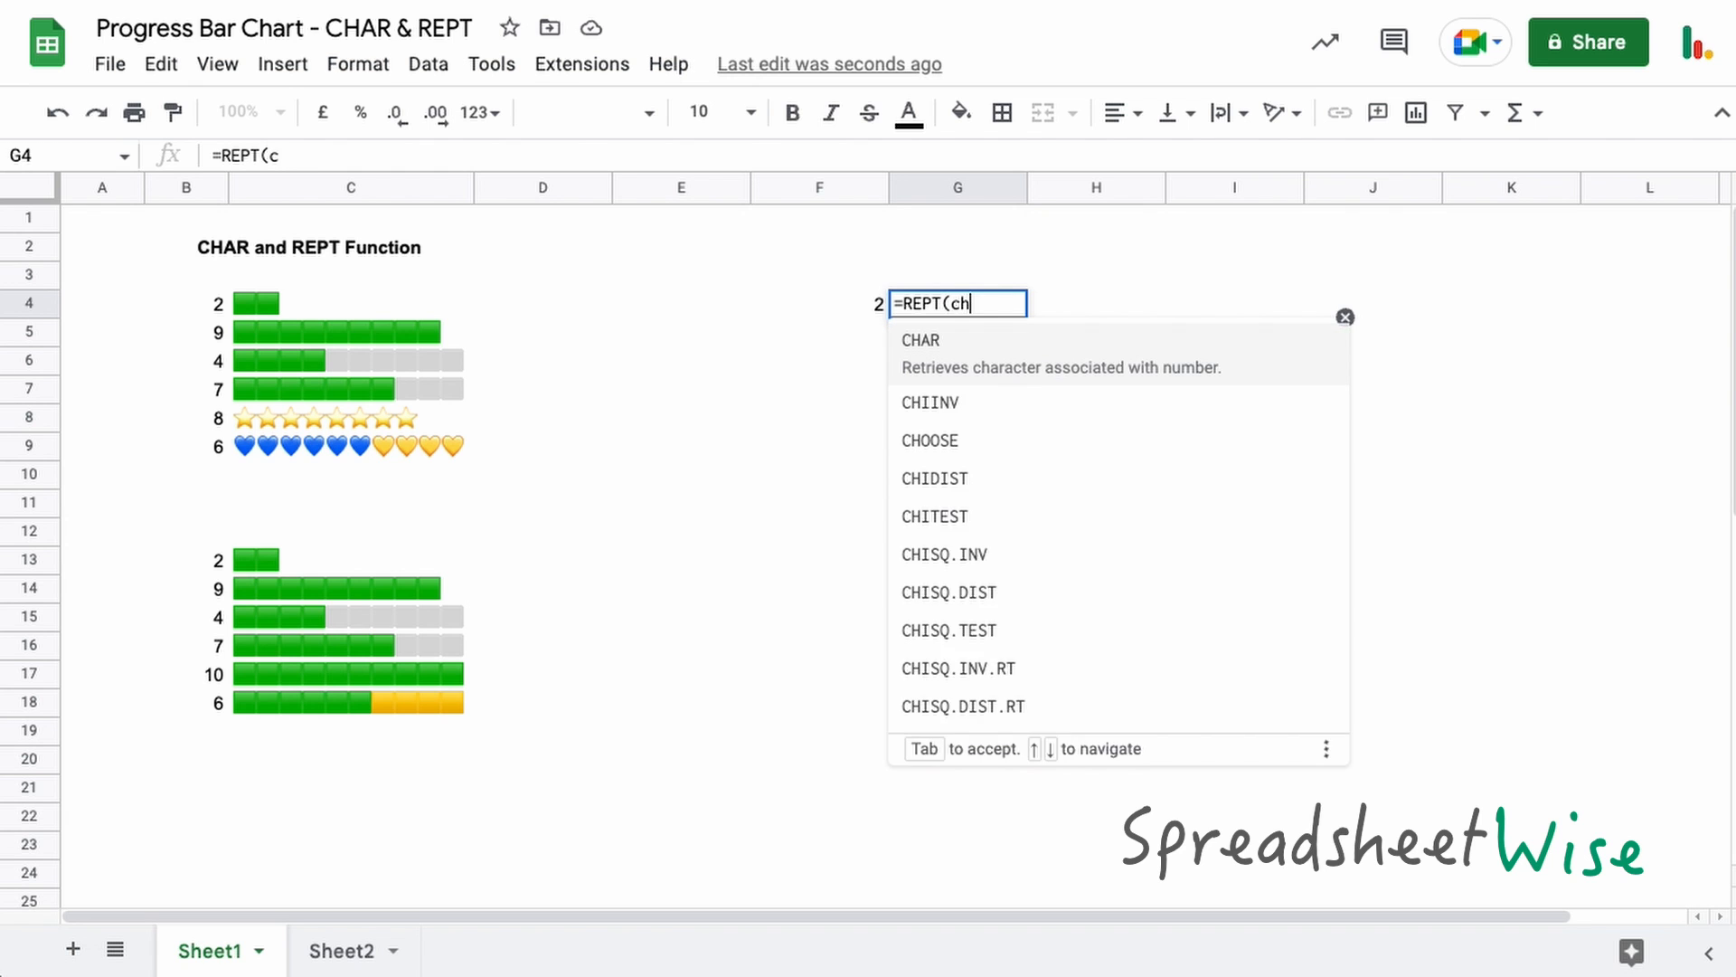
pyautogui.press('Tab')
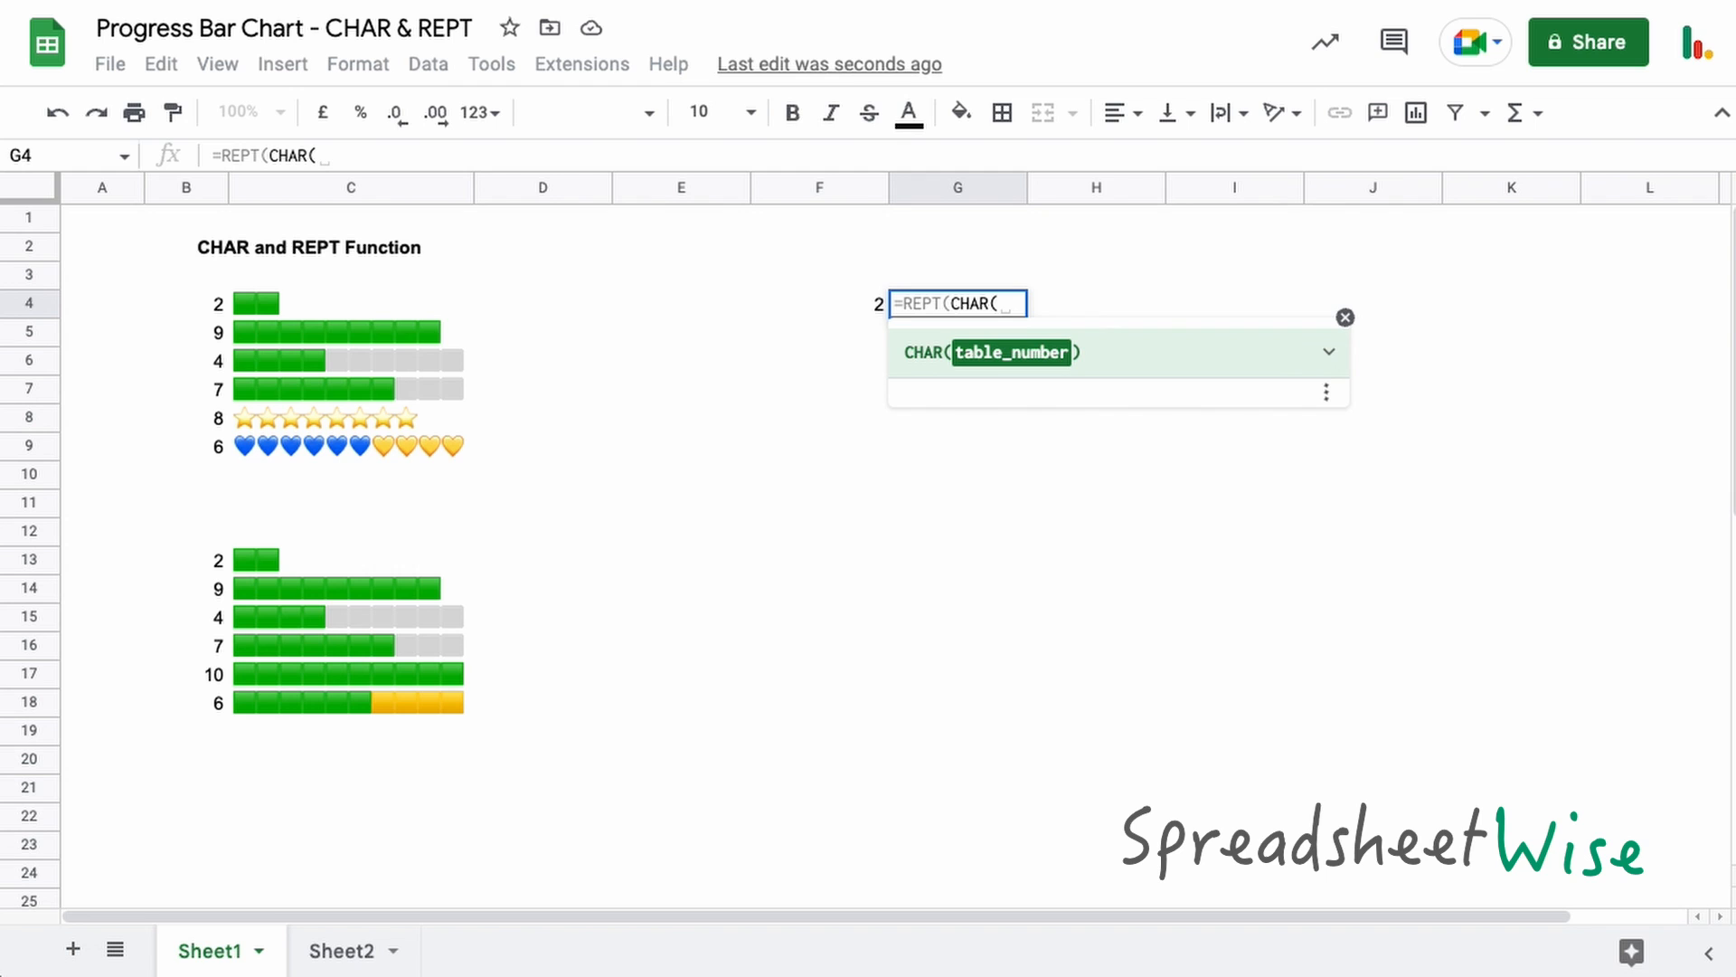
pyautogui.write('129001')
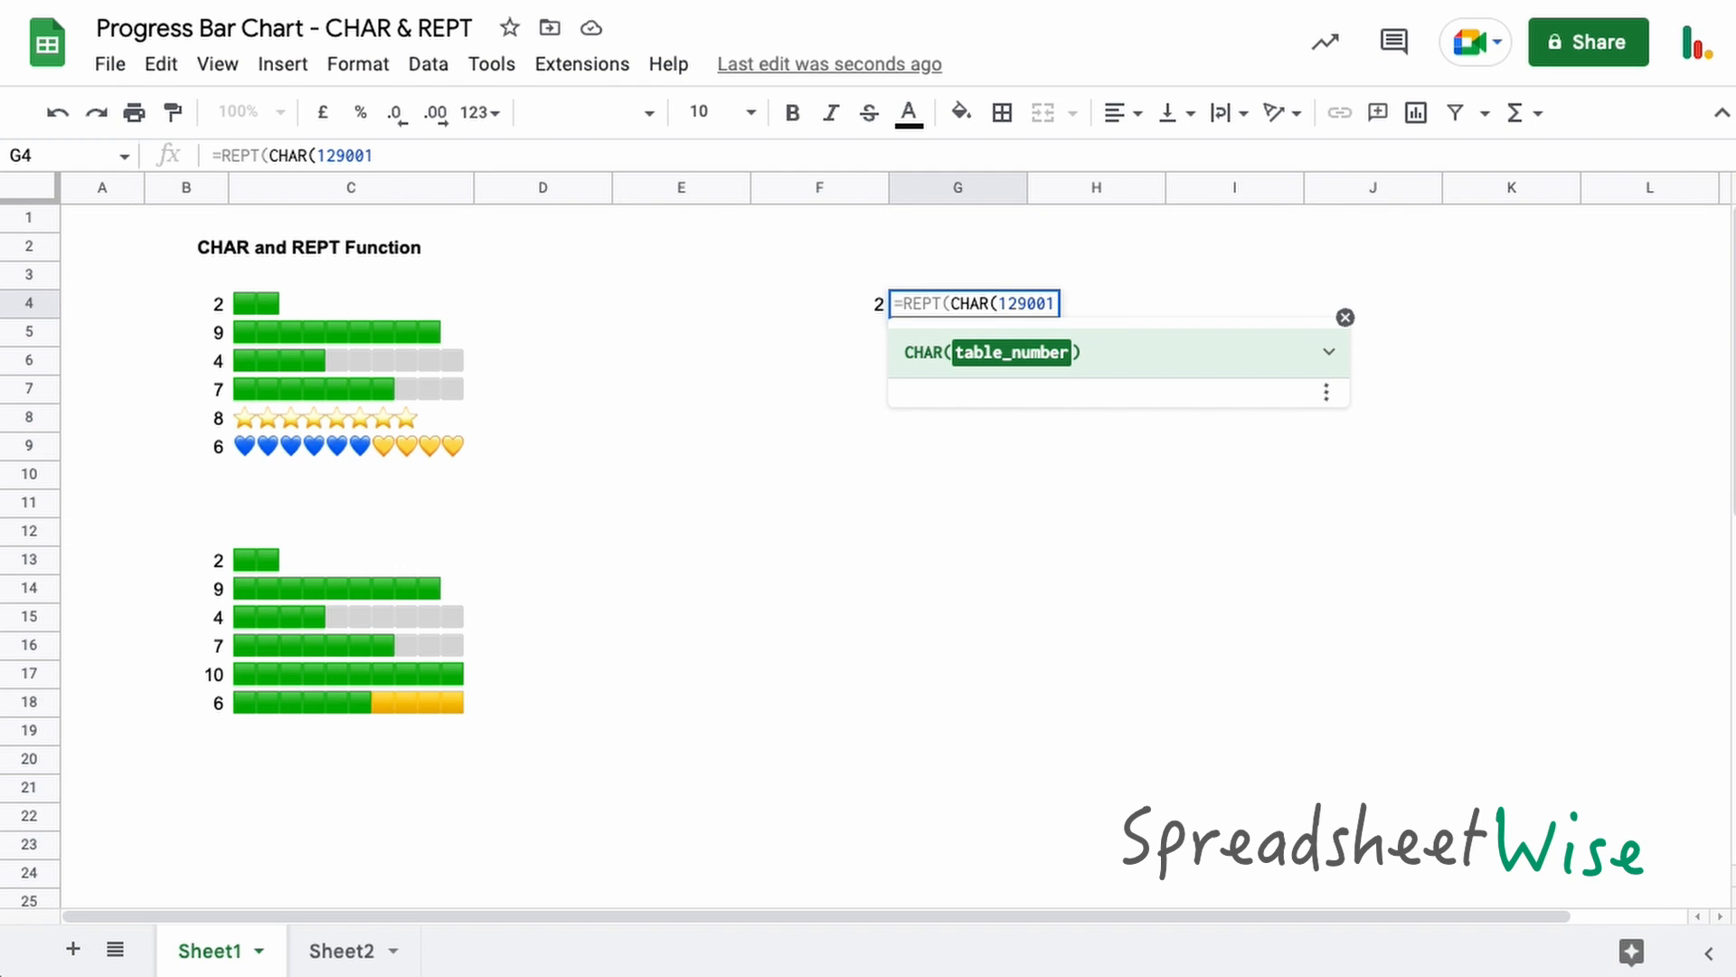
pyautogui.write(')')
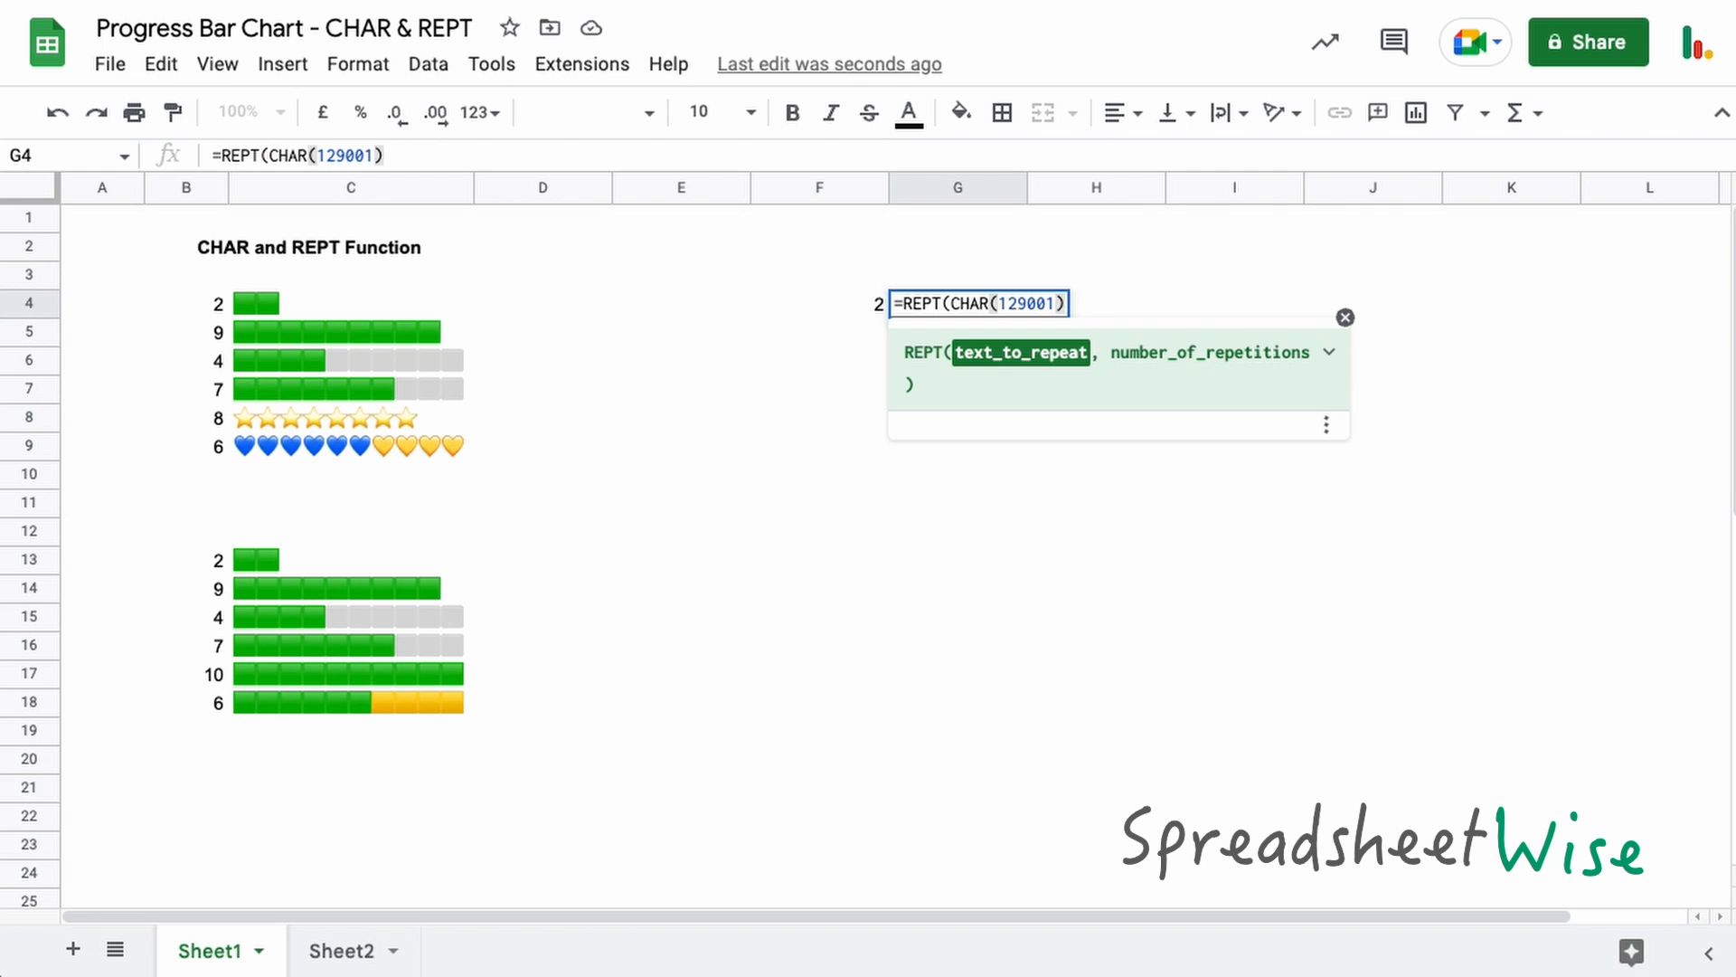
pyautogui.write(',')
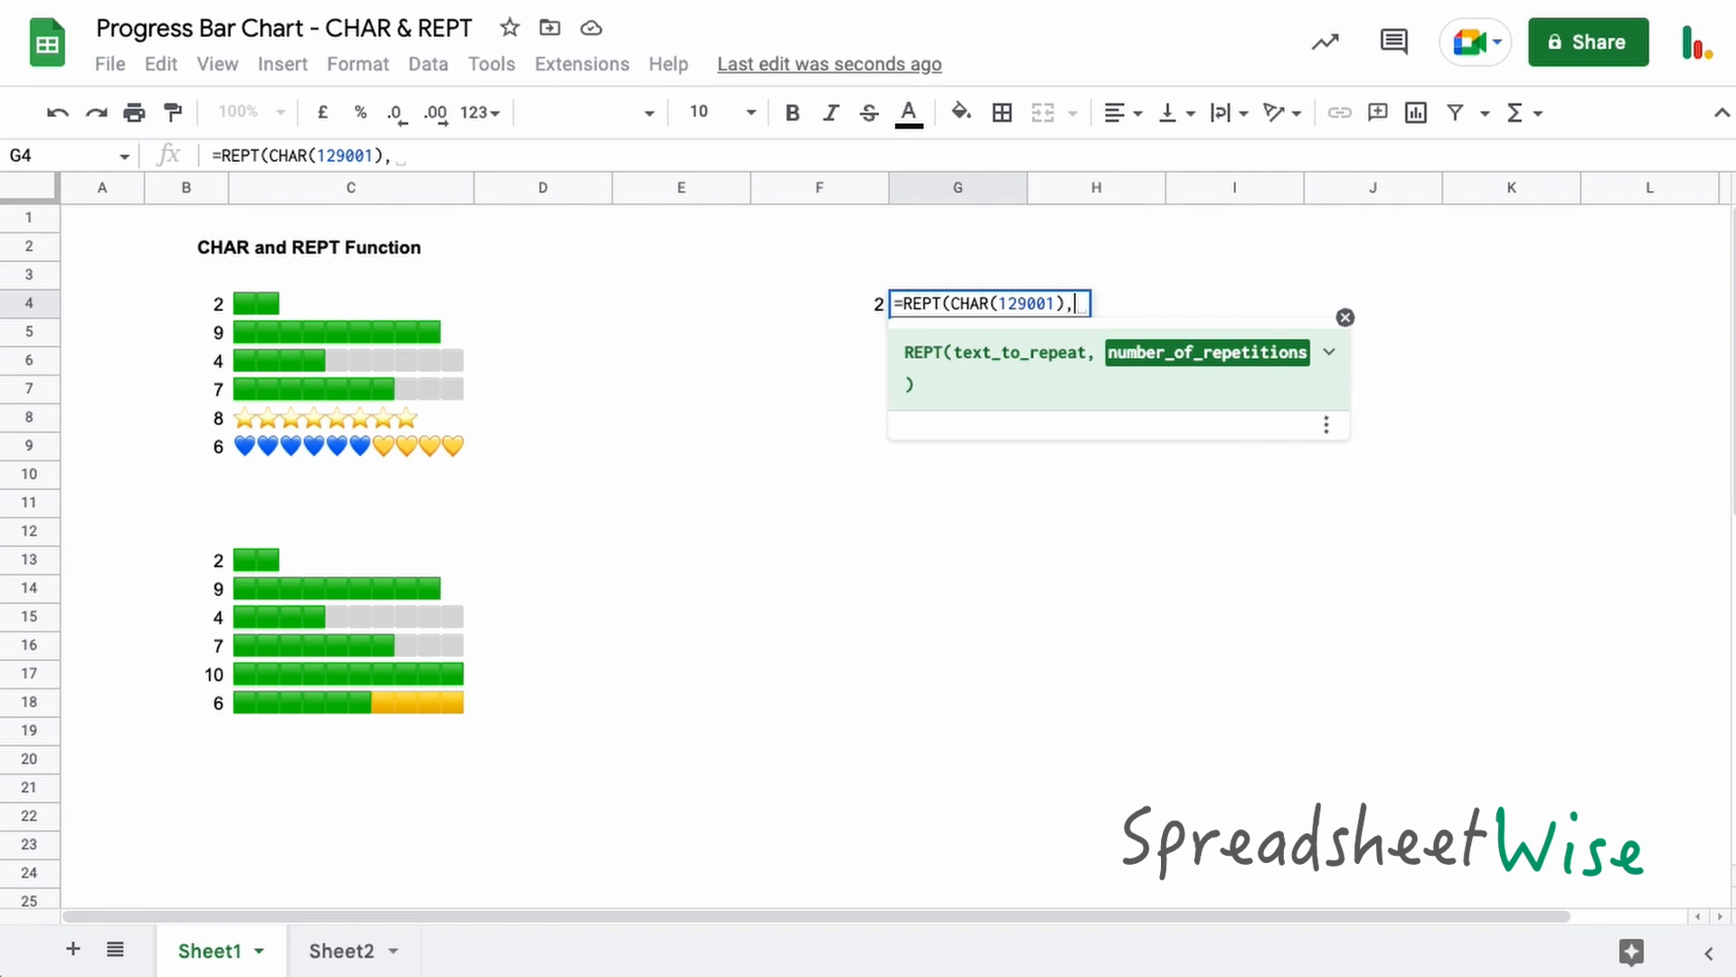
pyautogui.moveTo(863, 310)
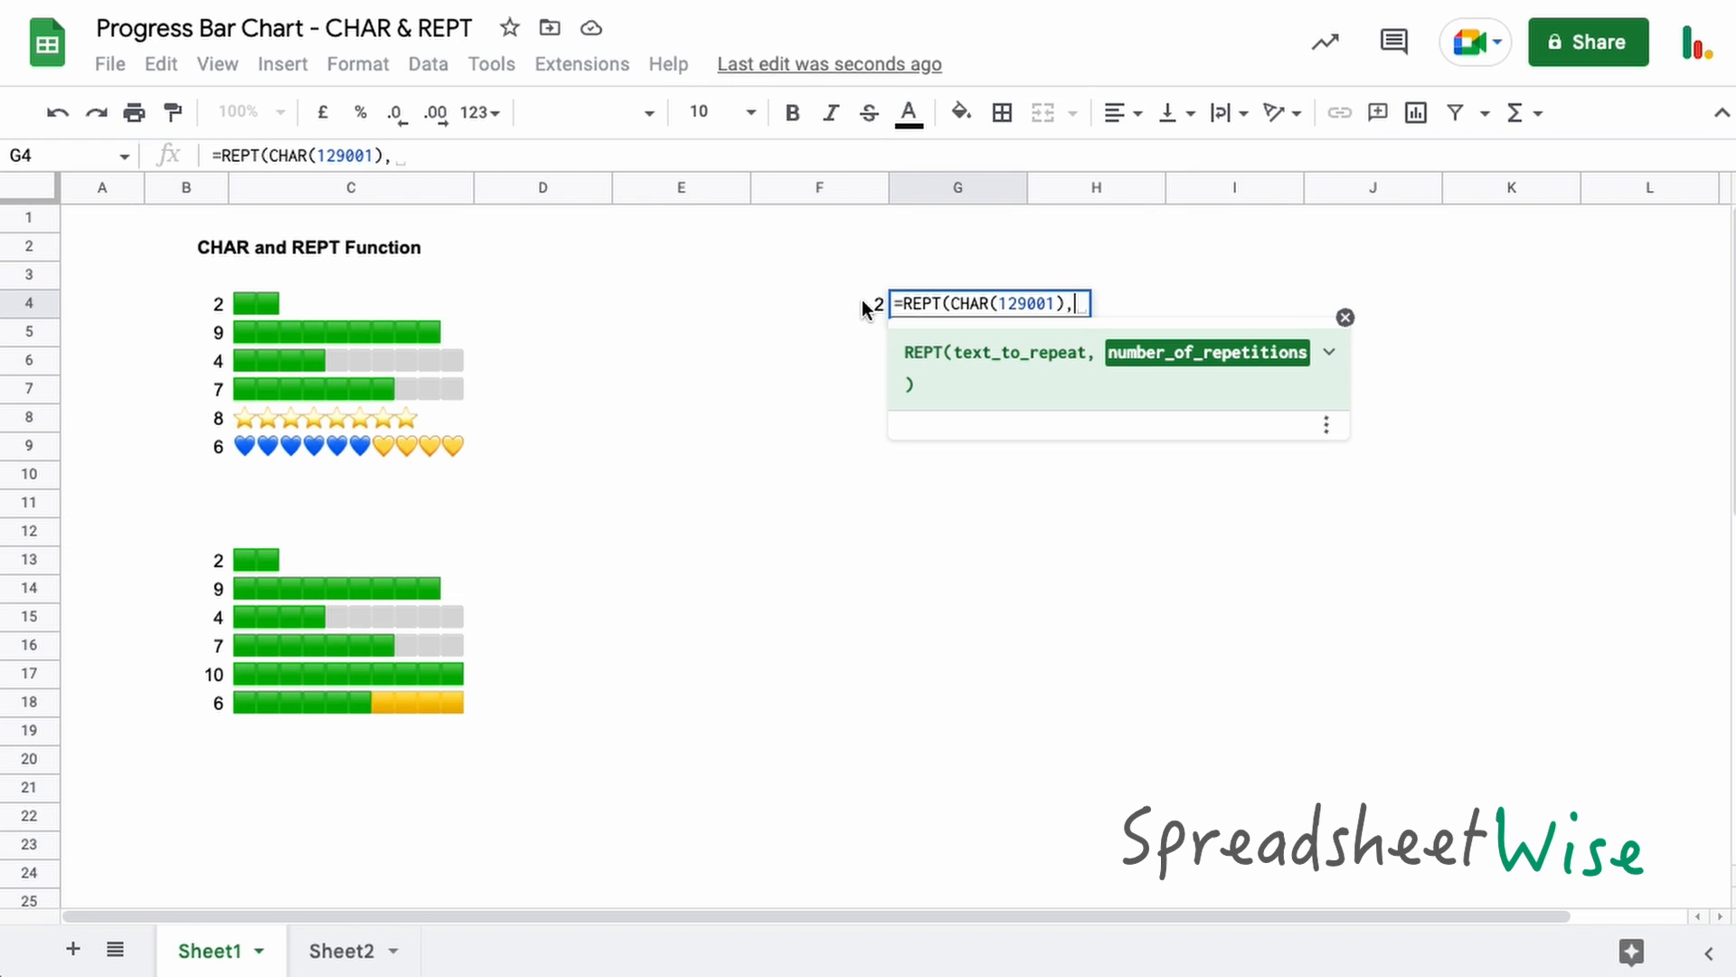
pyautogui.moveTo(864, 313)
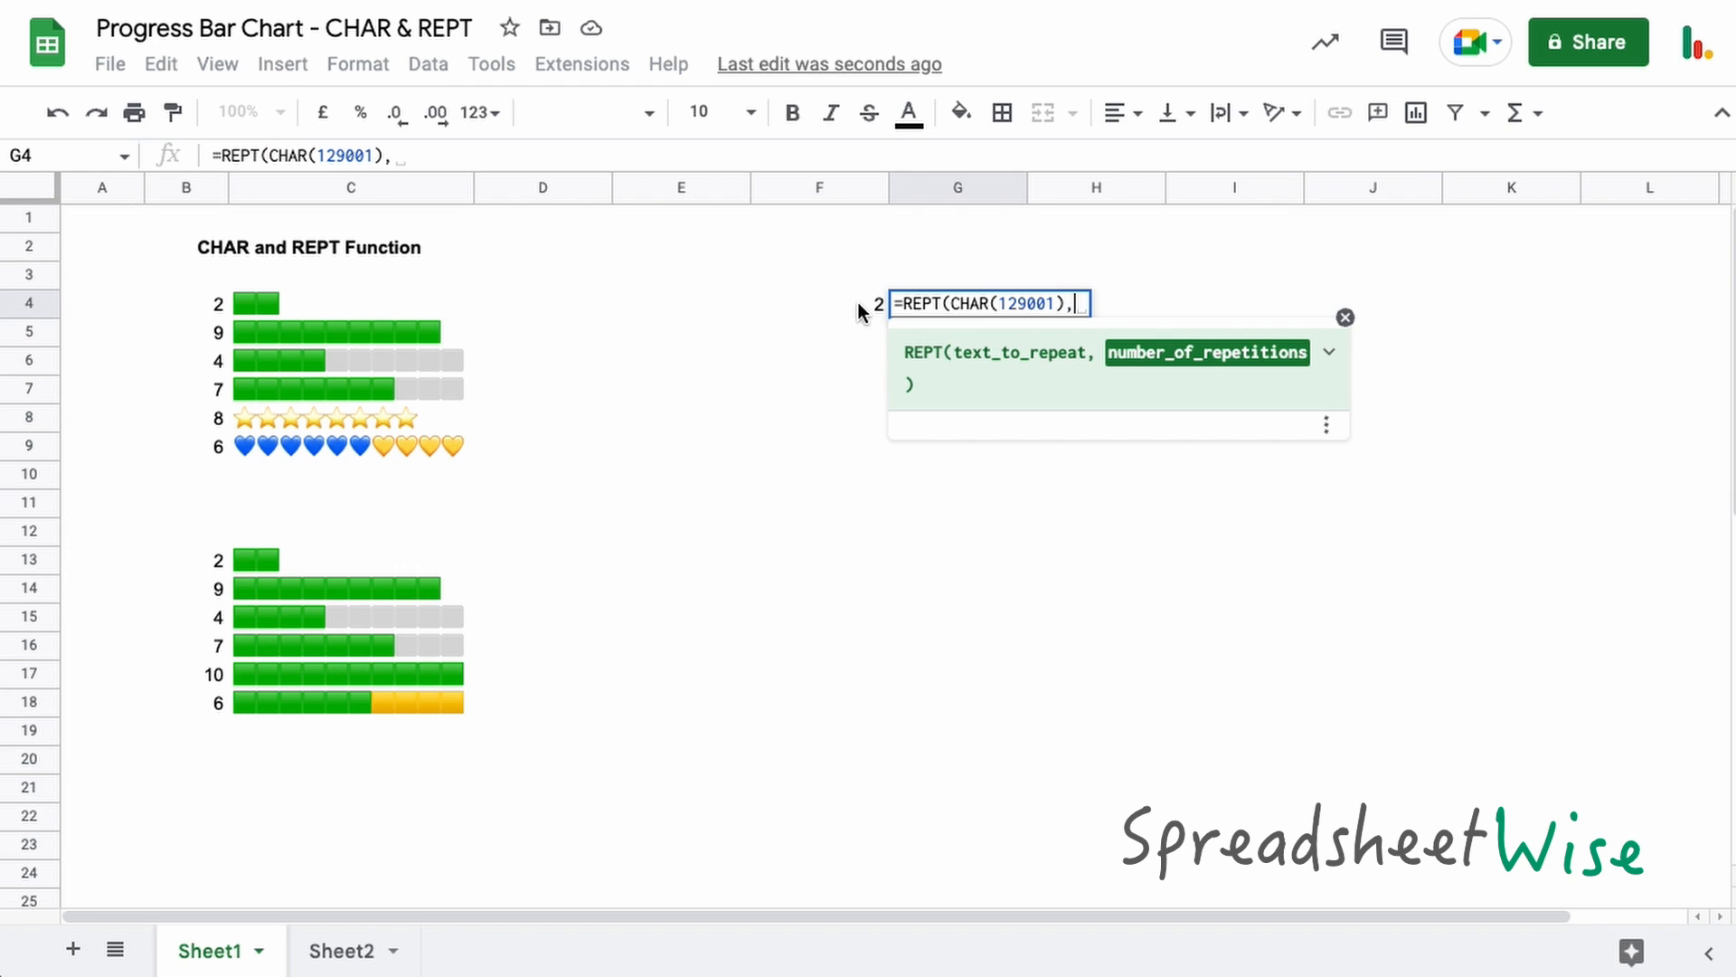
pyautogui.write('2')
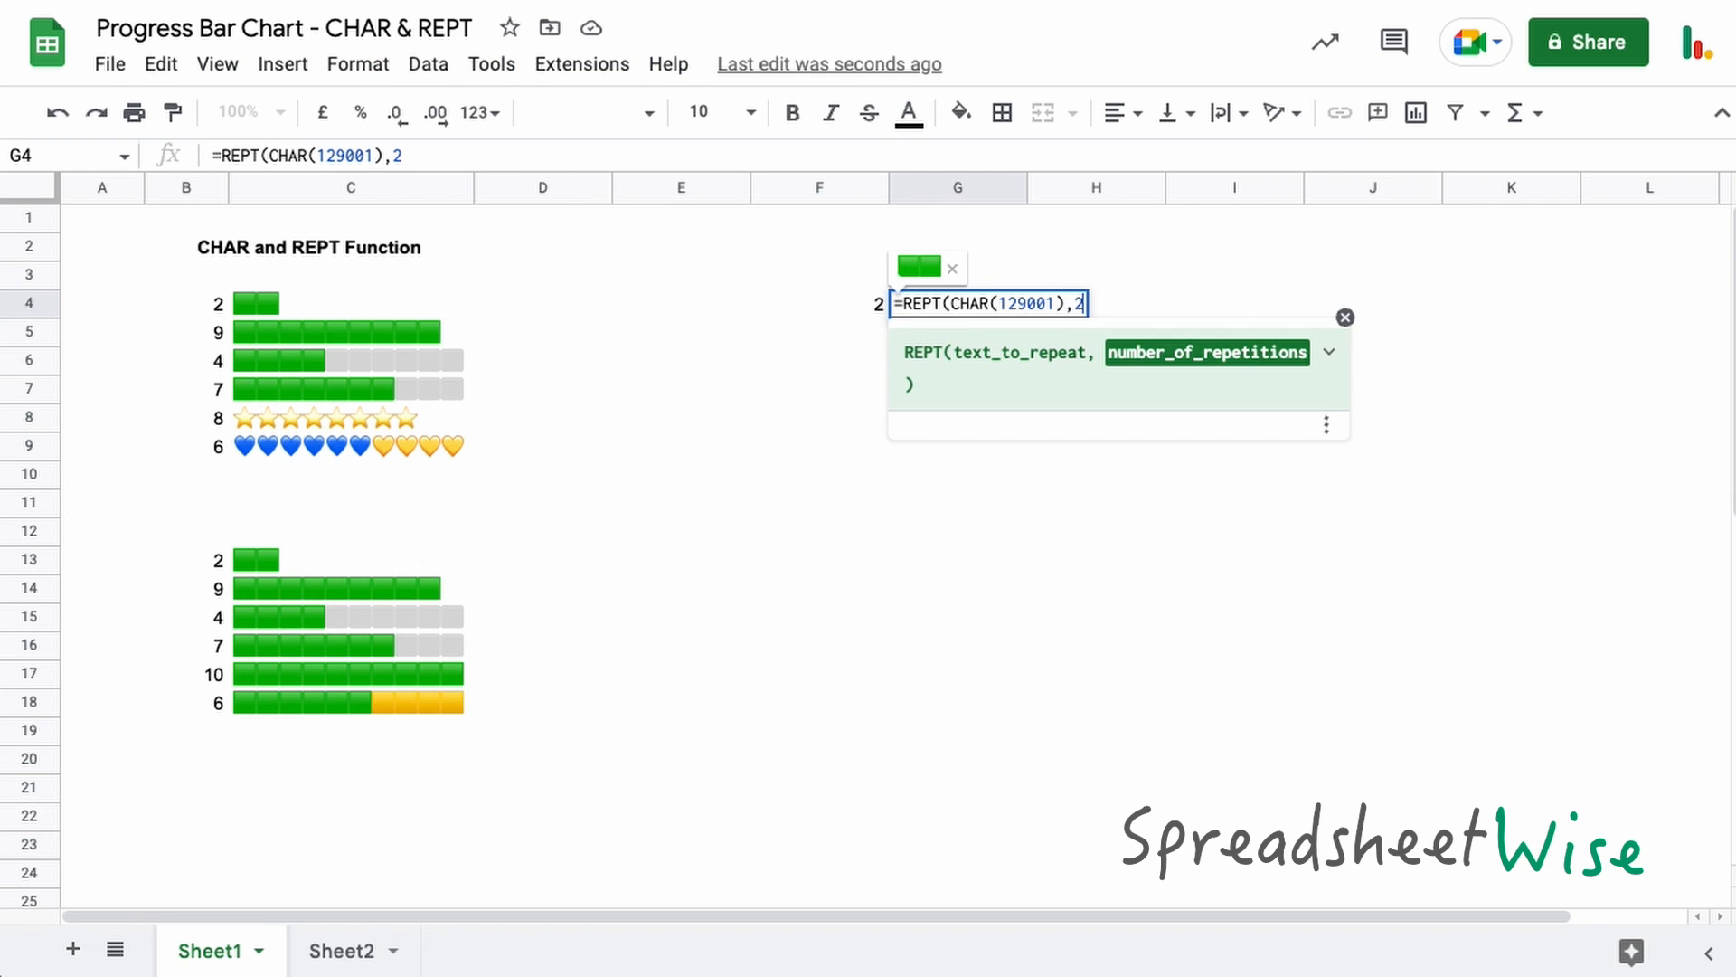
pyautogui.moveTo(928, 300)
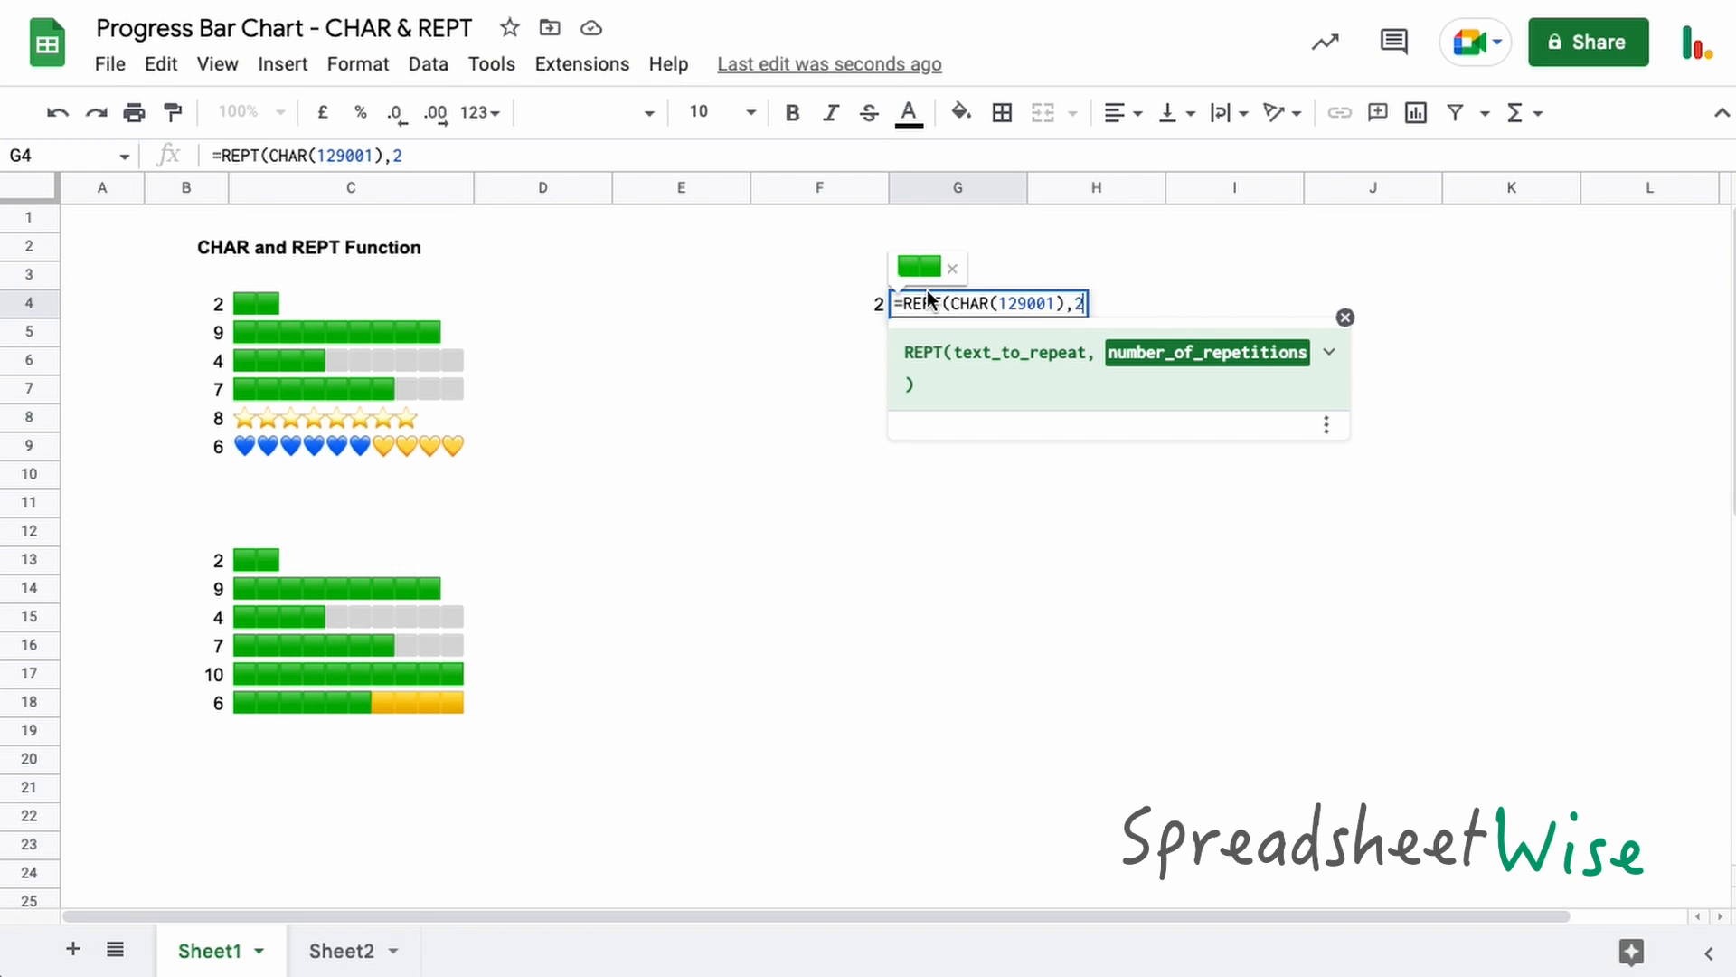
pyautogui.press('Backspace')
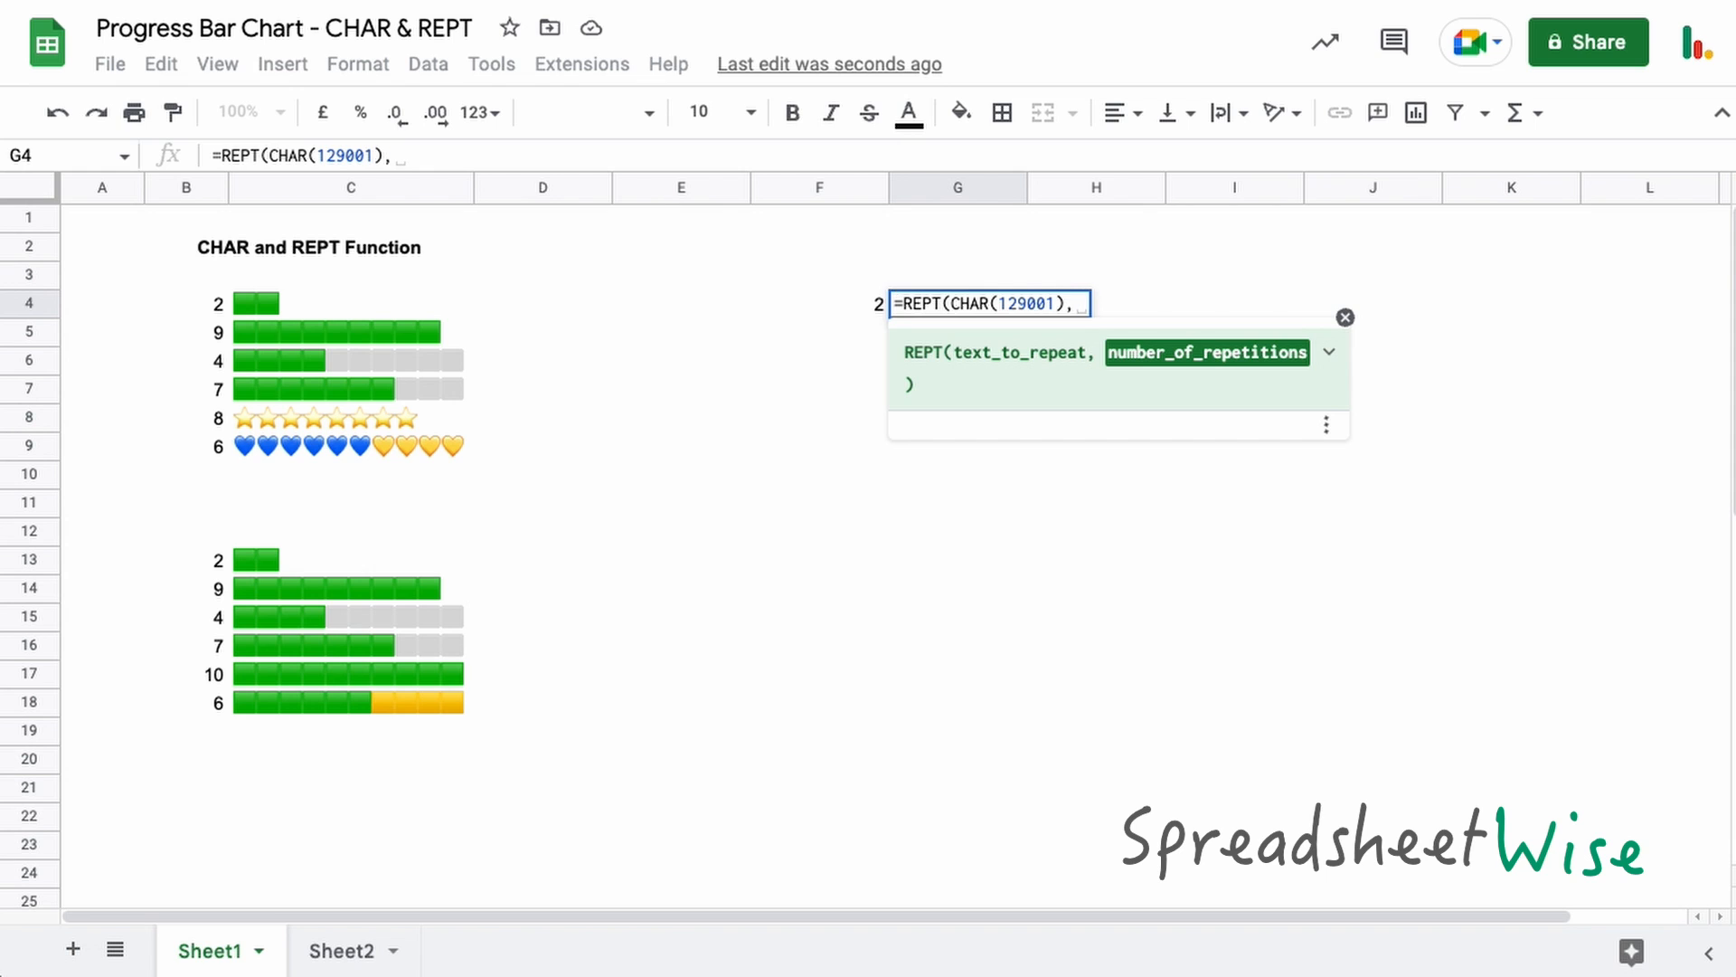
pyautogui.click(818, 302)
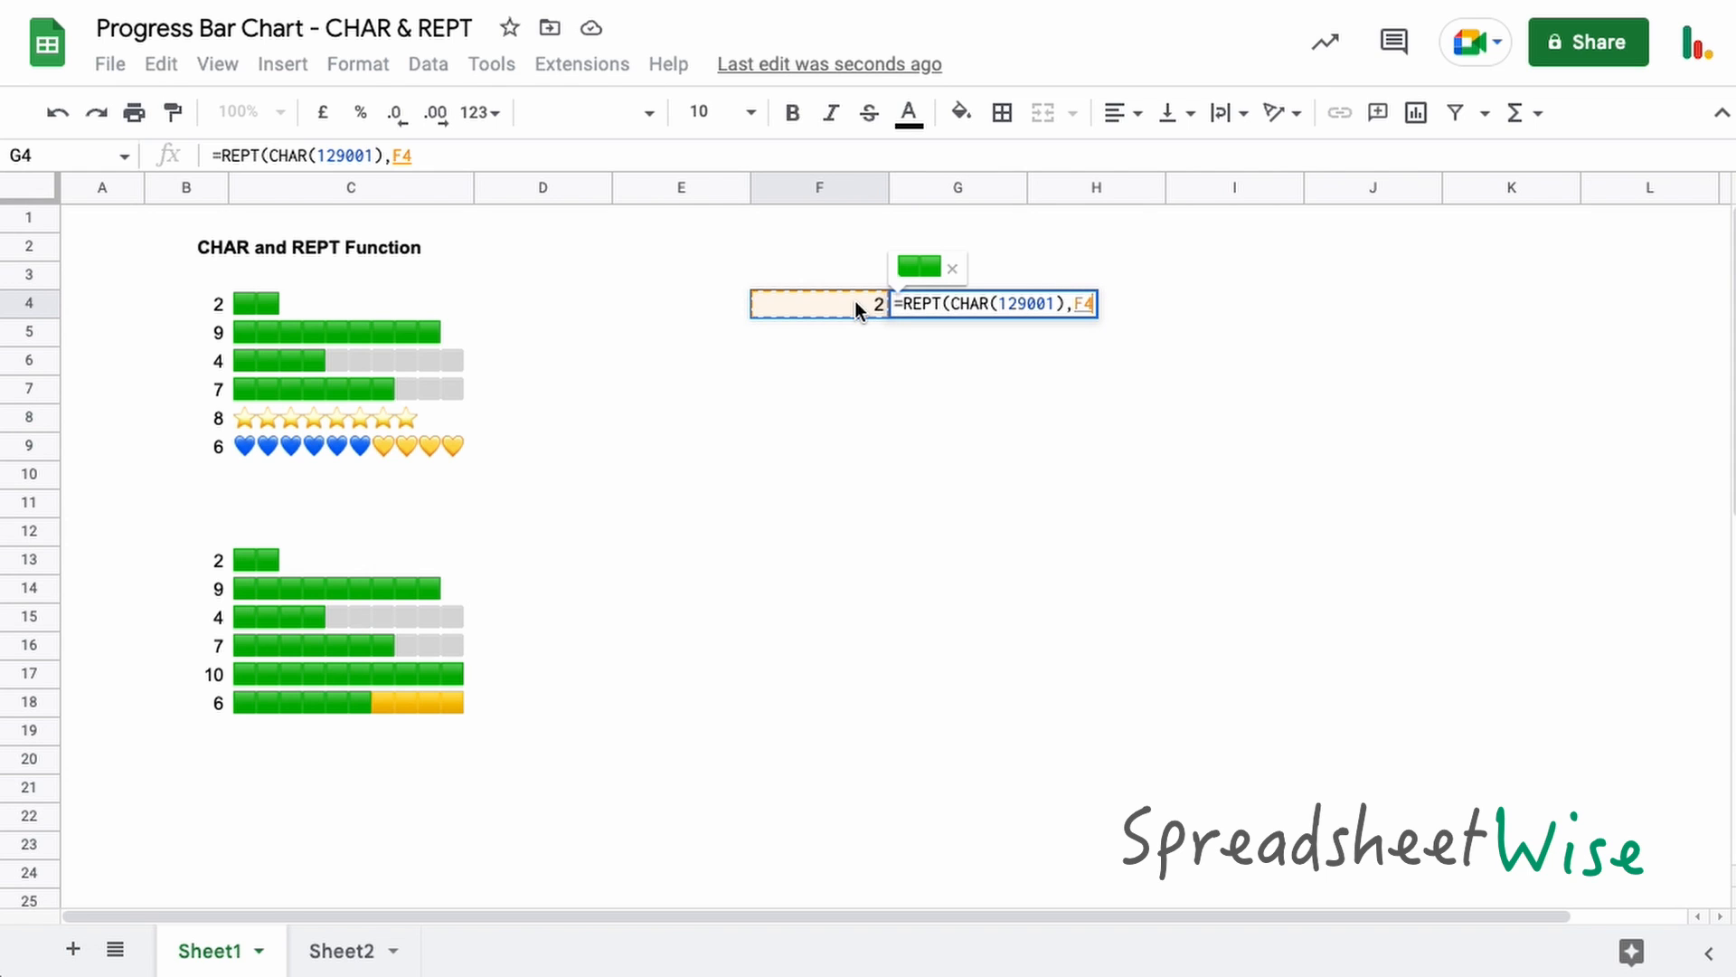
pyautogui.moveTo(869, 314)
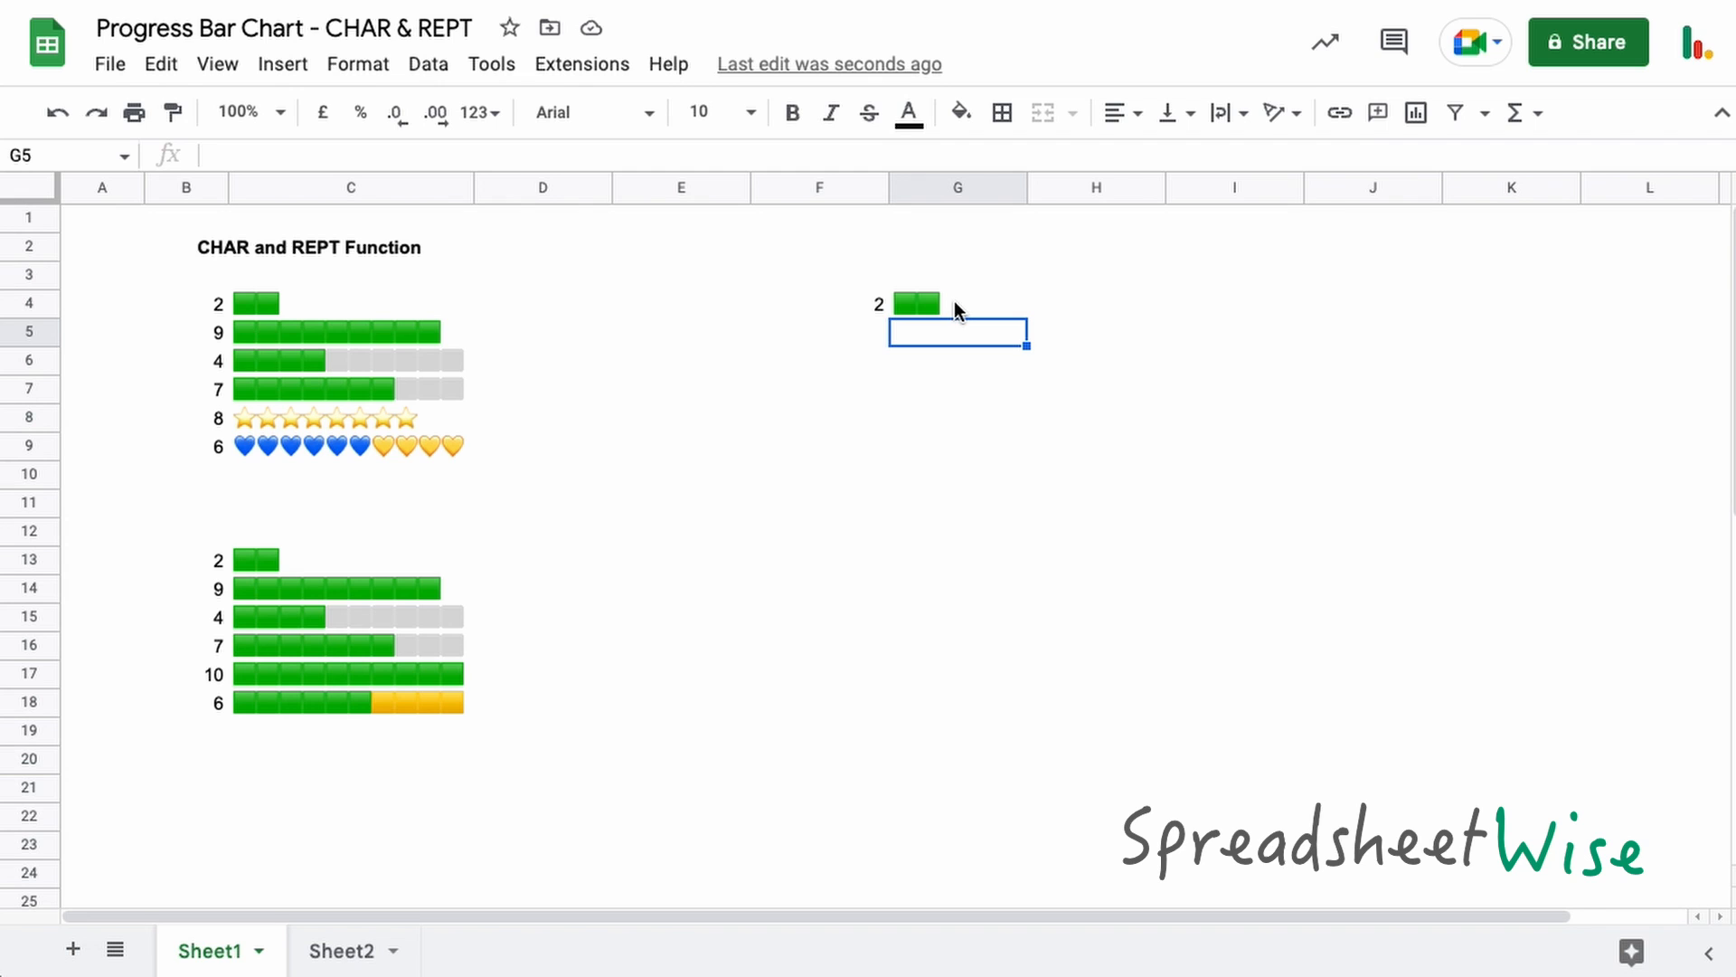
pyautogui.click(916, 304)
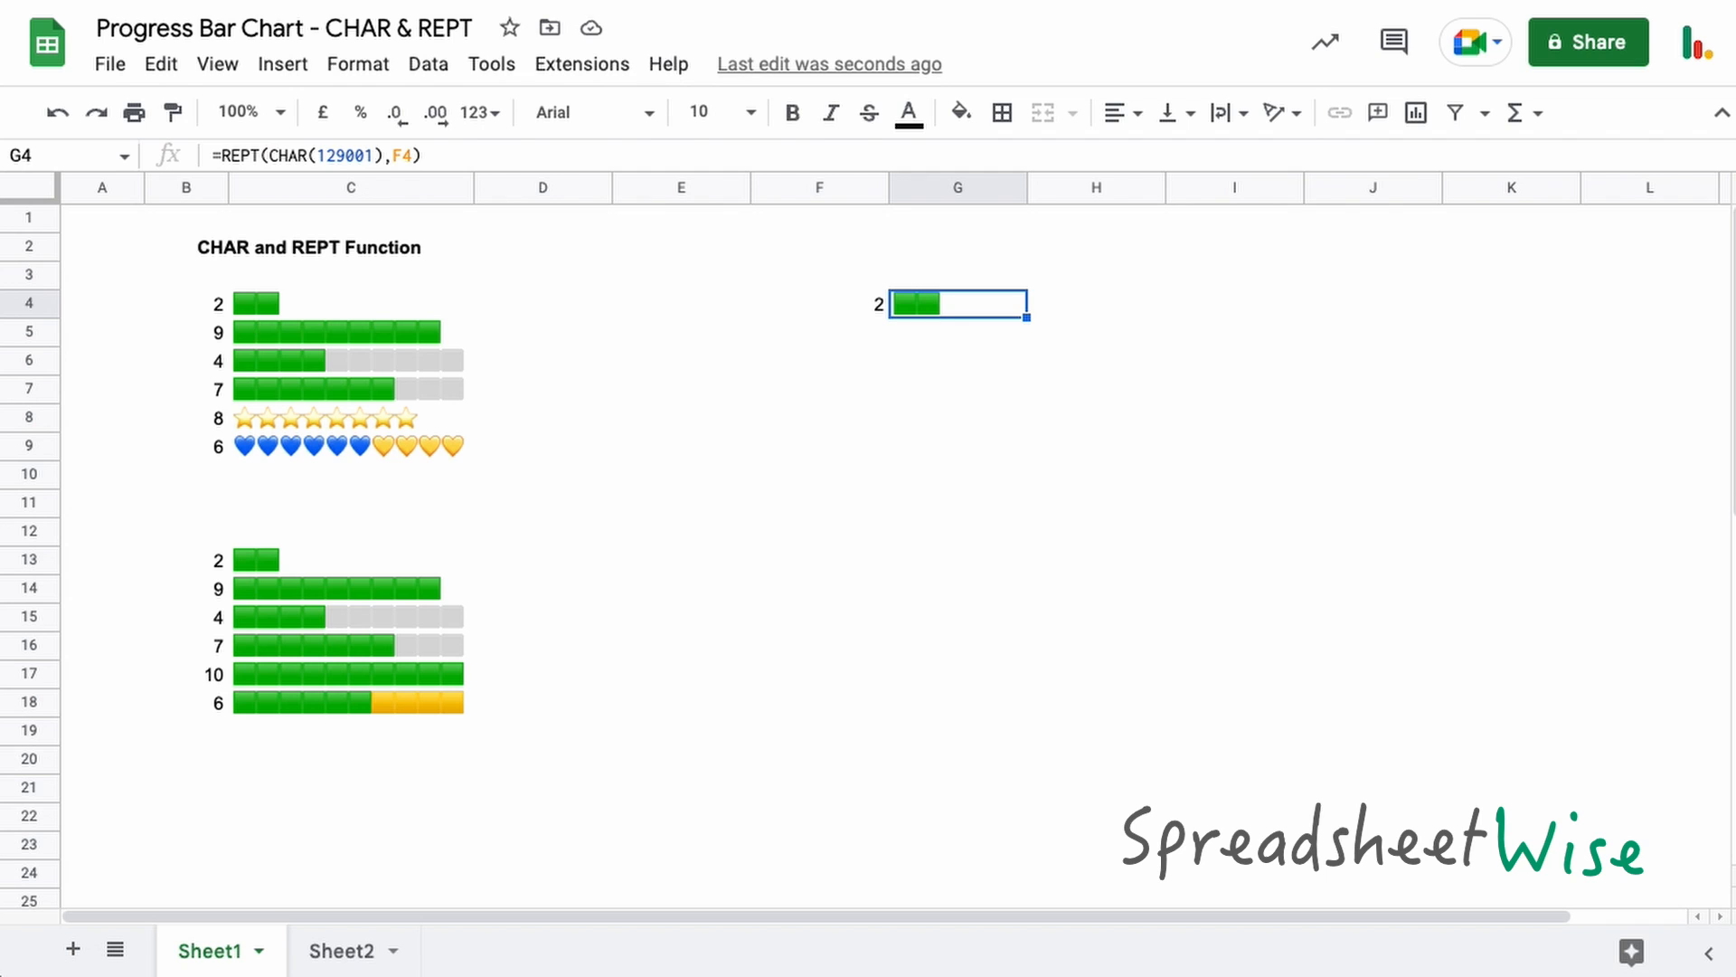
pyautogui.moveTo(942, 314)
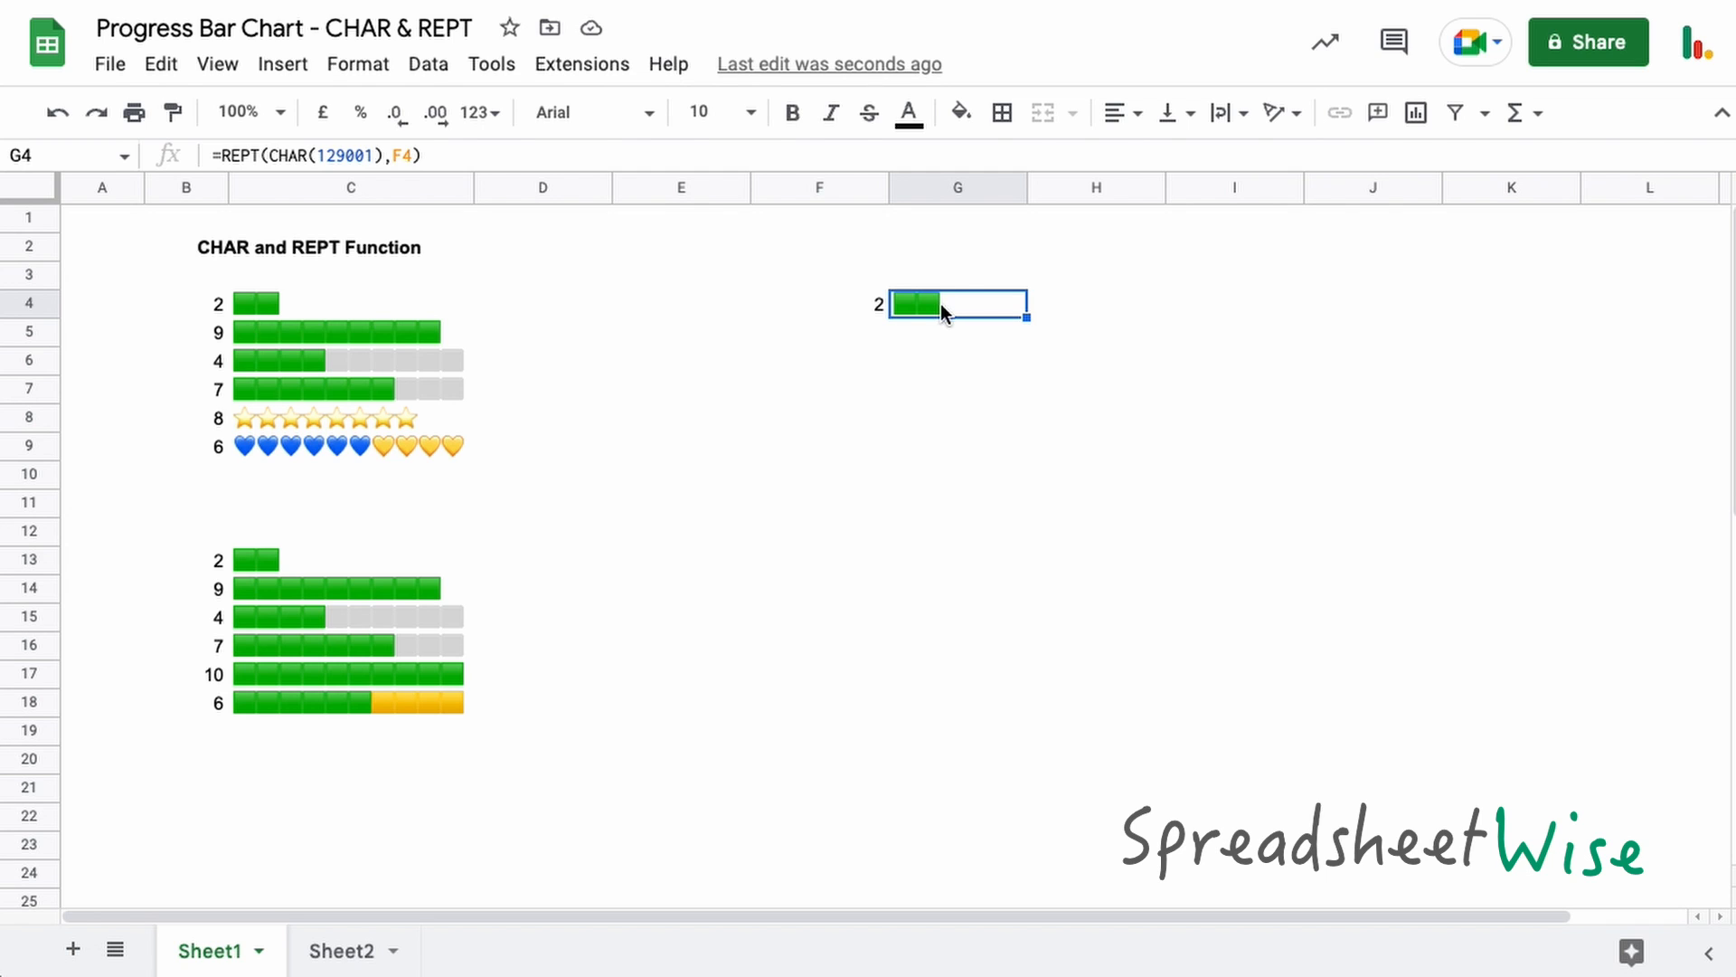
# Append & REPT(CHAR(11036),10-F4) to G4's formula so gray squares complete ten.
pyautogui.doubleClick(958, 305)
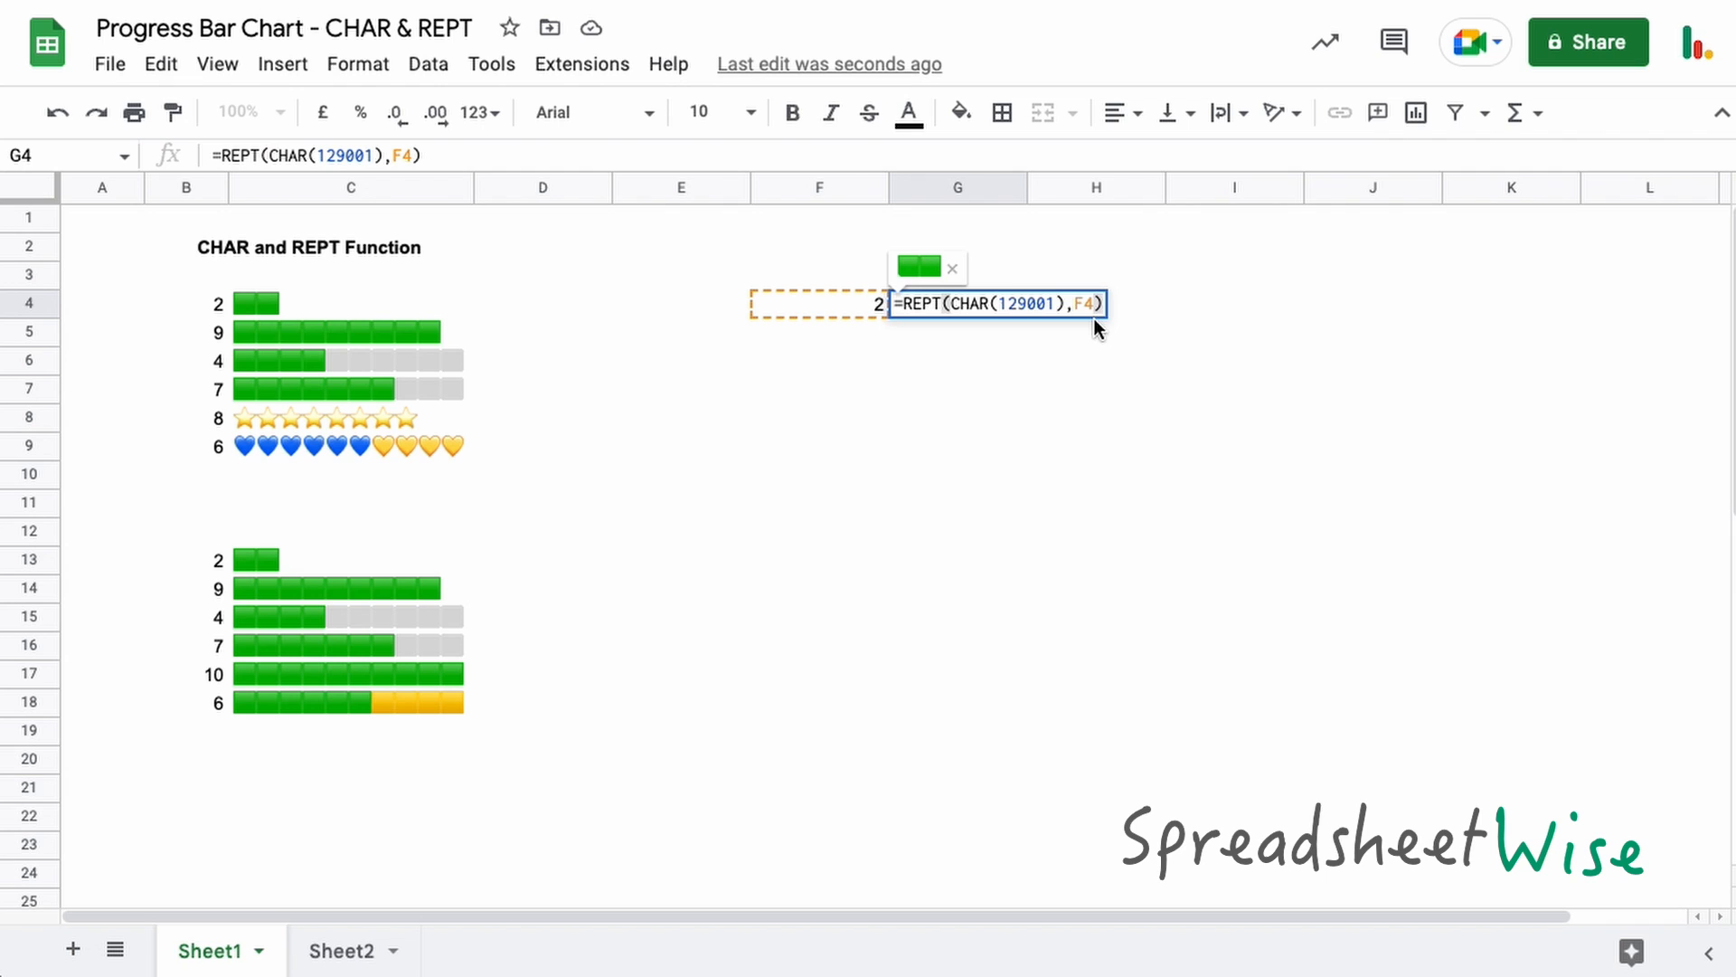
pyautogui.write('&')
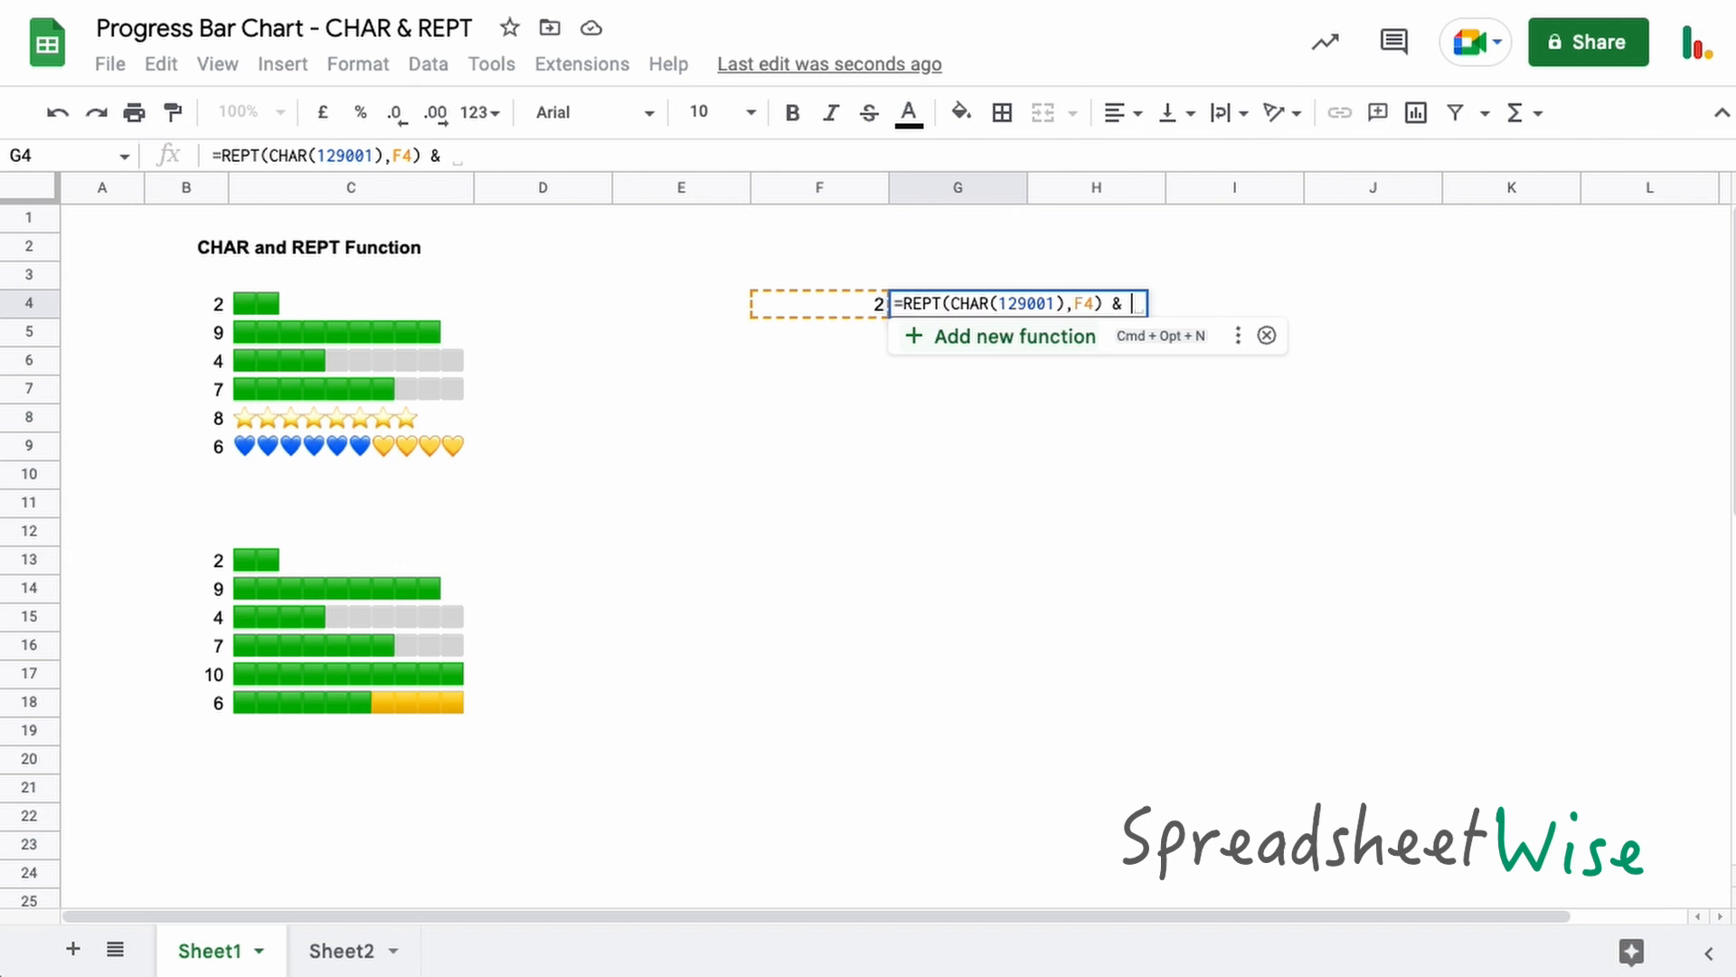
pyautogui.write('REPT(')
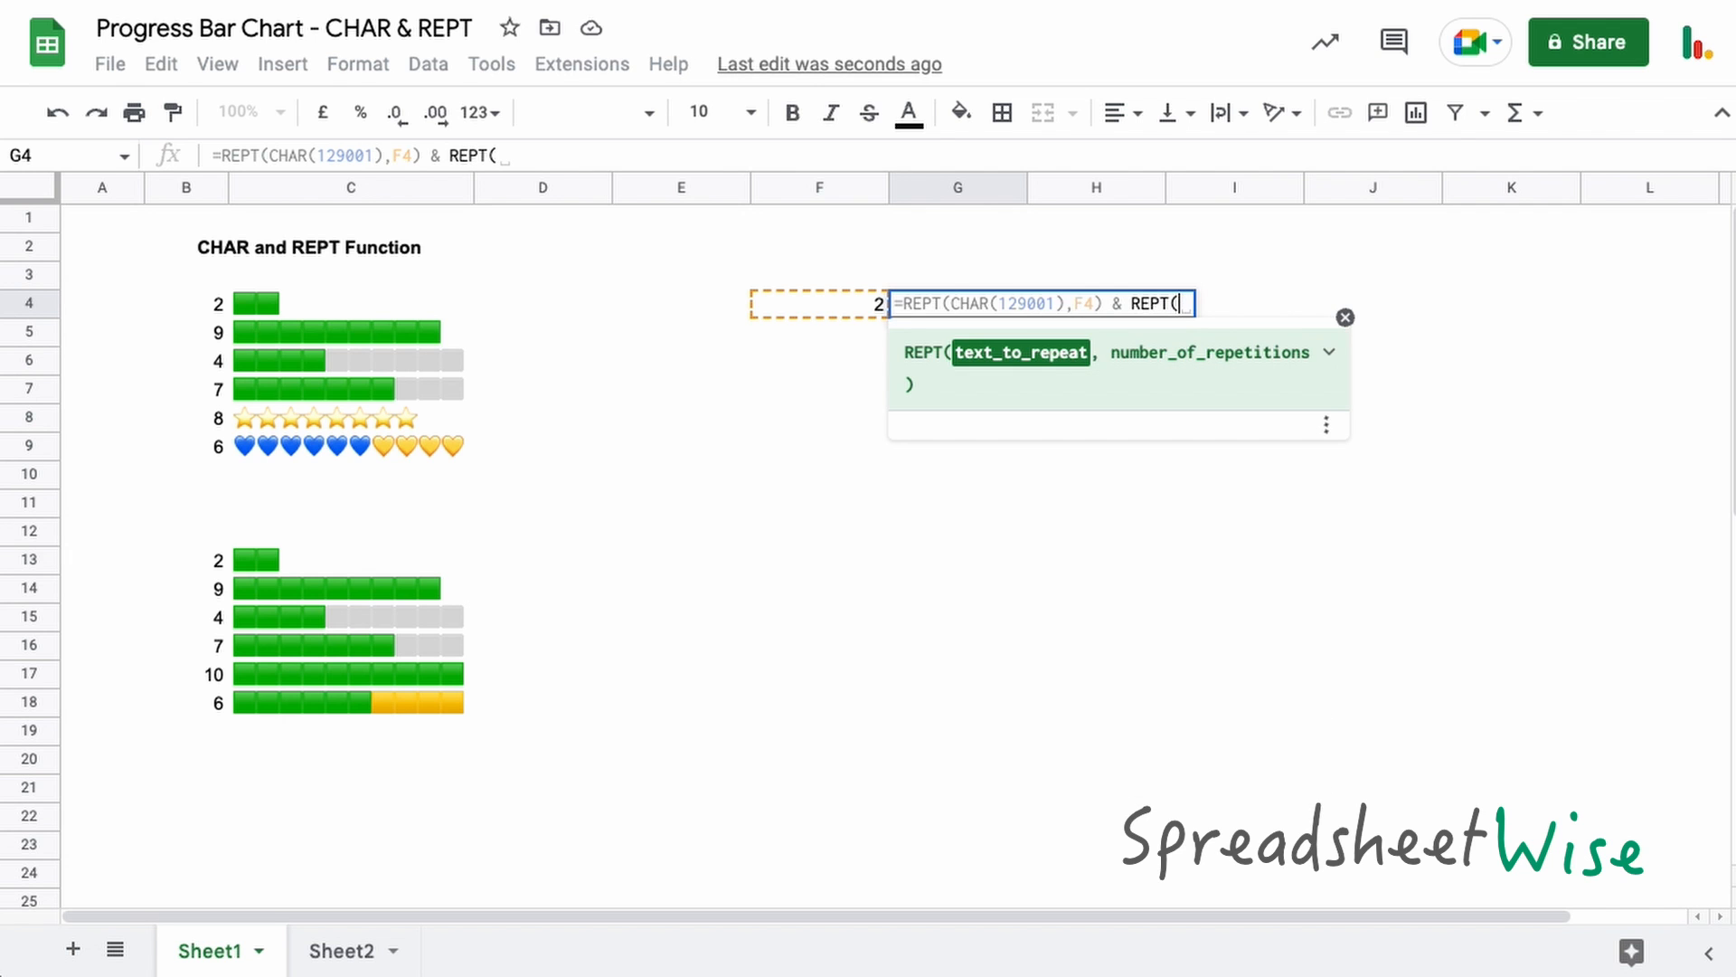
pyautogui.write('CHAR(')
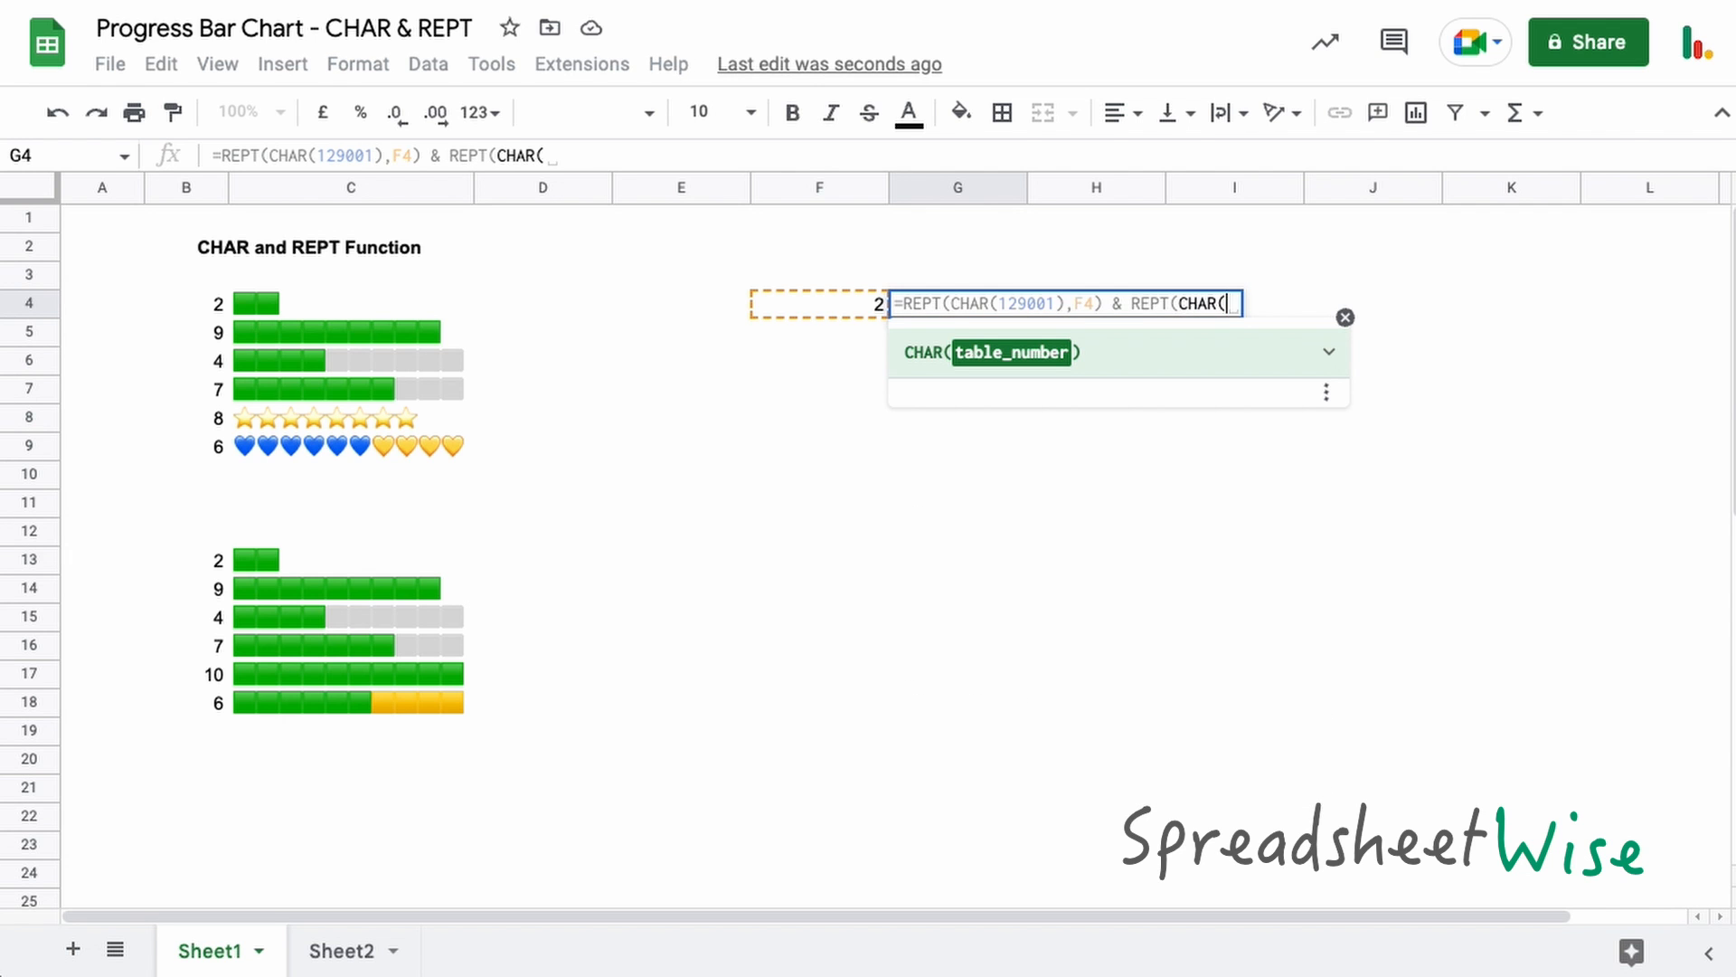
pyautogui.write('11')
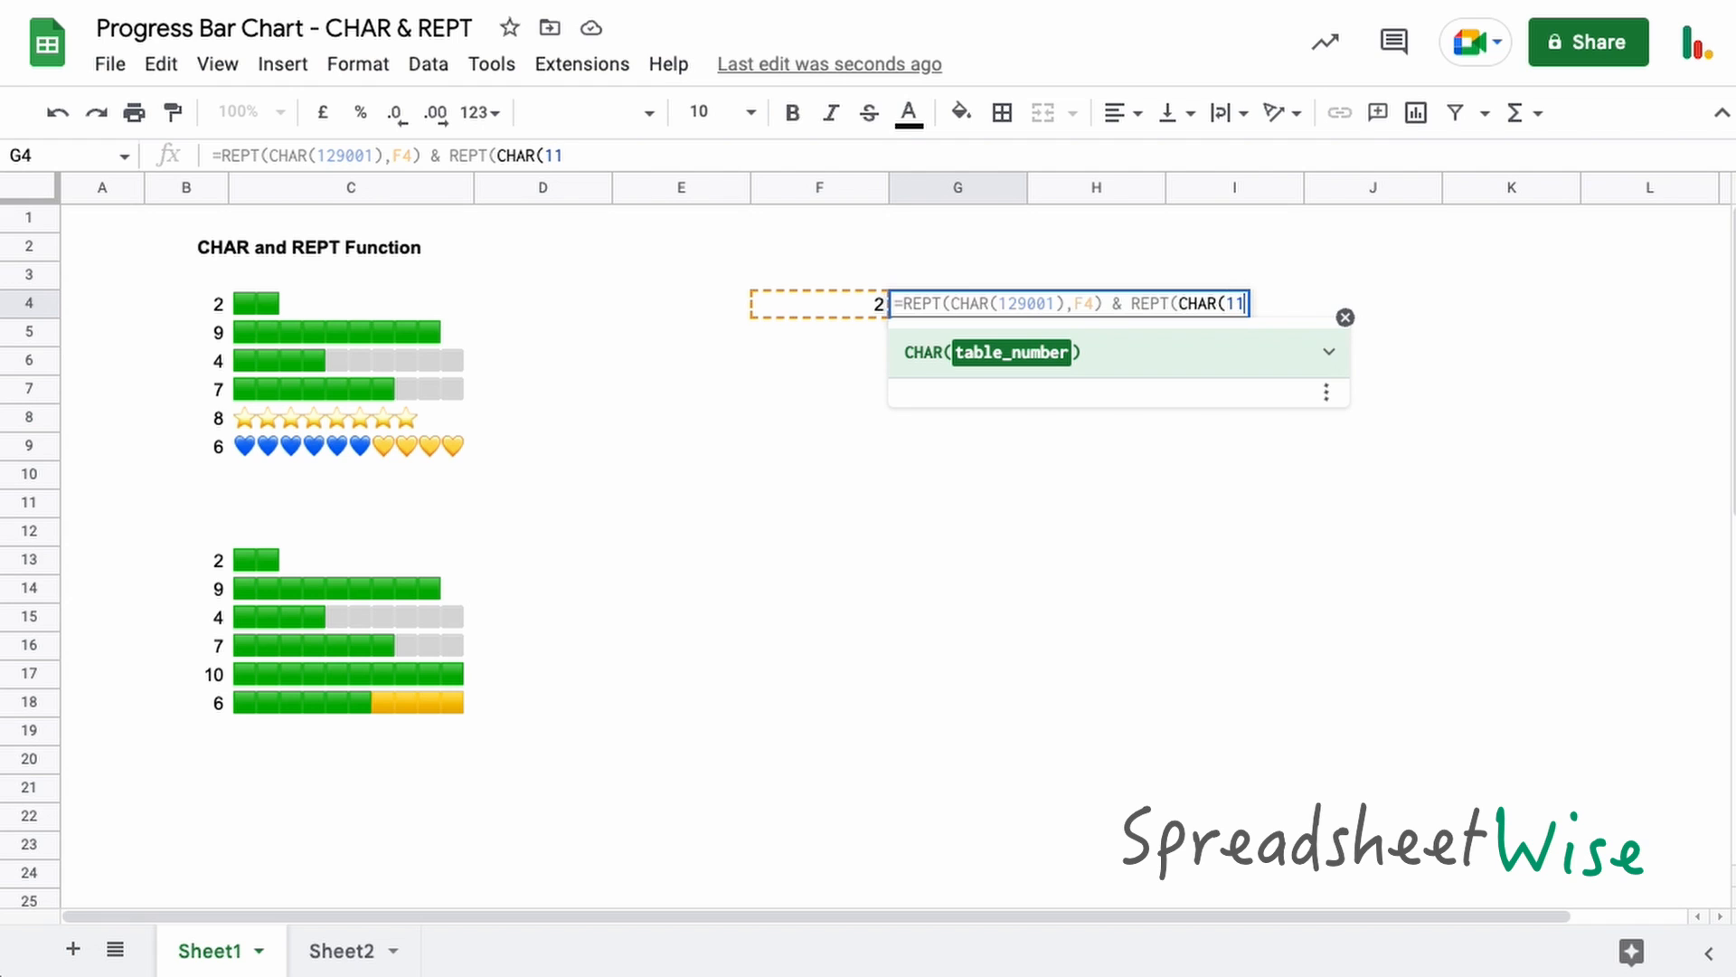
pyautogui.write('03')
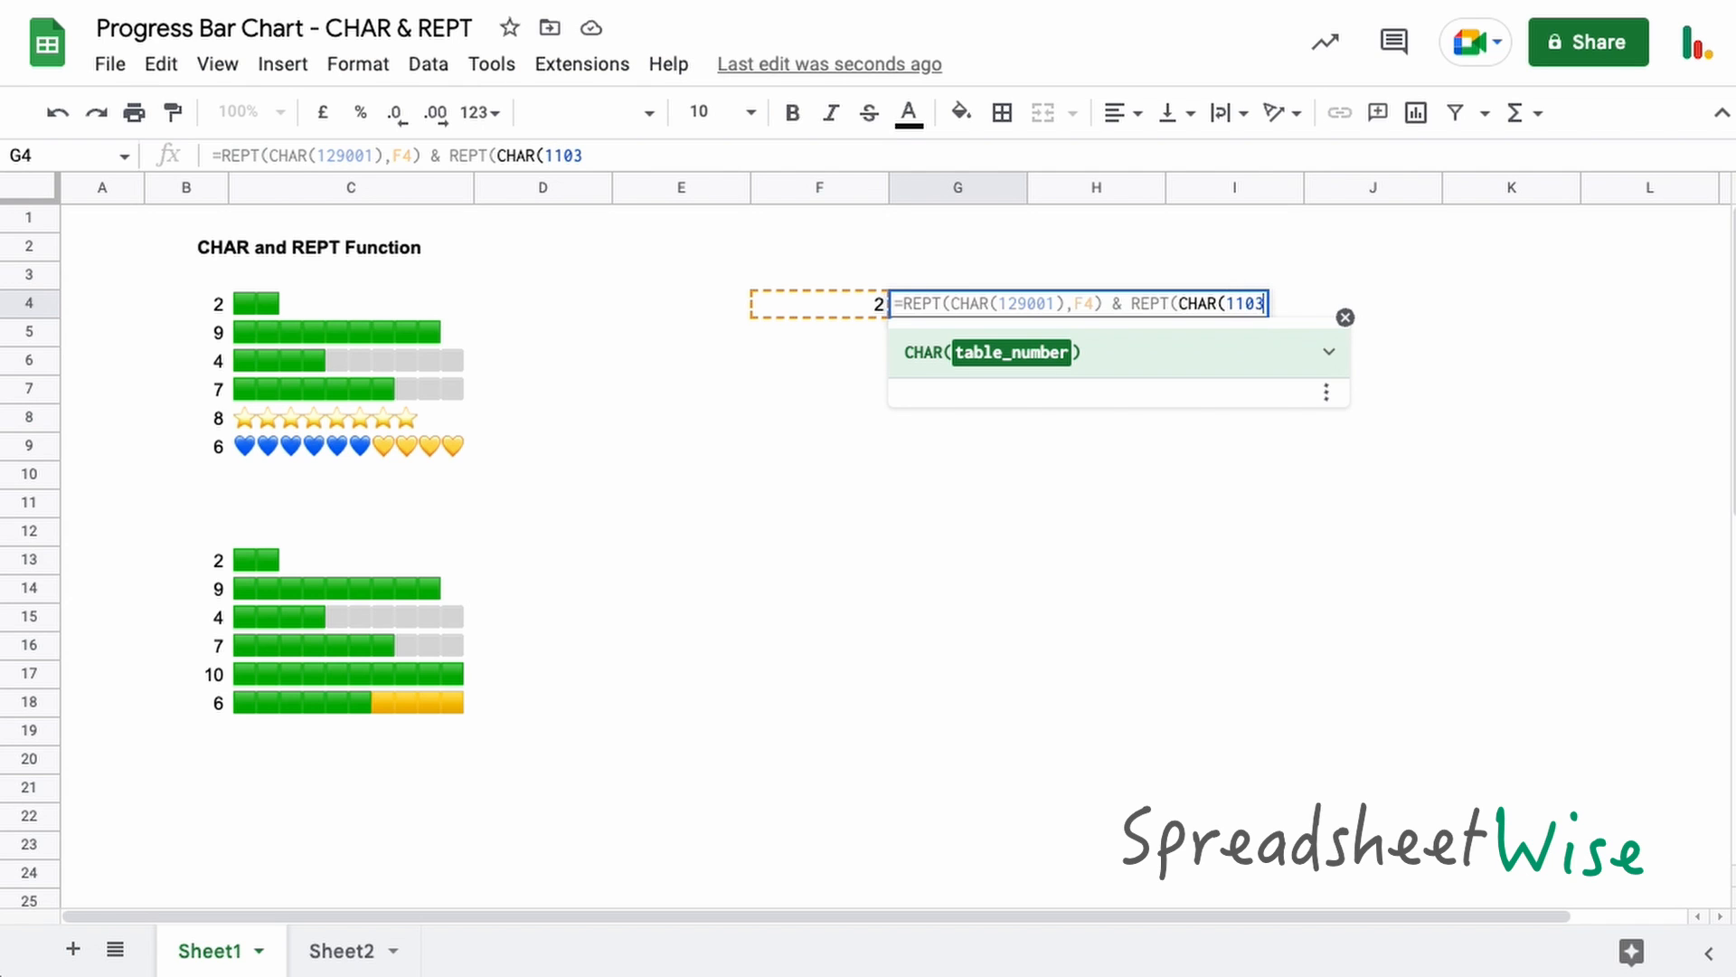
pyautogui.write('6')
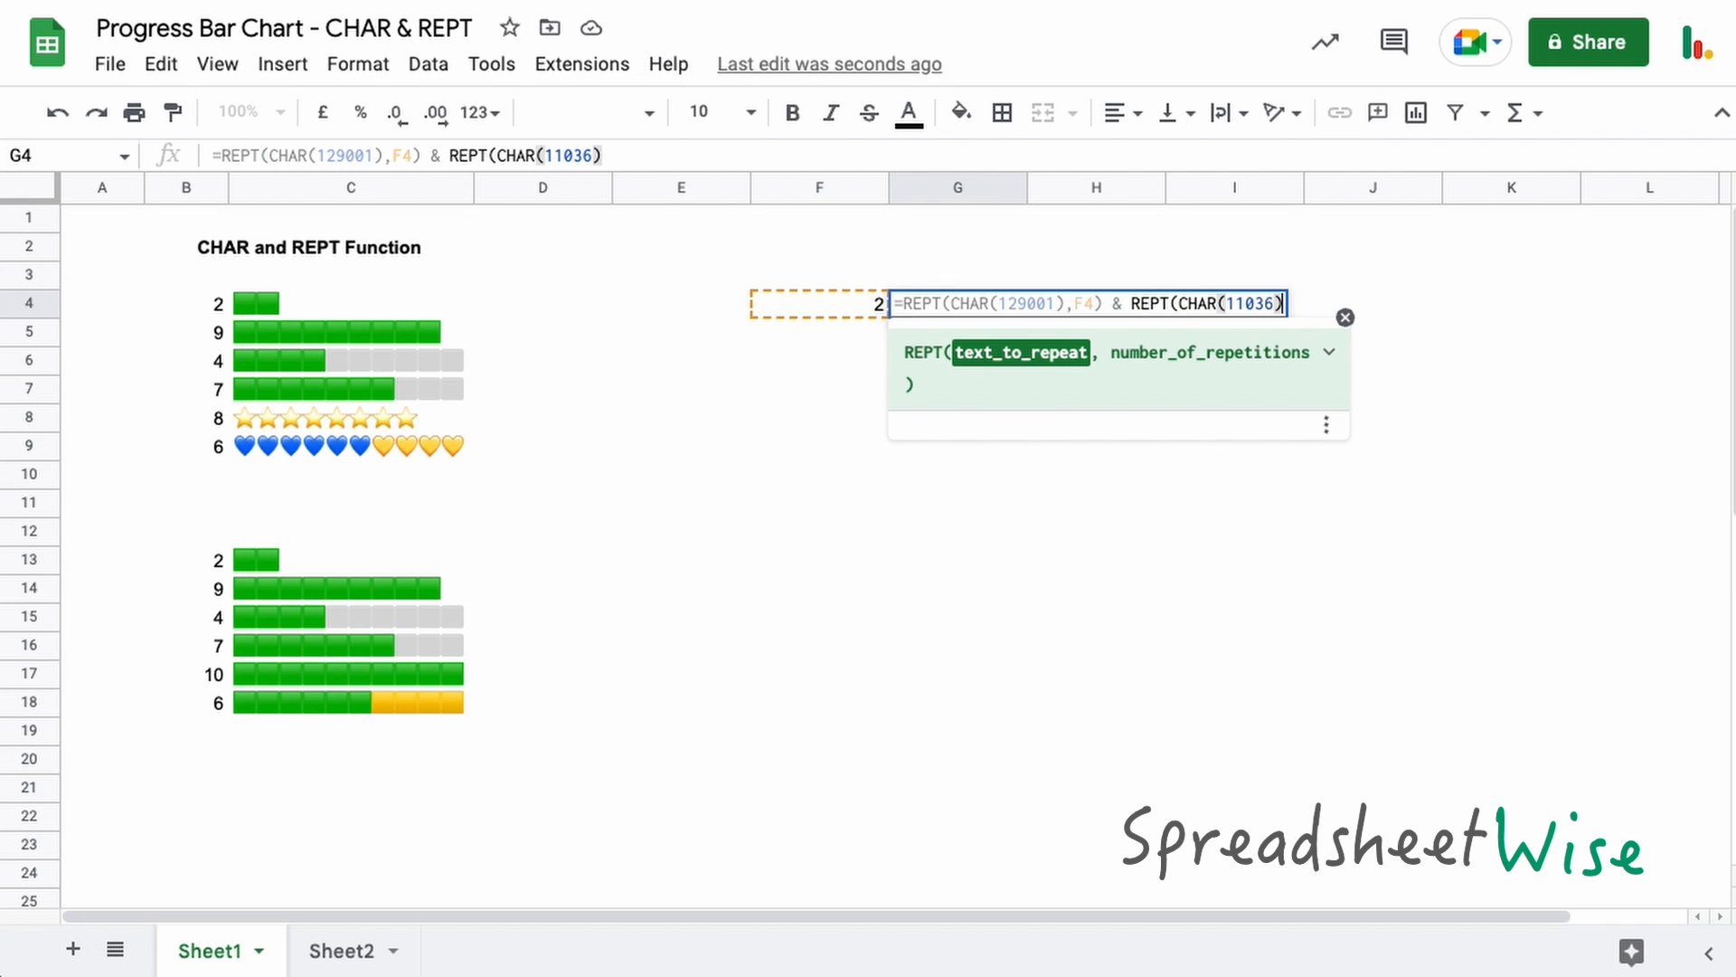
pyautogui.write(',10')
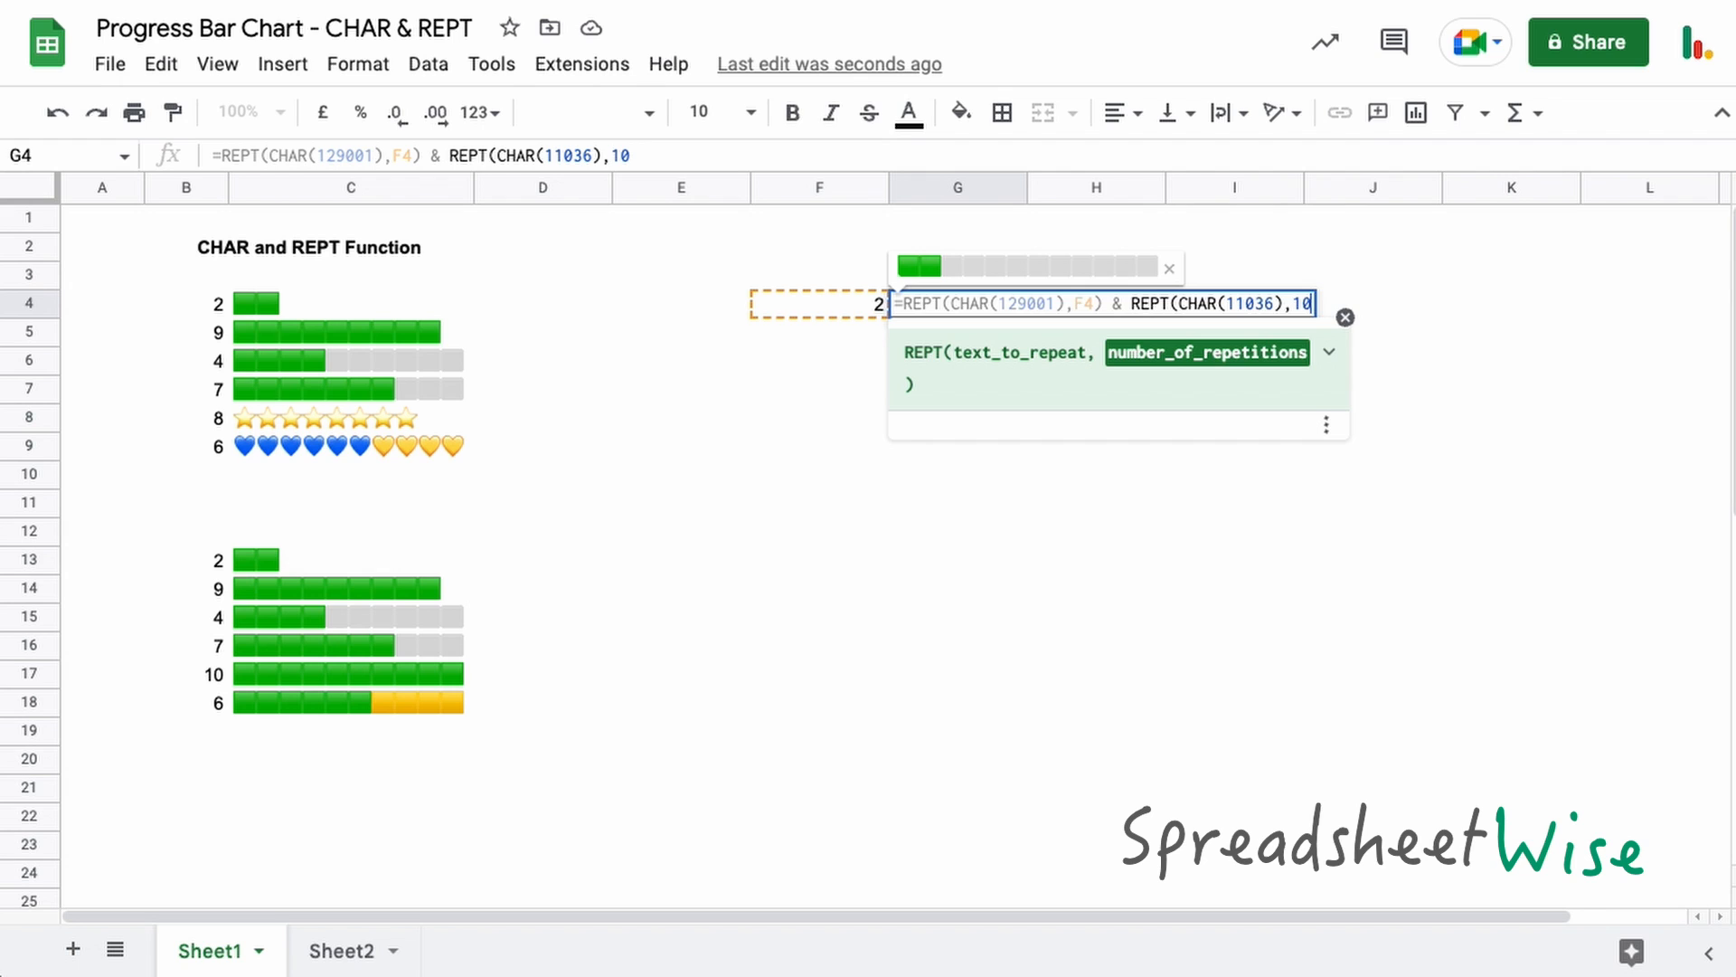
pyautogui.moveTo(906, 291)
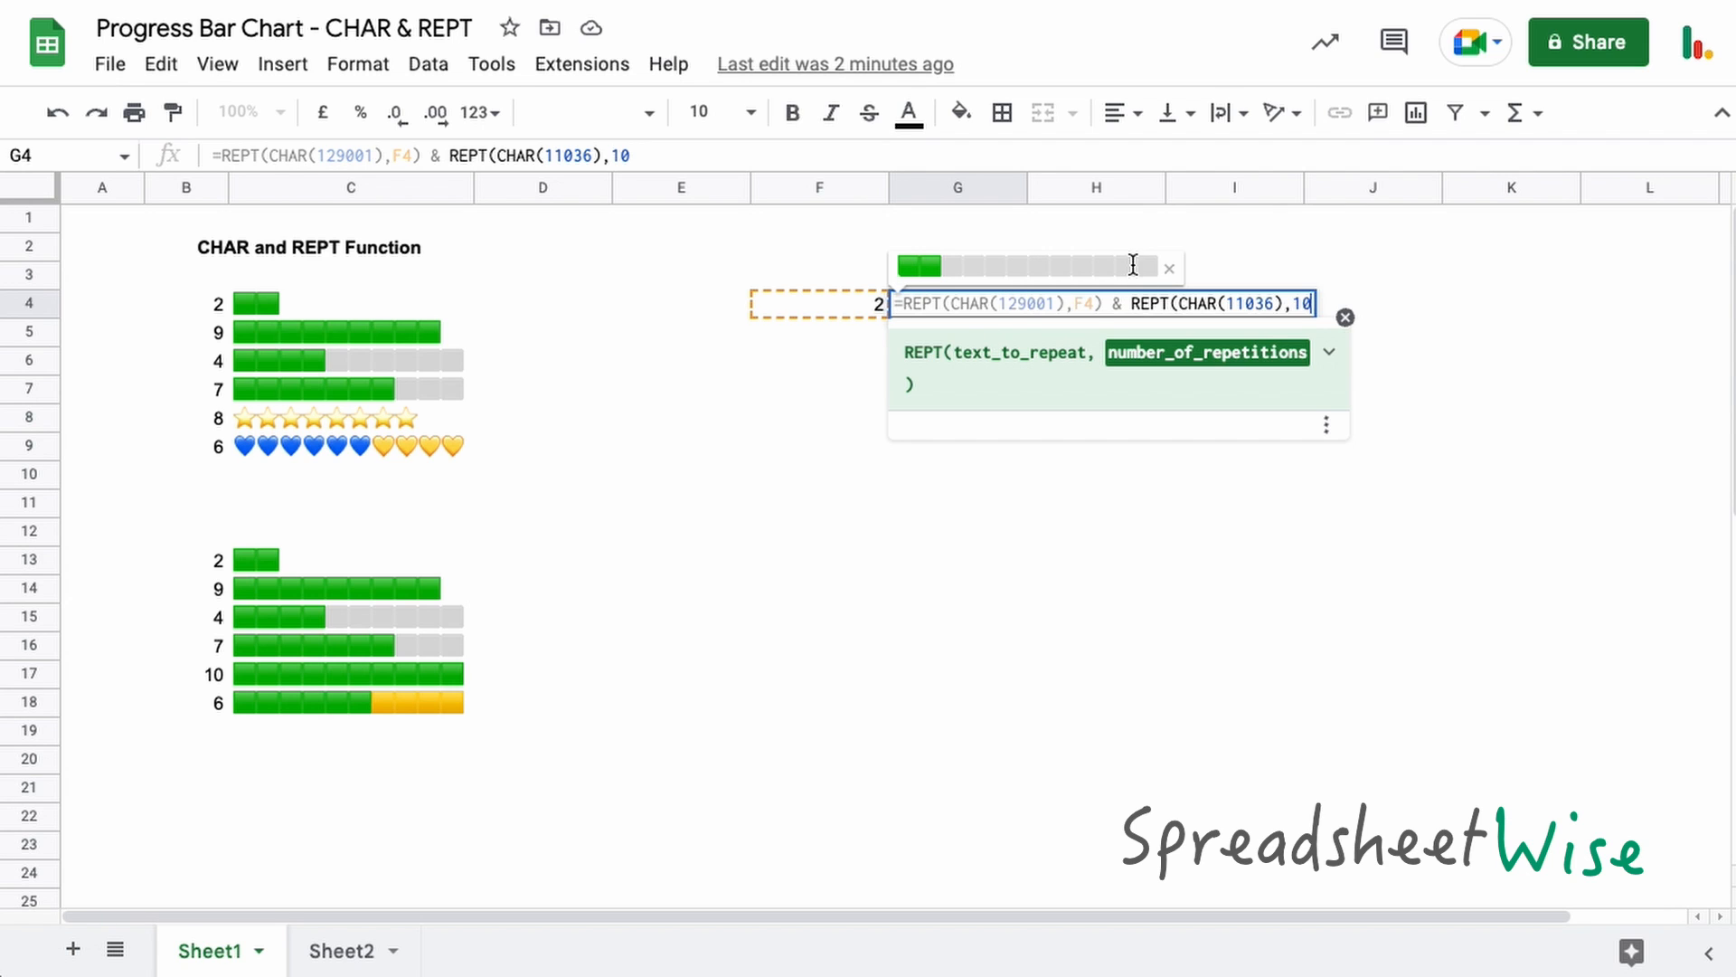
pyautogui.moveTo(939, 295)
pyautogui.write('-F4')
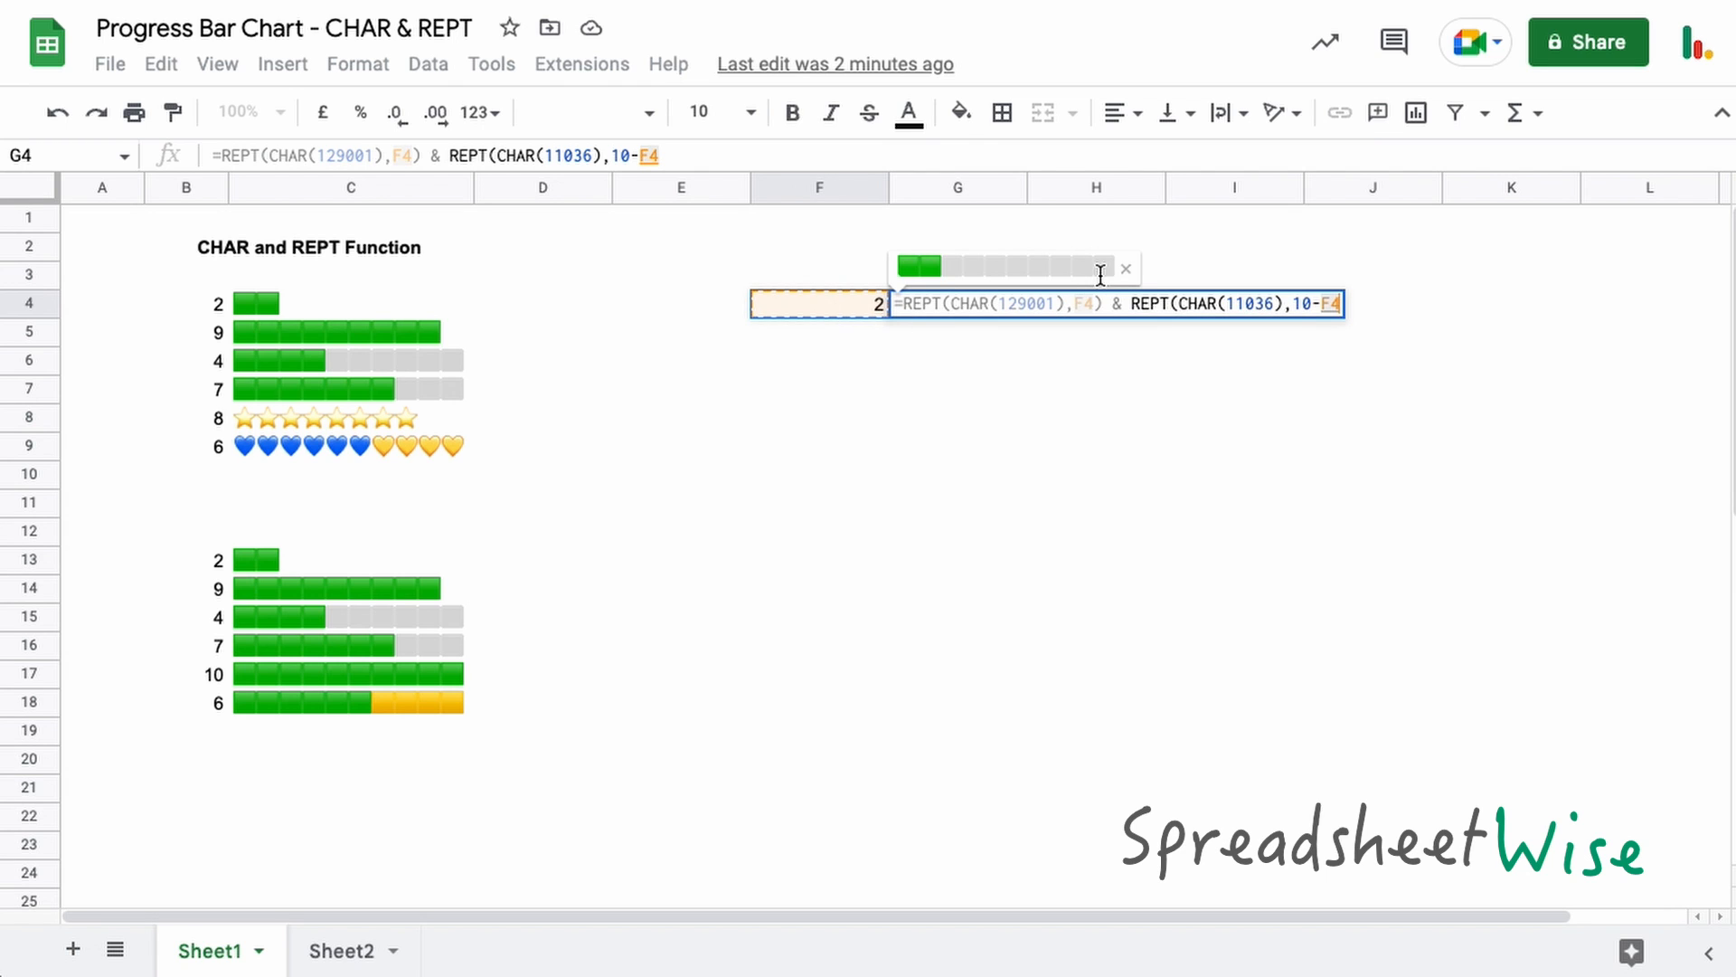
pyautogui.moveTo(952, 268)
pyautogui.write(')')
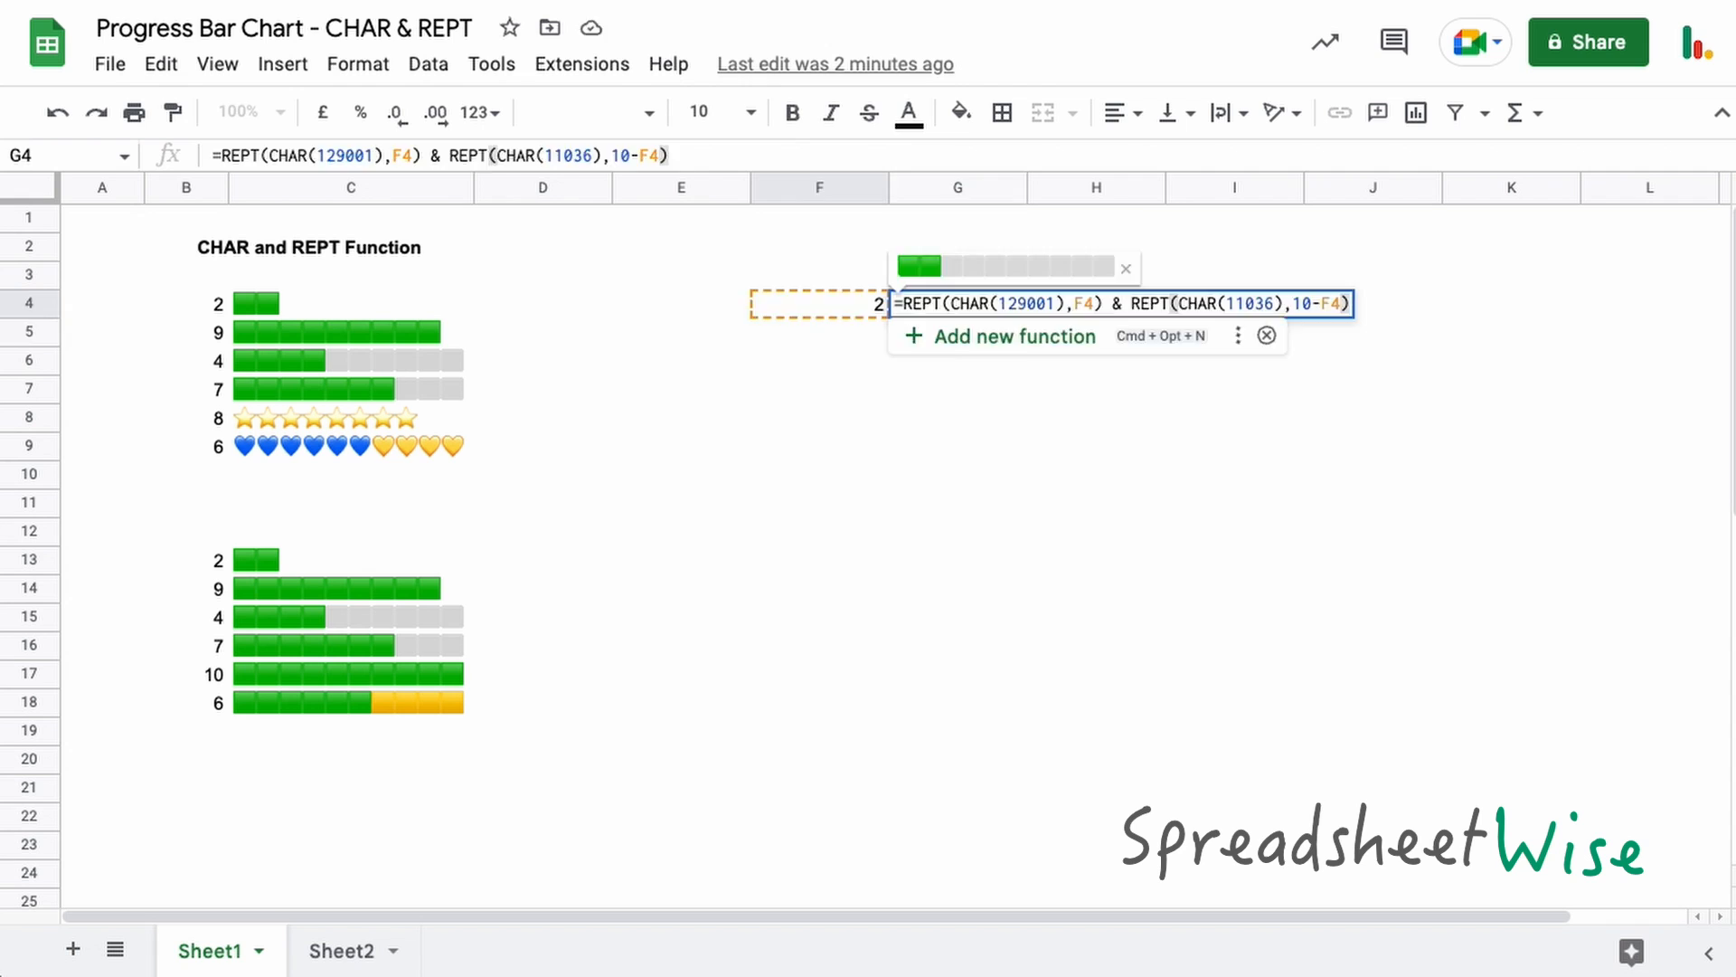
pyautogui.press('enter')
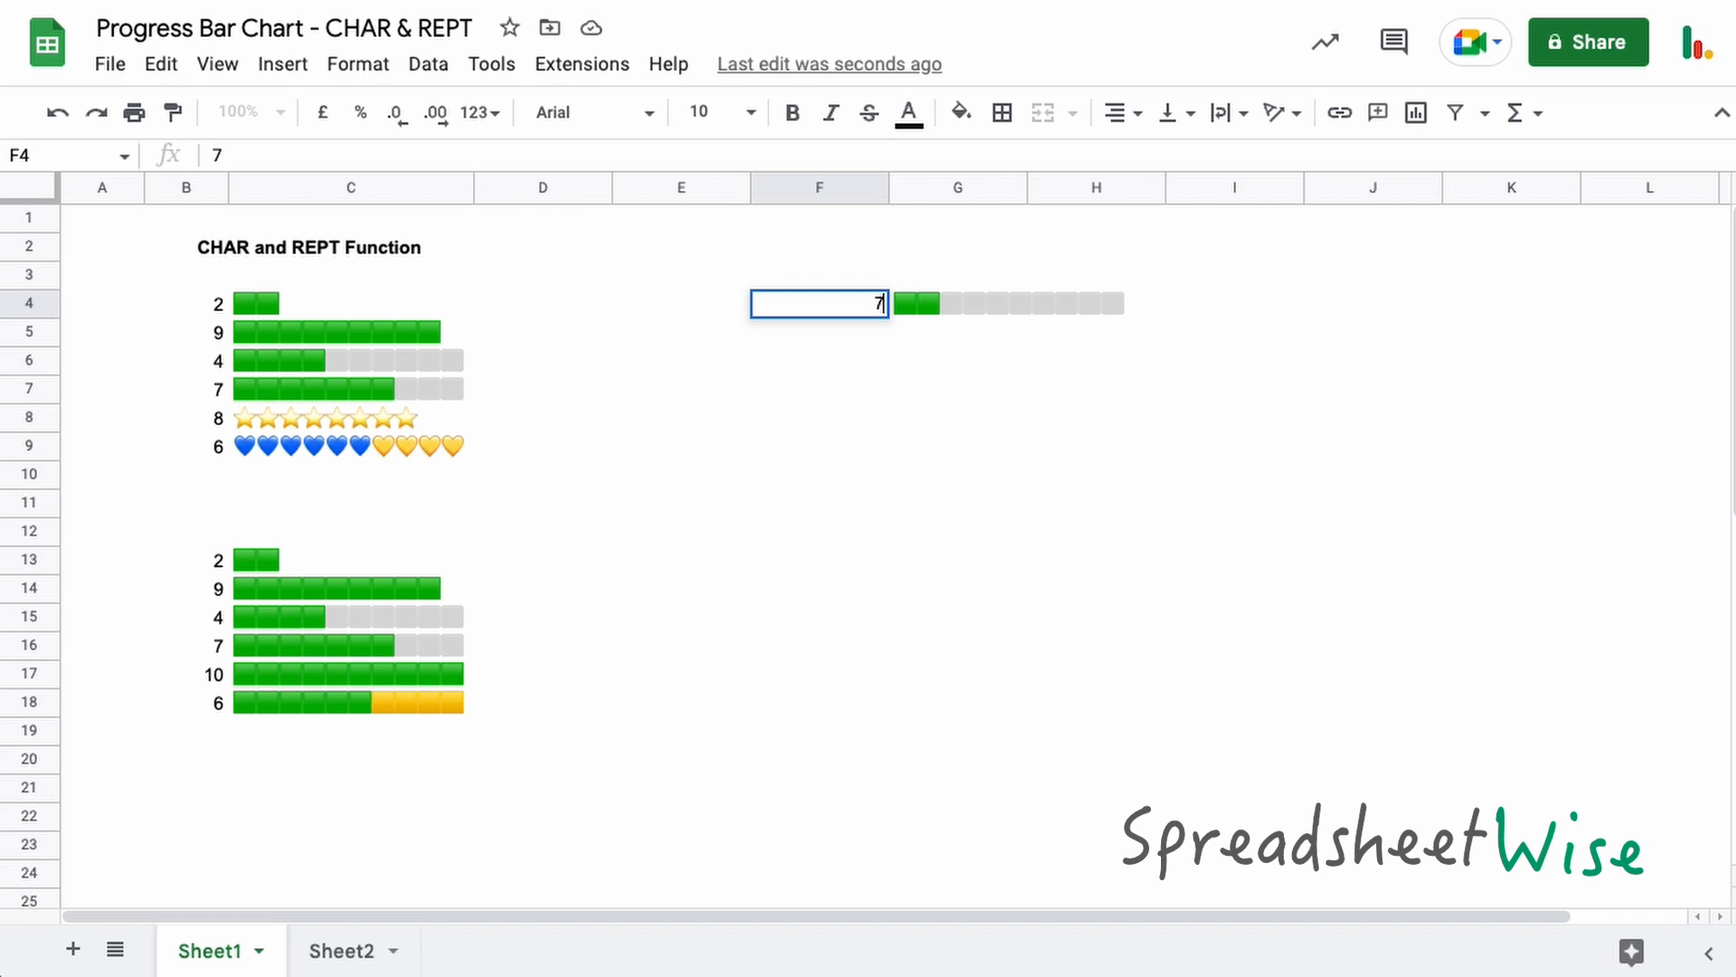
# Confirm 7 in F4, then change G5's filler character code to 32 for a blank remainder.
pyautogui.press('enter')
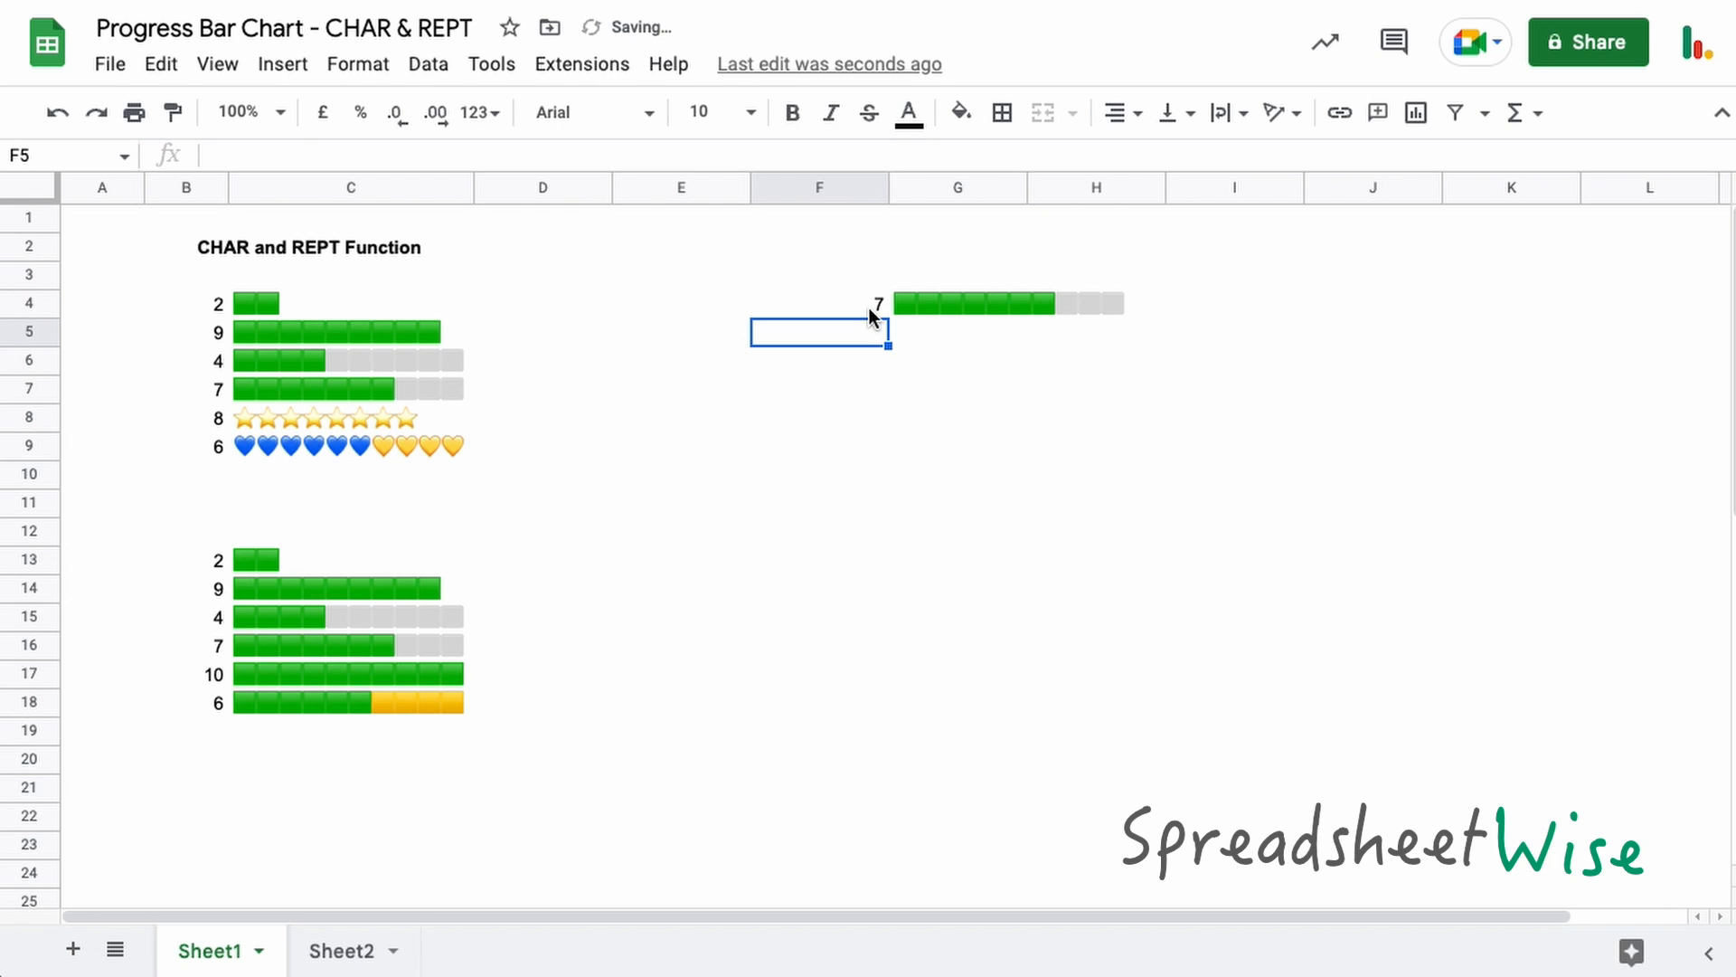
pyautogui.moveTo(1121, 352)
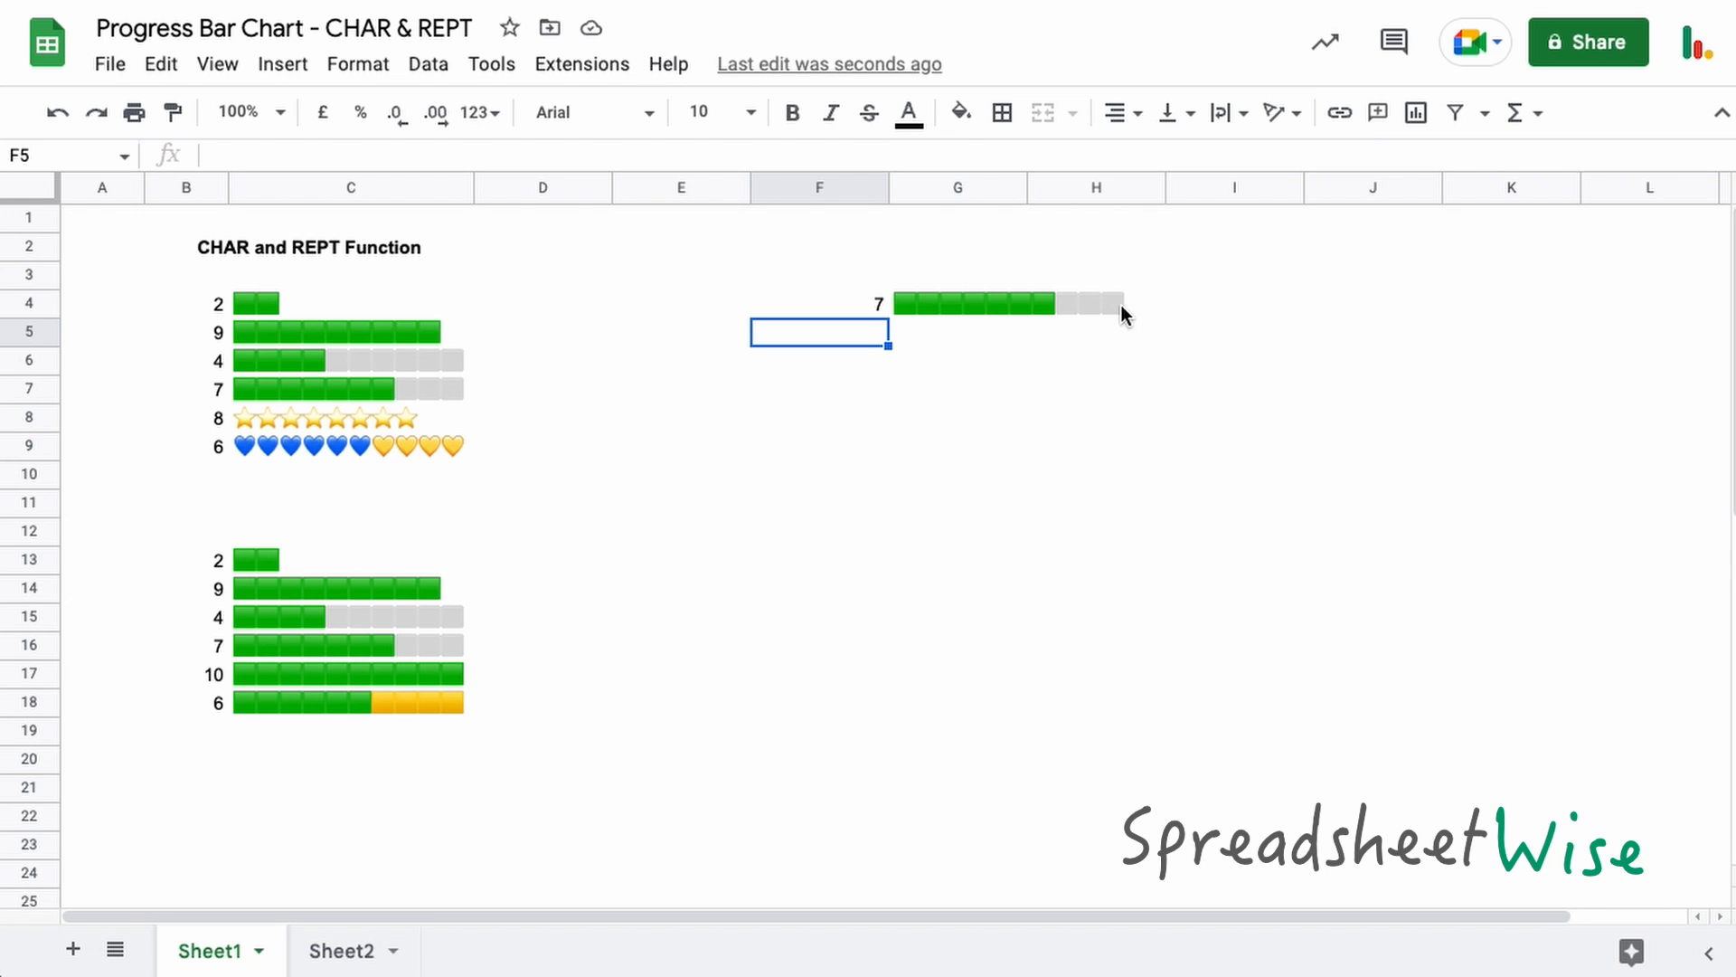
pyautogui.click(957, 302)
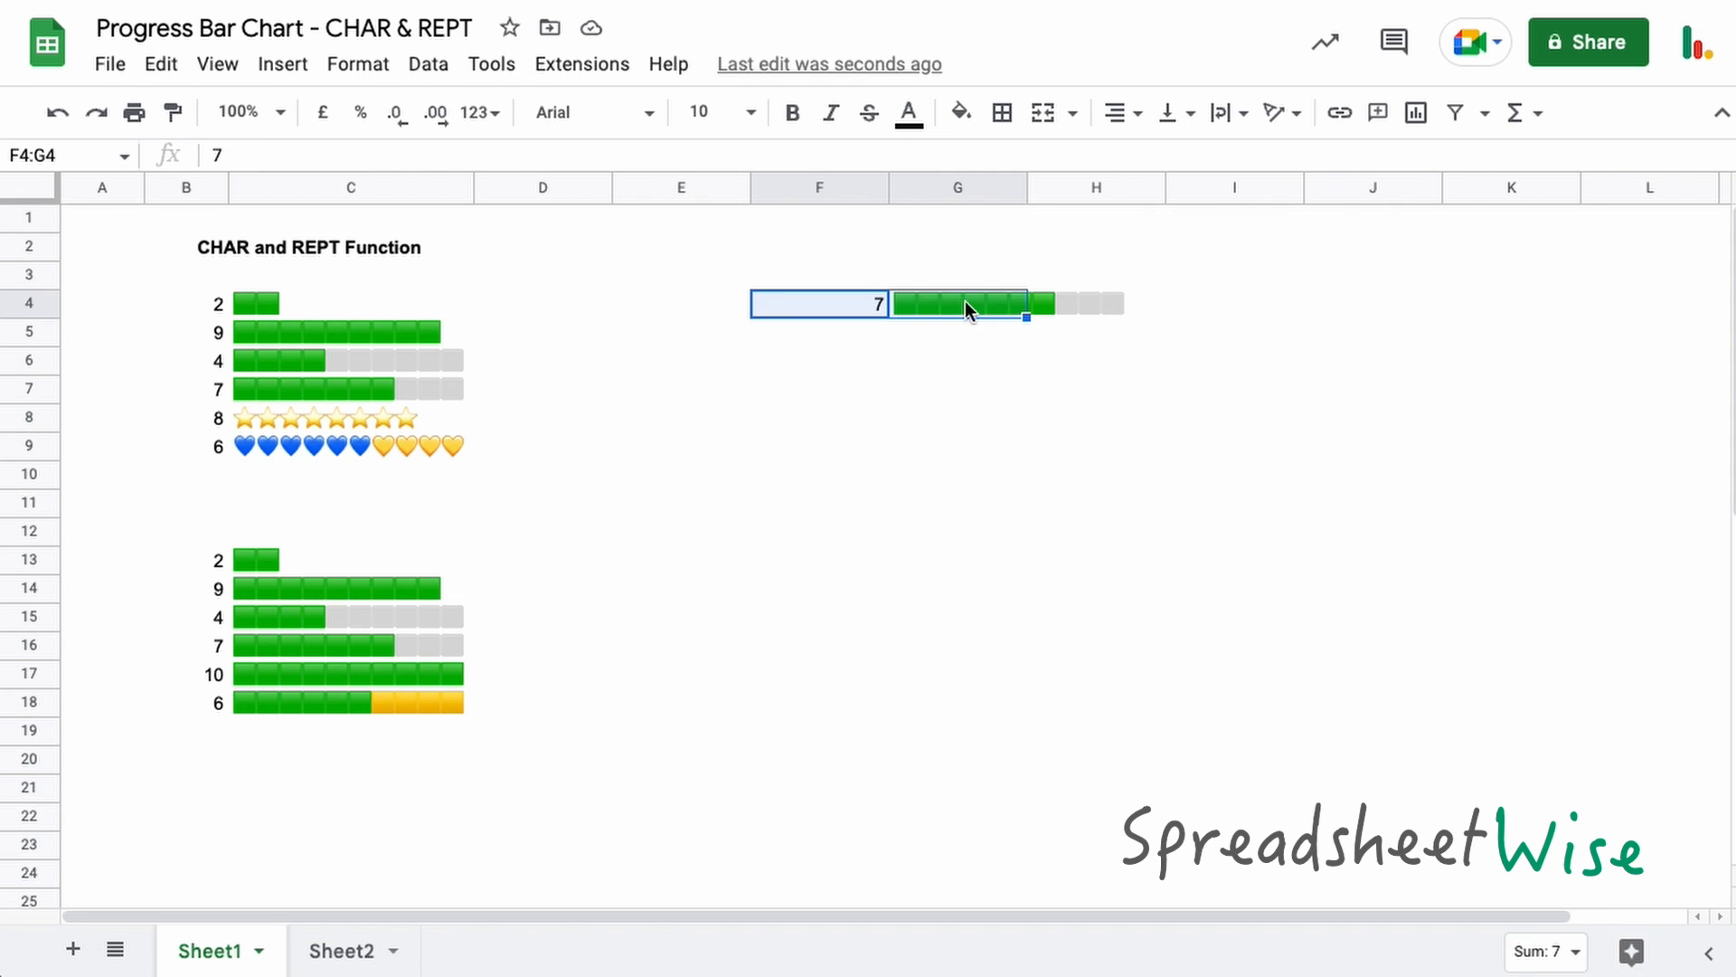
pyautogui.click(957, 304)
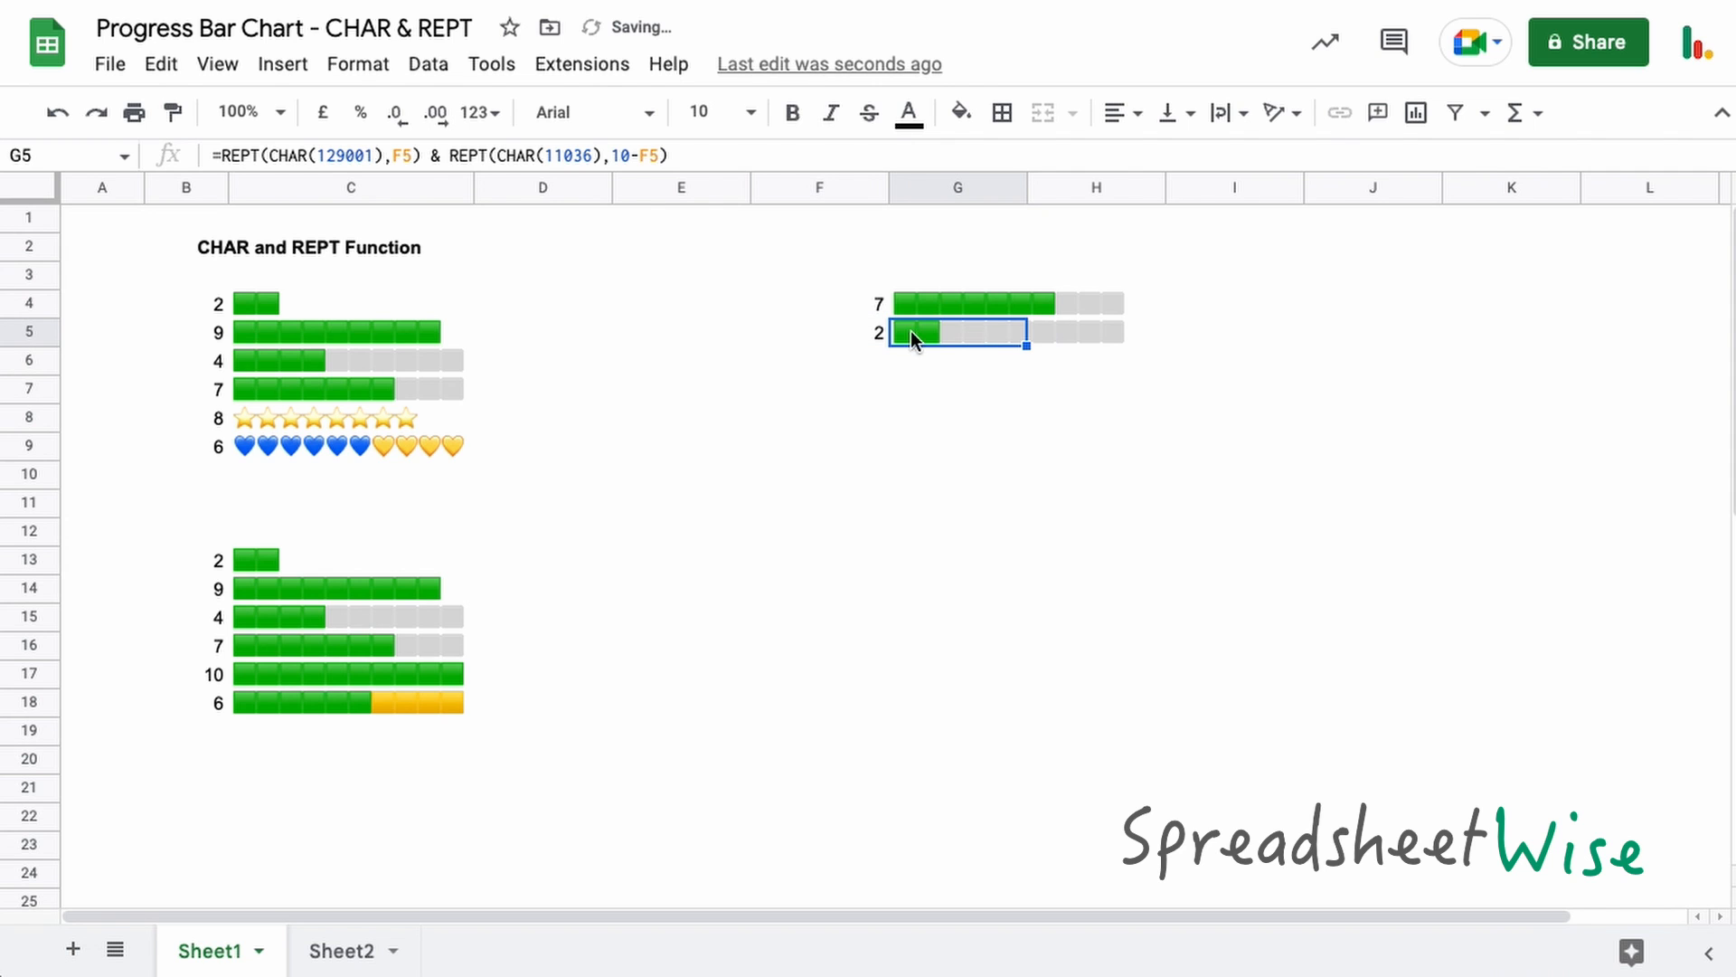
pyautogui.doubleClick(964, 332)
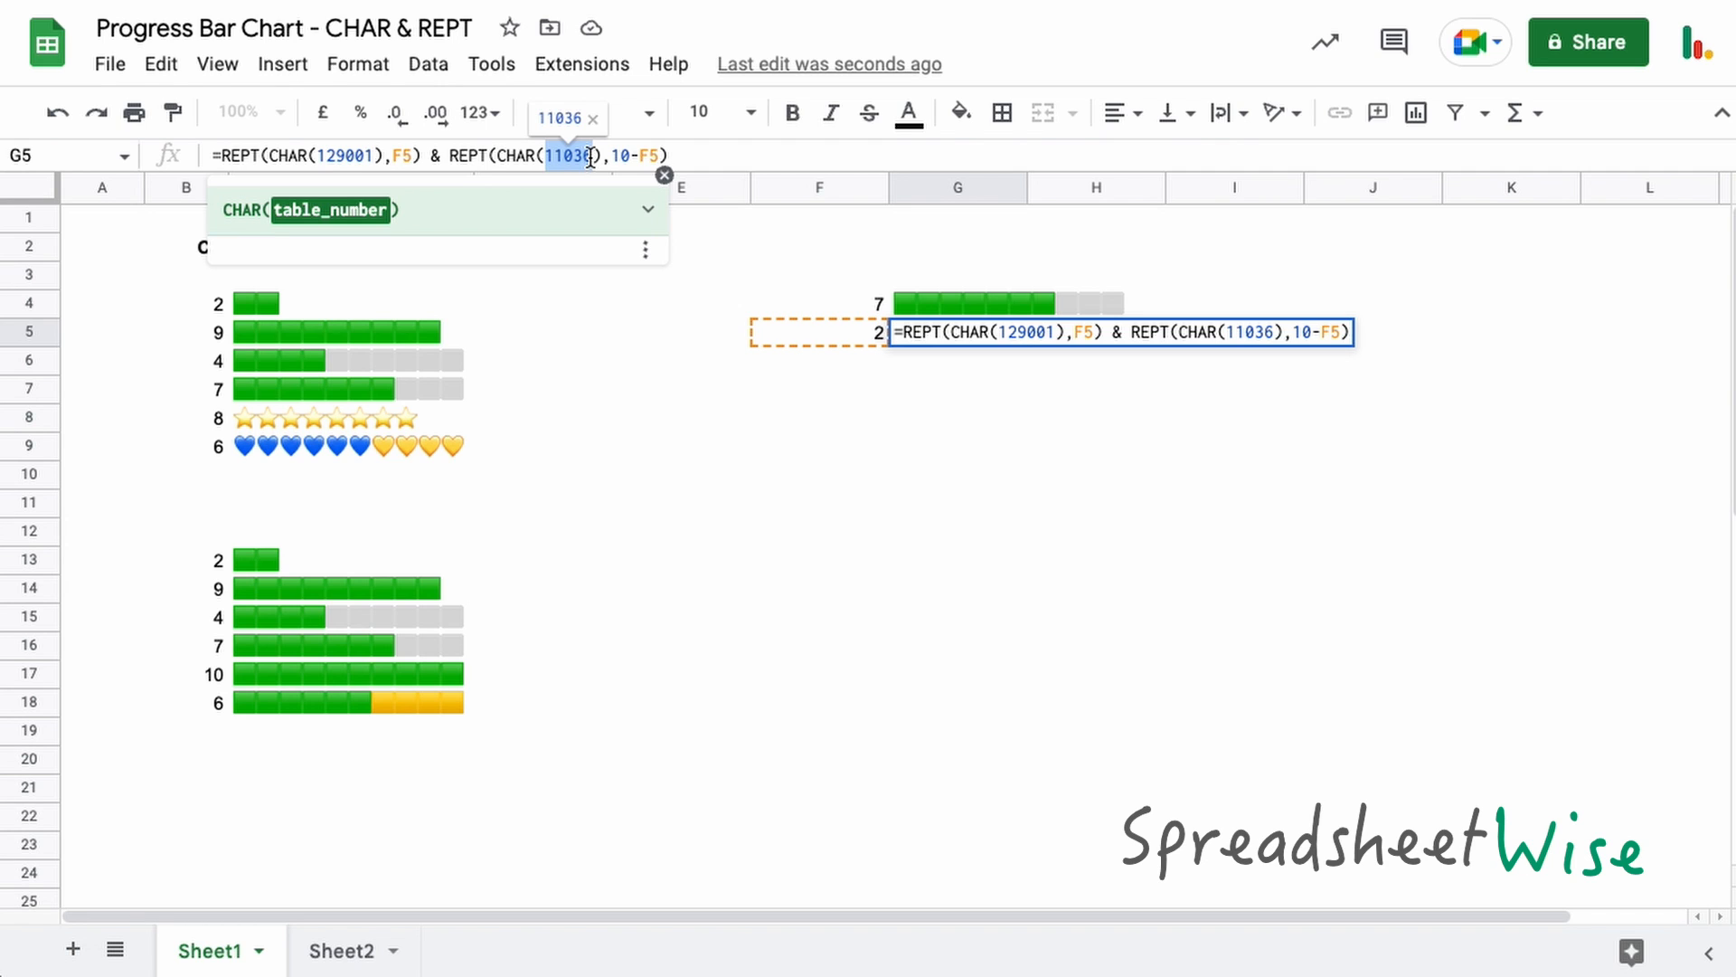
pyautogui.write('32')
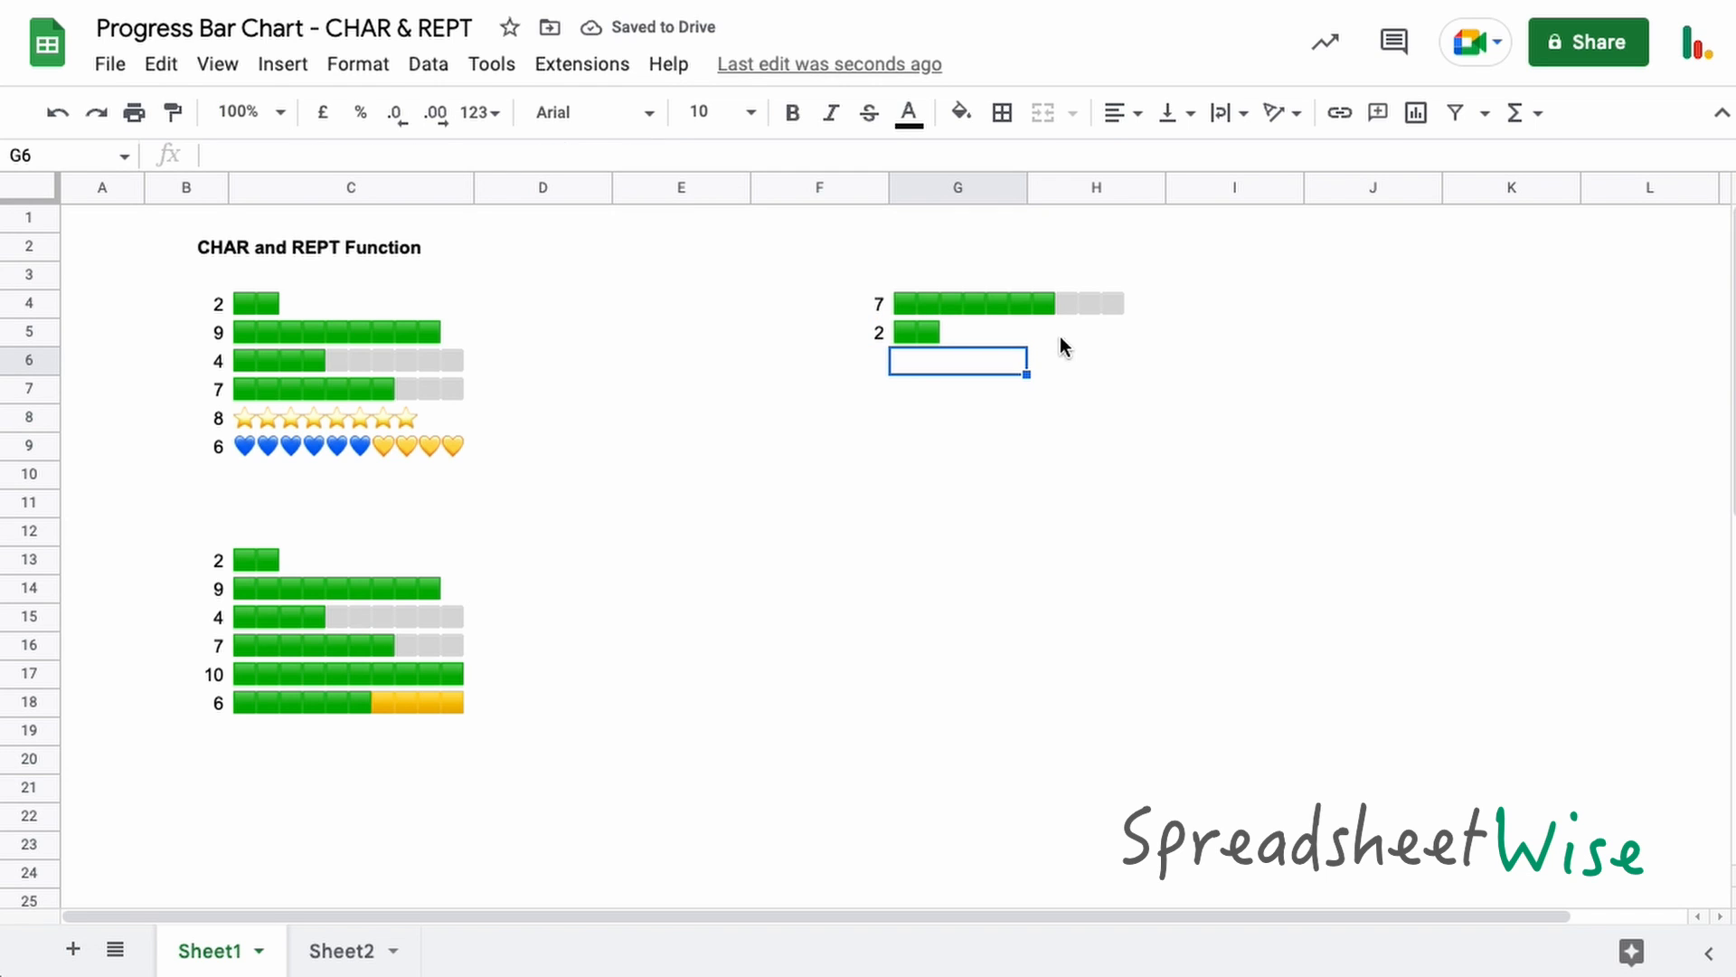
pyautogui.moveTo(1019, 344)
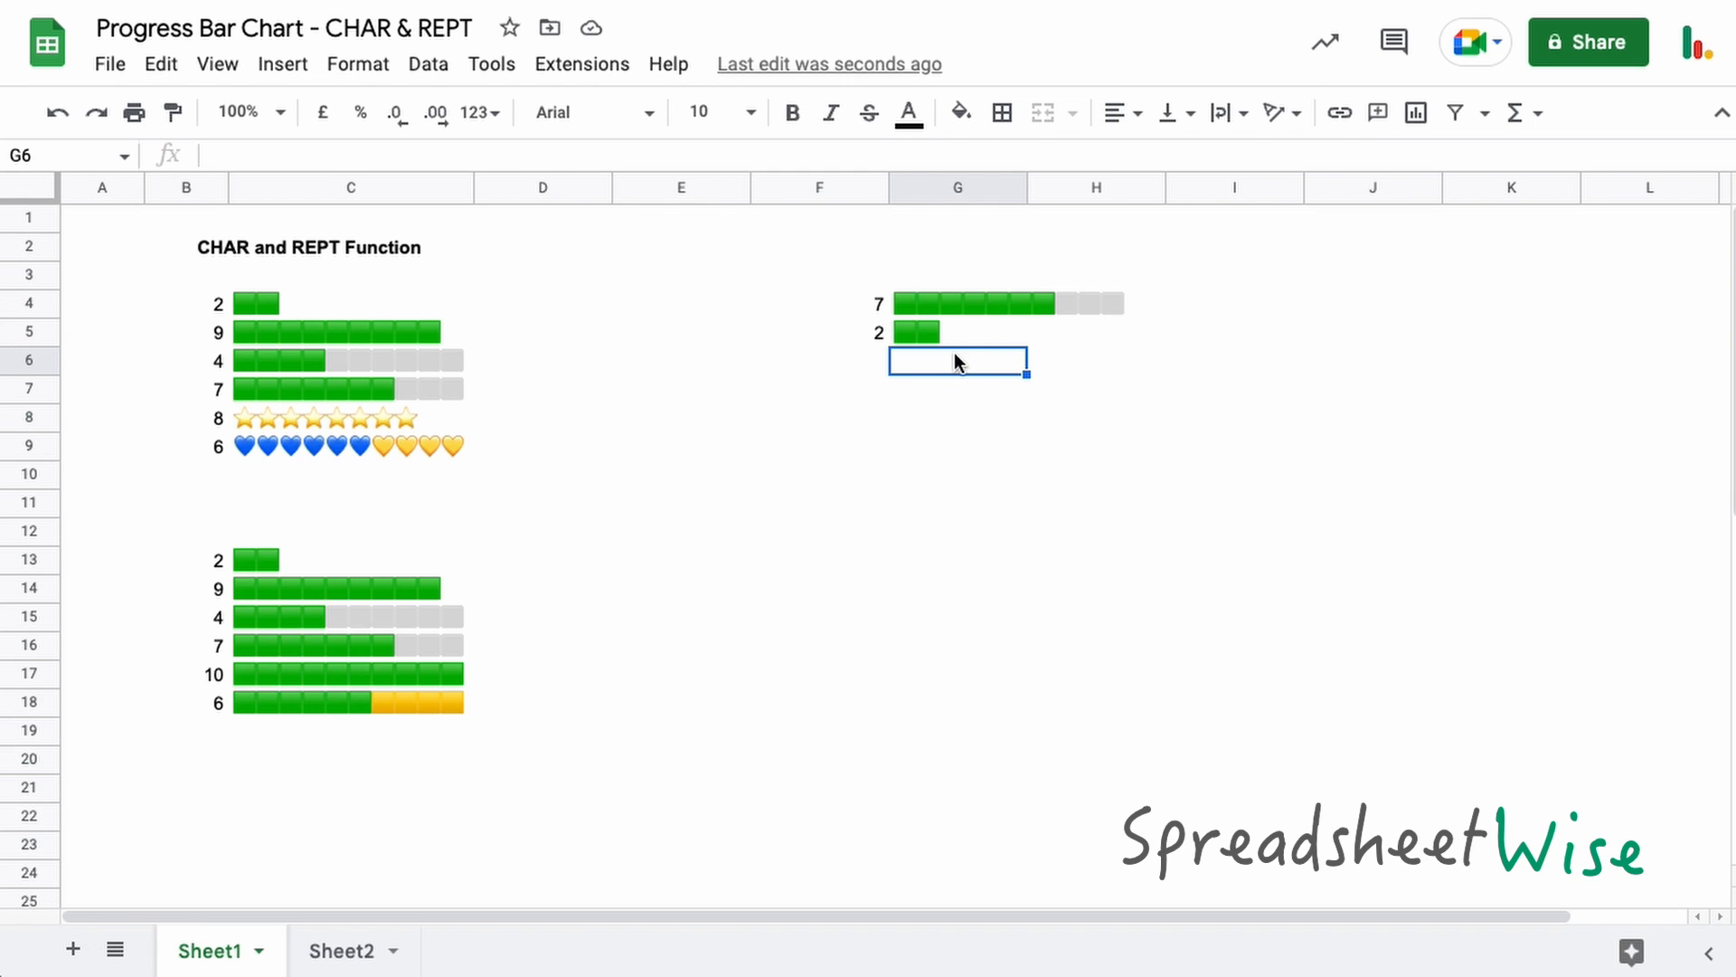
pyautogui.moveTo(965, 344)
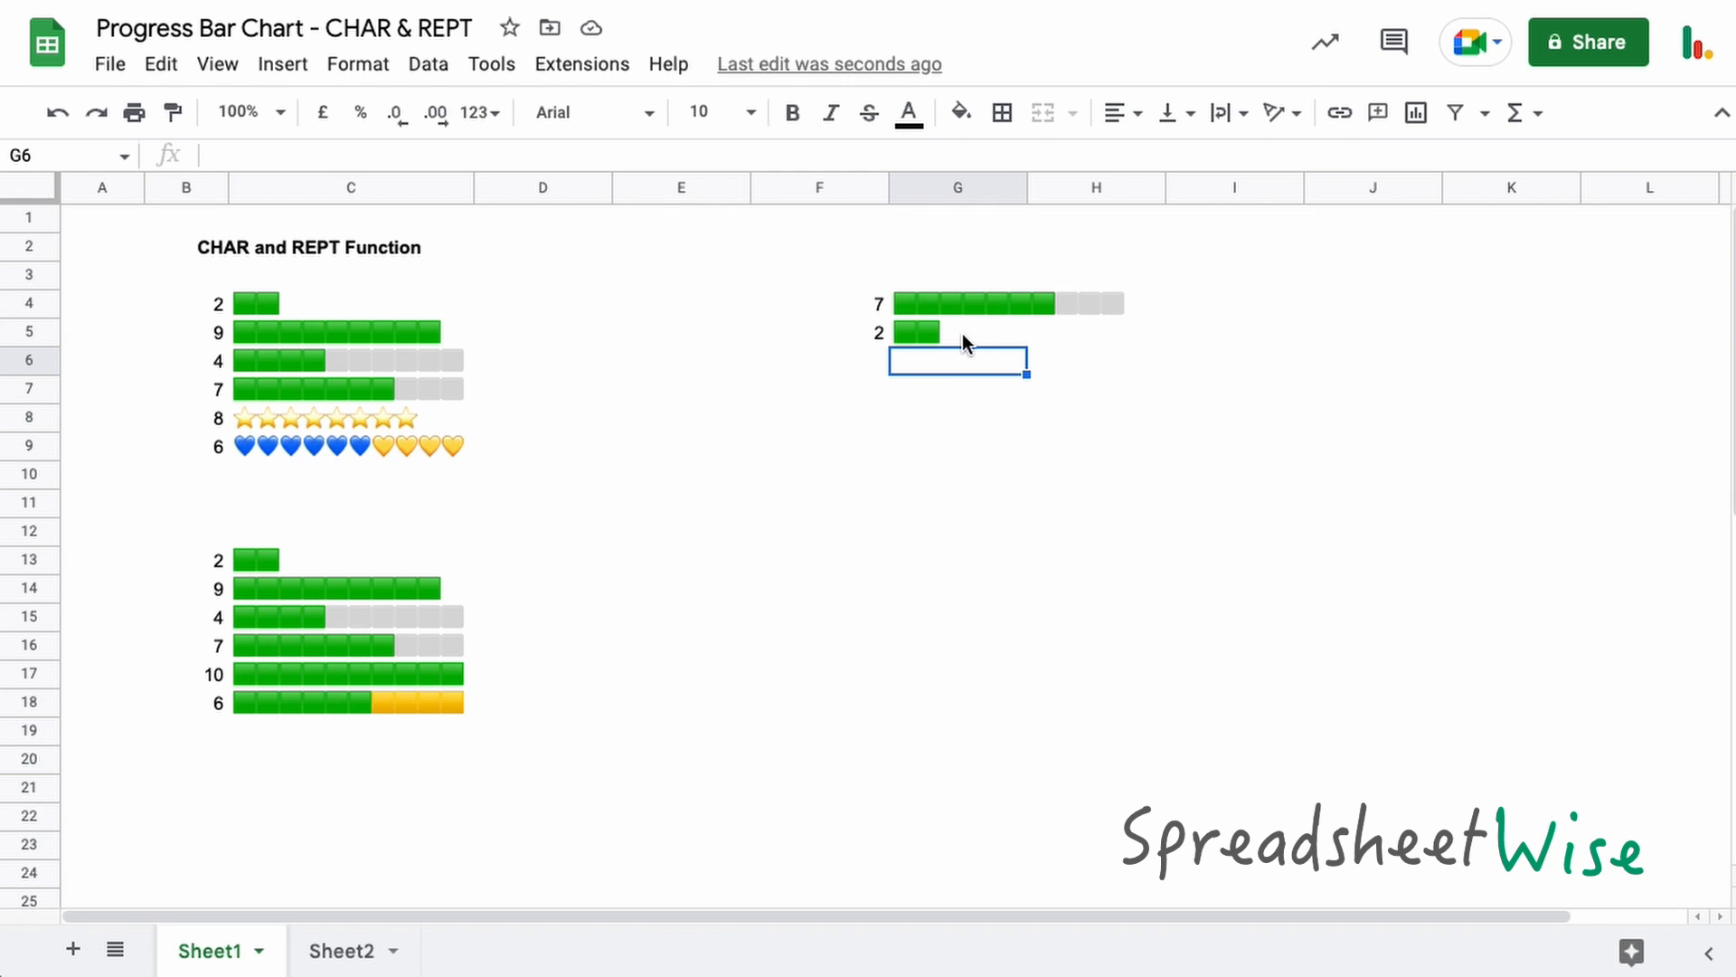
pyautogui.moveTo(1074, 317)
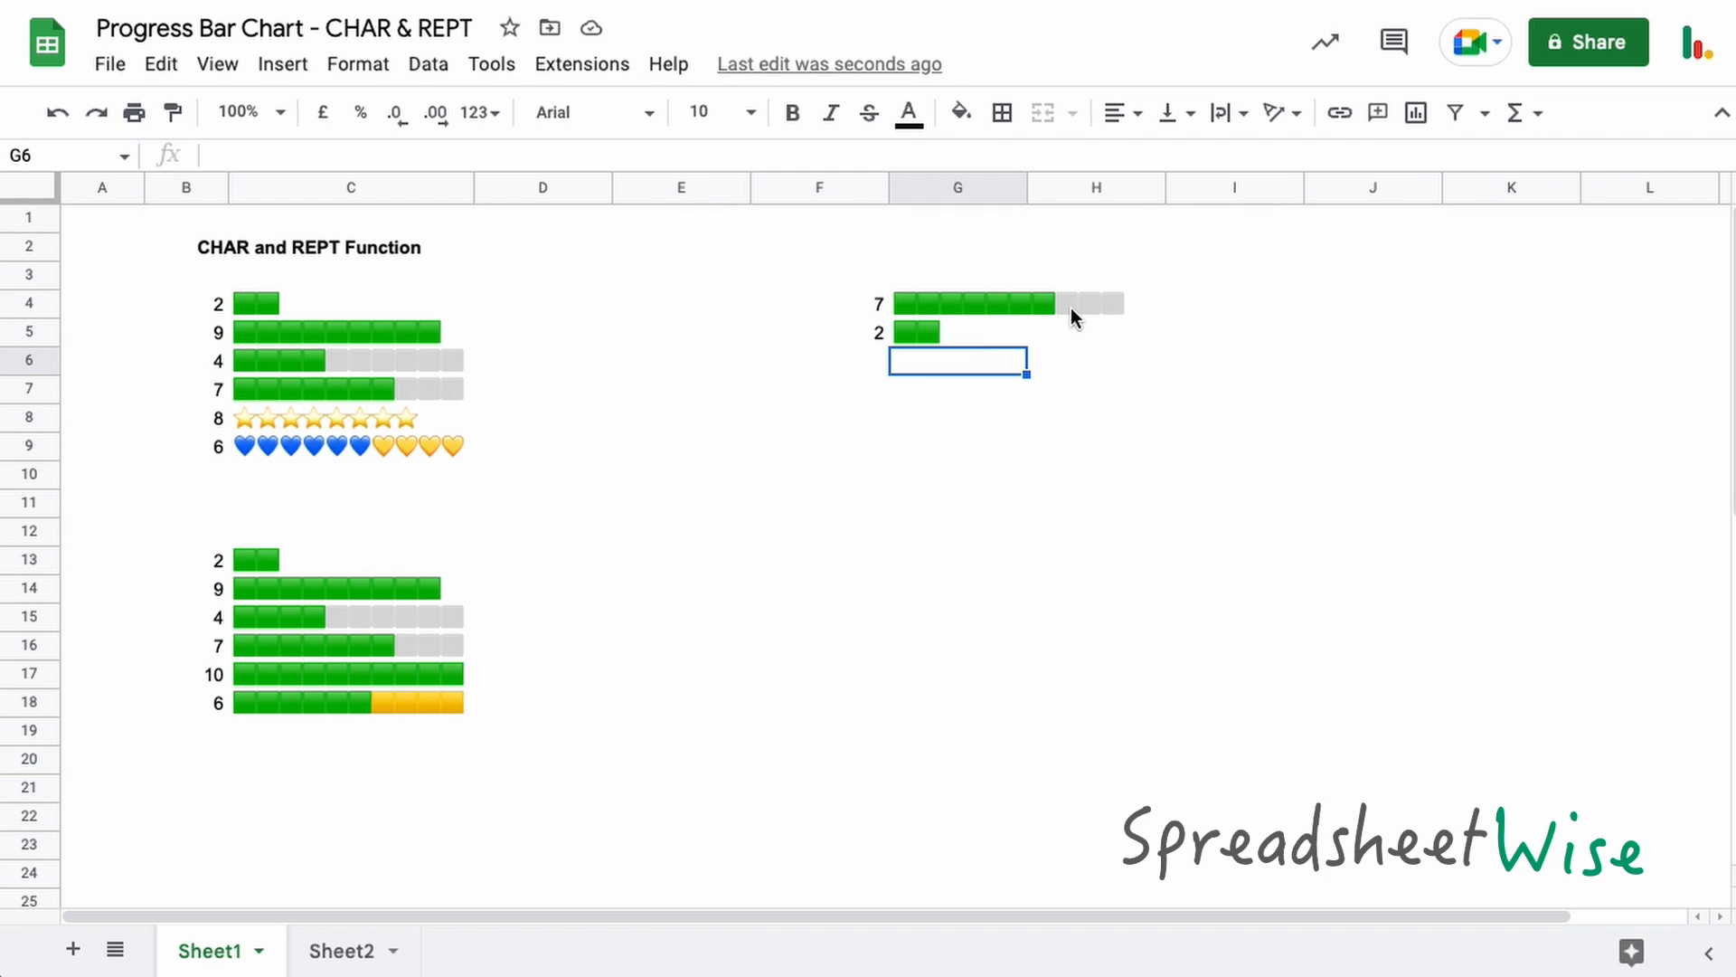
pyautogui.moveTo(916, 351)
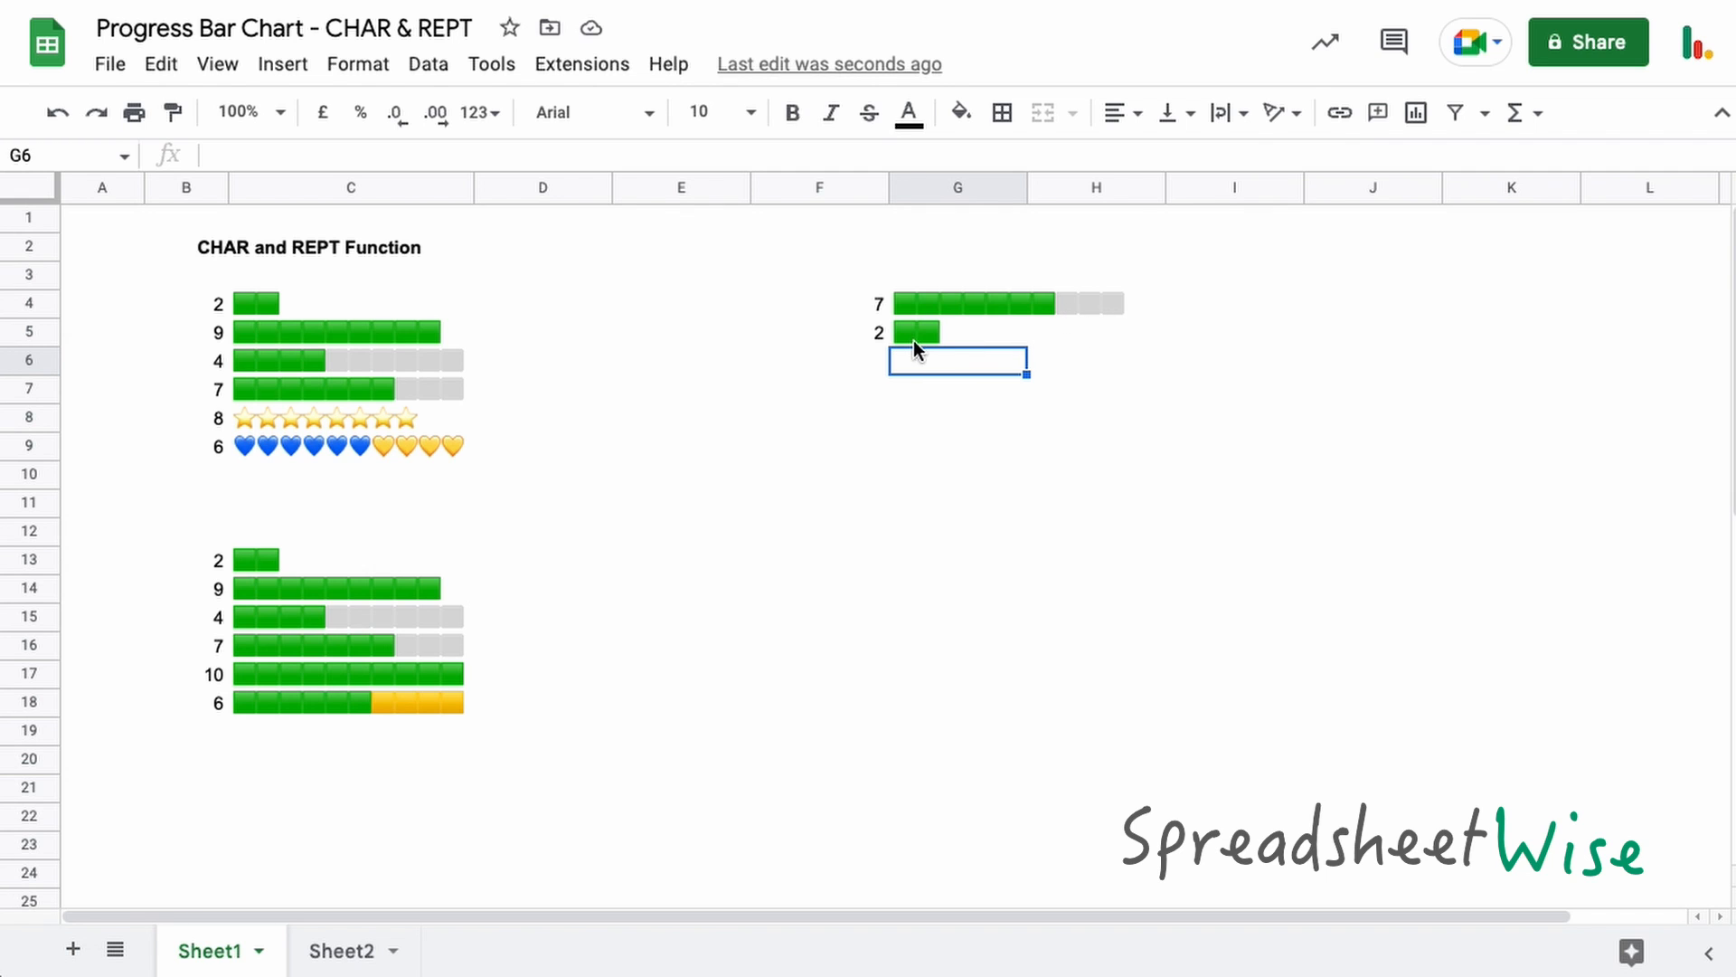
pyautogui.moveTo(886, 347)
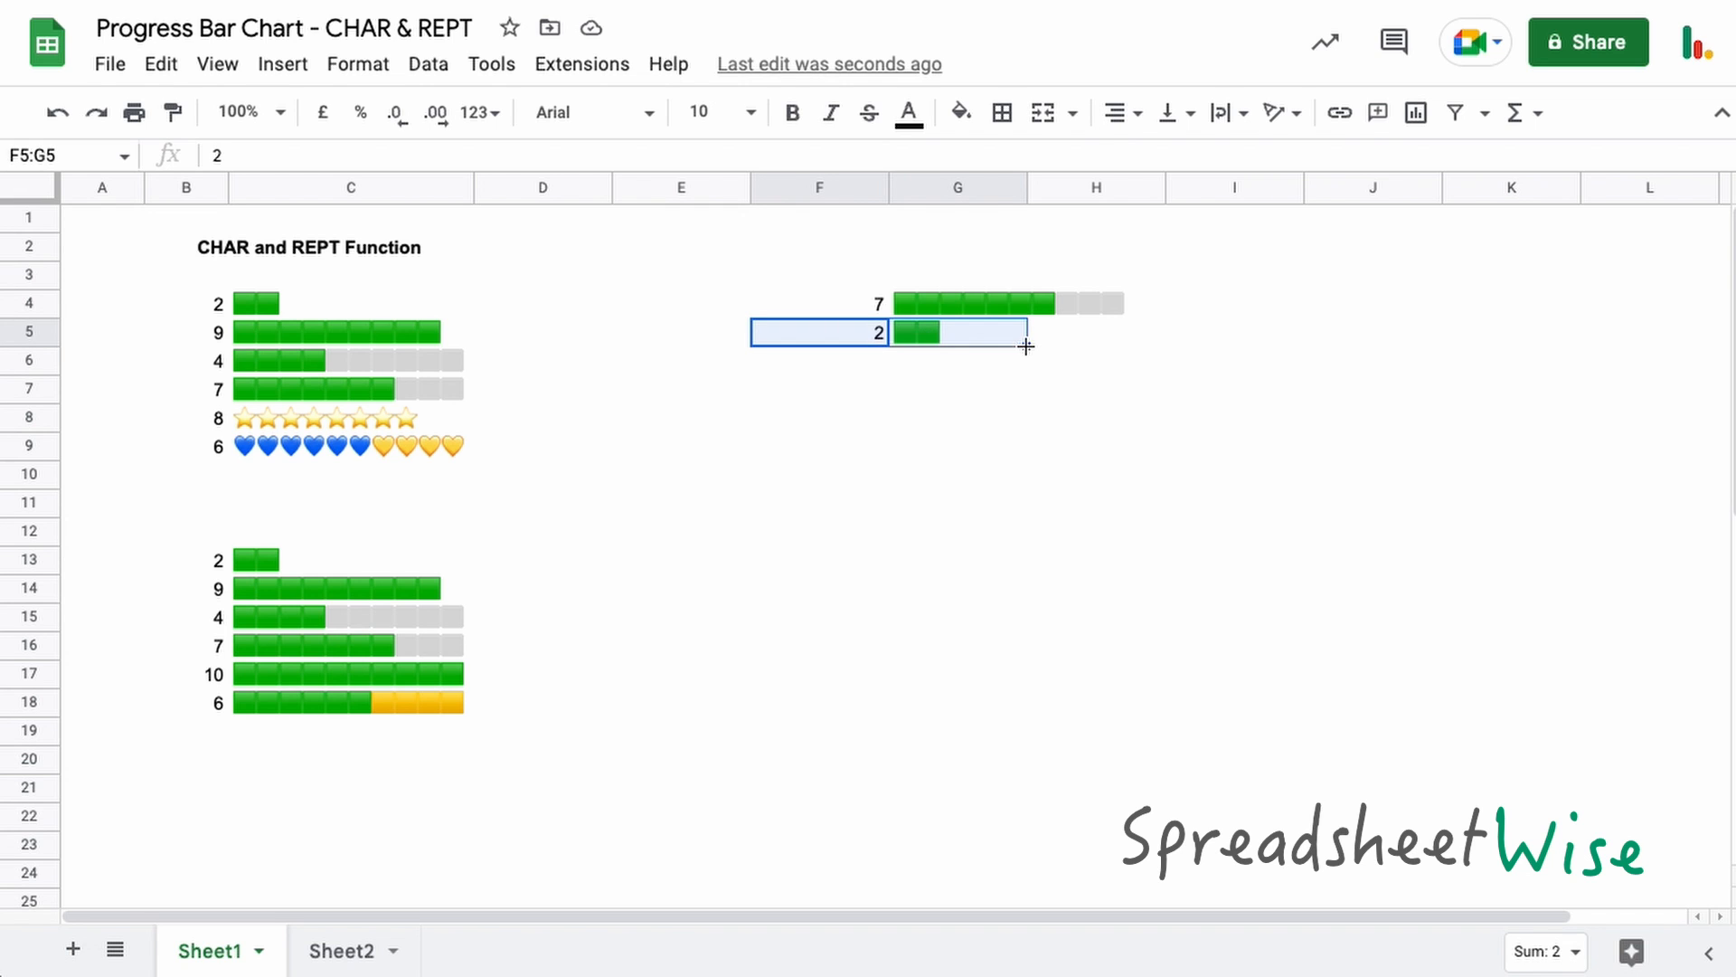
# Copy row 5 into row 6 and give G6 orange filler squares (code 129000).
pyautogui.moveTo(1025, 346); pyautogui.dragTo(1025, 374)
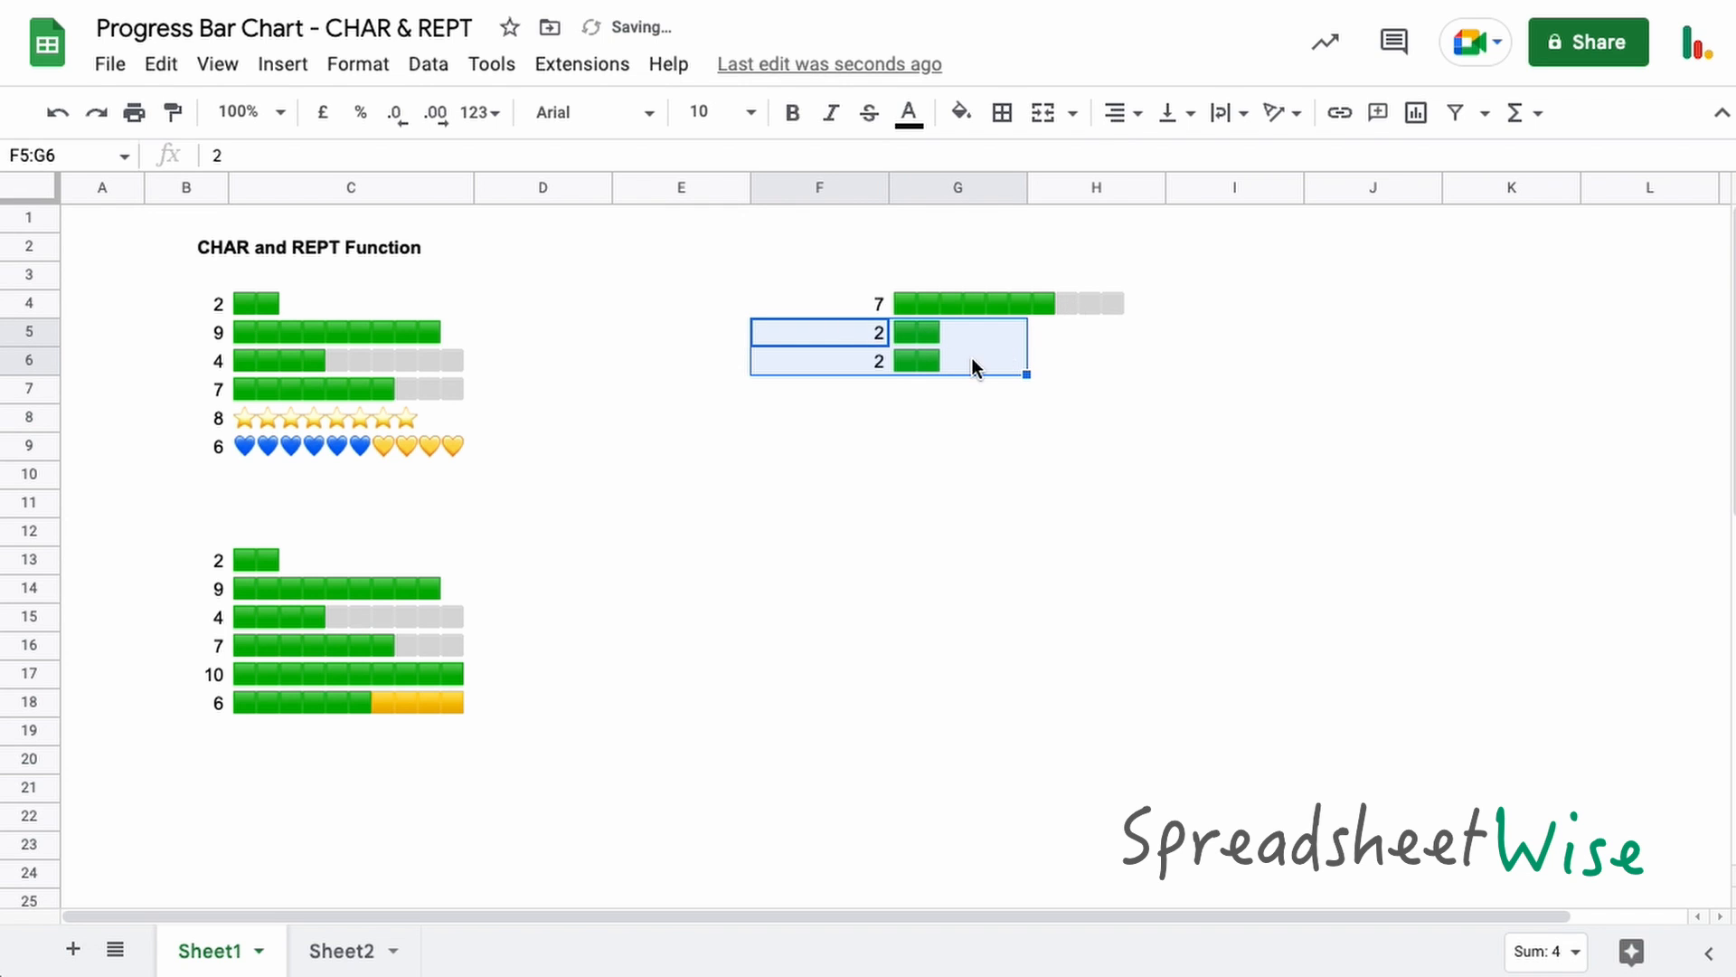
pyautogui.click(957, 360)
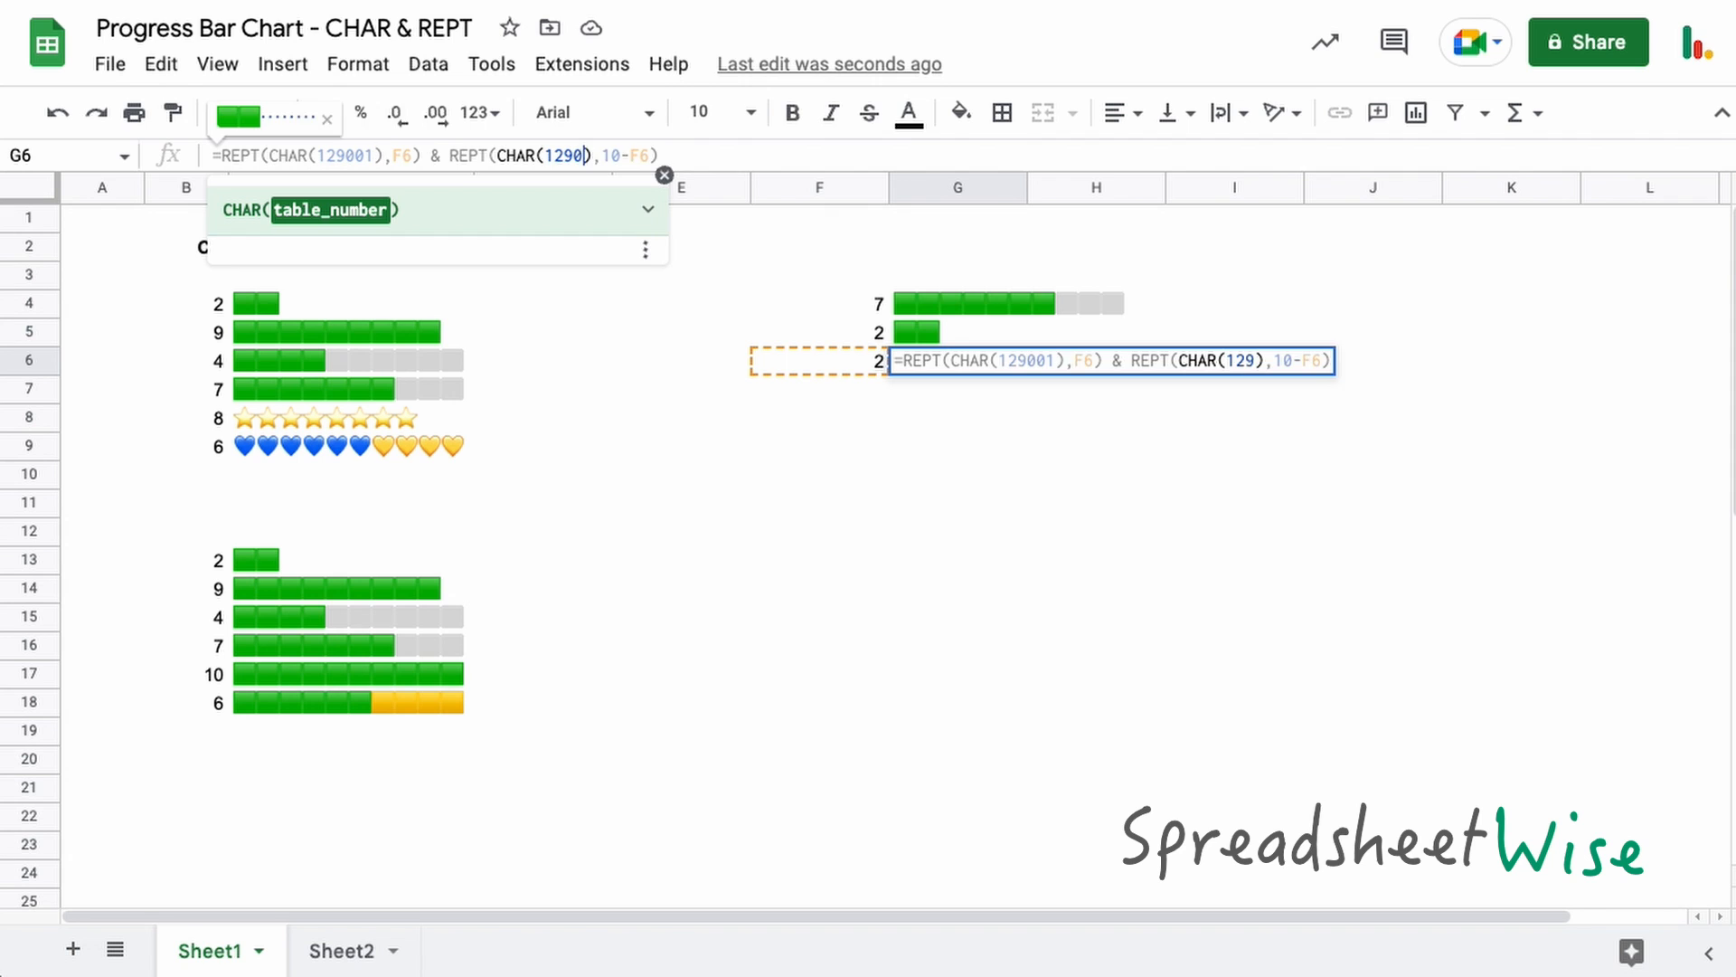
pyautogui.press('enter')
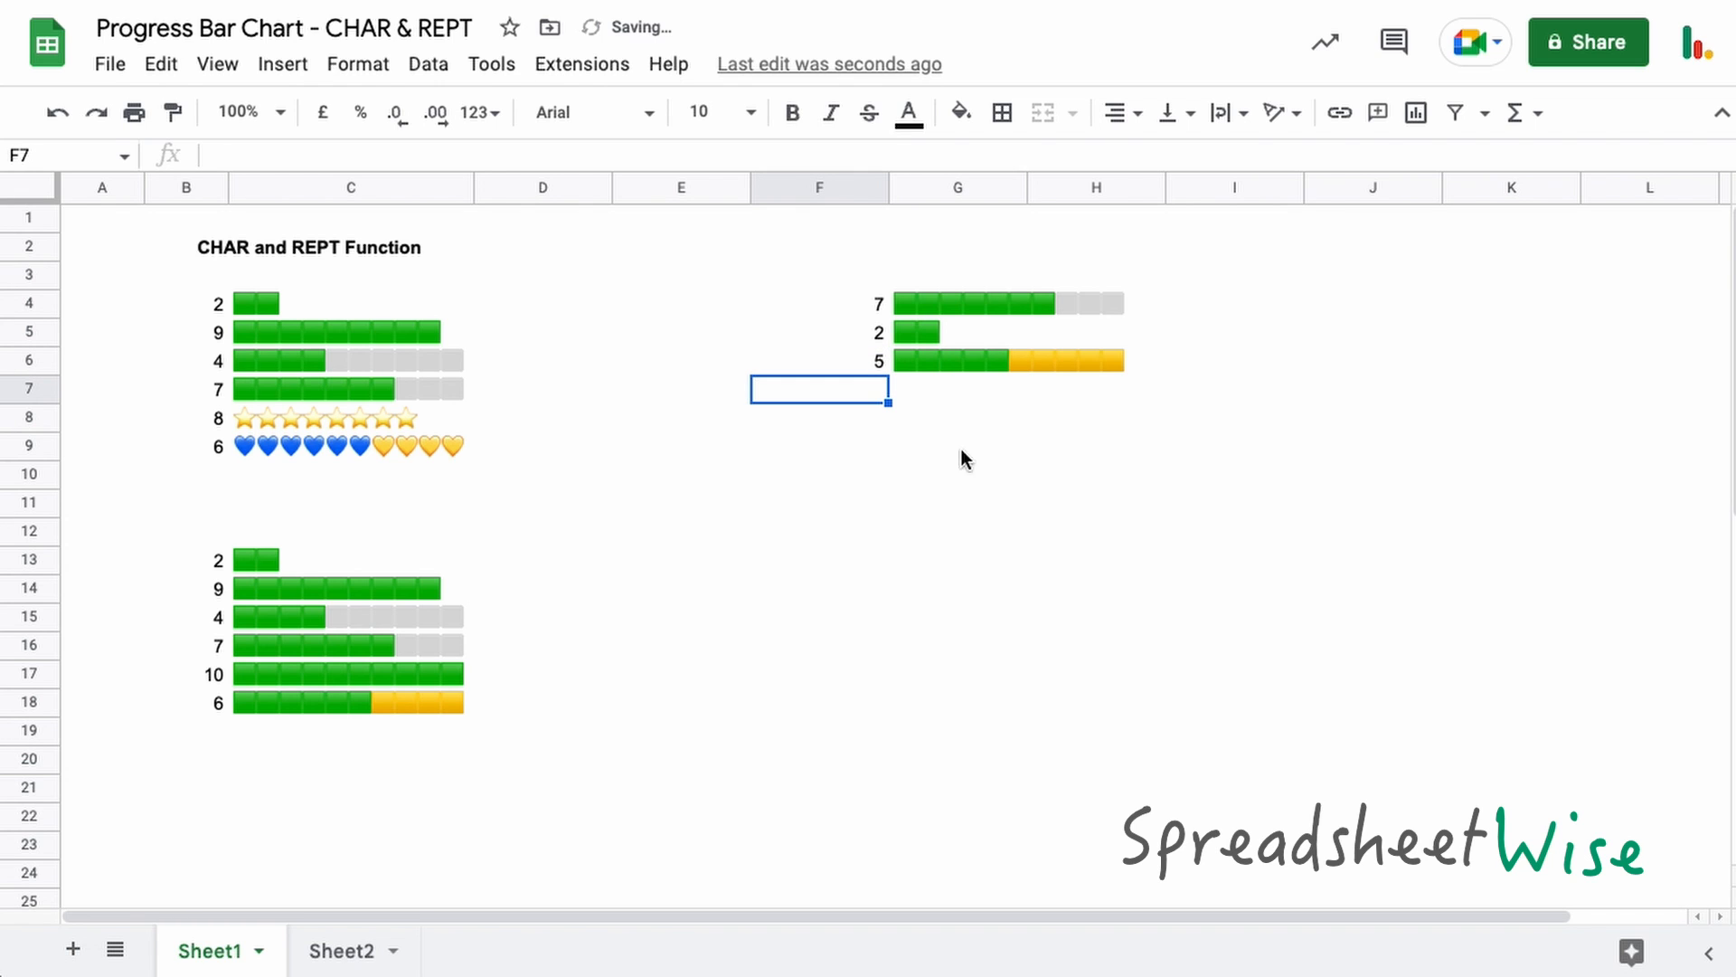
pyautogui.moveTo(1027, 452)
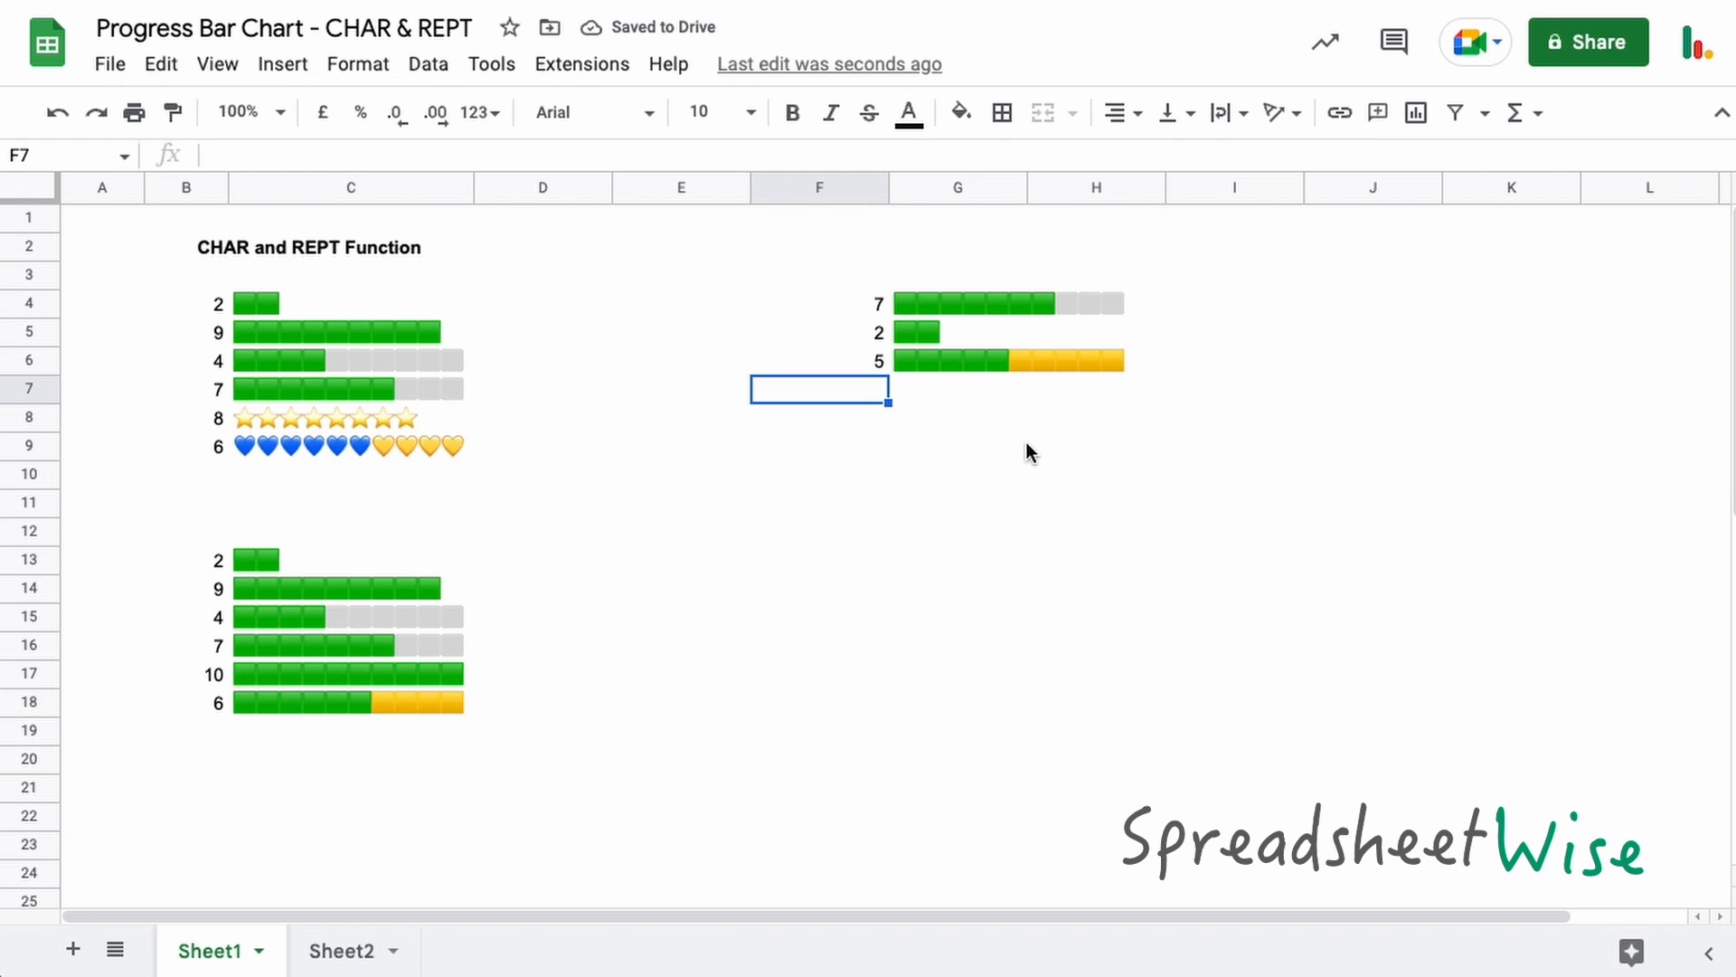
pyautogui.moveTo(1080, 376)
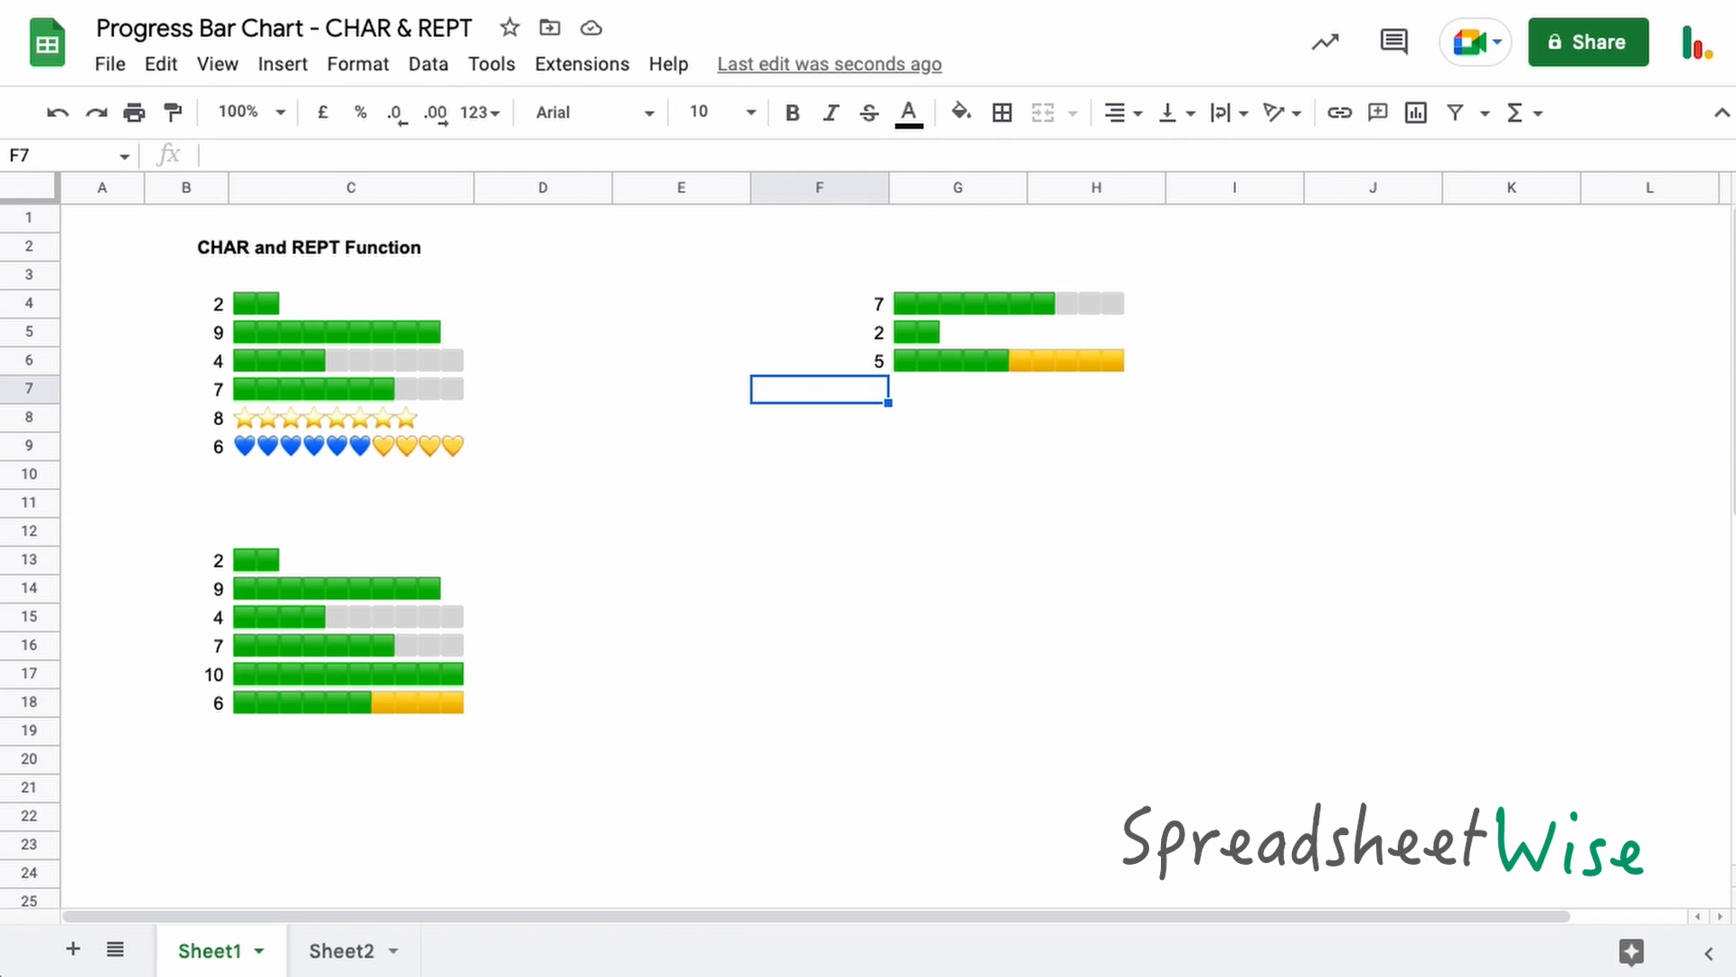
# Copy row 6 into row 7 and change G7 to =REPT(CHAR(11088),F7) for stars.
pyautogui.click(820, 361)
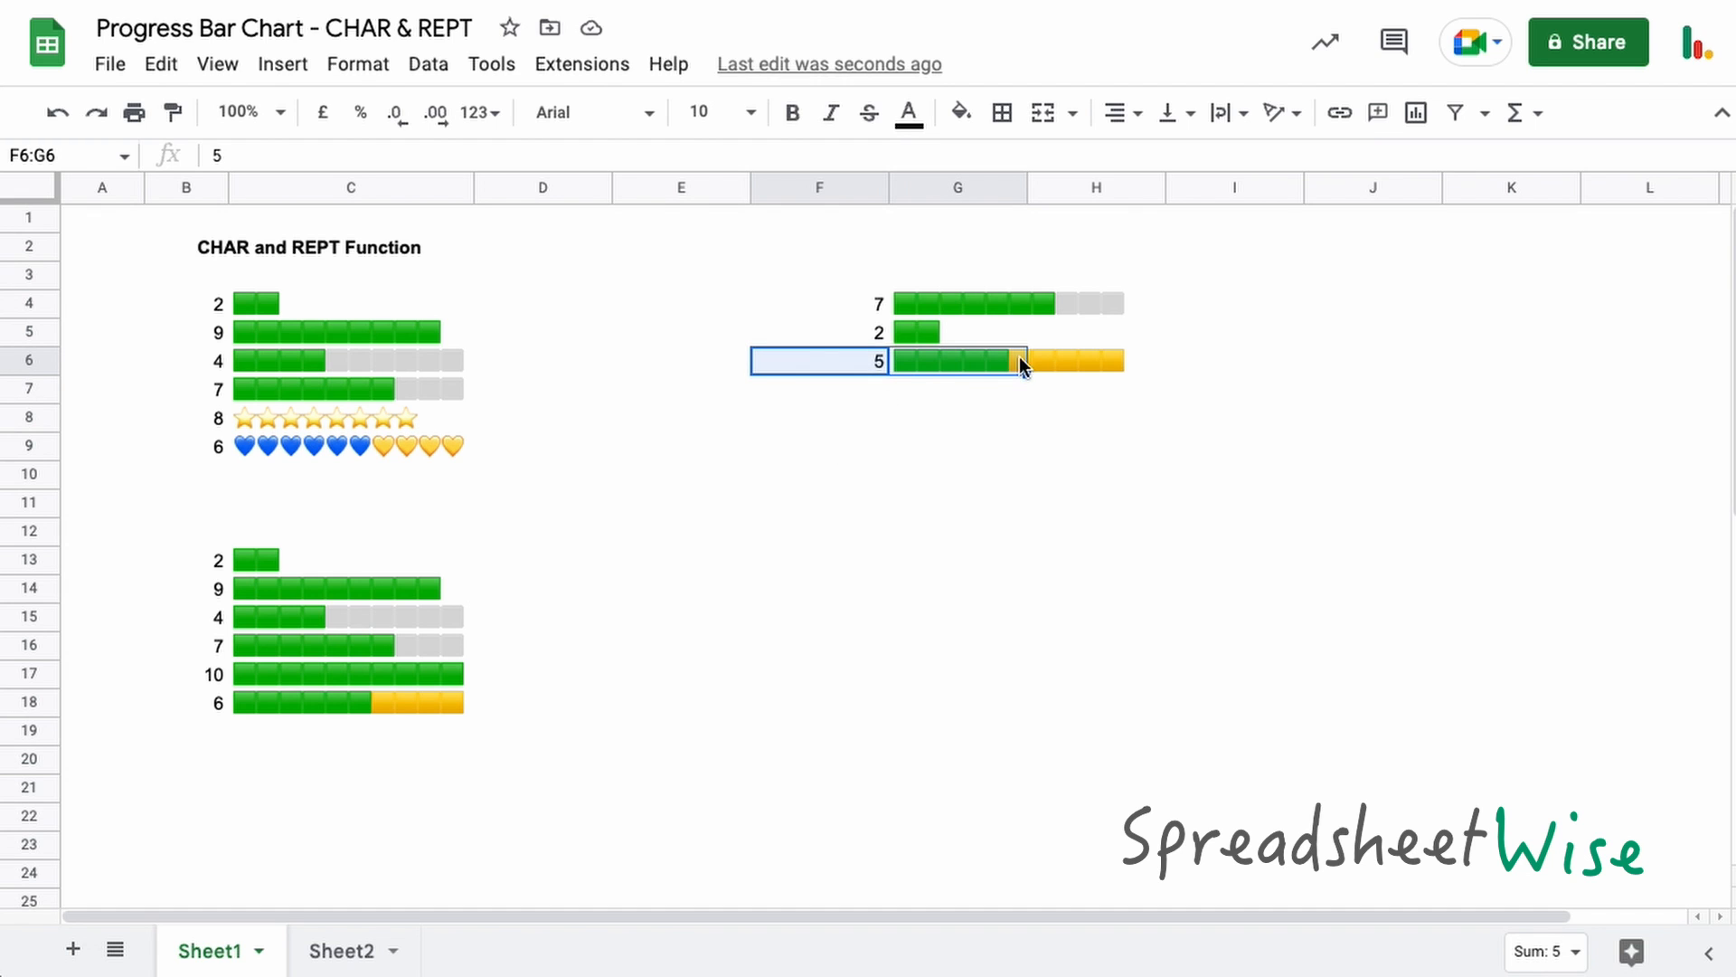
pyautogui.moveTo(1025, 372); pyautogui.dragTo(1025, 400)
pyautogui.write('8')
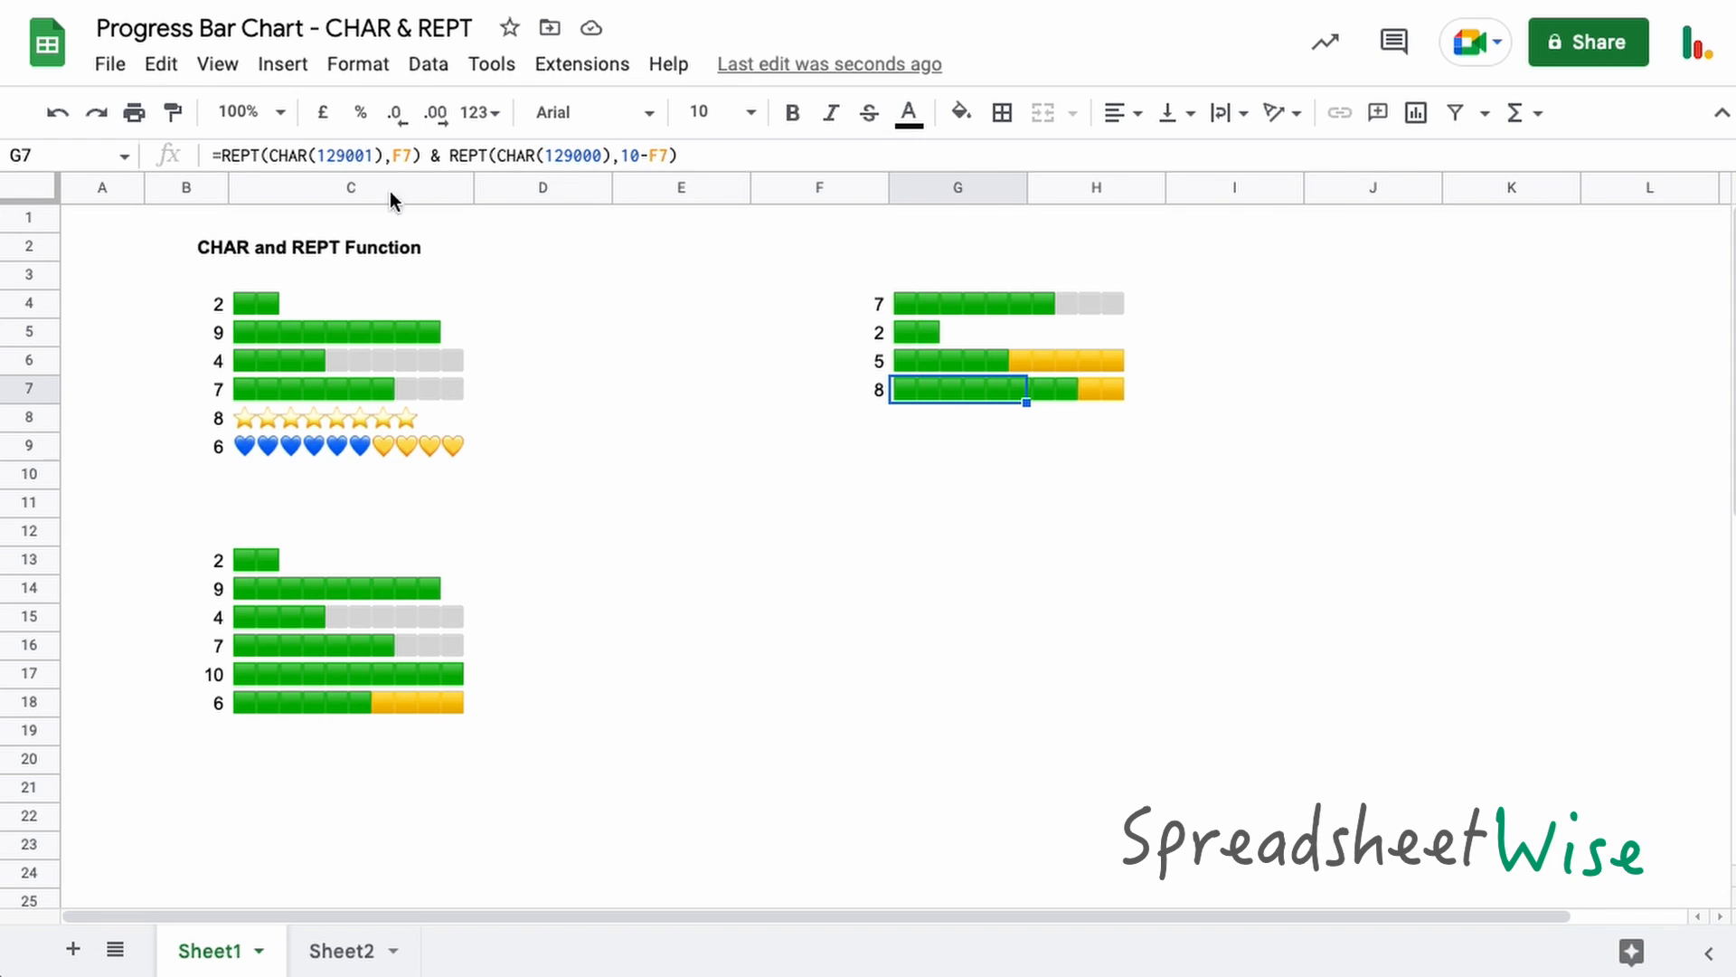
pyautogui.doubleClick(956, 389)
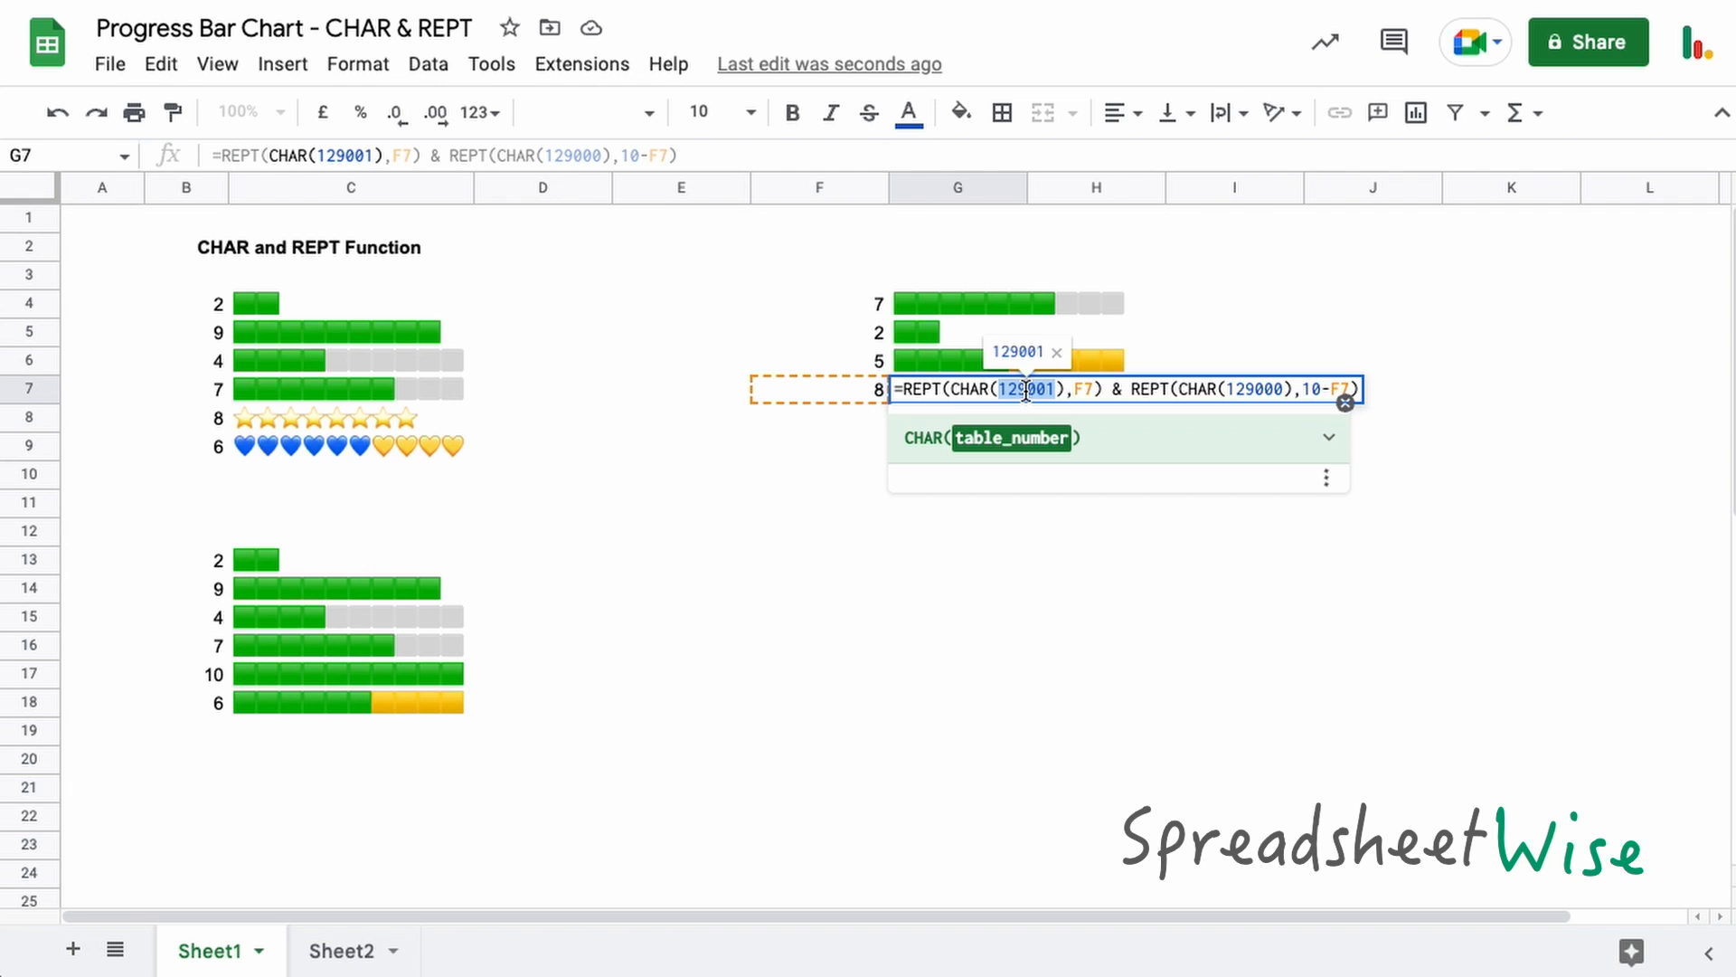
pyautogui.write('110088')
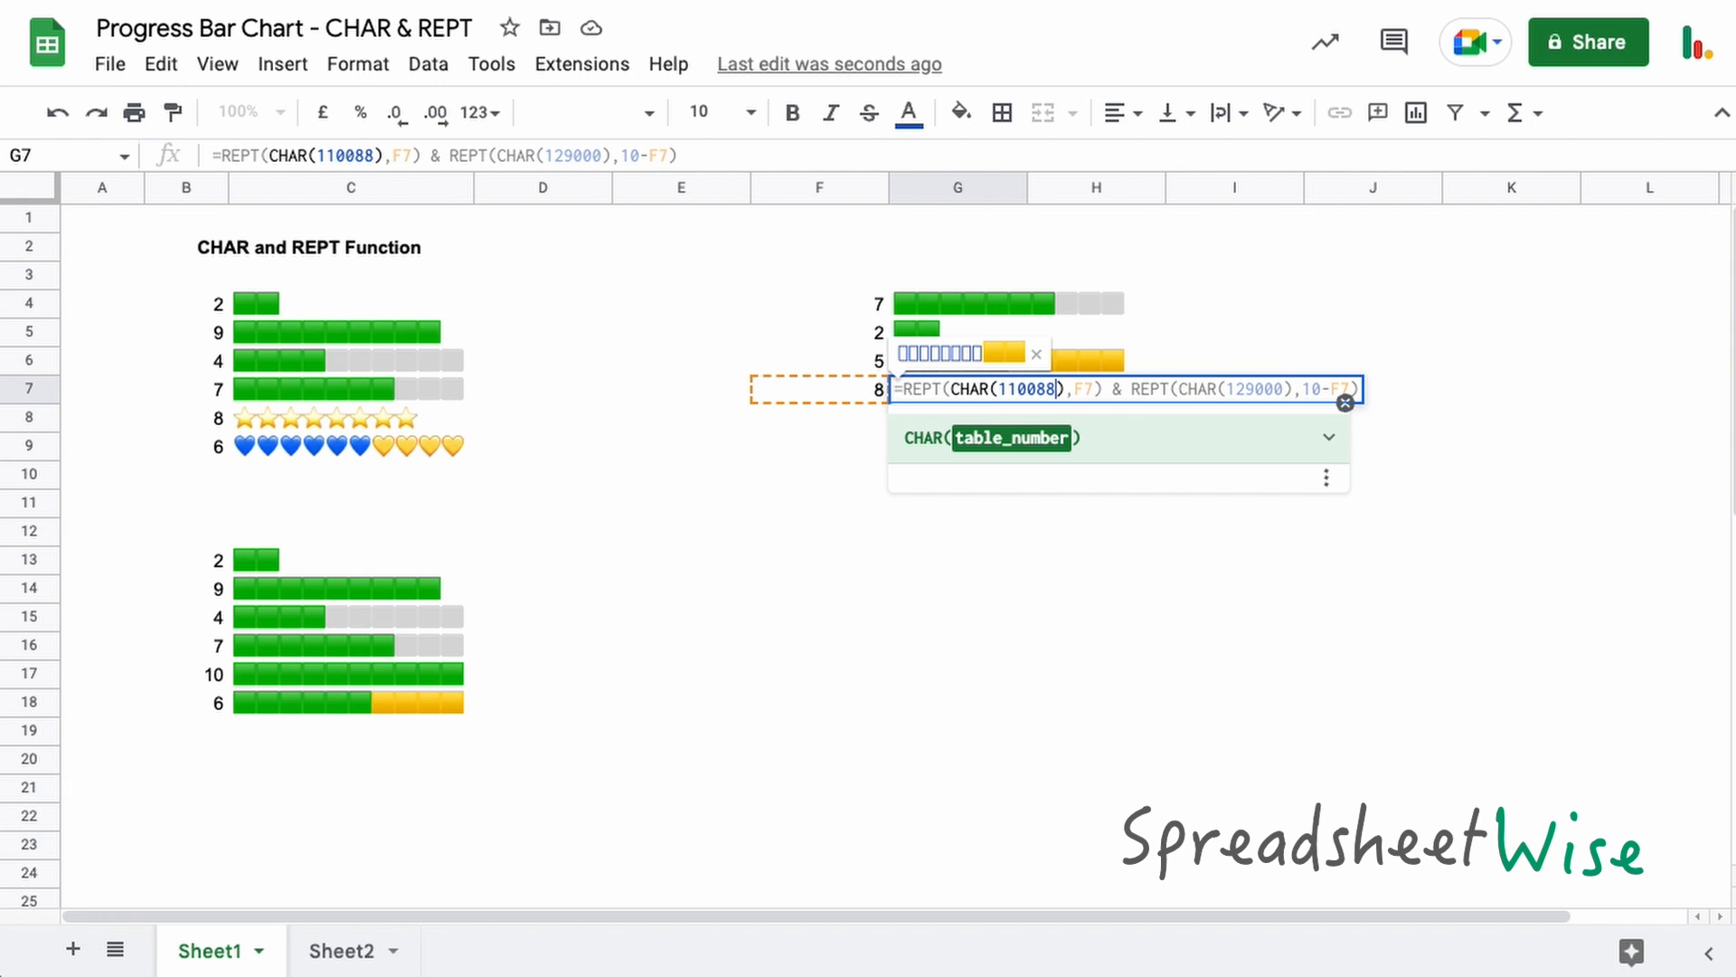
pyautogui.moveTo(1019, 419)
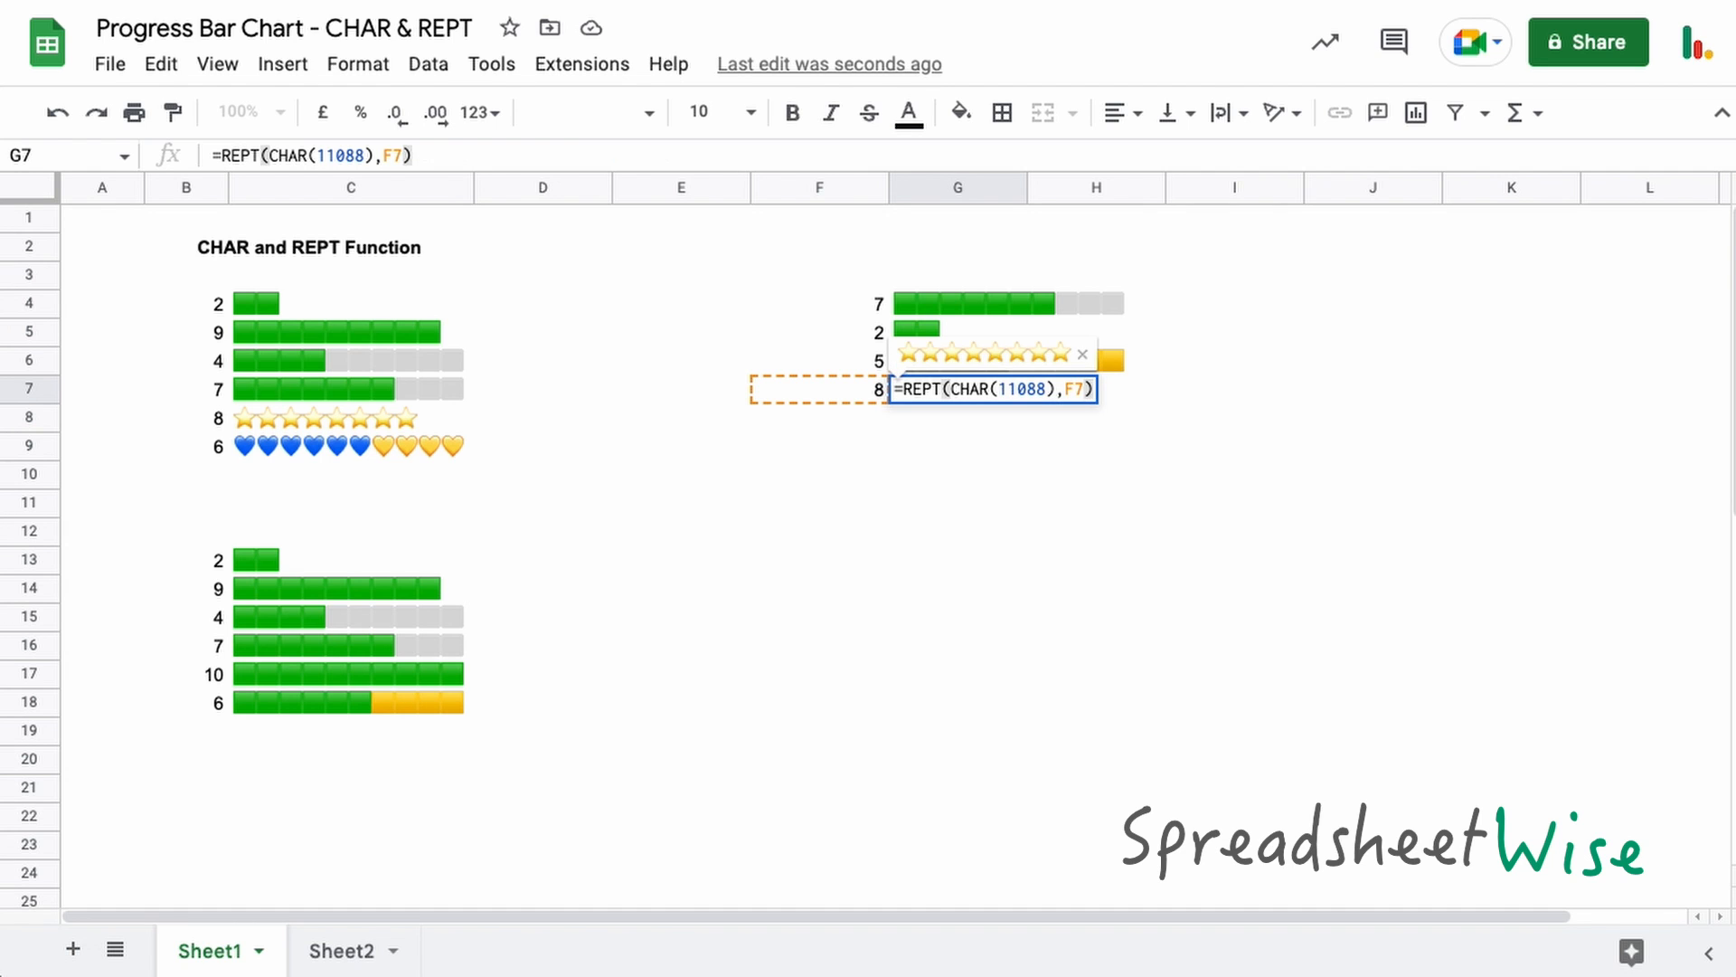
pyautogui.press('enter')
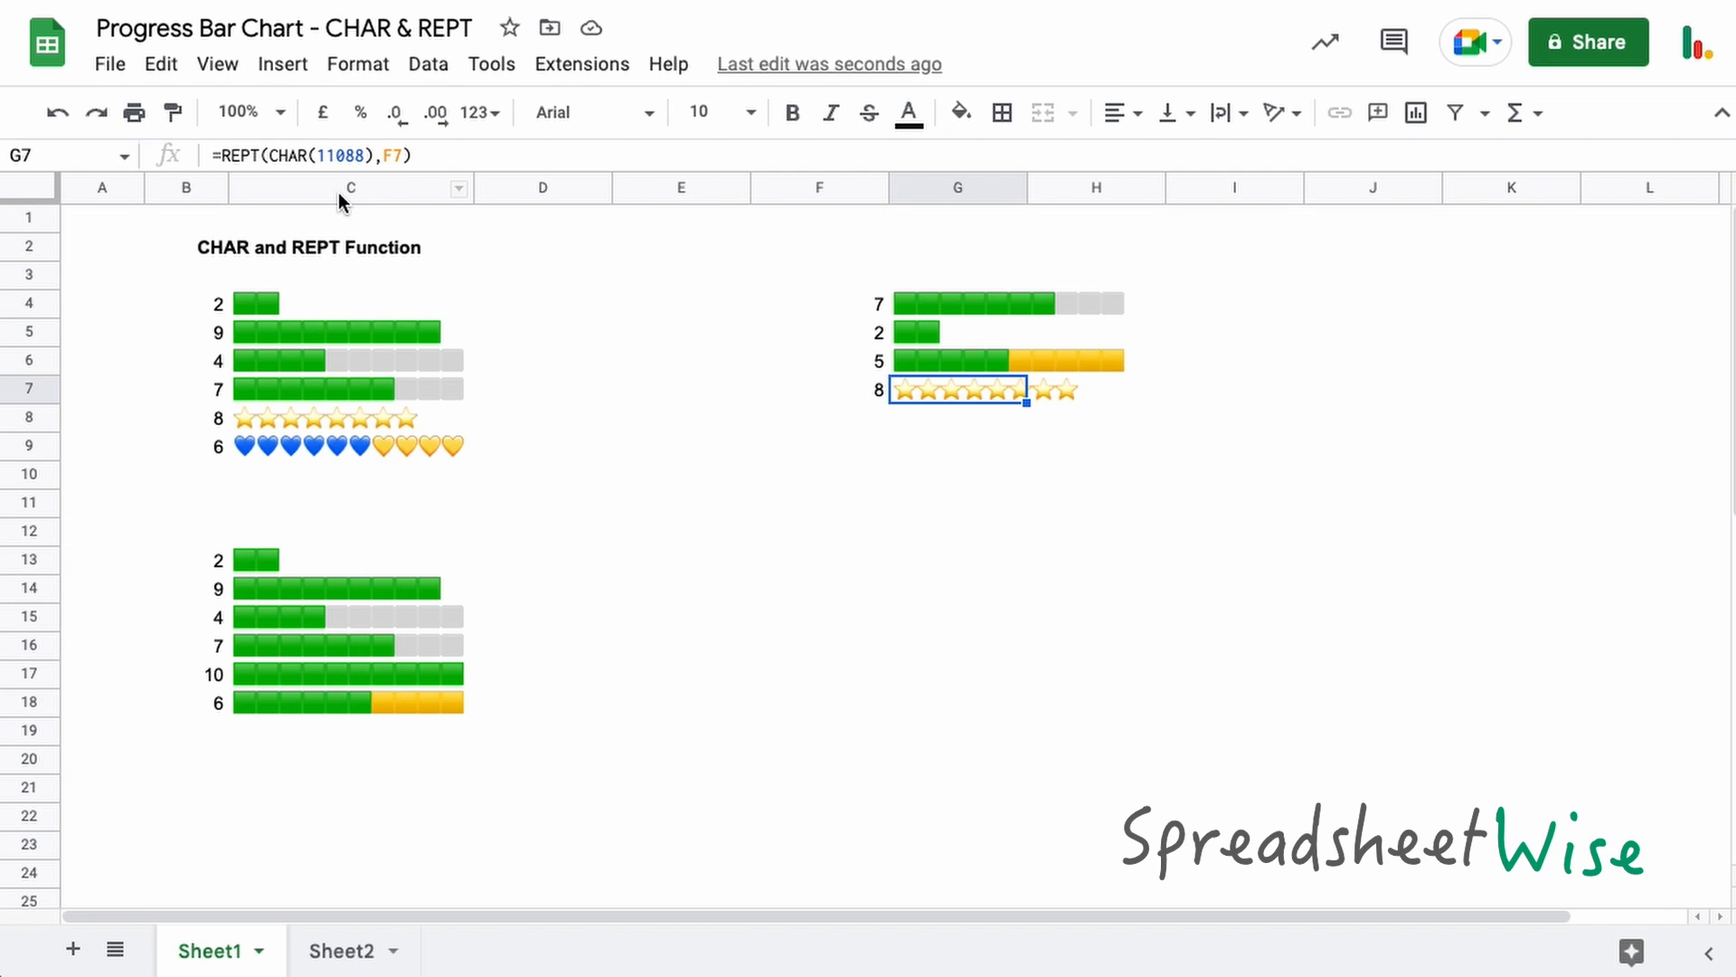
pyautogui.click(818, 389)
pyautogui.write('3')
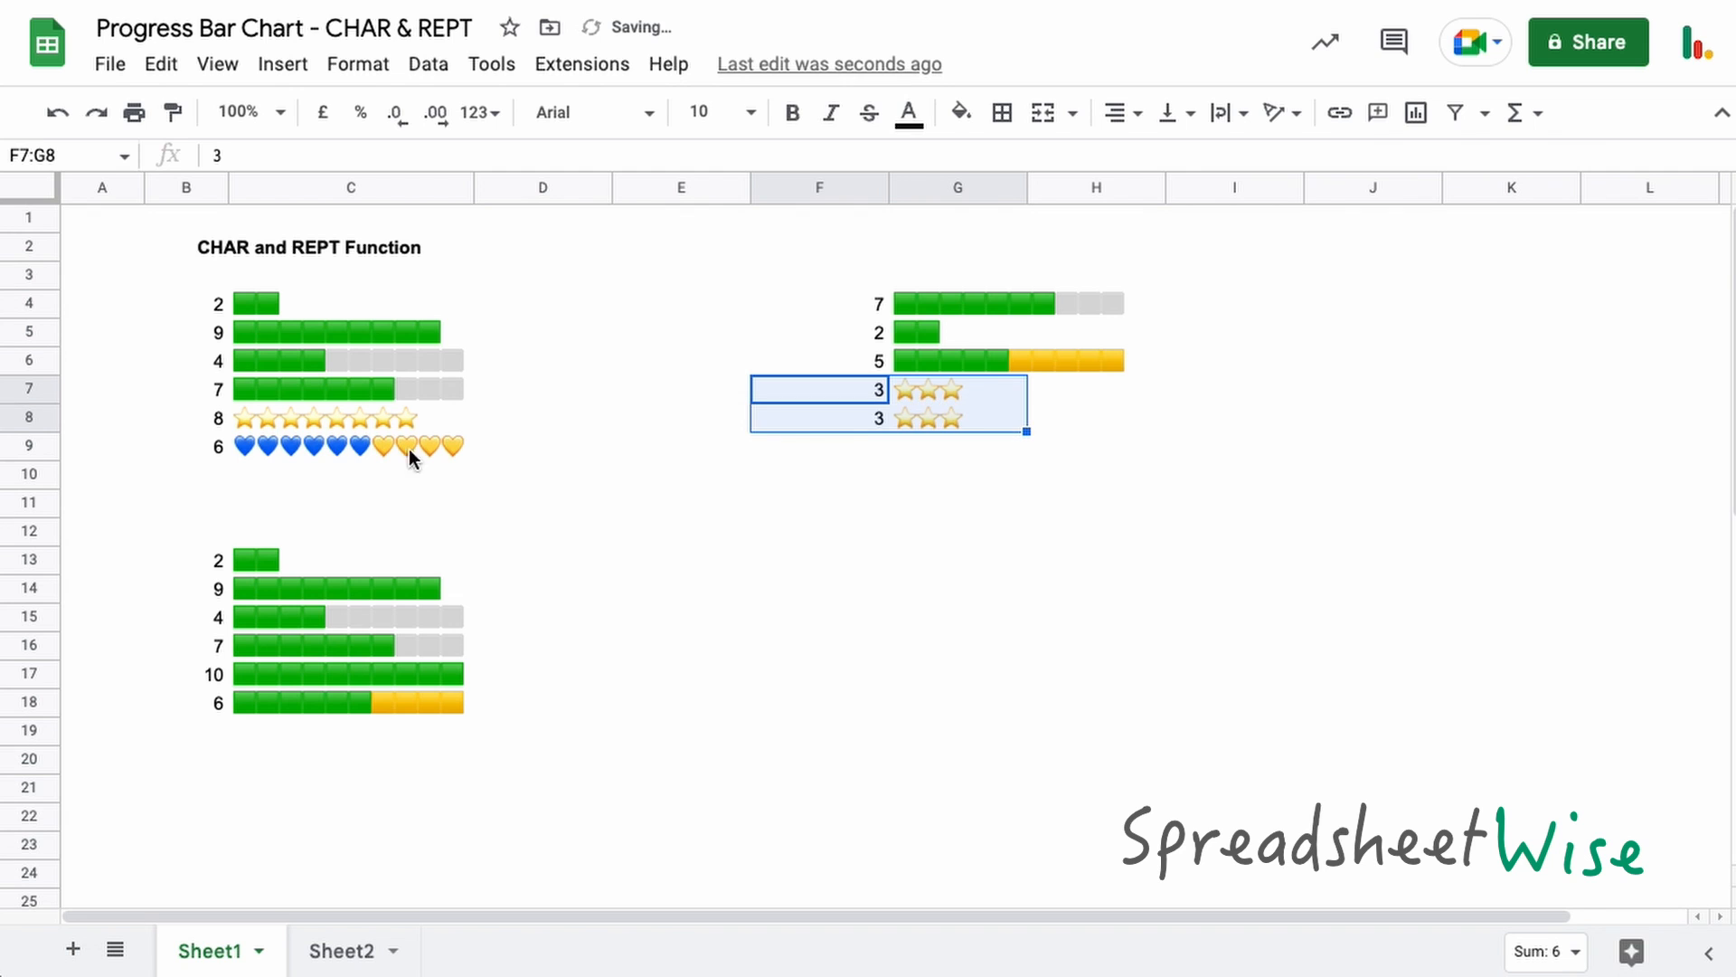
# Edit G8's formula to use heart codes 128153 (blue) and 128155 (yellow).
pyautogui.click(819, 418)
pyautogui.write('=REPT(CHAR(128153),F8) & REPT(CHAR(129000),10-F8')
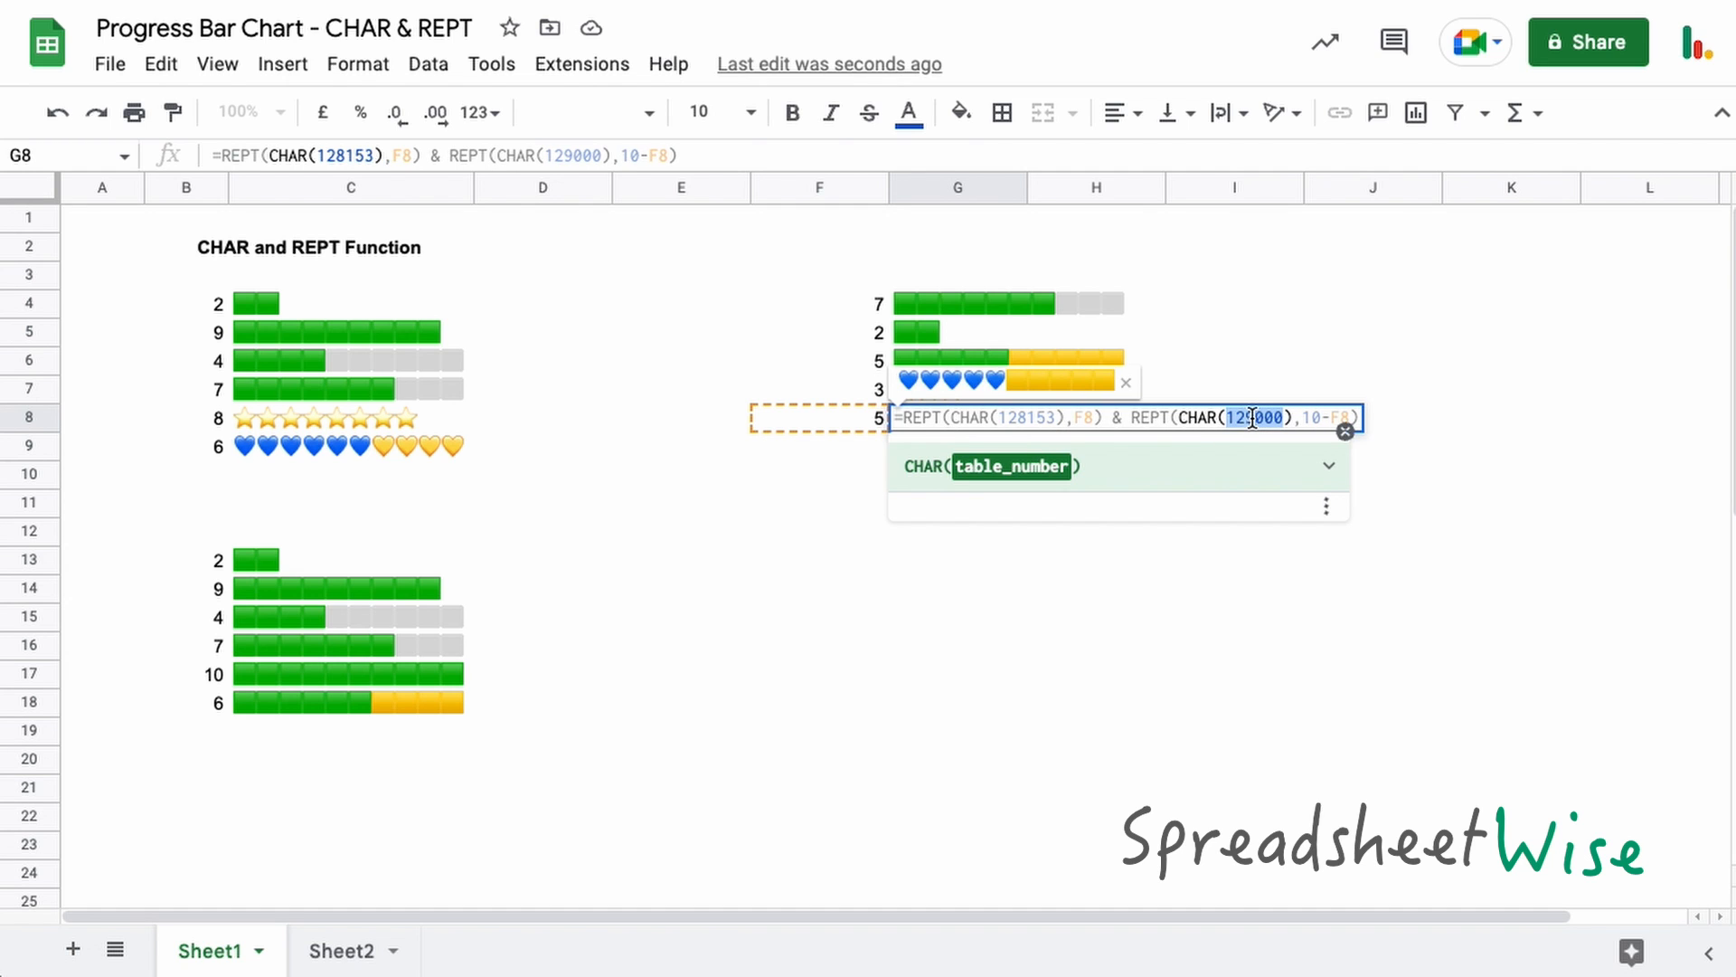
pyautogui.write('1')
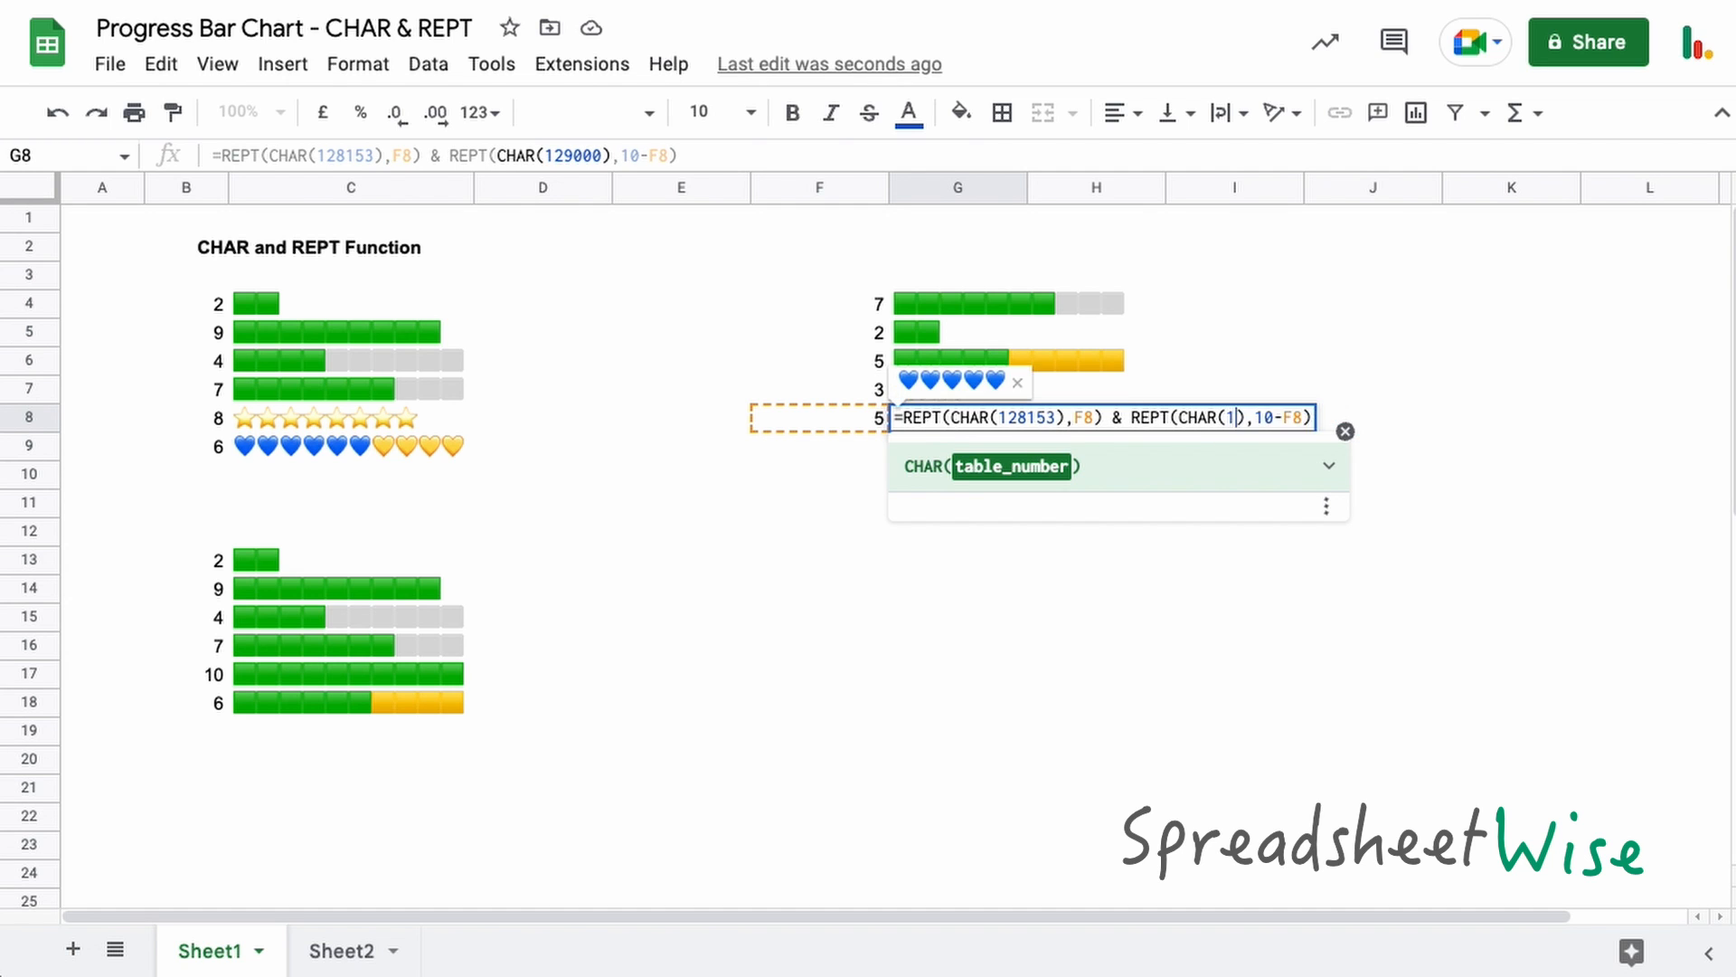
pyautogui.write('28155')
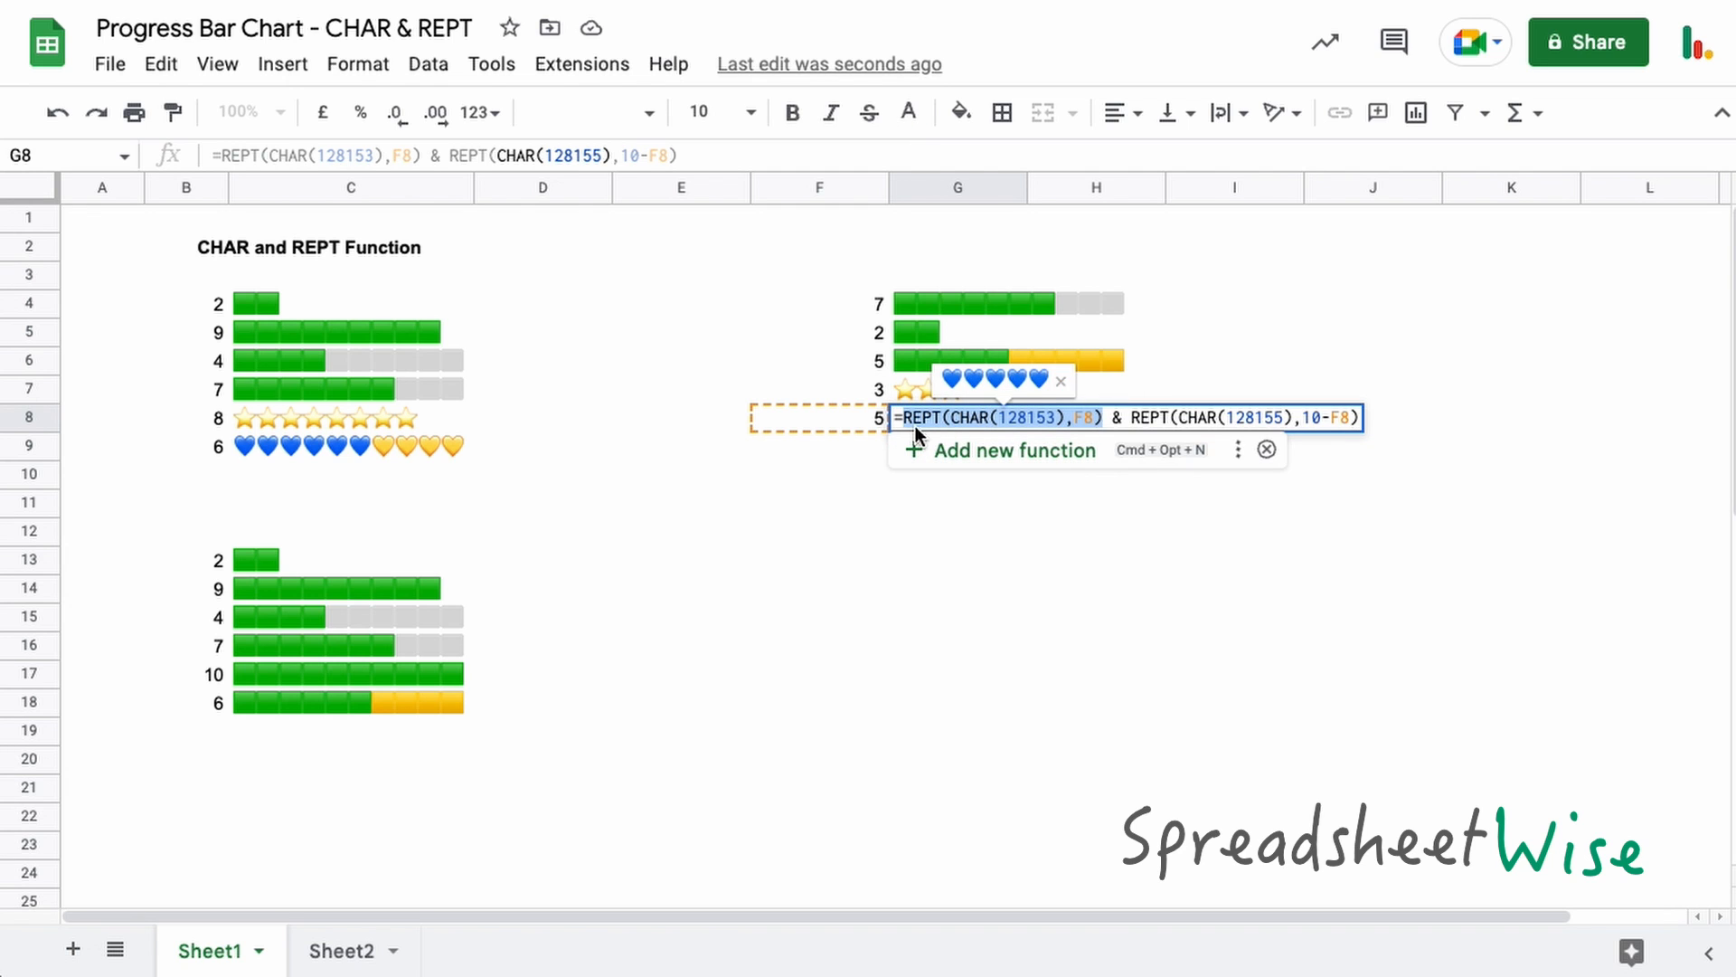
pyautogui.click(1019, 418)
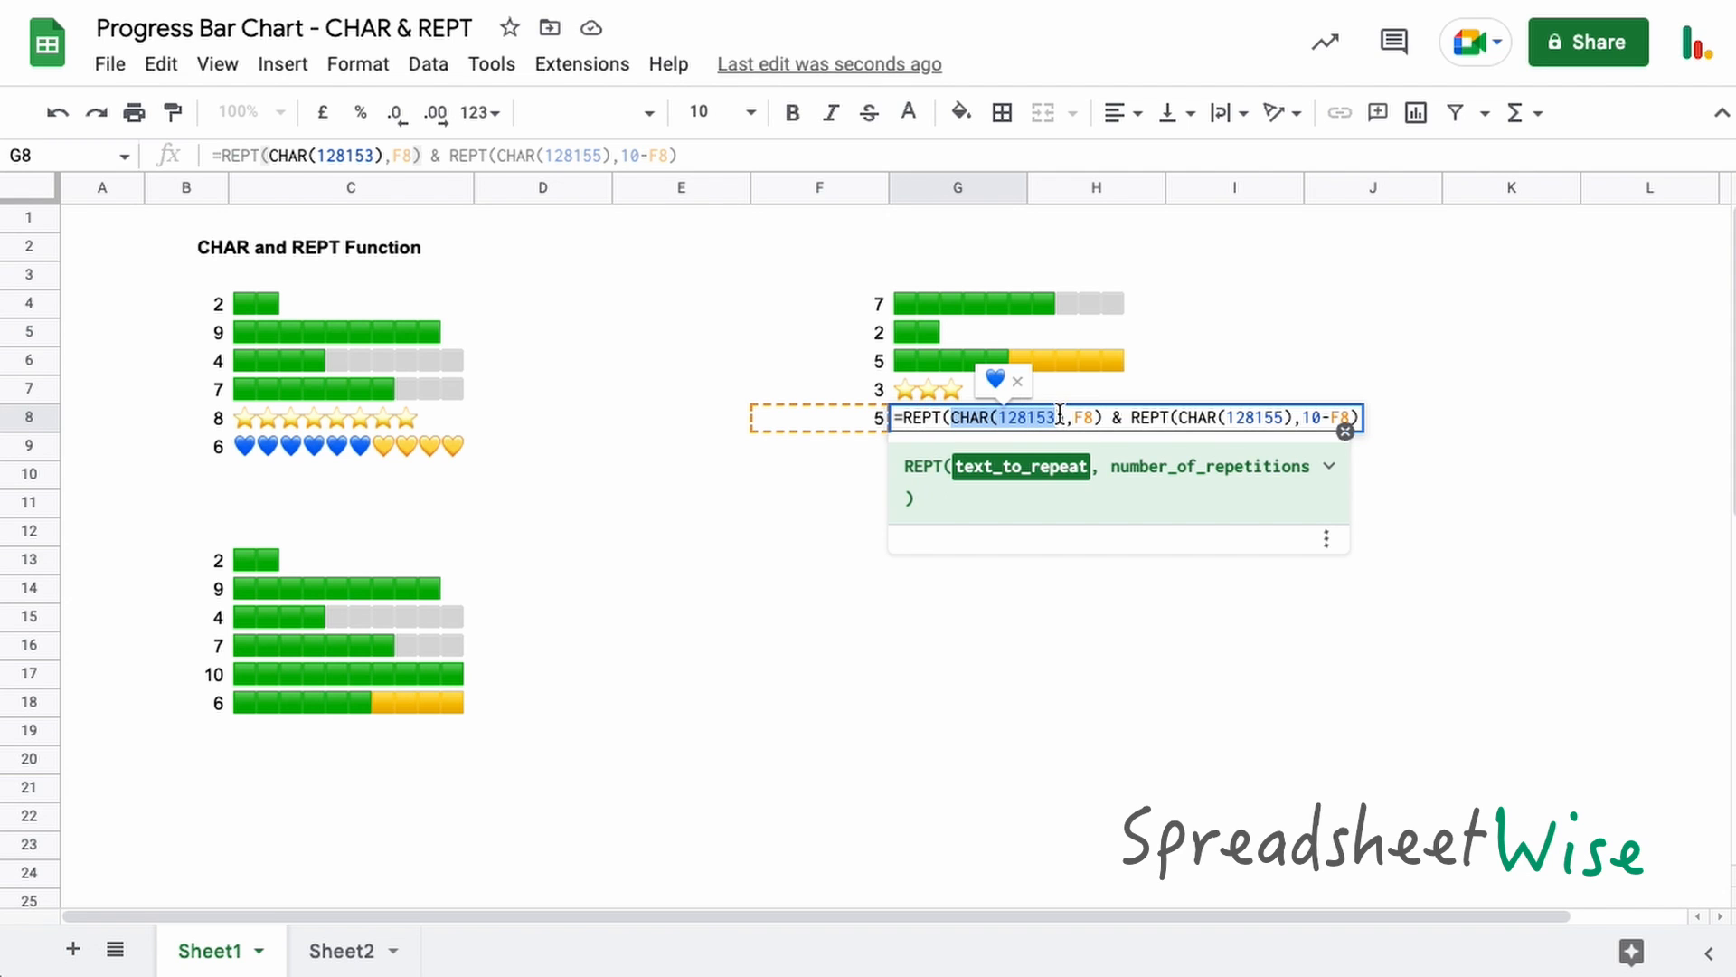
pyautogui.click(1082, 418)
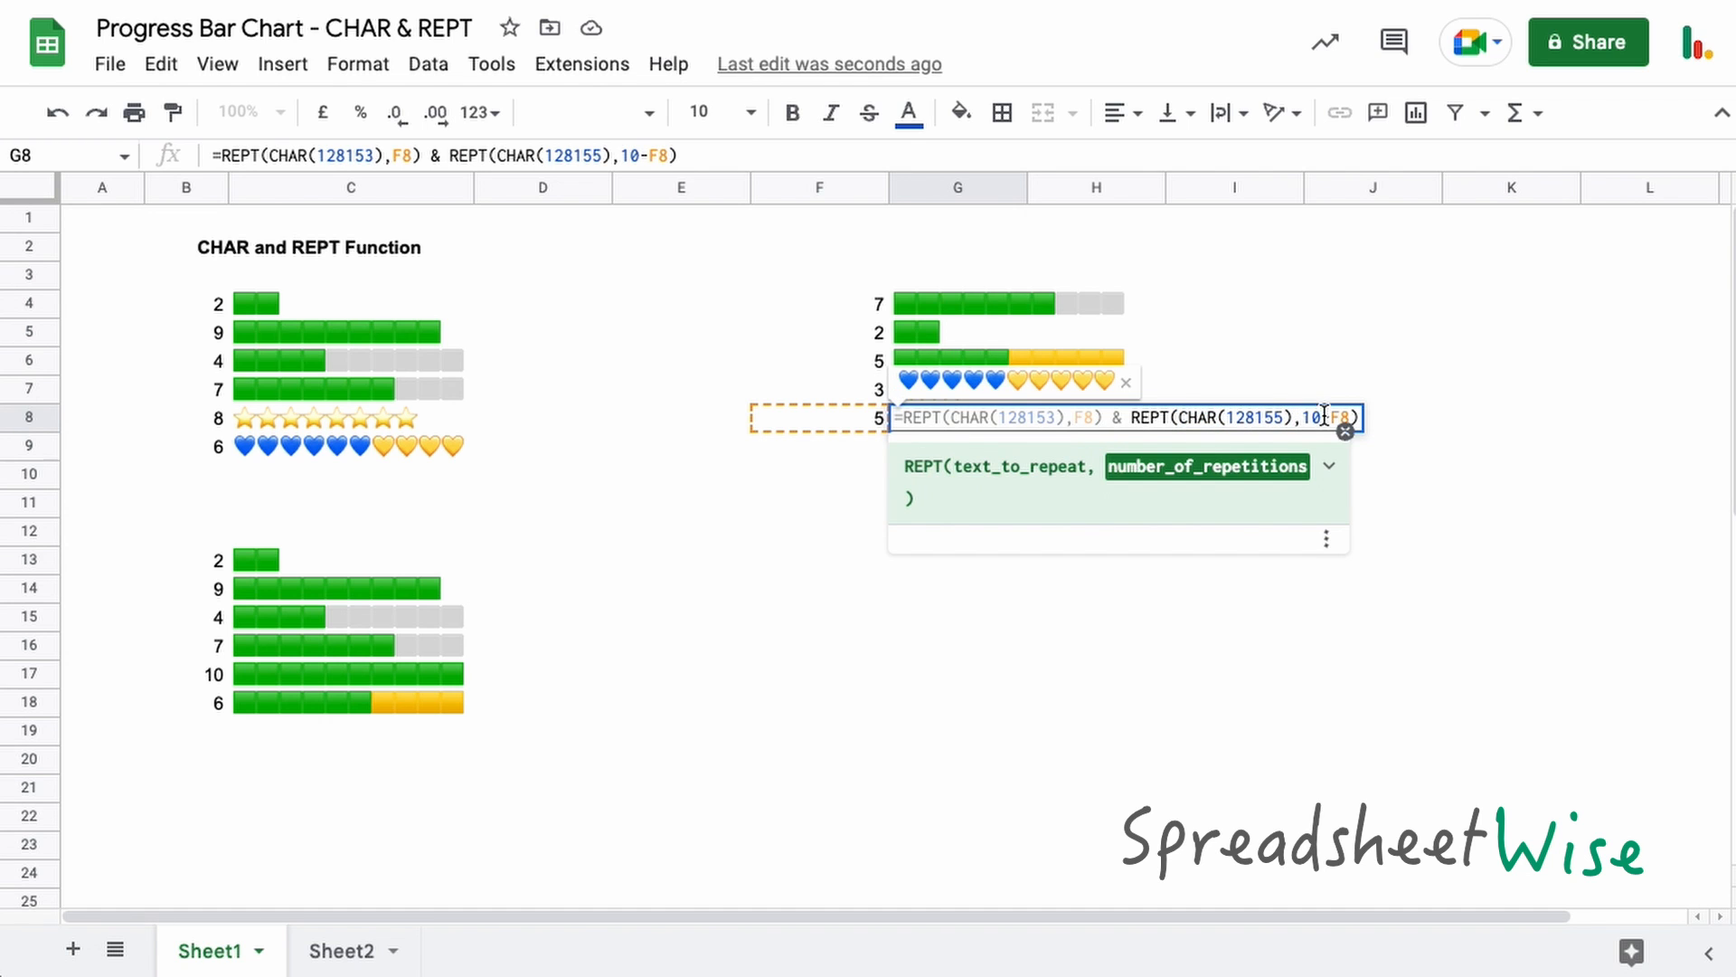
pyautogui.moveTo(848, 424)
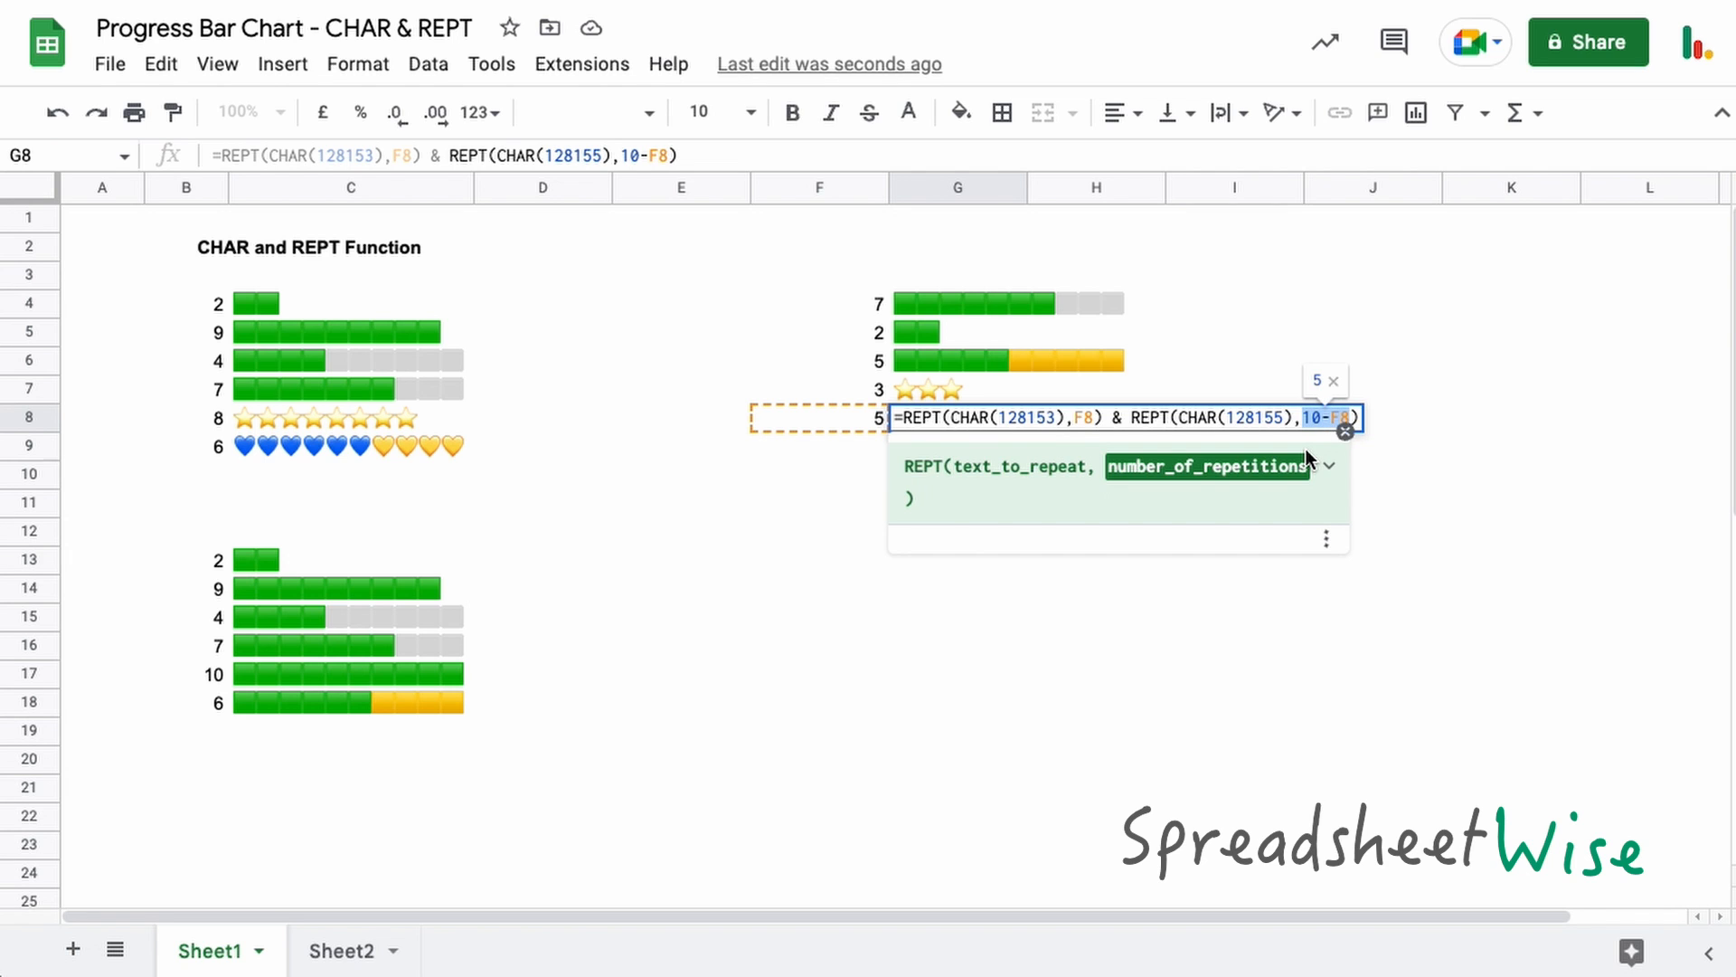
pyautogui.moveTo(825, 428)
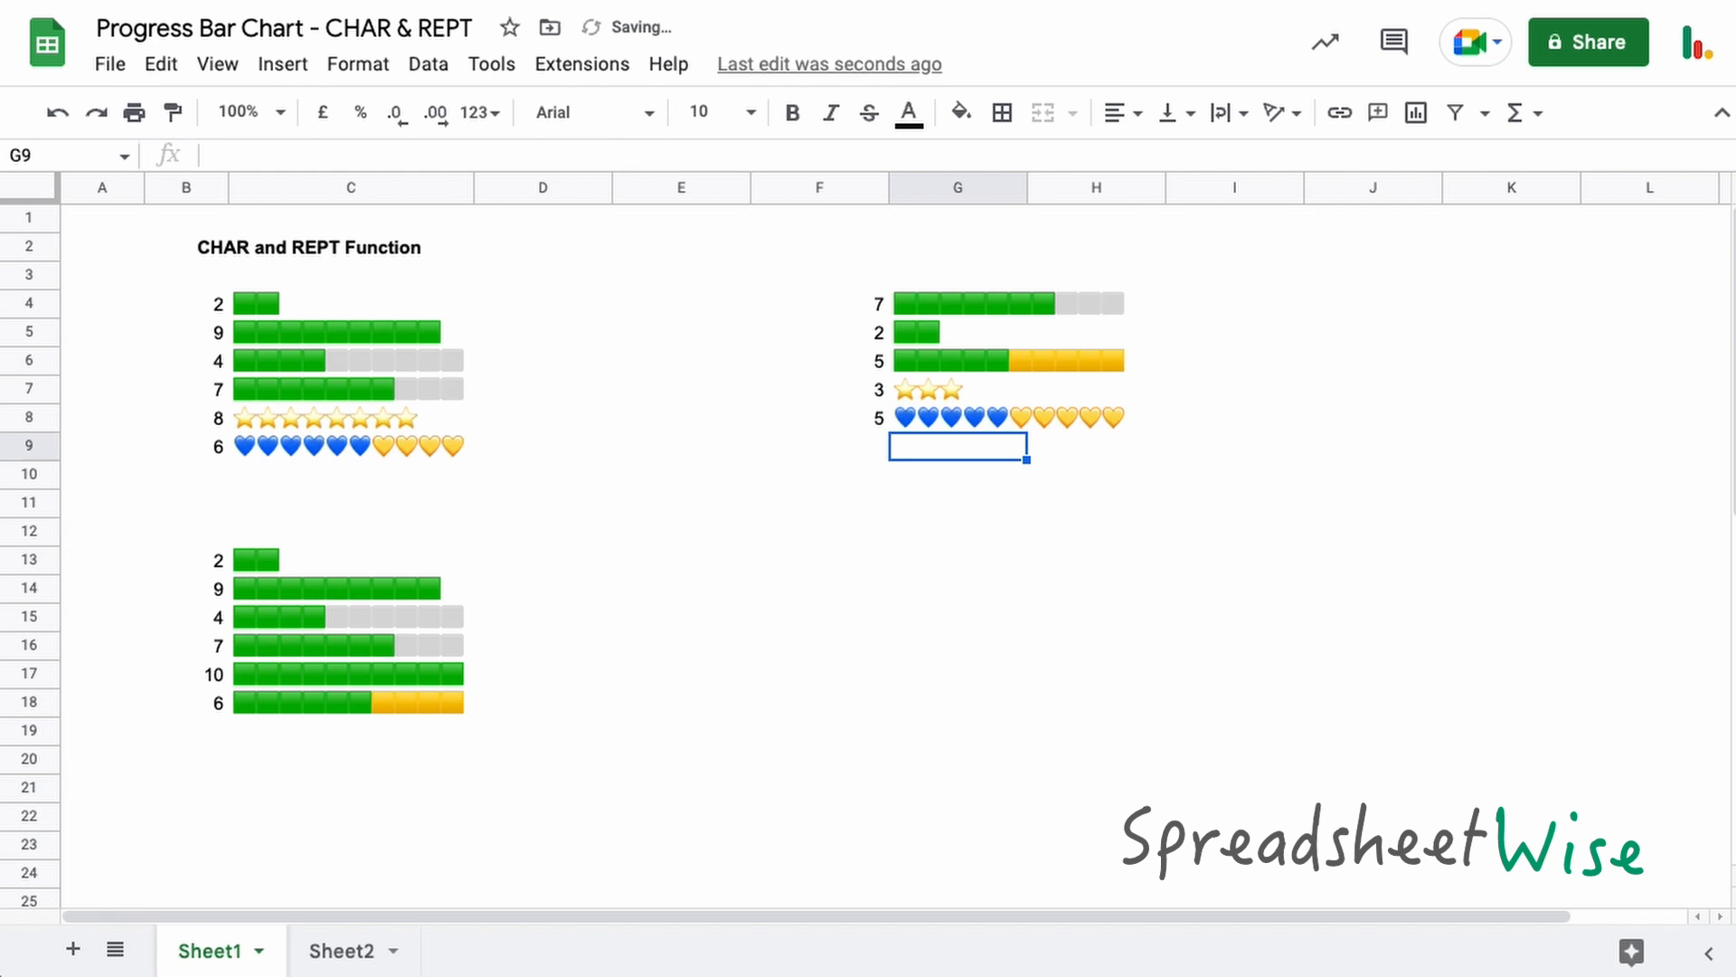
pyautogui.moveTo(1050, 434)
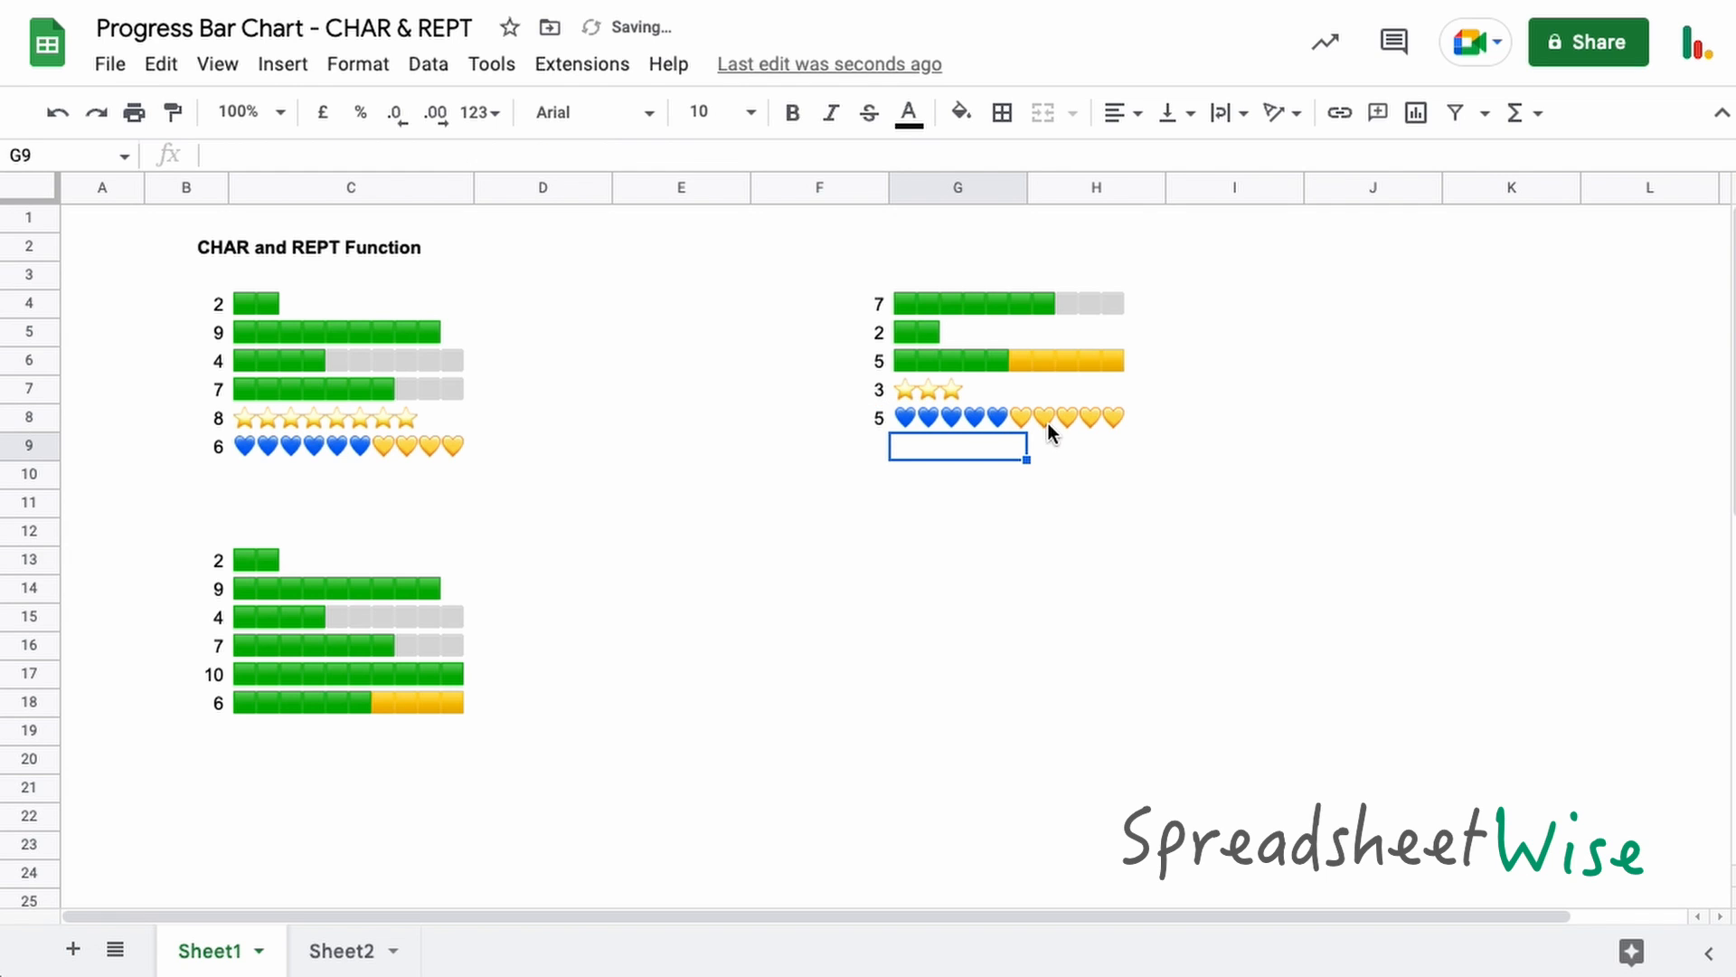